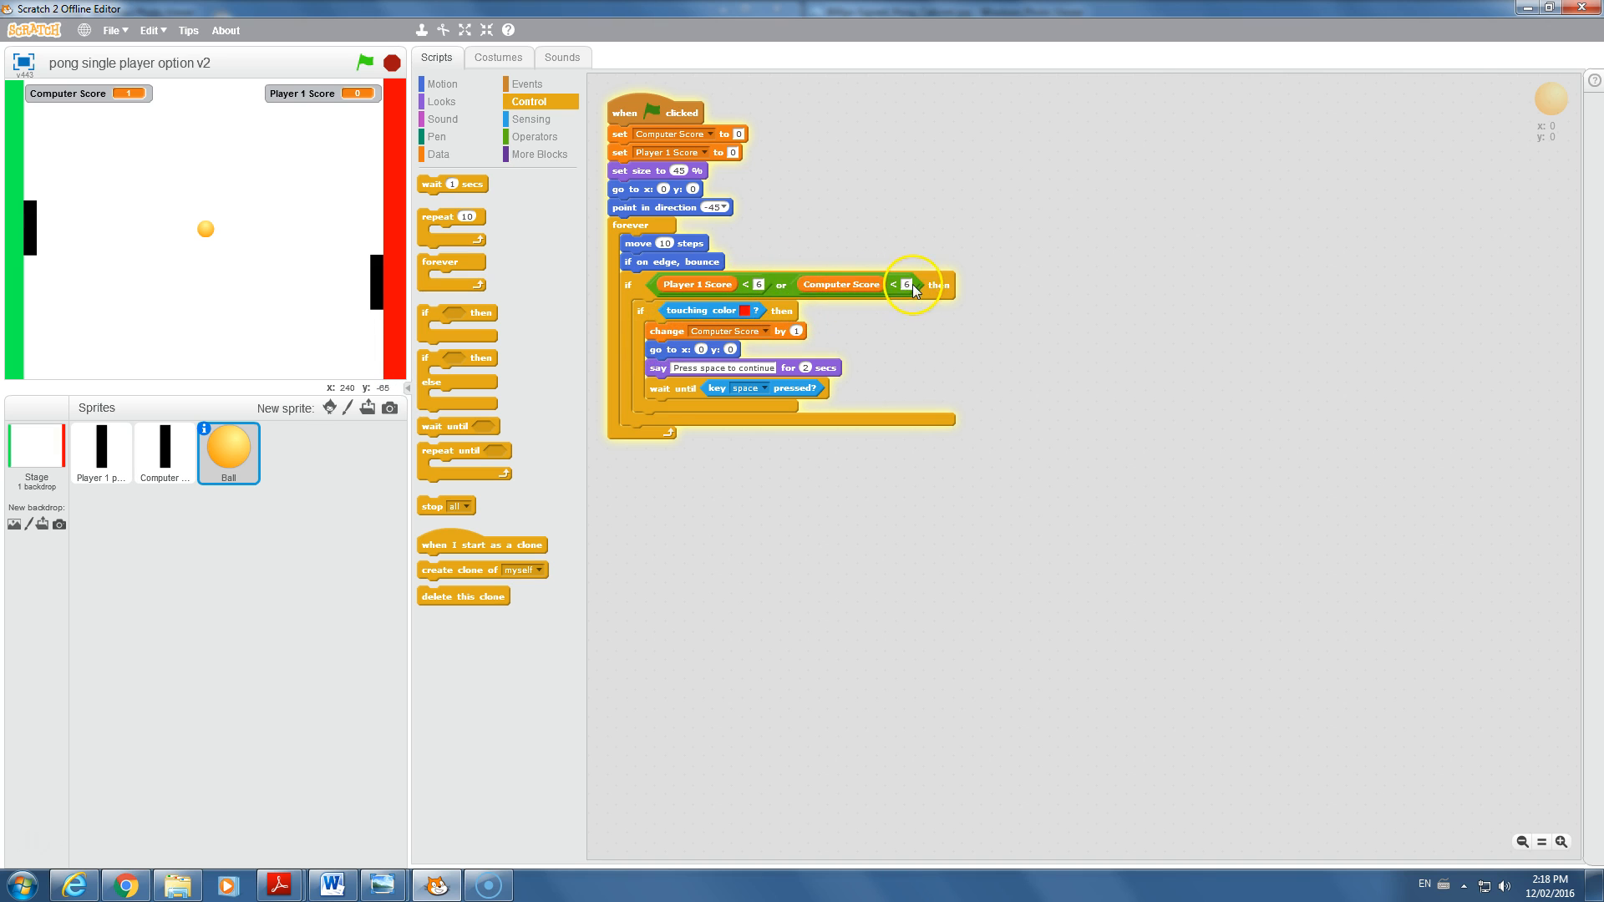
pyautogui.moveTo(824, 282)
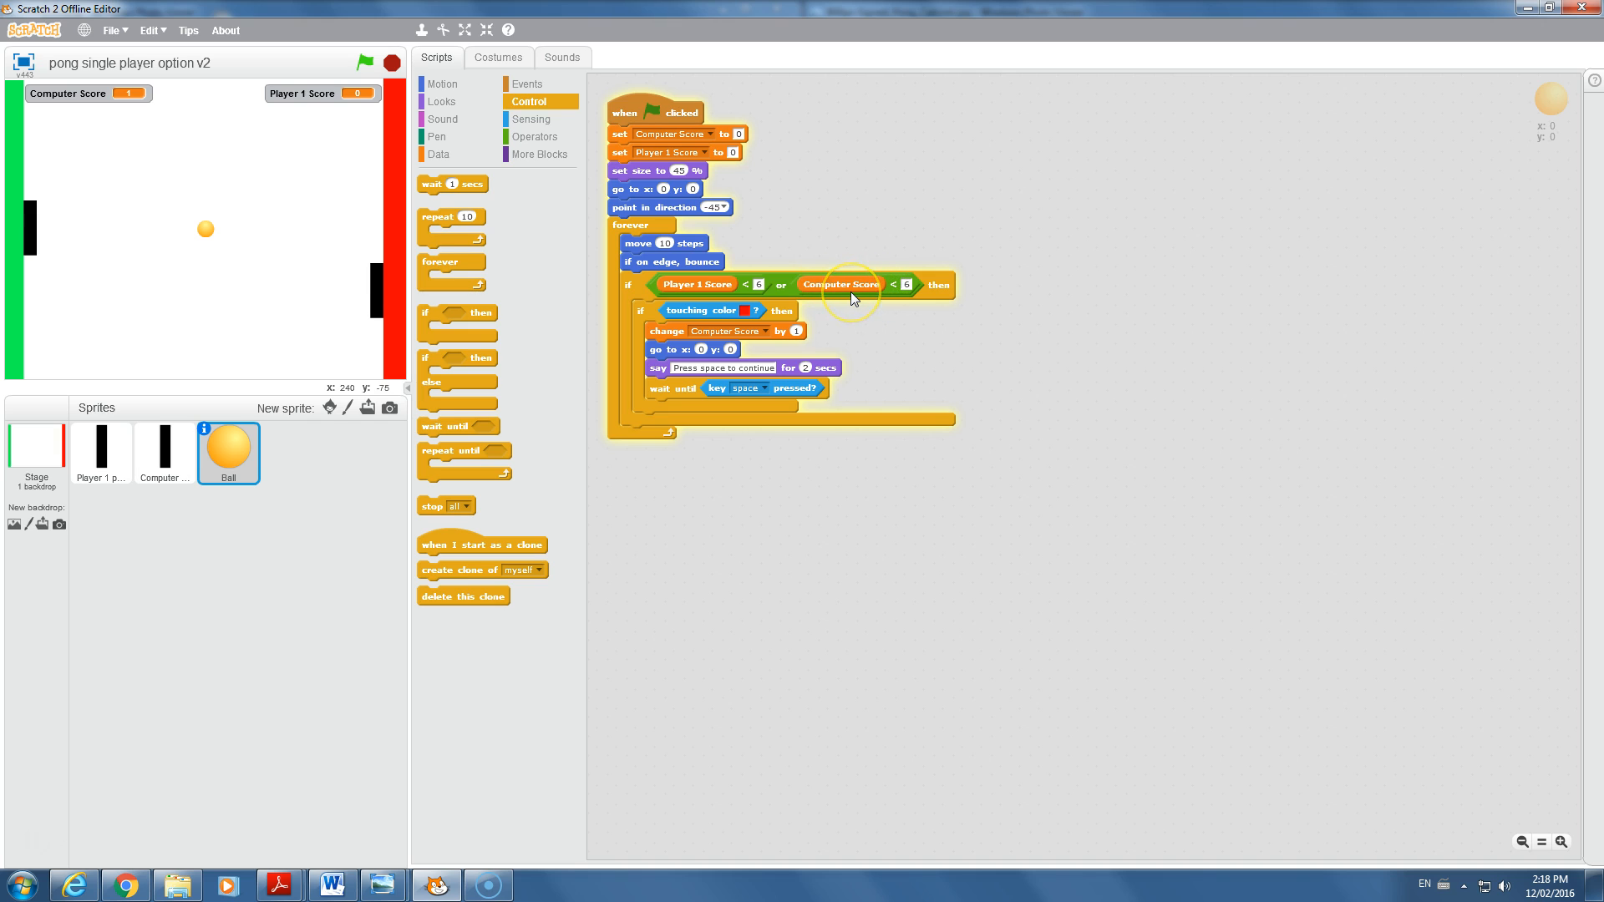
pyautogui.moveTo(854, 297)
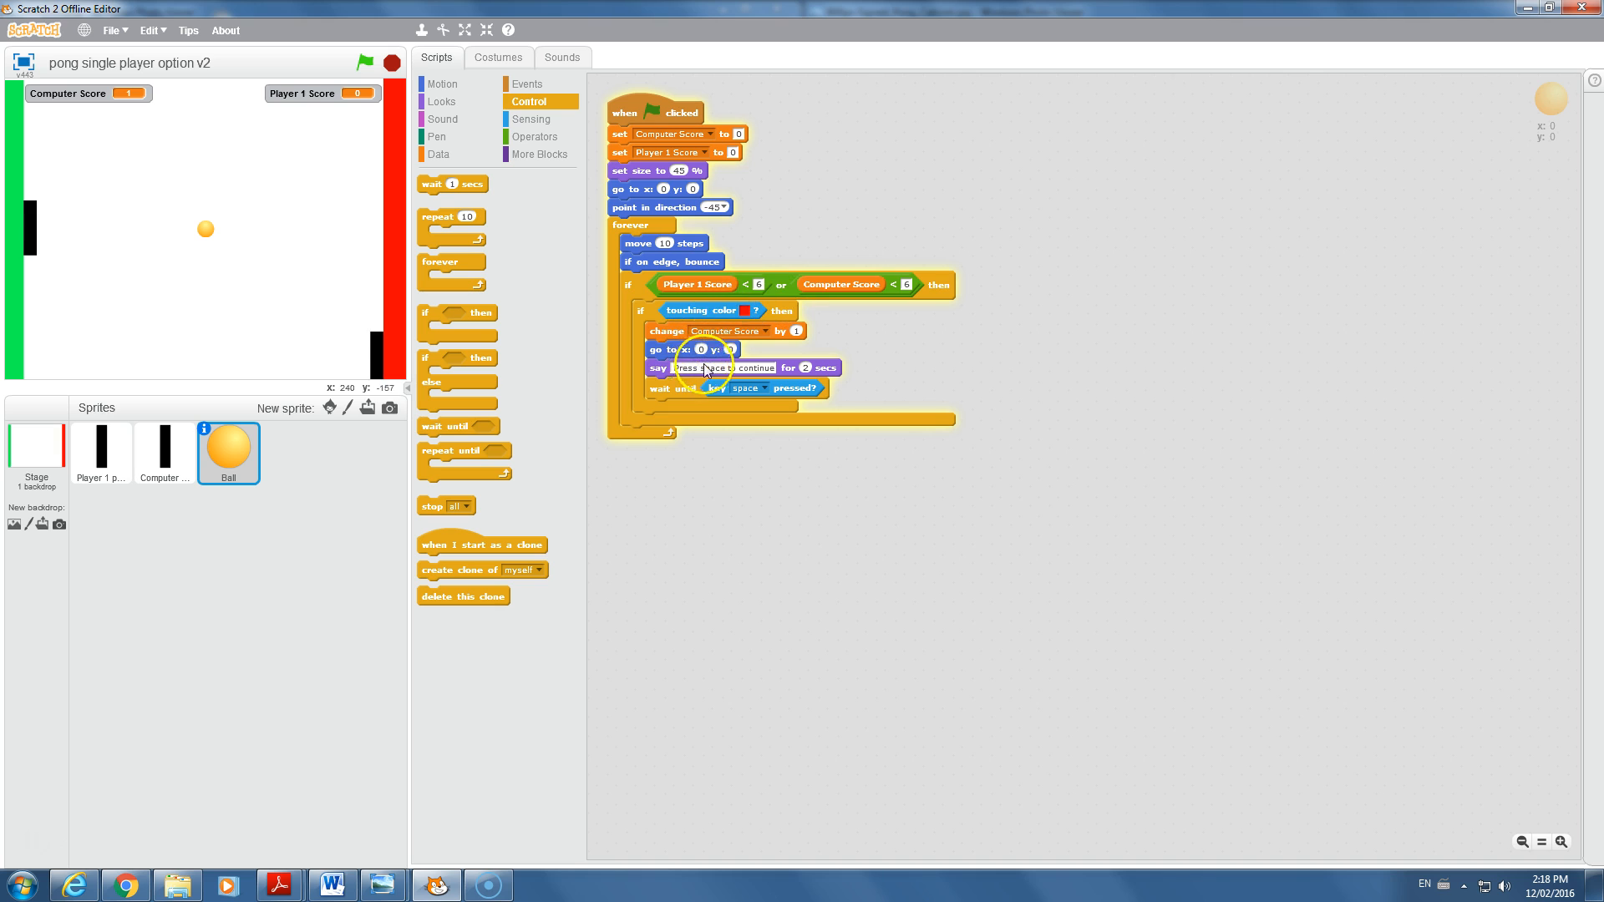
pyautogui.moveTo(658, 317)
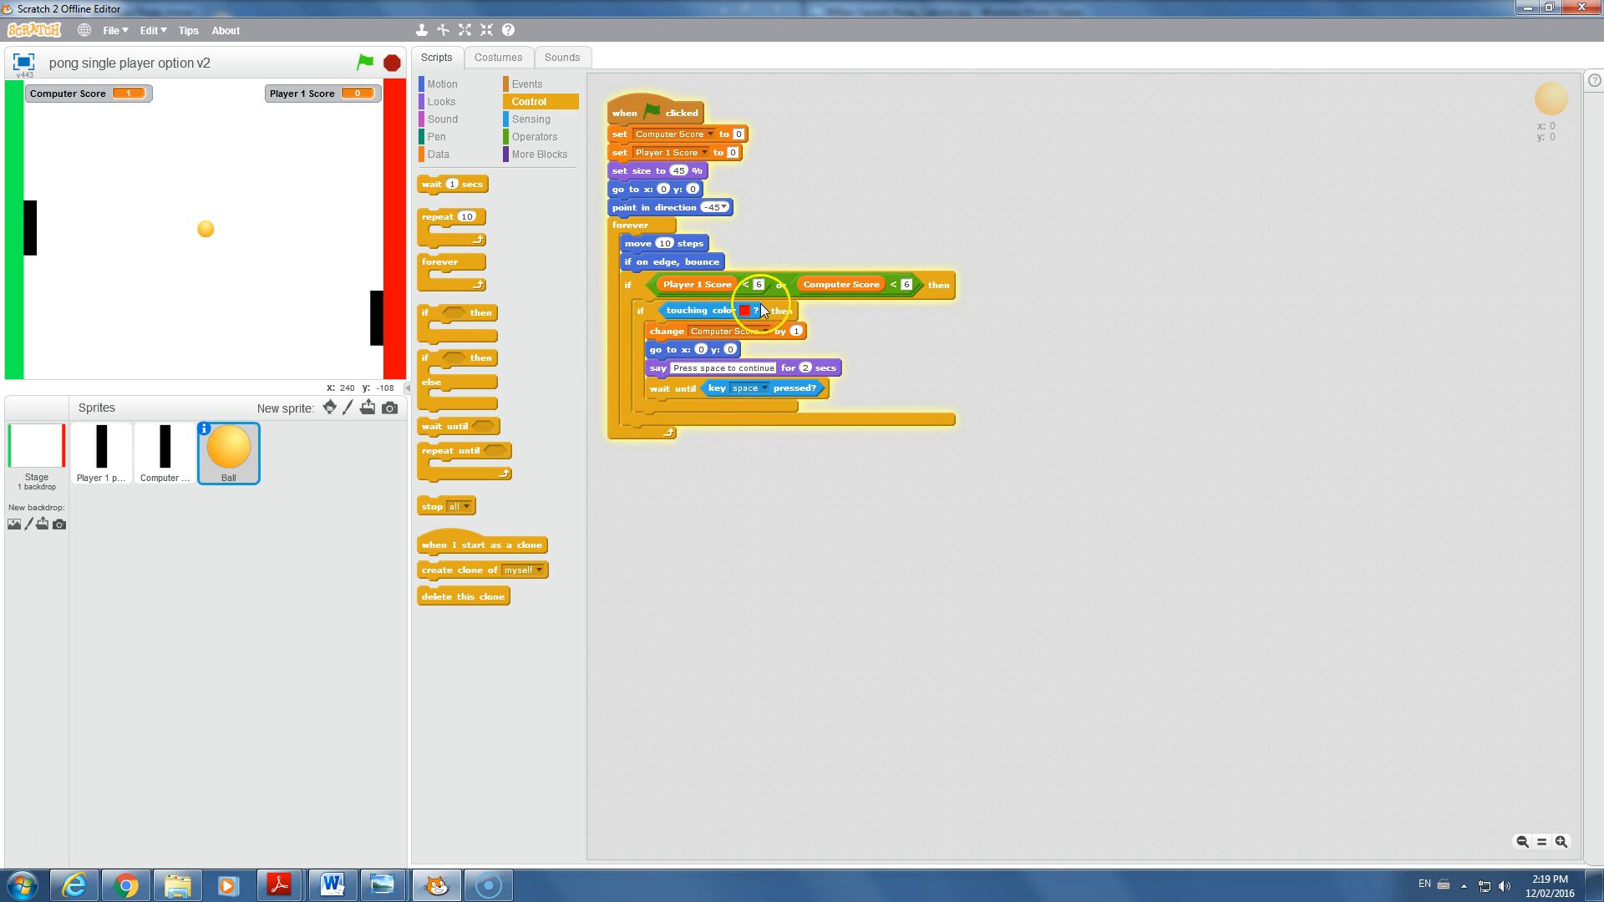
pyautogui.moveTo(741, 298)
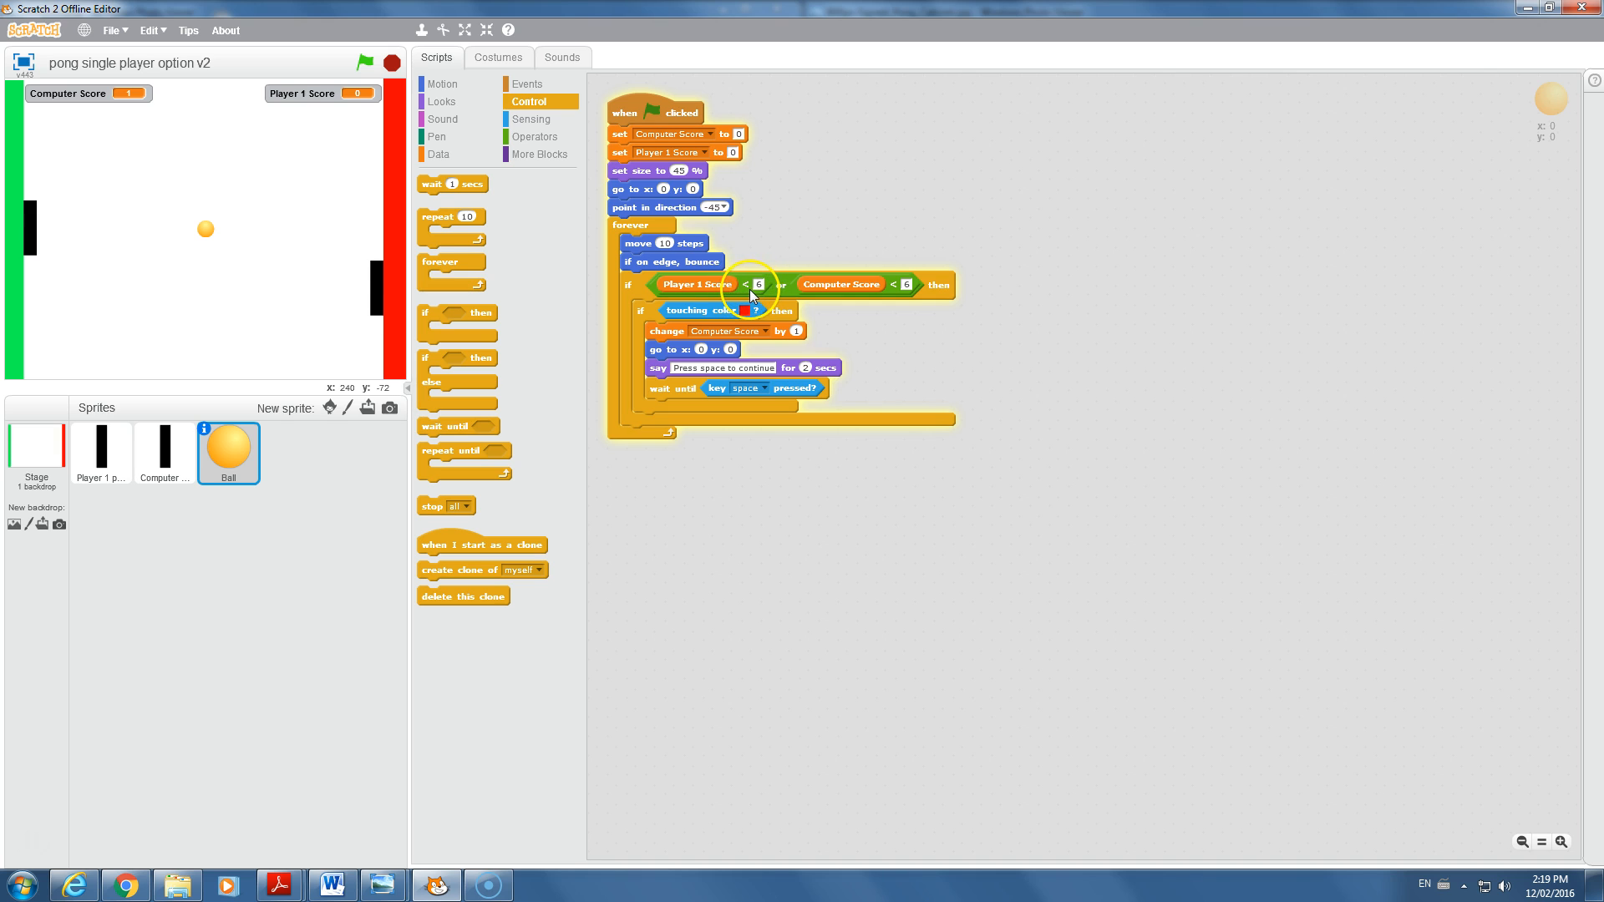
pyautogui.moveTo(655, 310)
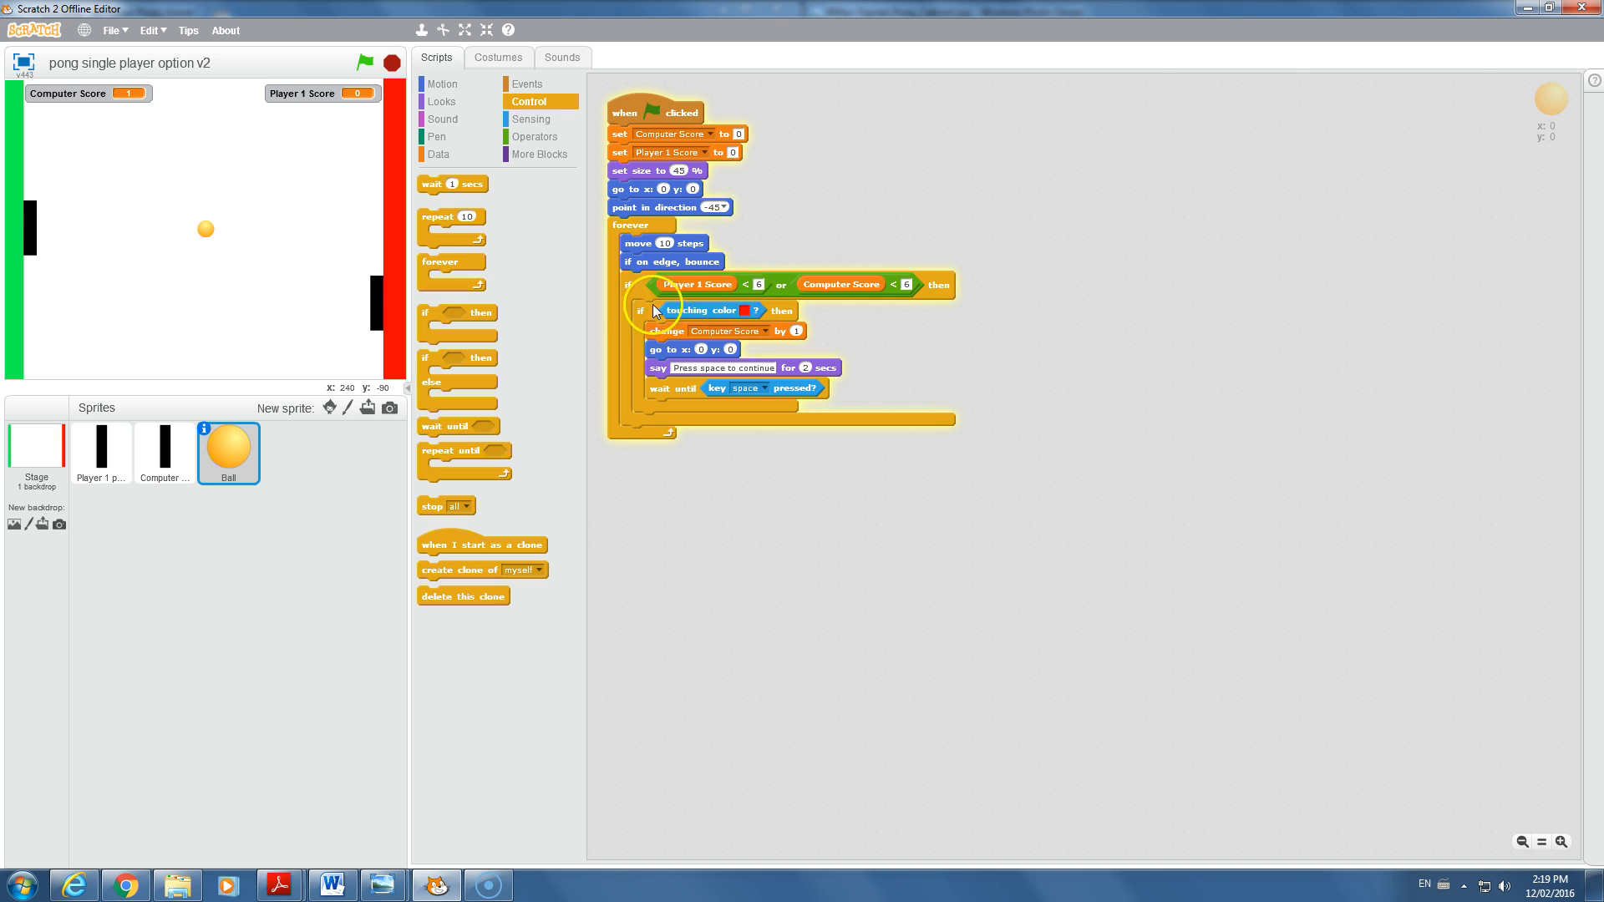
pyautogui.moveTo(750, 329)
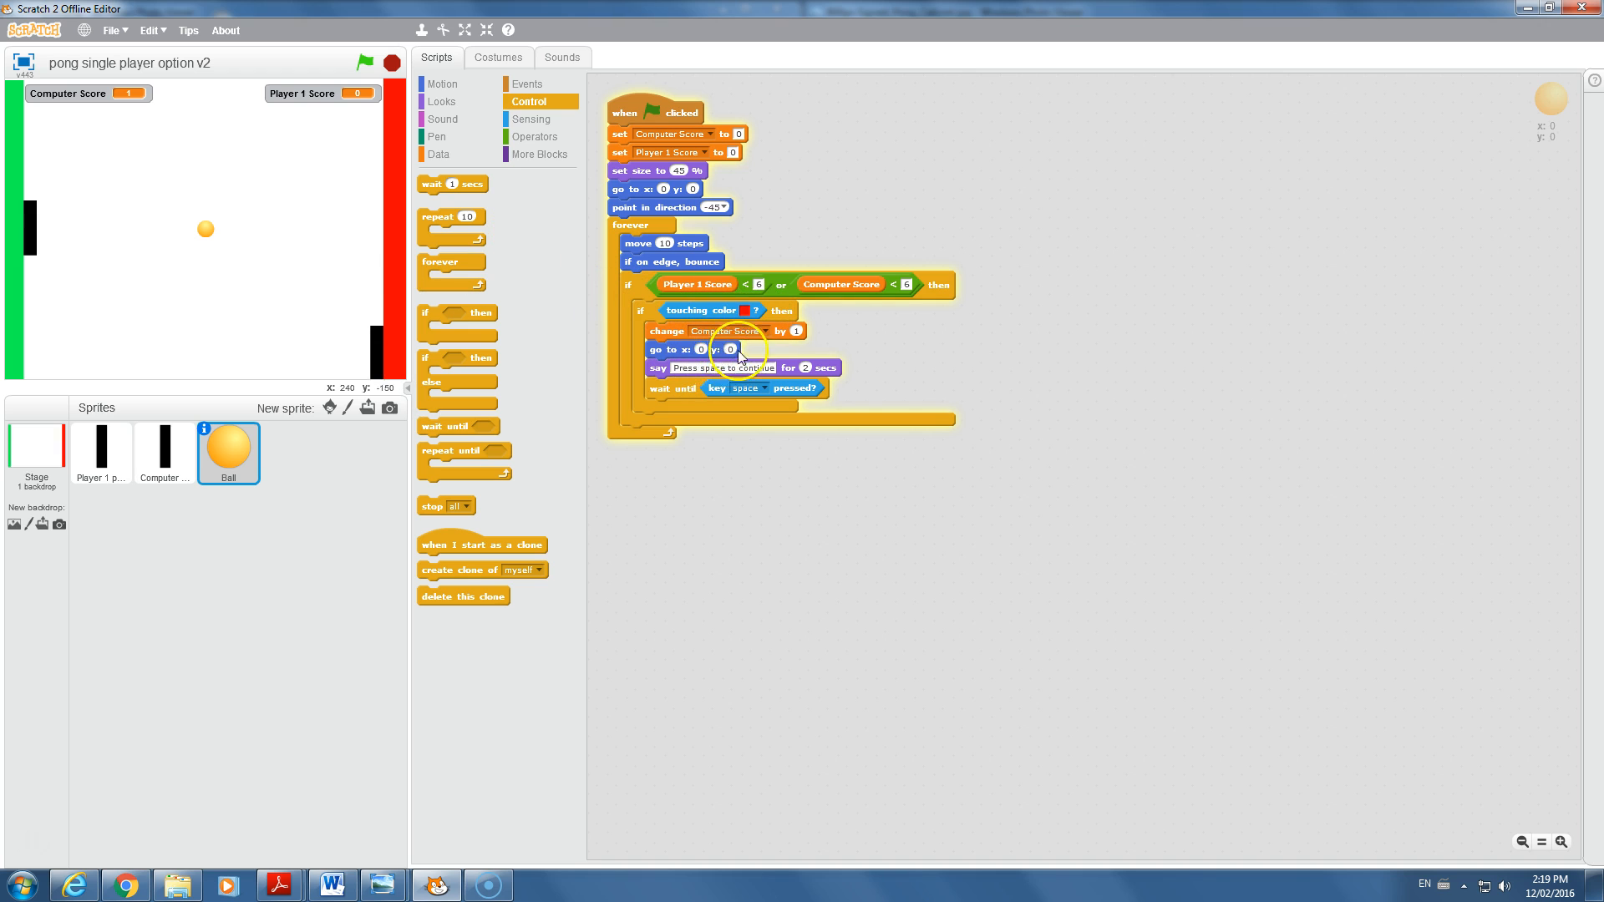
# - Test-run the game with space to continue, then drop a second empty if inside the forever loop
pyautogui.click(366, 62)
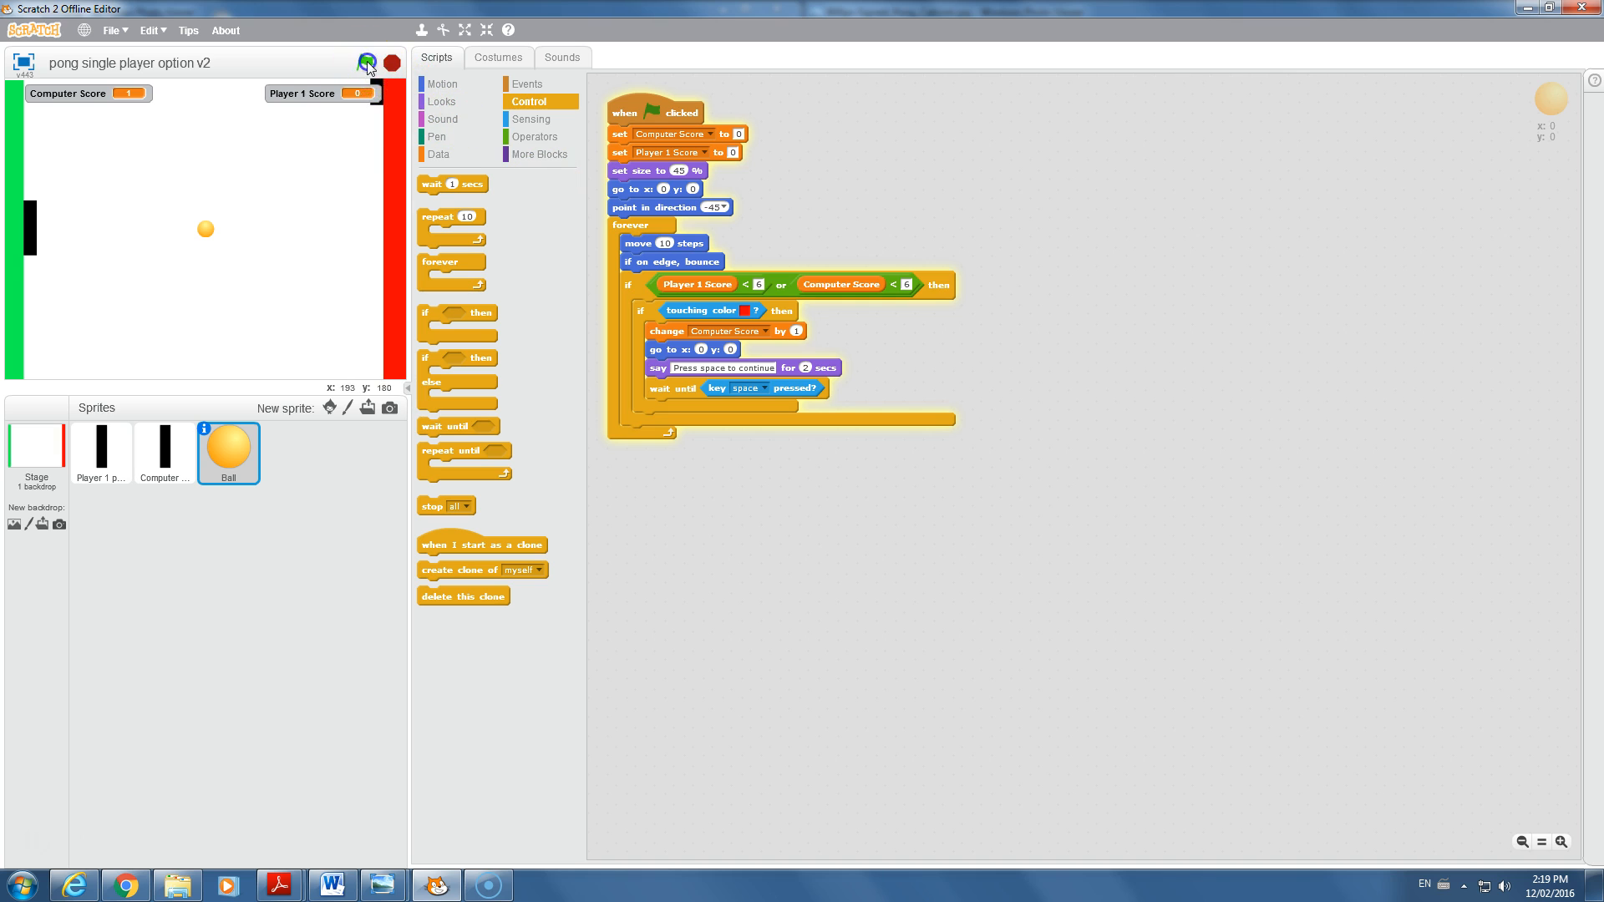
pyautogui.click(366, 62)
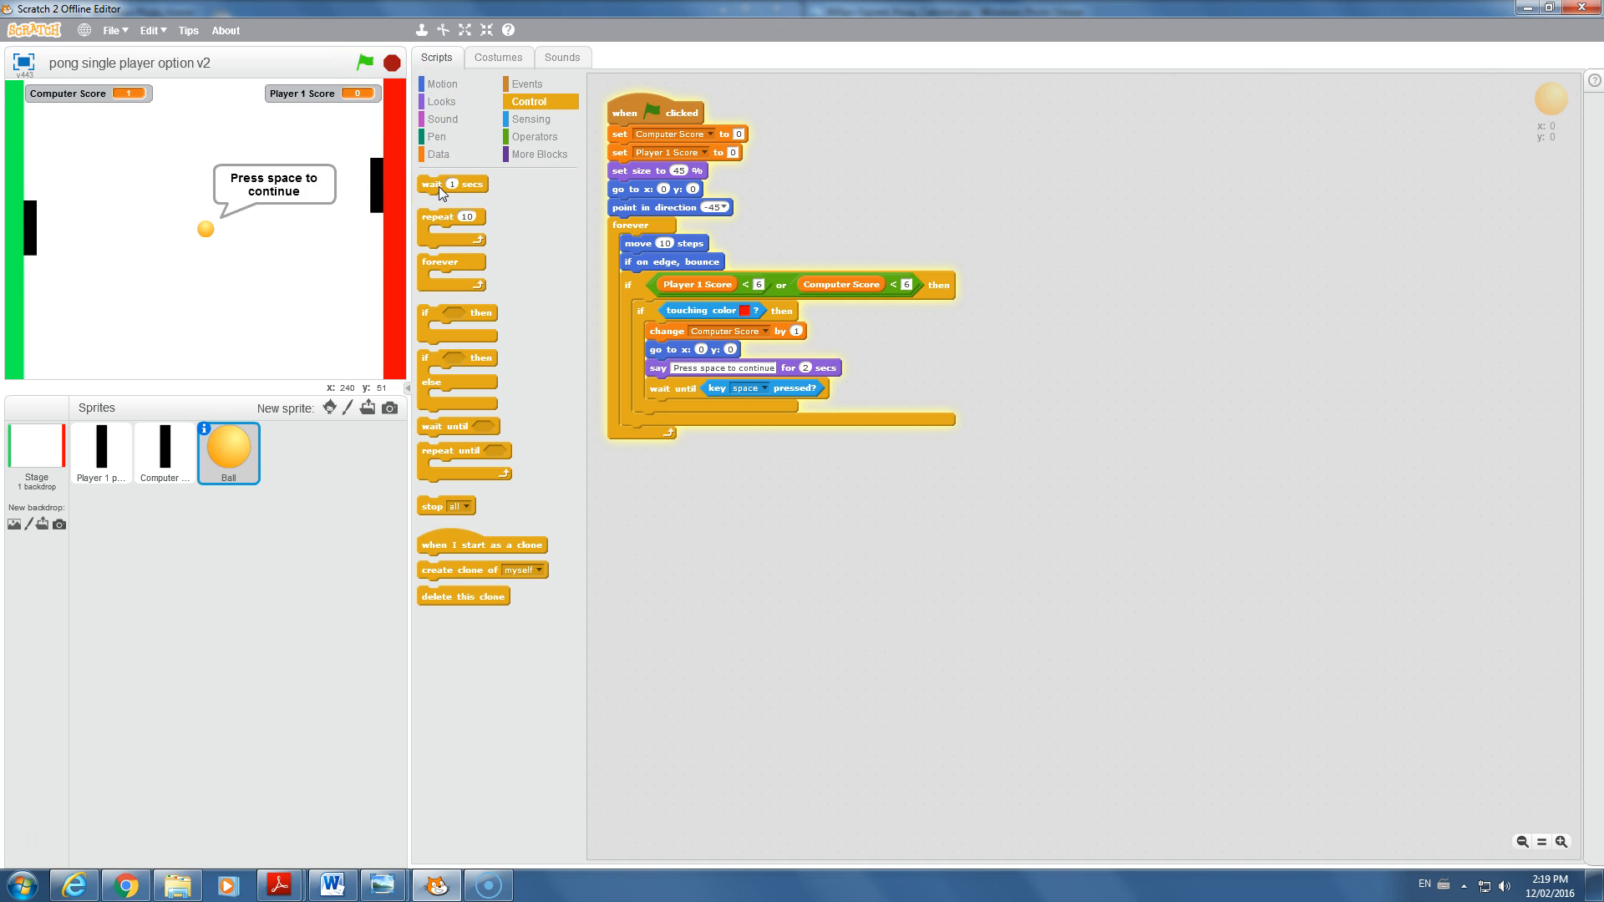
pyautogui.click(366, 62)
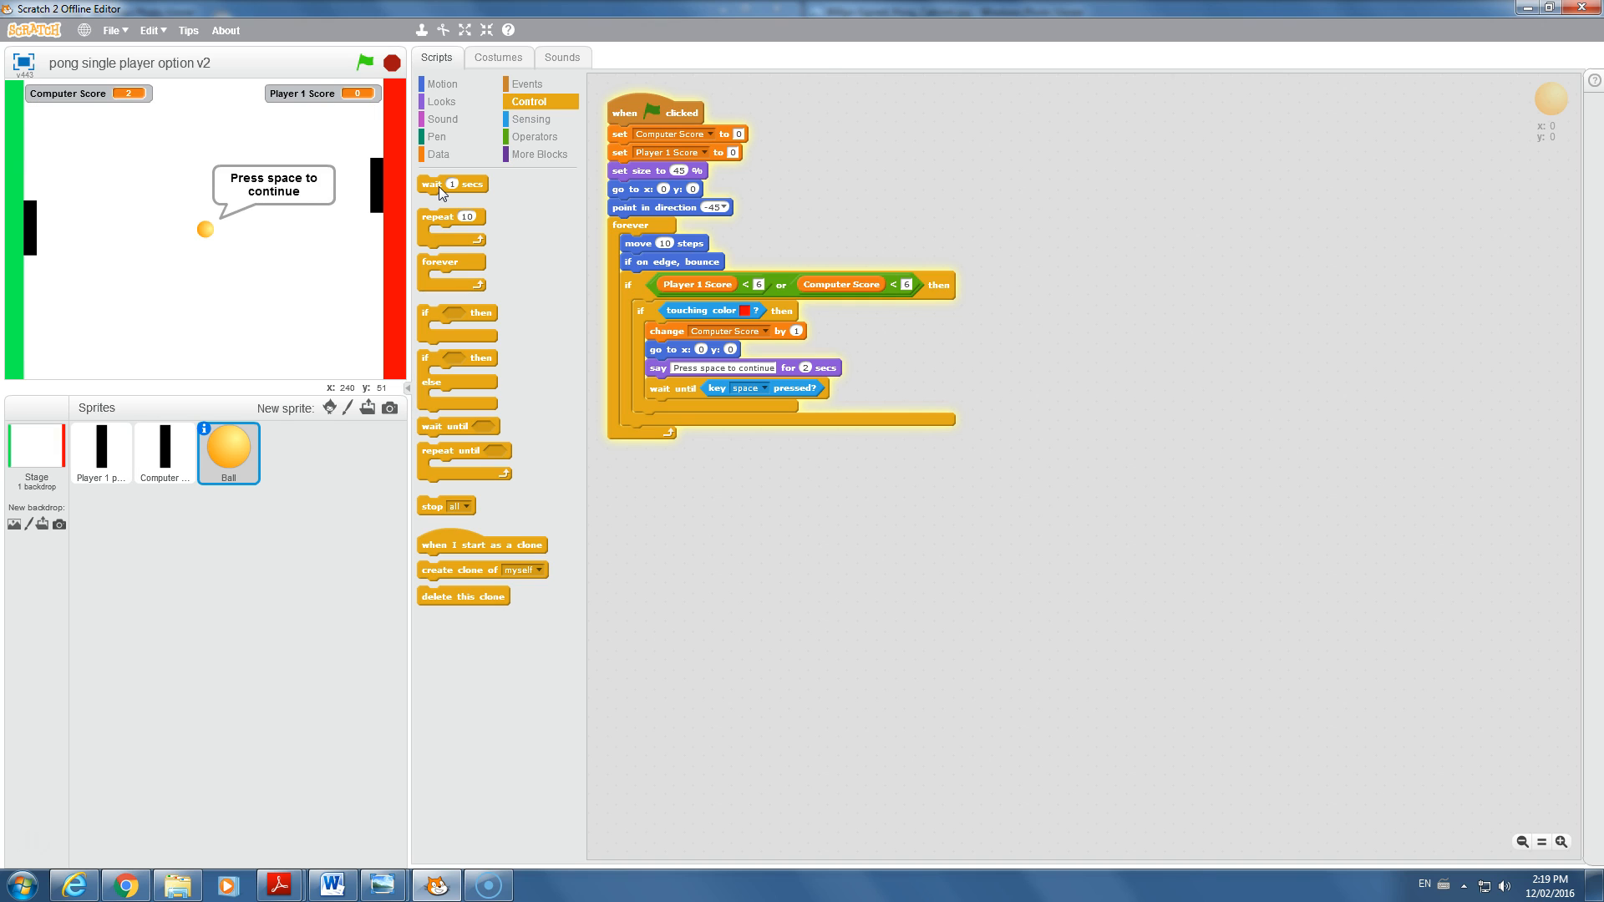
pyautogui.press('space')
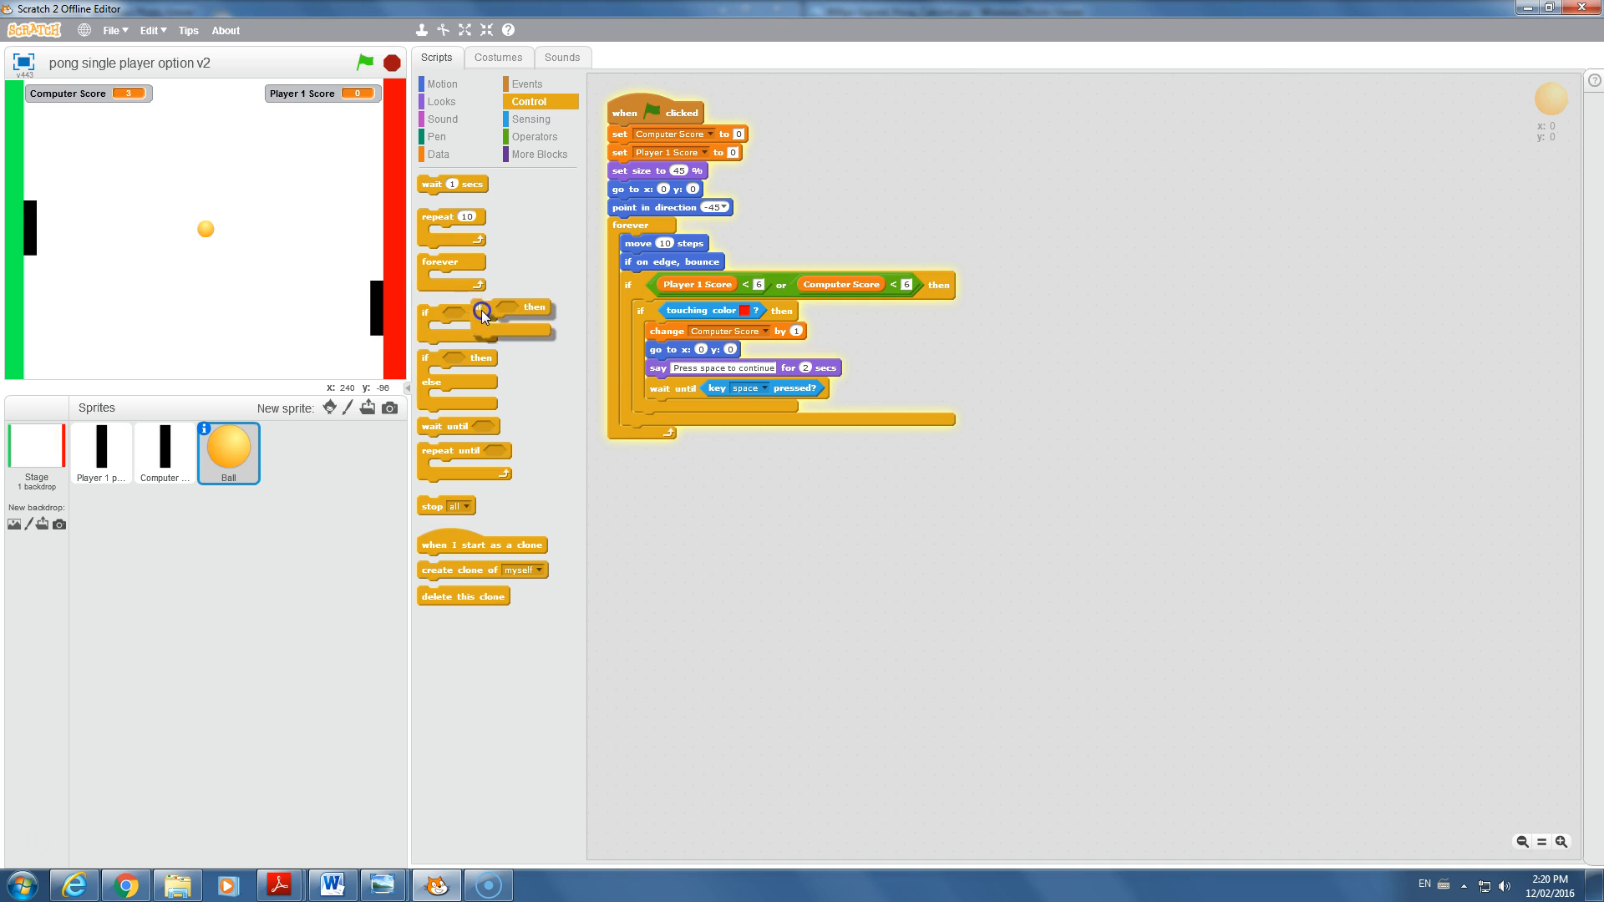
pyautogui.moveTo(481, 313); pyautogui.dragTo(642, 421)
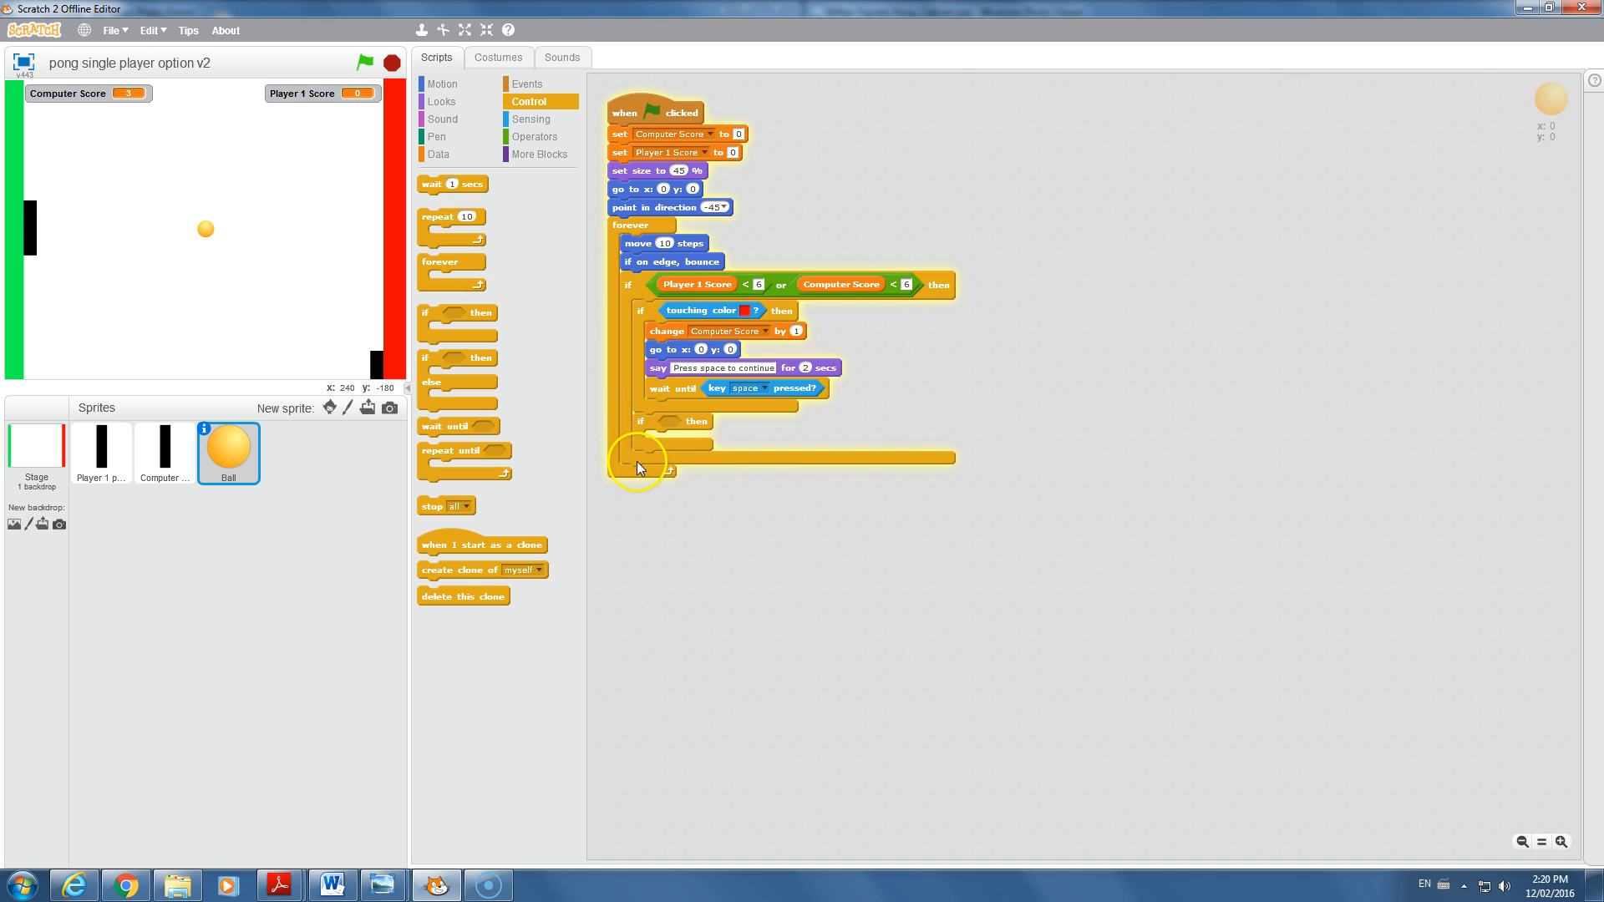
pyautogui.moveTo(641, 406)
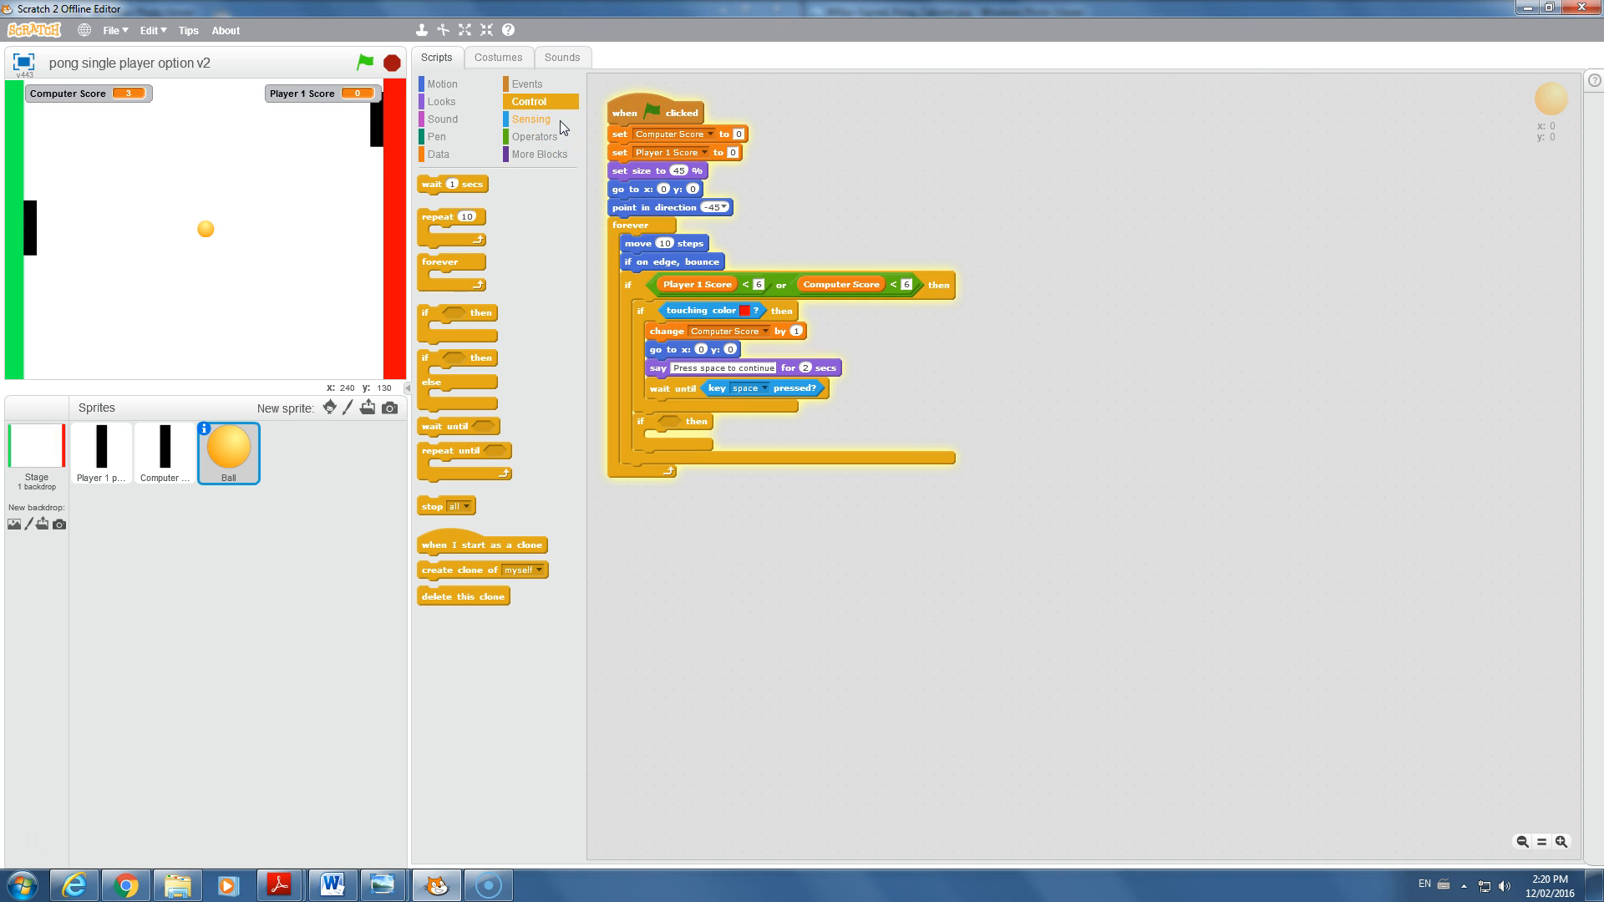
# - Make the second if a touching-colour check that changes Player 1 Score by 1
pyautogui.click(530, 118)
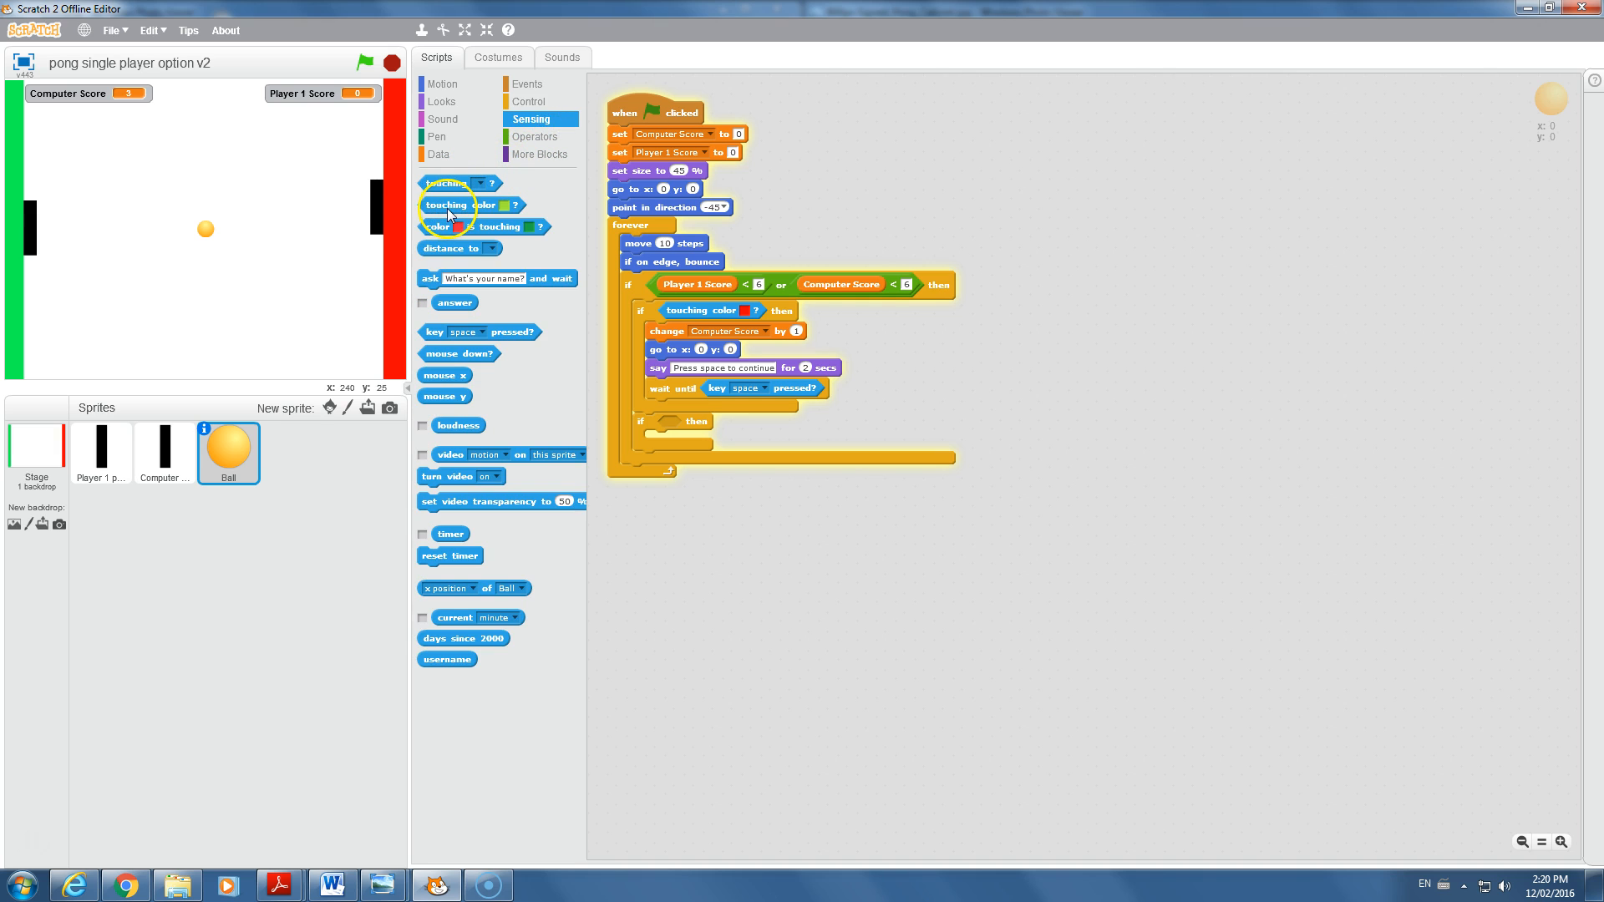
pyautogui.moveTo(457, 204); pyautogui.dragTo(705, 414)
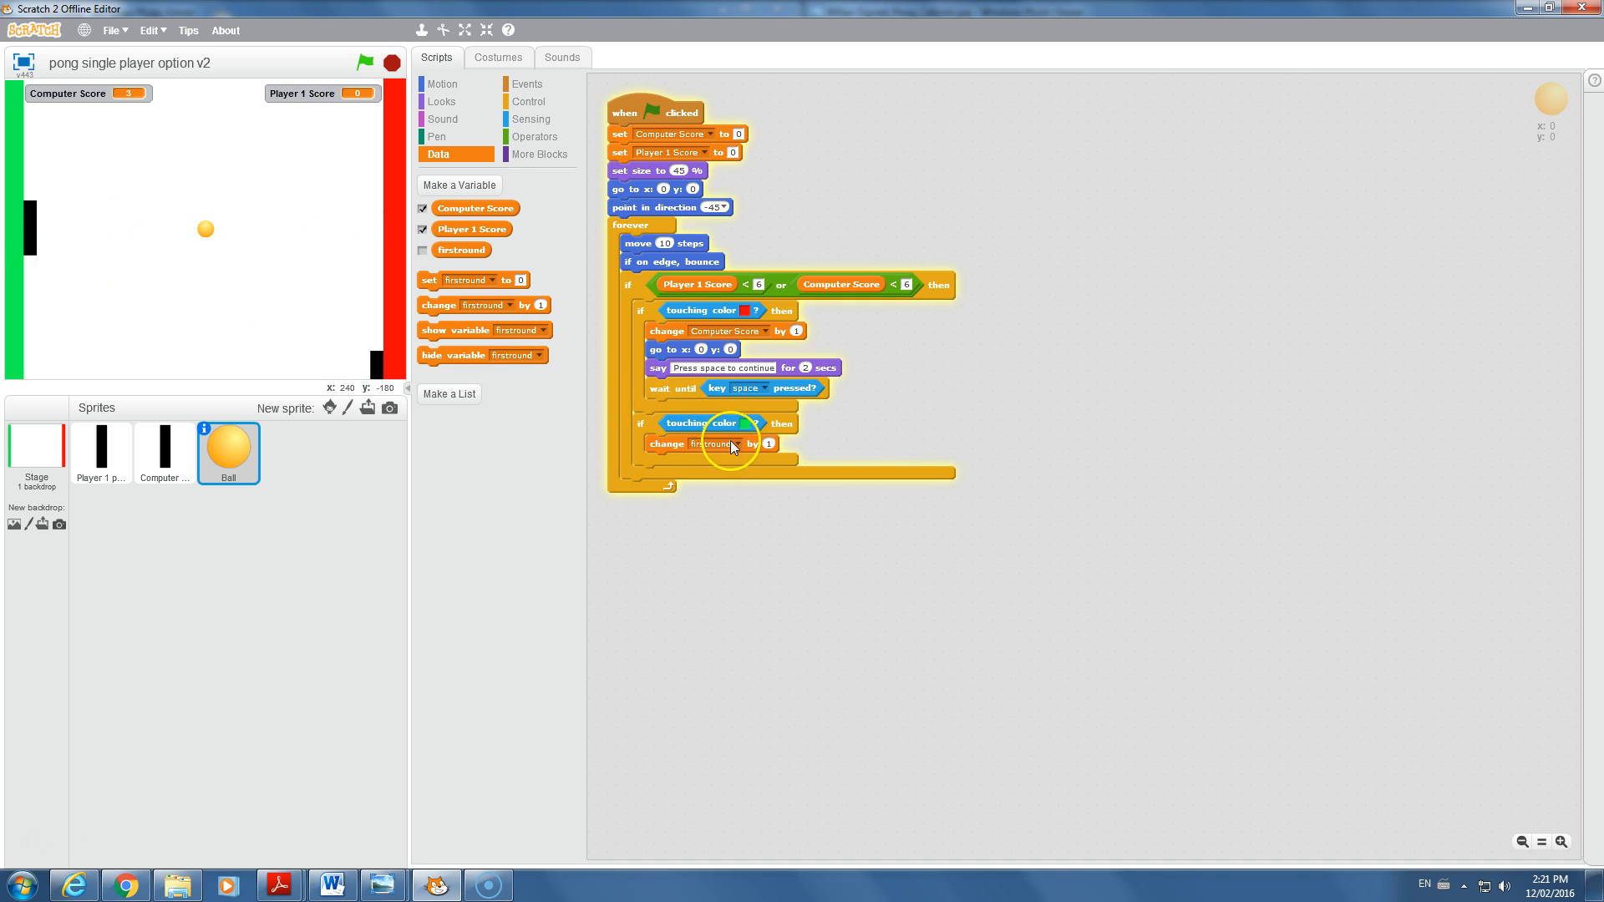
pyautogui.click(727, 443)
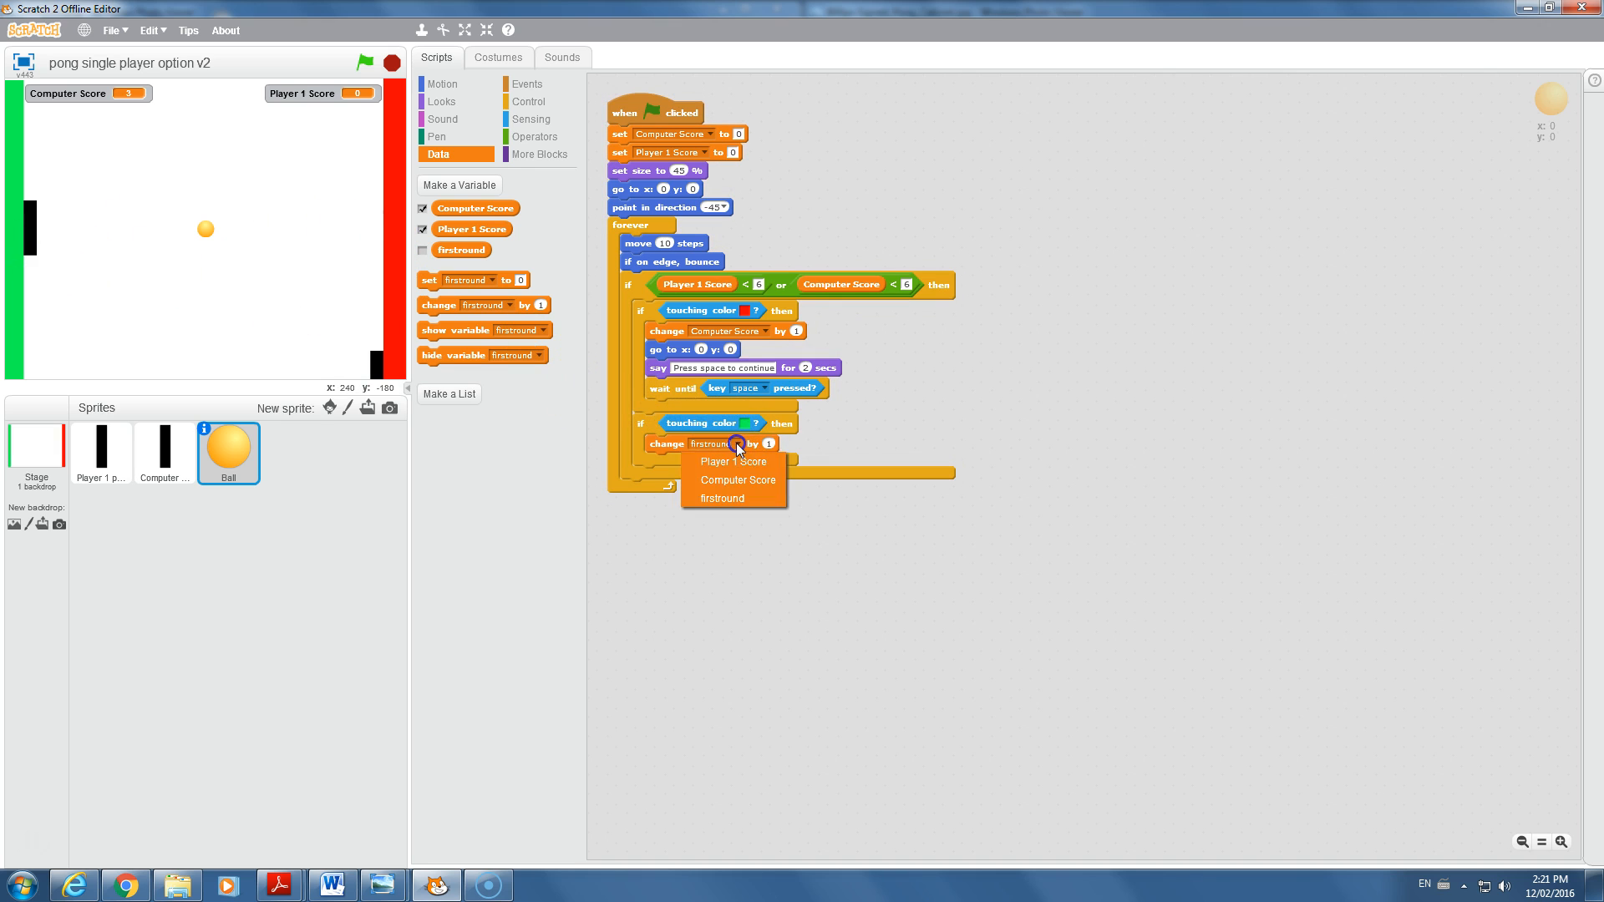
pyautogui.click(730, 461)
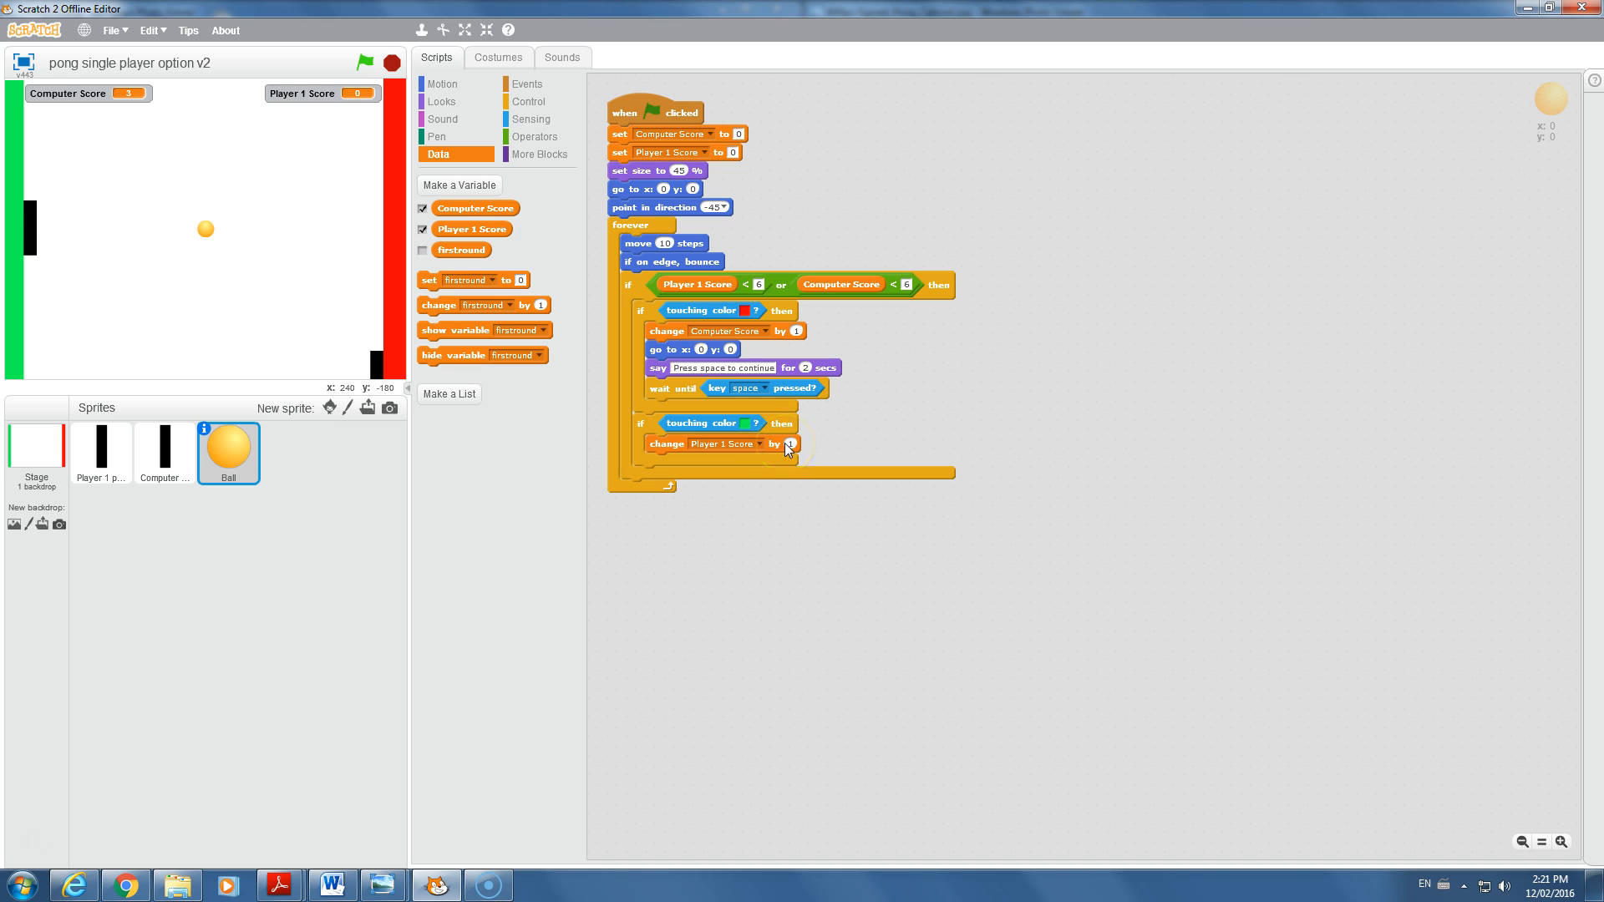
pyautogui.moveTo(783, 448)
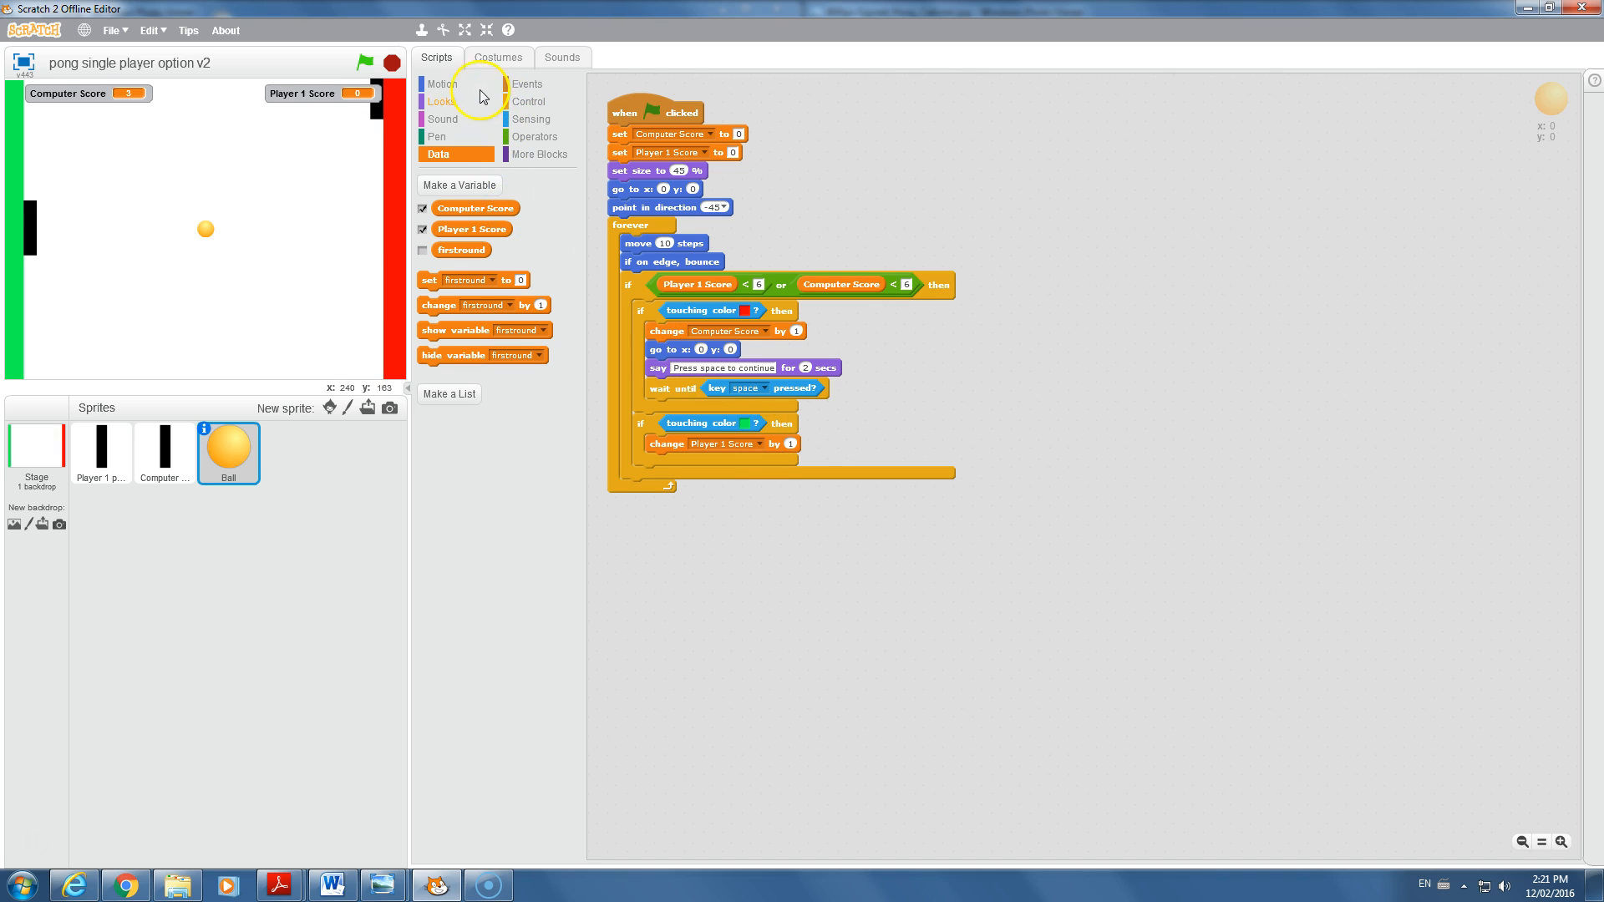
# - Recentre the ball with go to x:0 y:0 and add 'say Press space to continue'
pyautogui.click(439, 83)
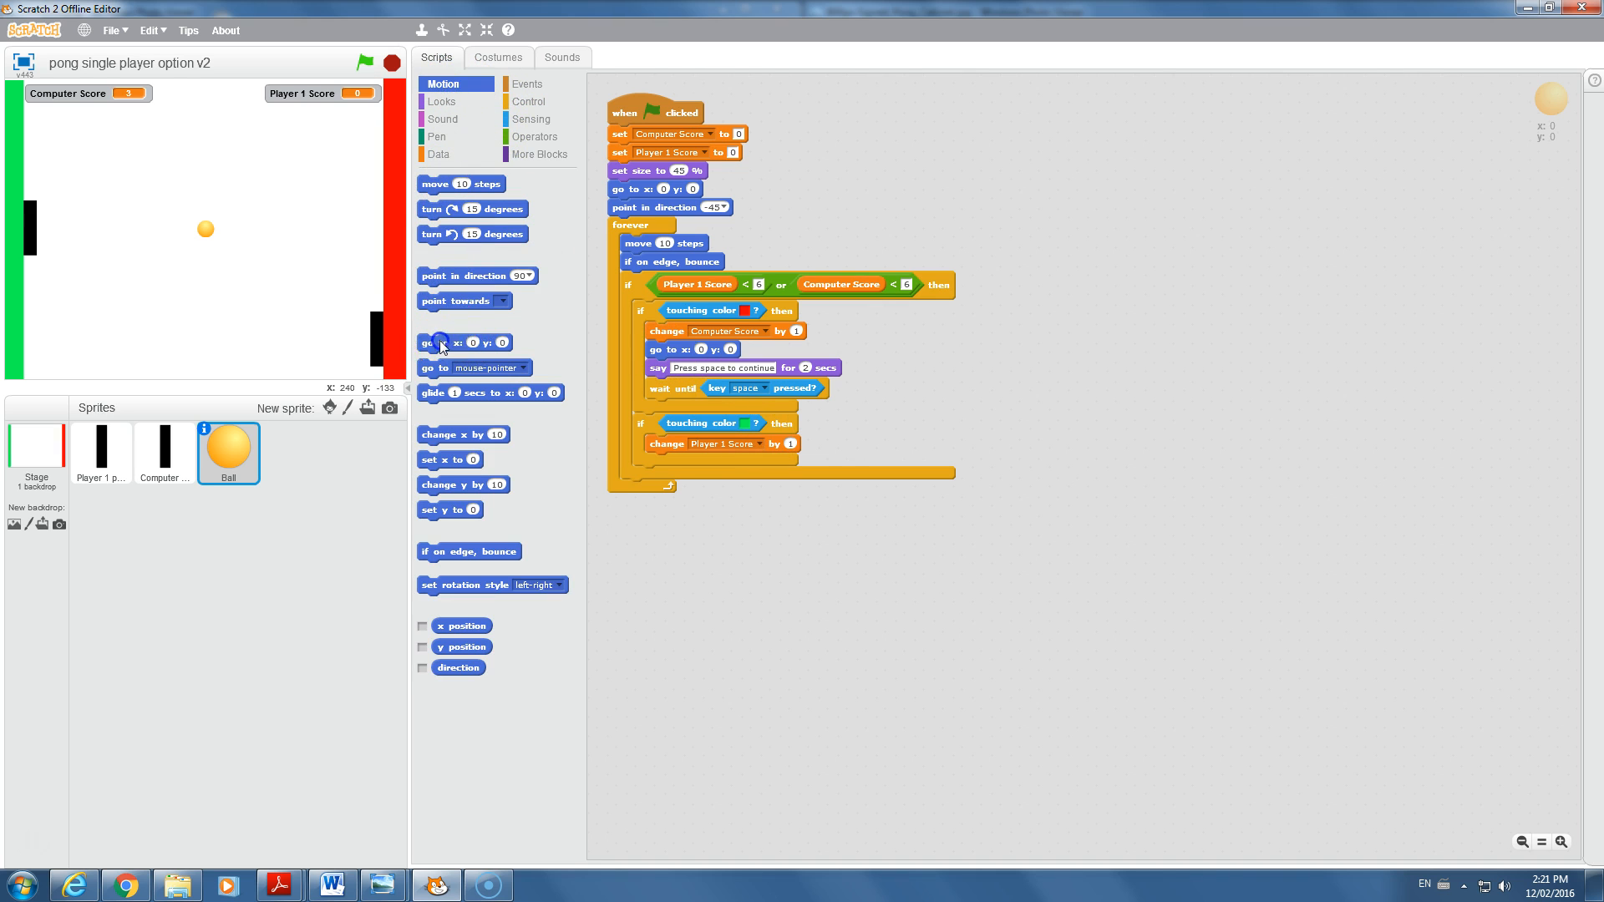
pyautogui.moveTo(441, 341); pyautogui.dragTo(675, 461)
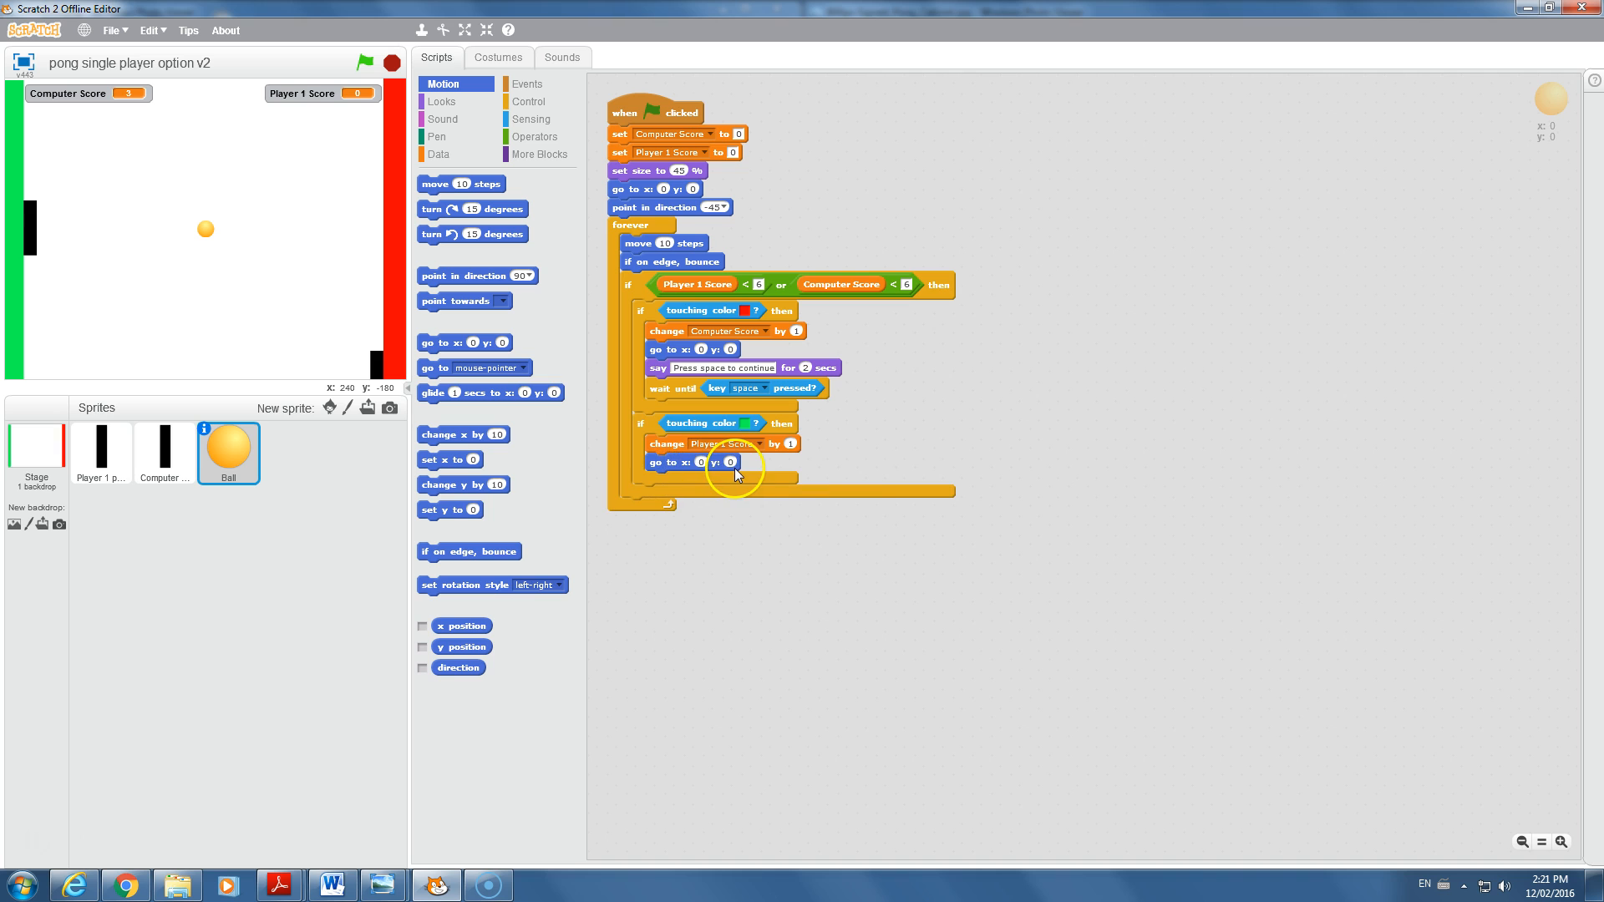
pyautogui.click(441, 119)
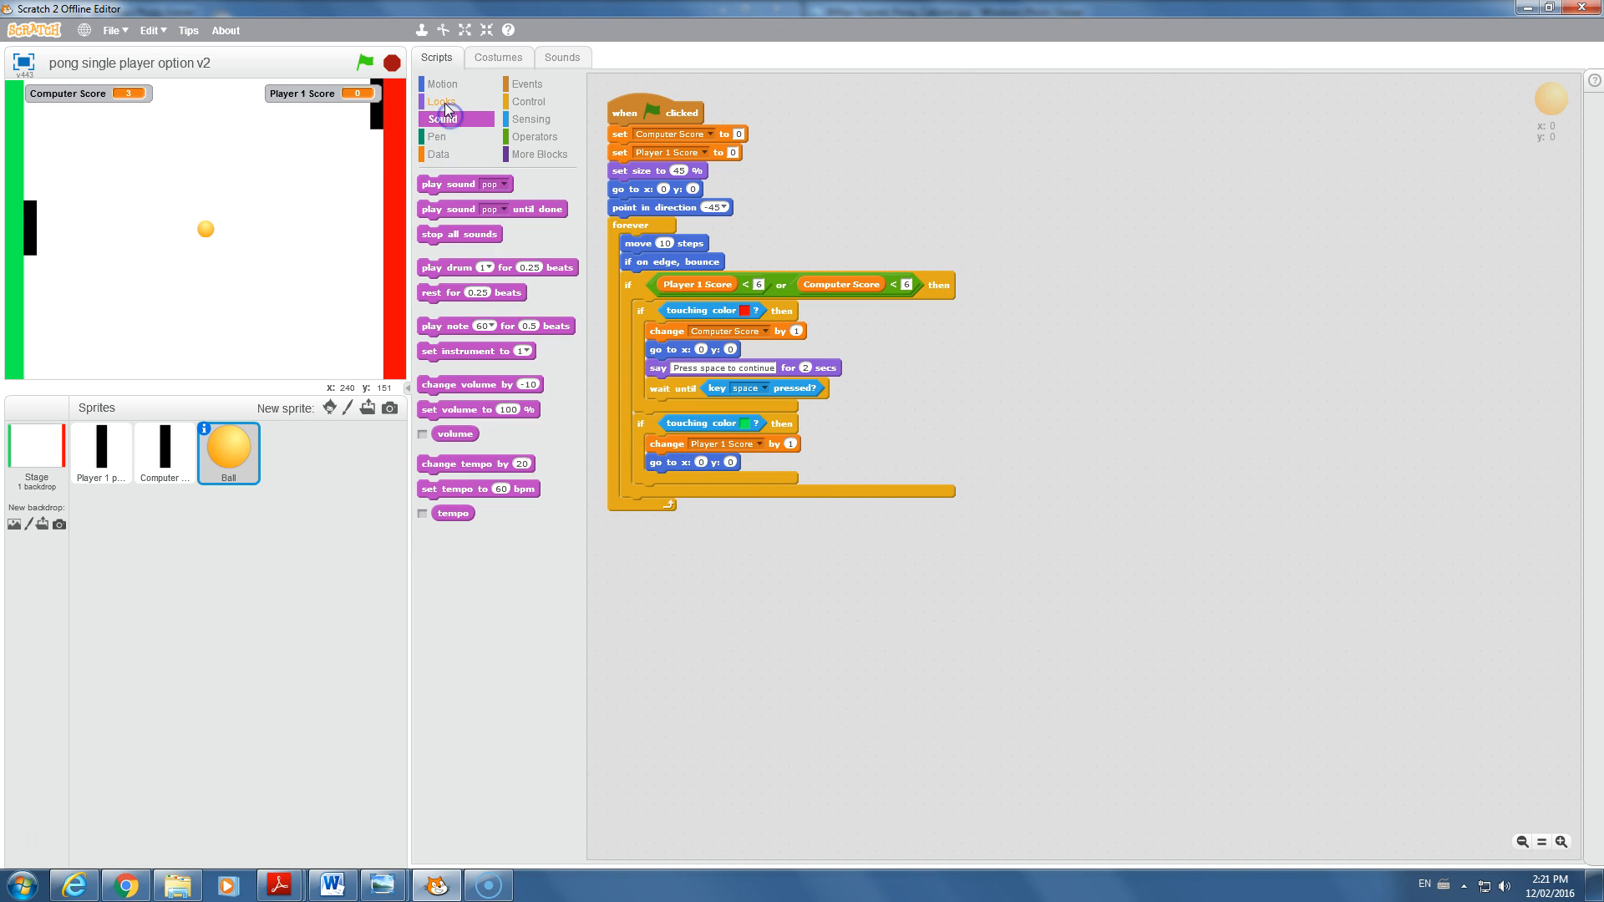
pyautogui.click(441, 100)
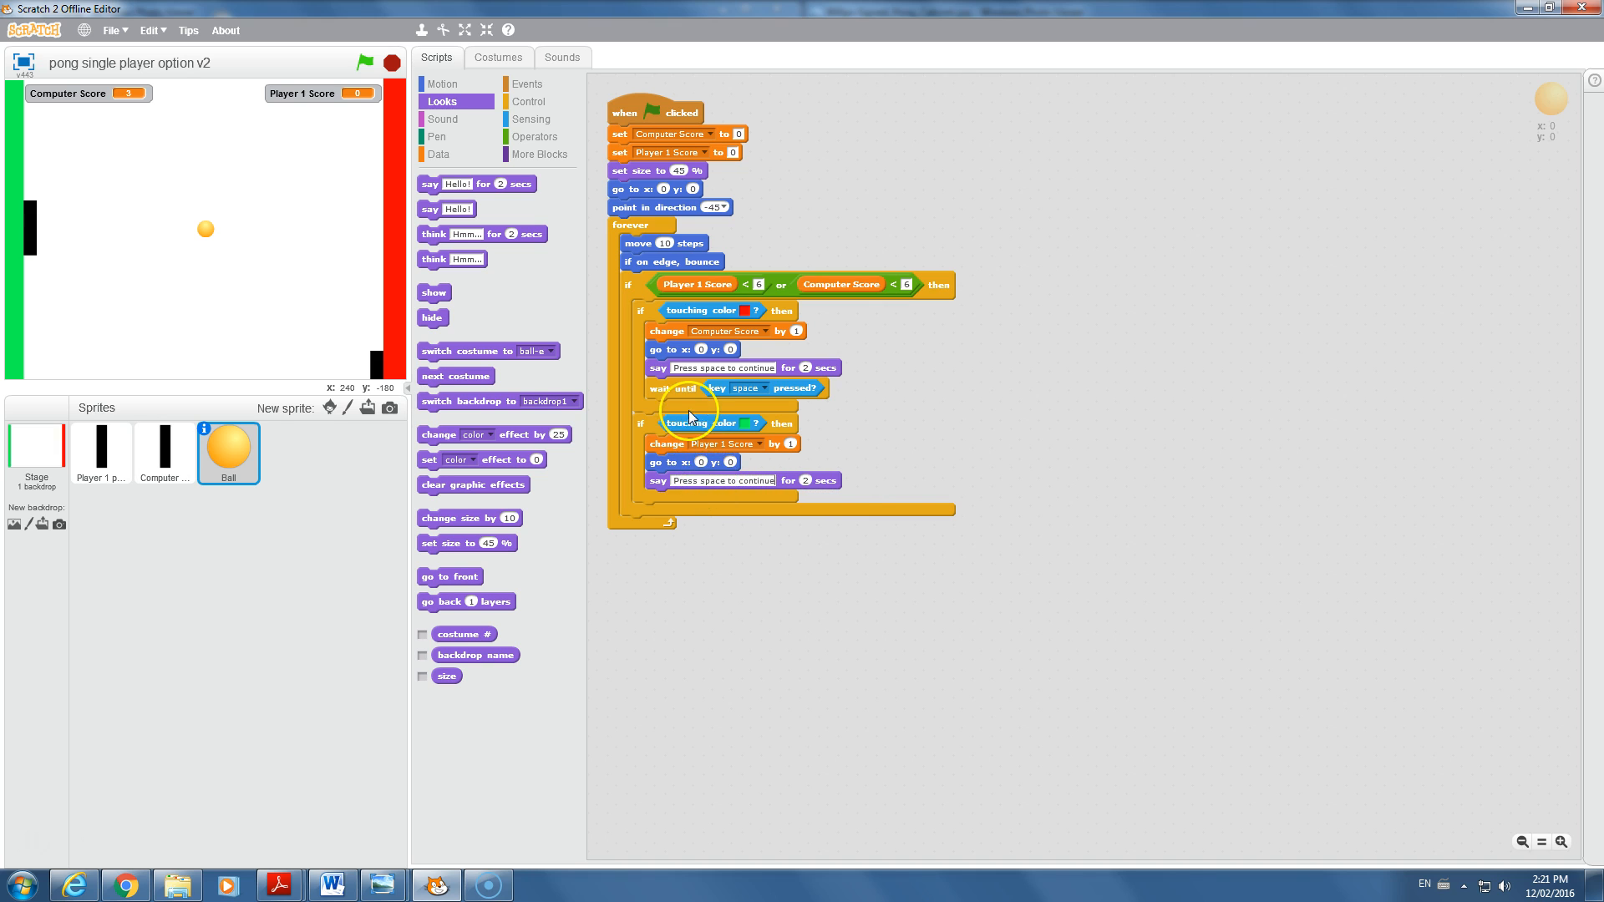
pyautogui.click(528, 102)
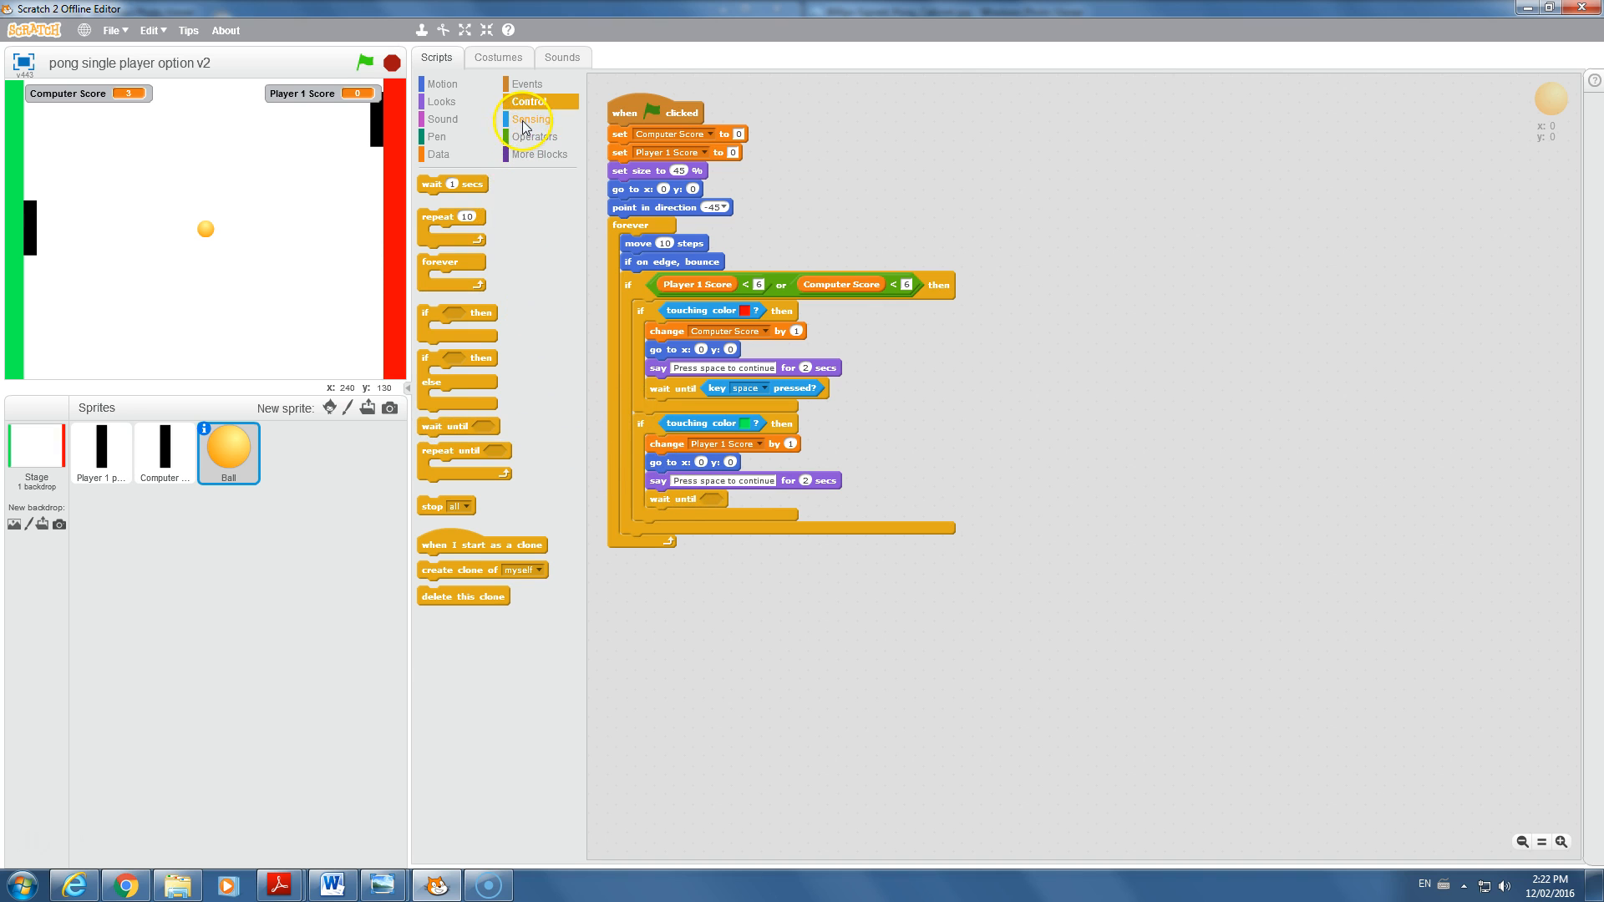
# - Wait until the space key is pressed in the Player 1 branch, then run the game
pyautogui.click(530, 119)
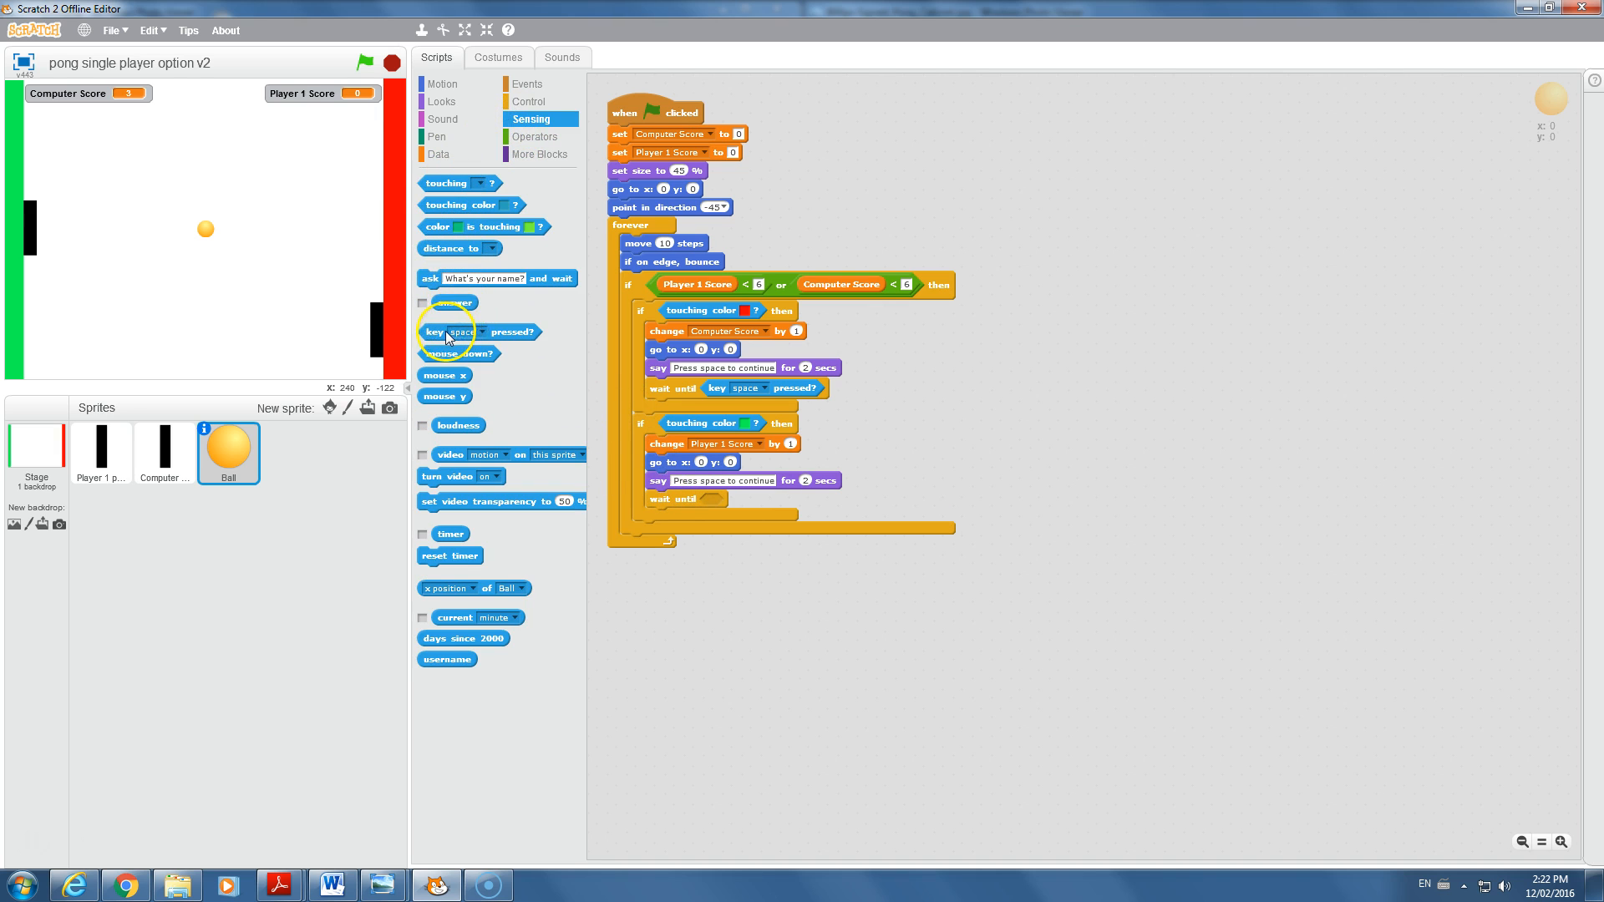
pyautogui.moveTo(450, 331); pyautogui.dragTo(747, 500)
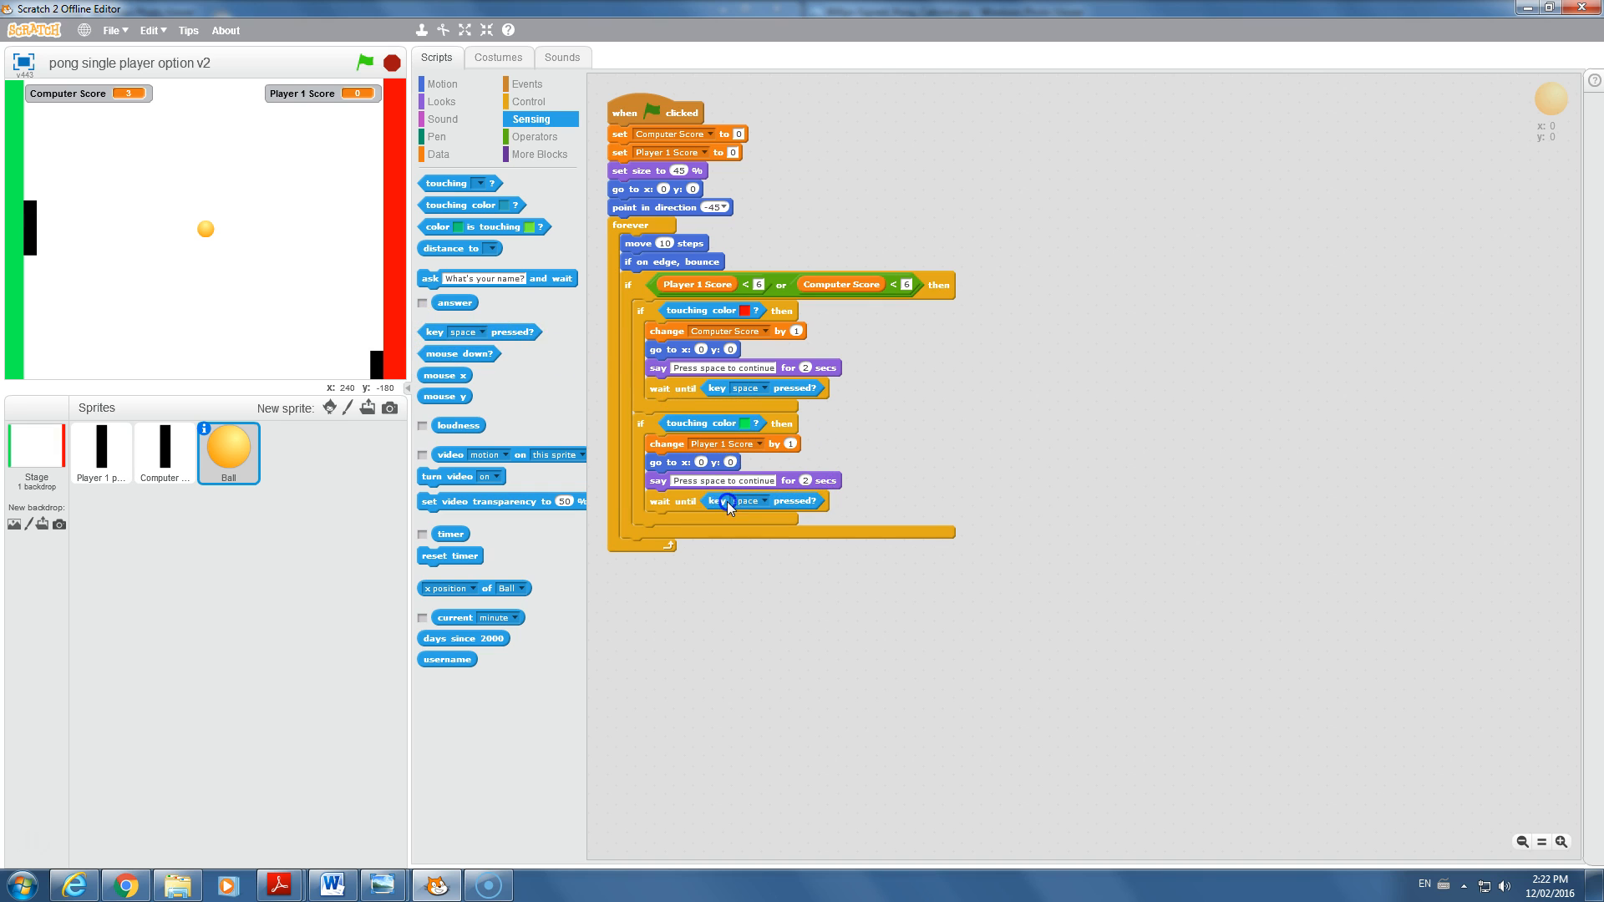
pyautogui.click(364, 62)
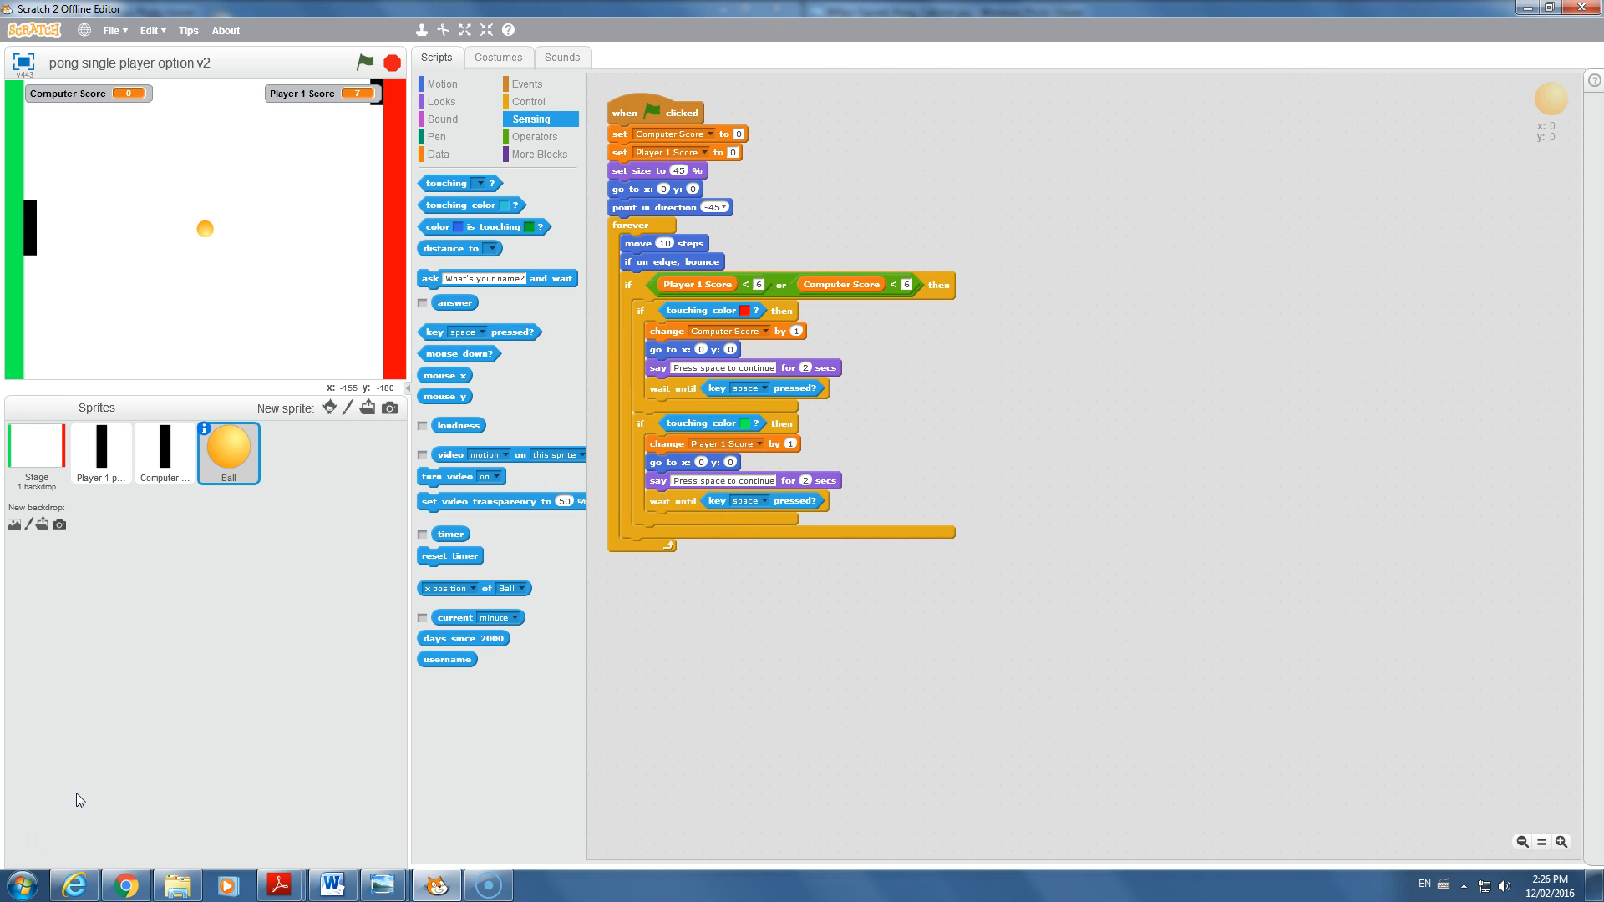
pyautogui.moveTo(755, 590)
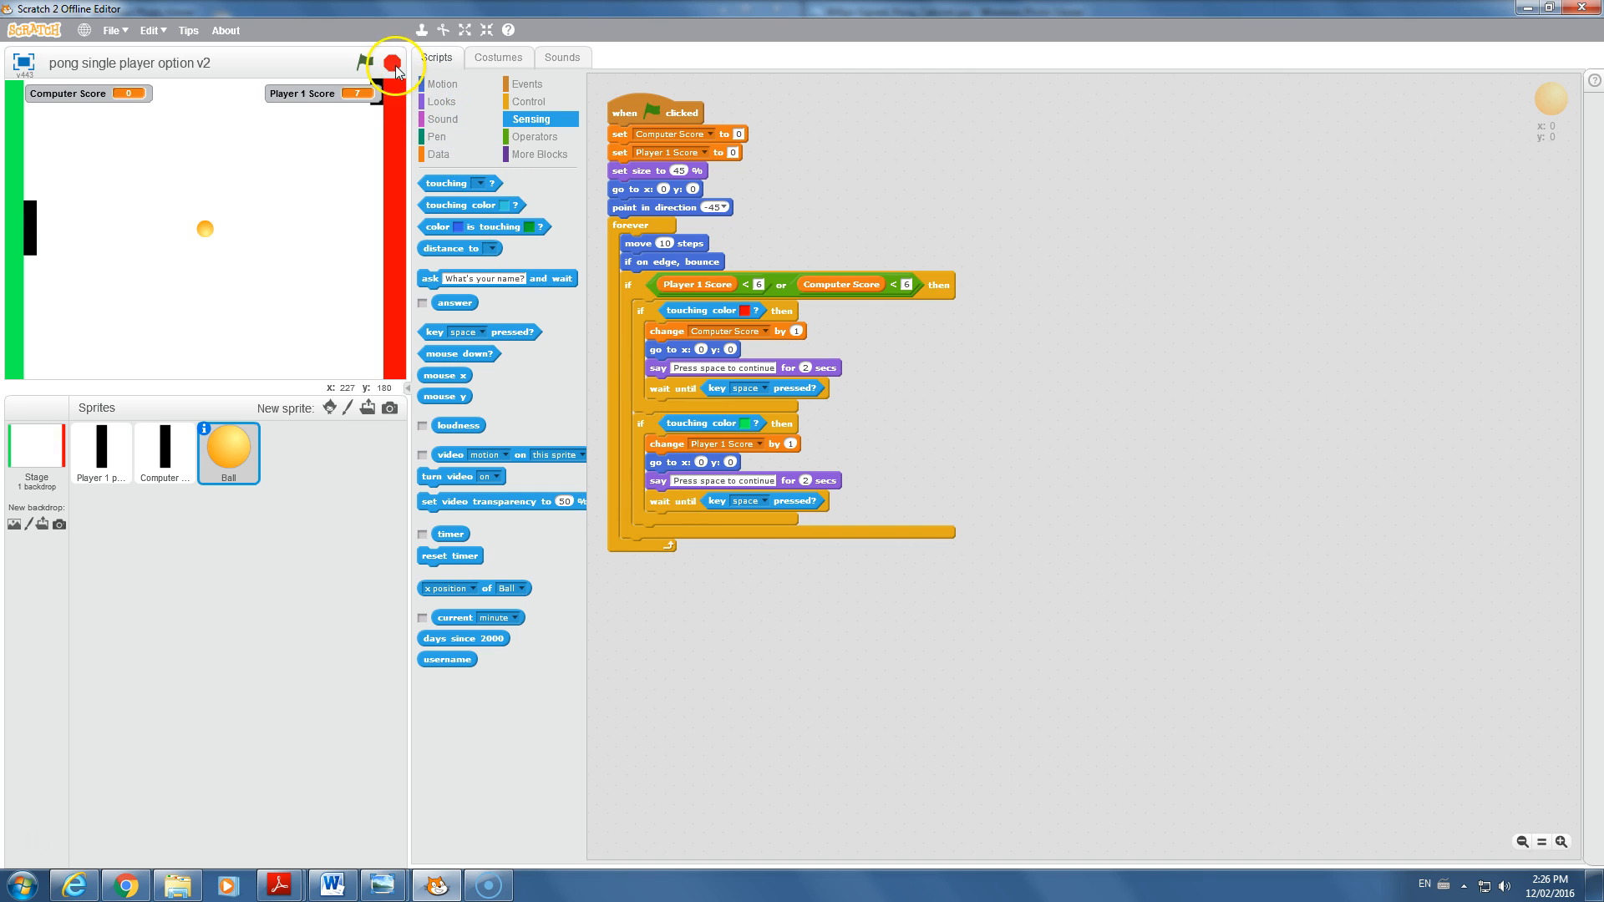
# - Play until Player 1 scores, then use space to try resuming after the prompt
pyautogui.click(376, 61)
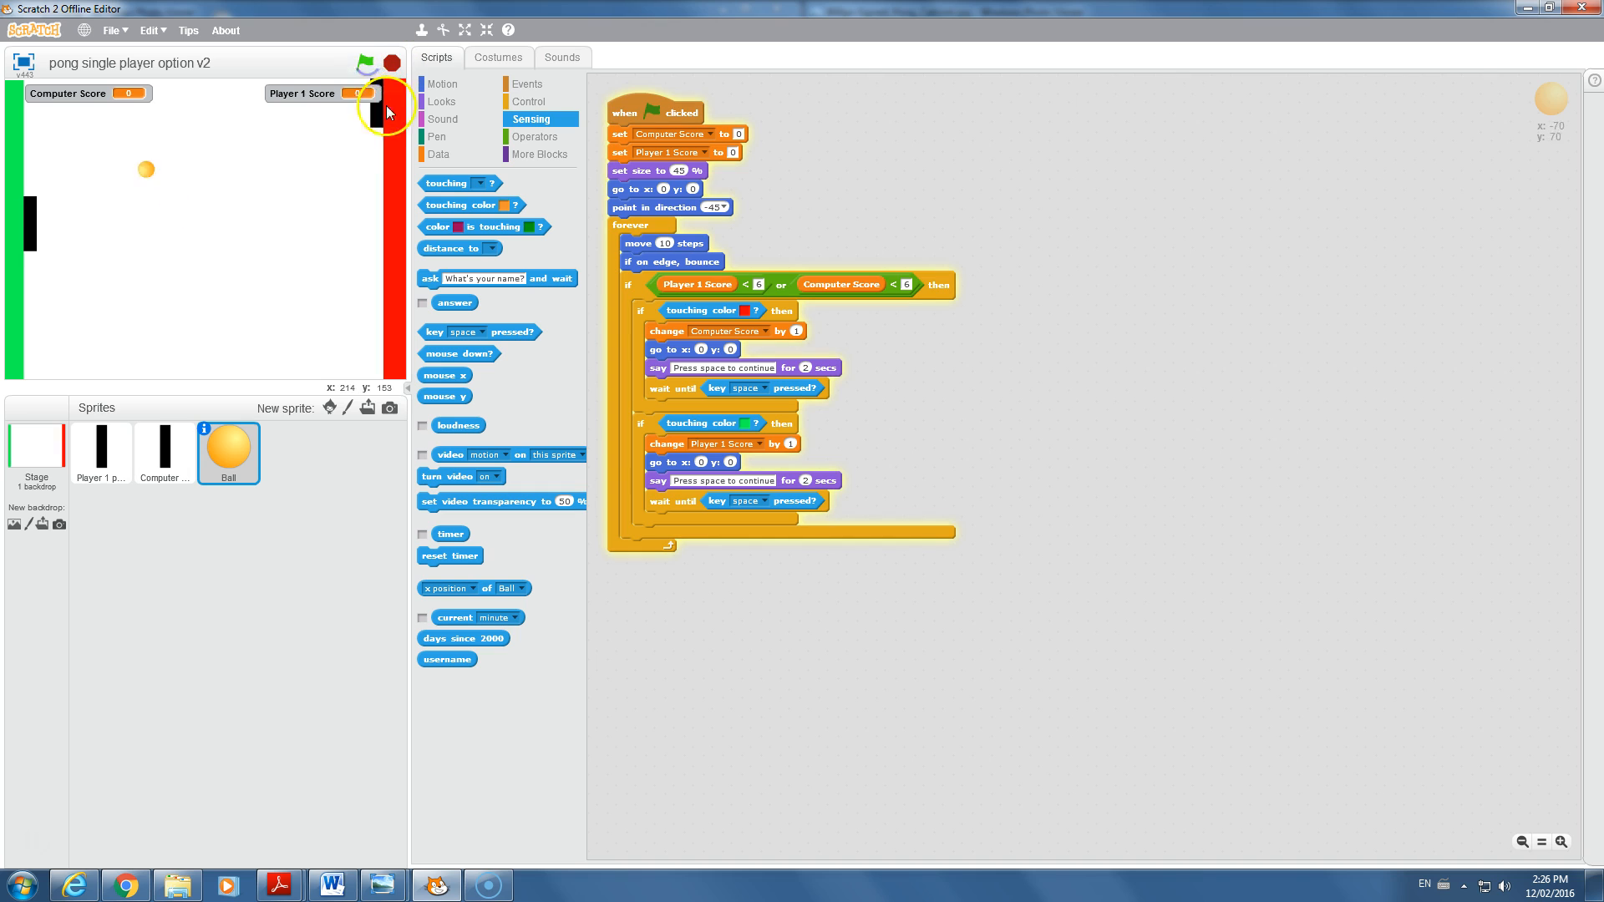
pyautogui.click(369, 62)
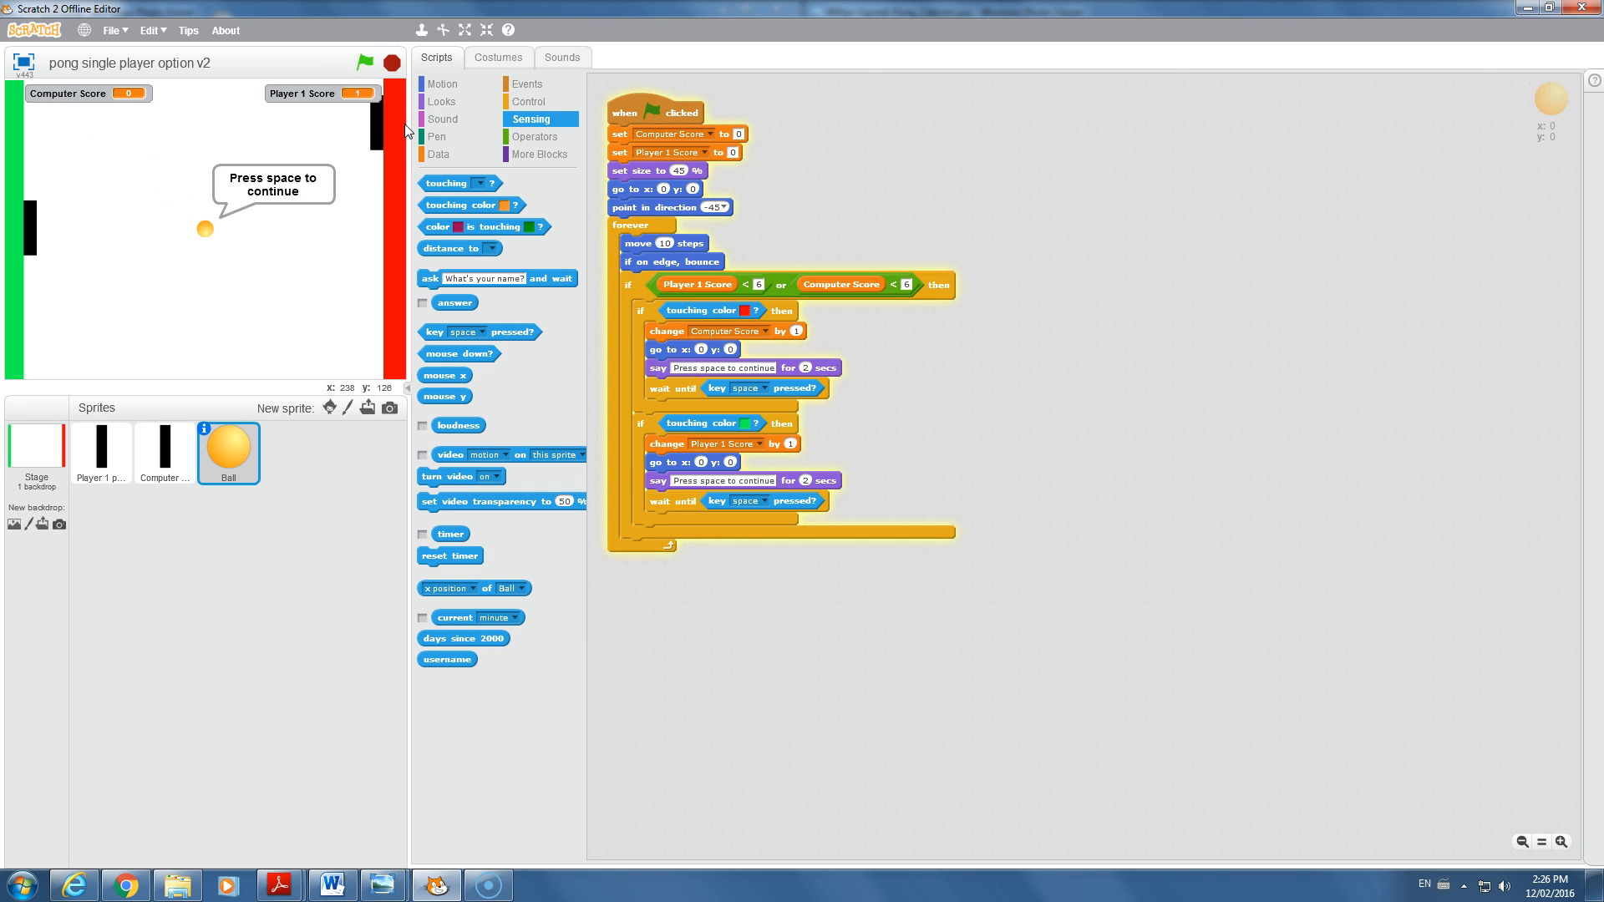
pyautogui.press('space')
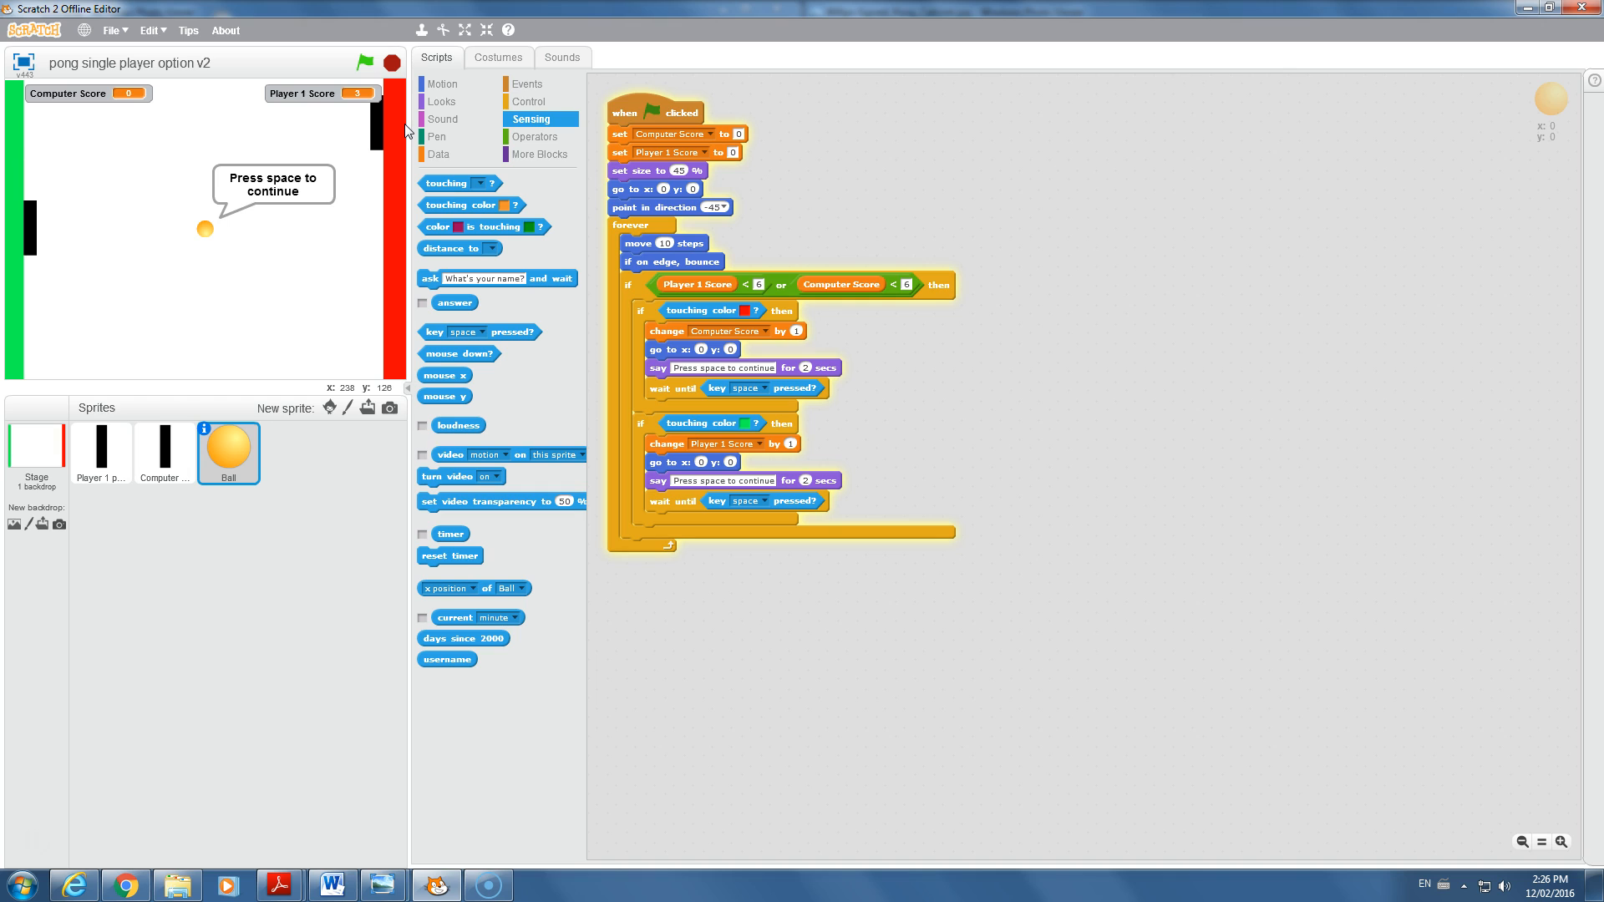
pyautogui.press('space')
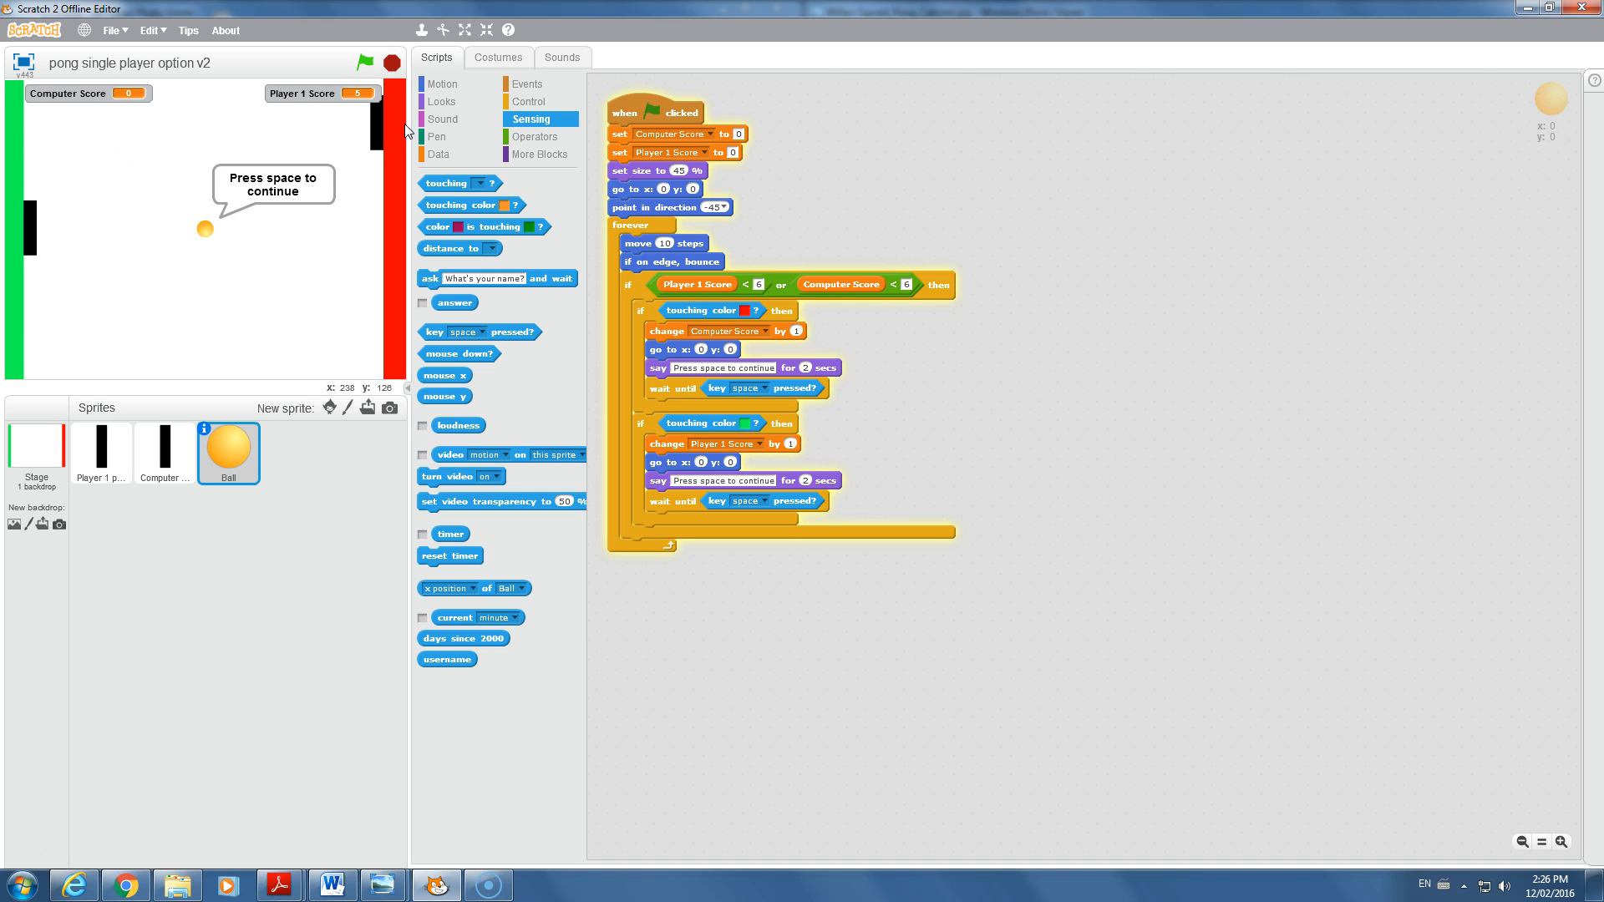
pyautogui.press('space')
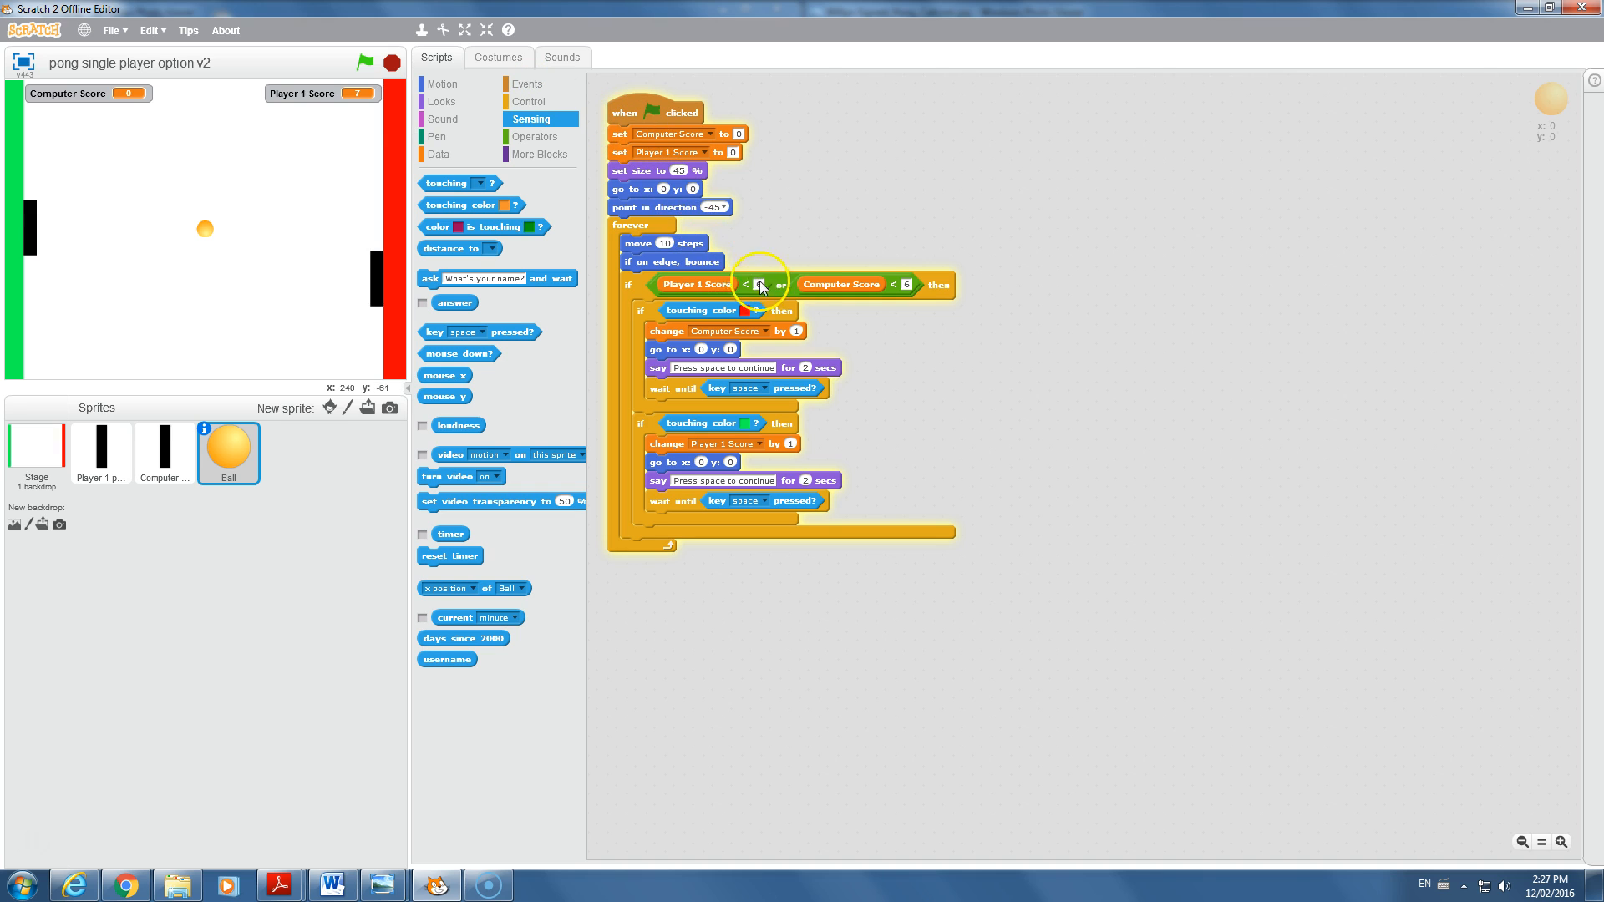
pyautogui.moveTo(803, 279)
pyautogui.write('6')
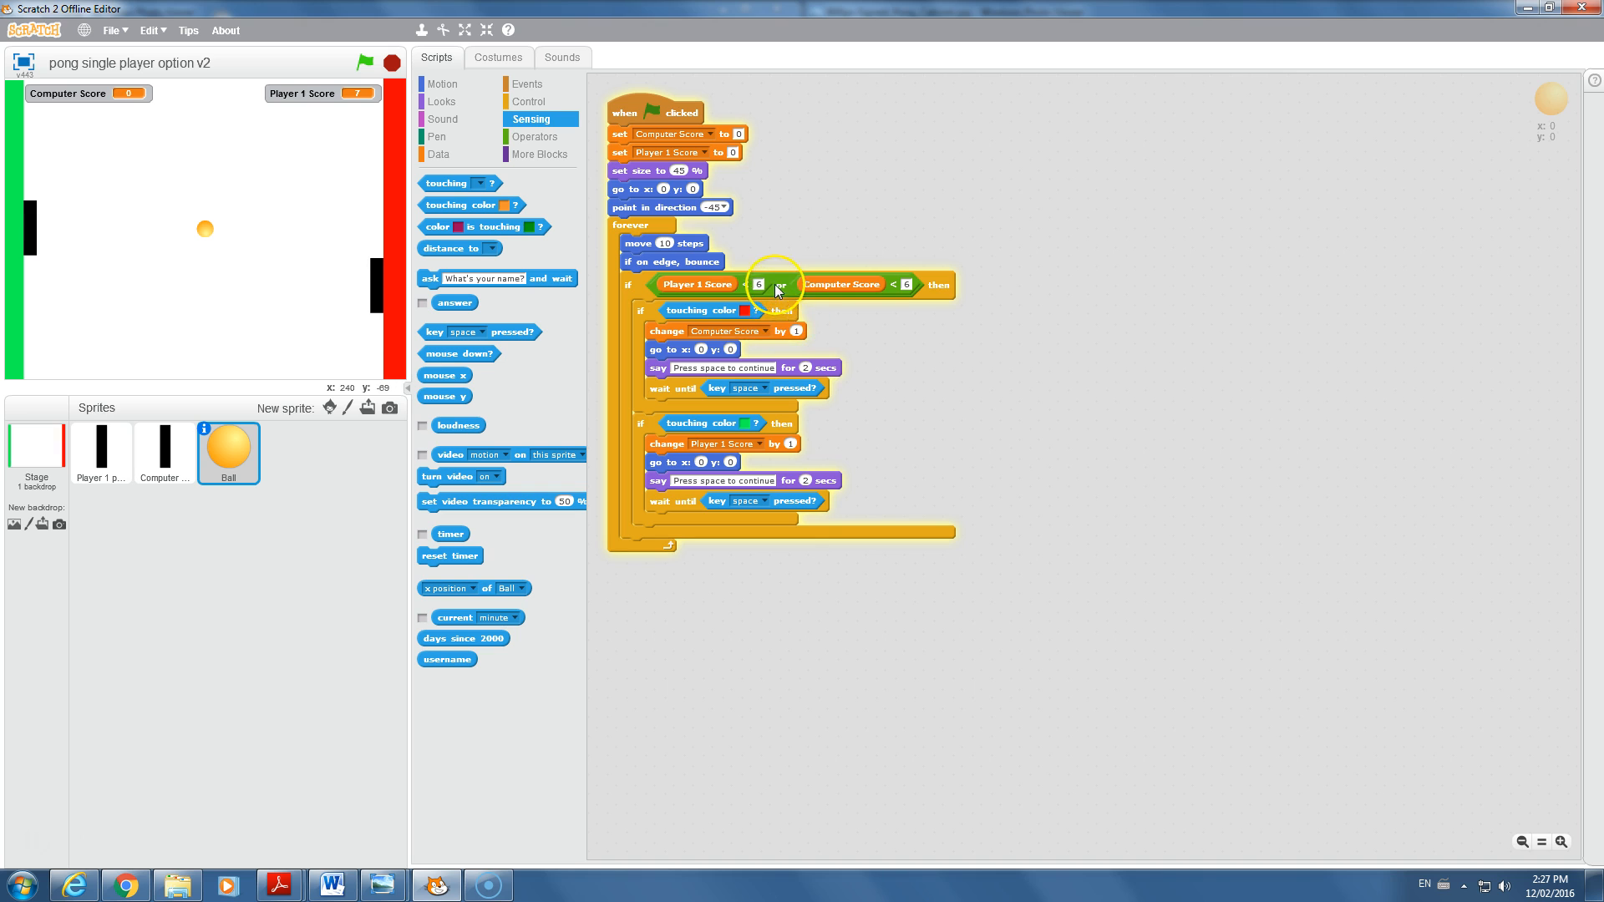
# - Replace the or with an and holding Player 1 Score < 6 and Computer Score < 6
pyautogui.moveTo(775, 284); pyautogui.dragTo(1076, 227)
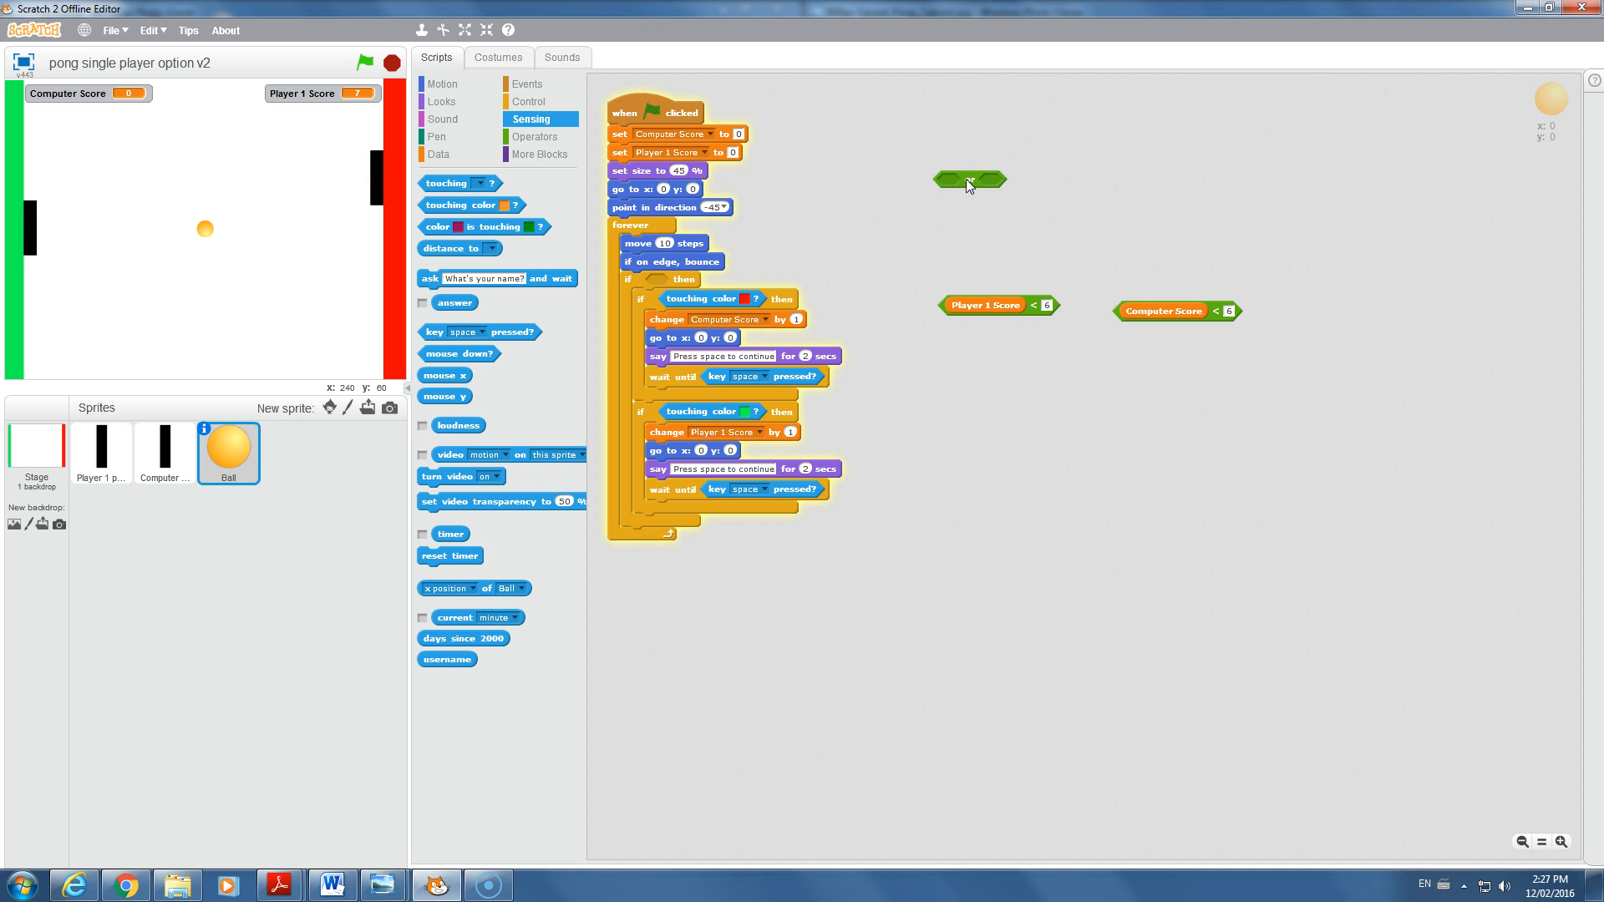
pyautogui.click(962, 183)
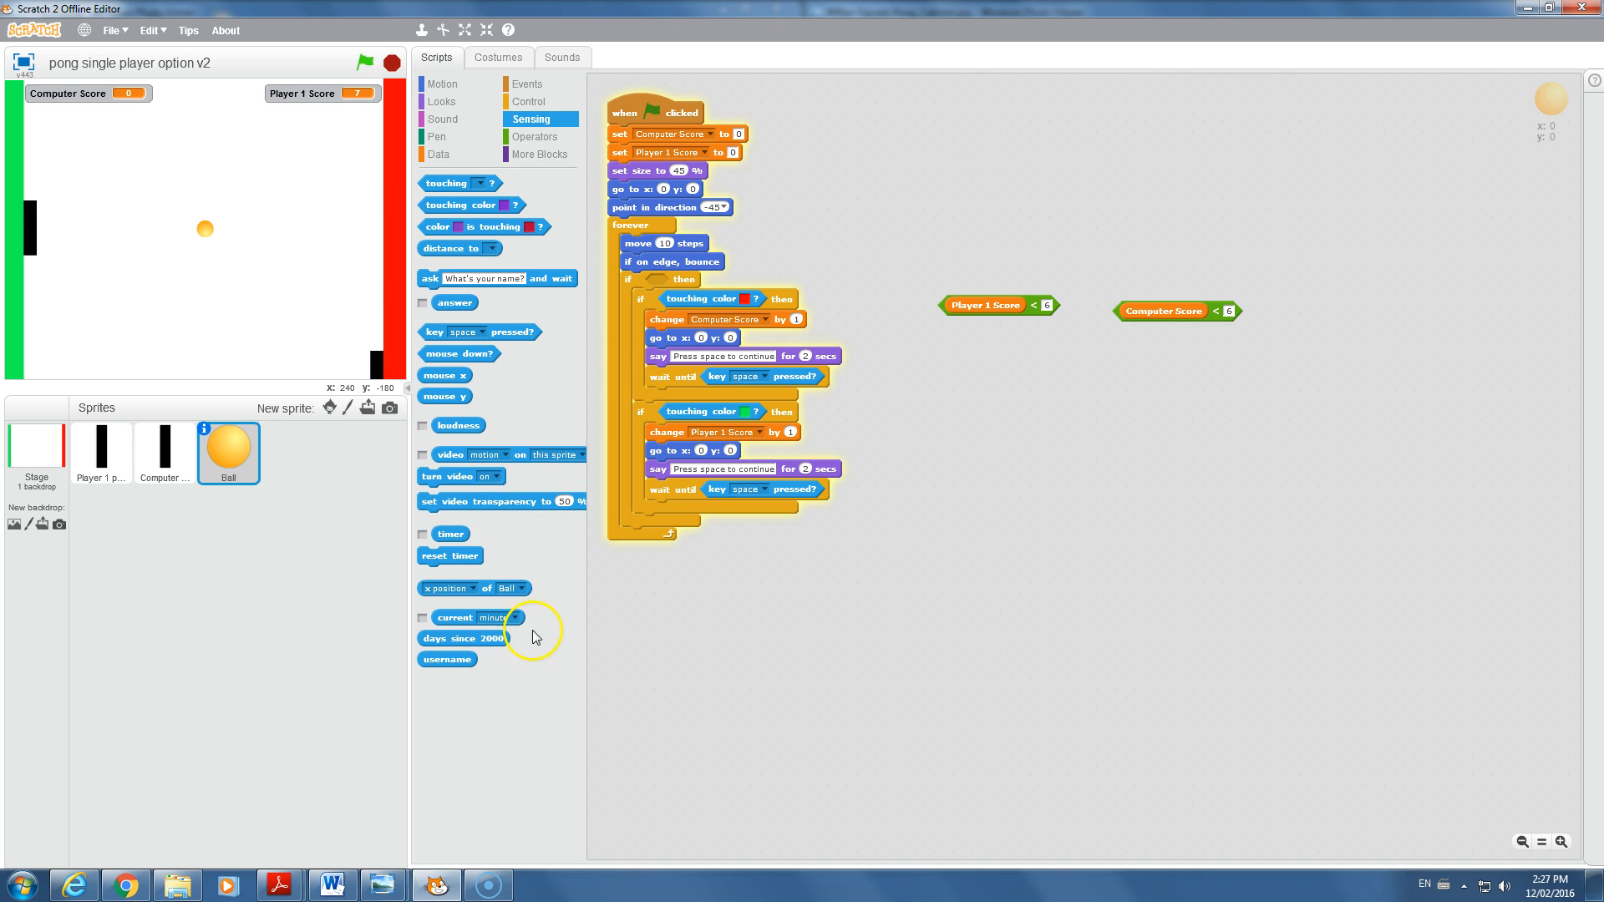
pyautogui.click(537, 135)
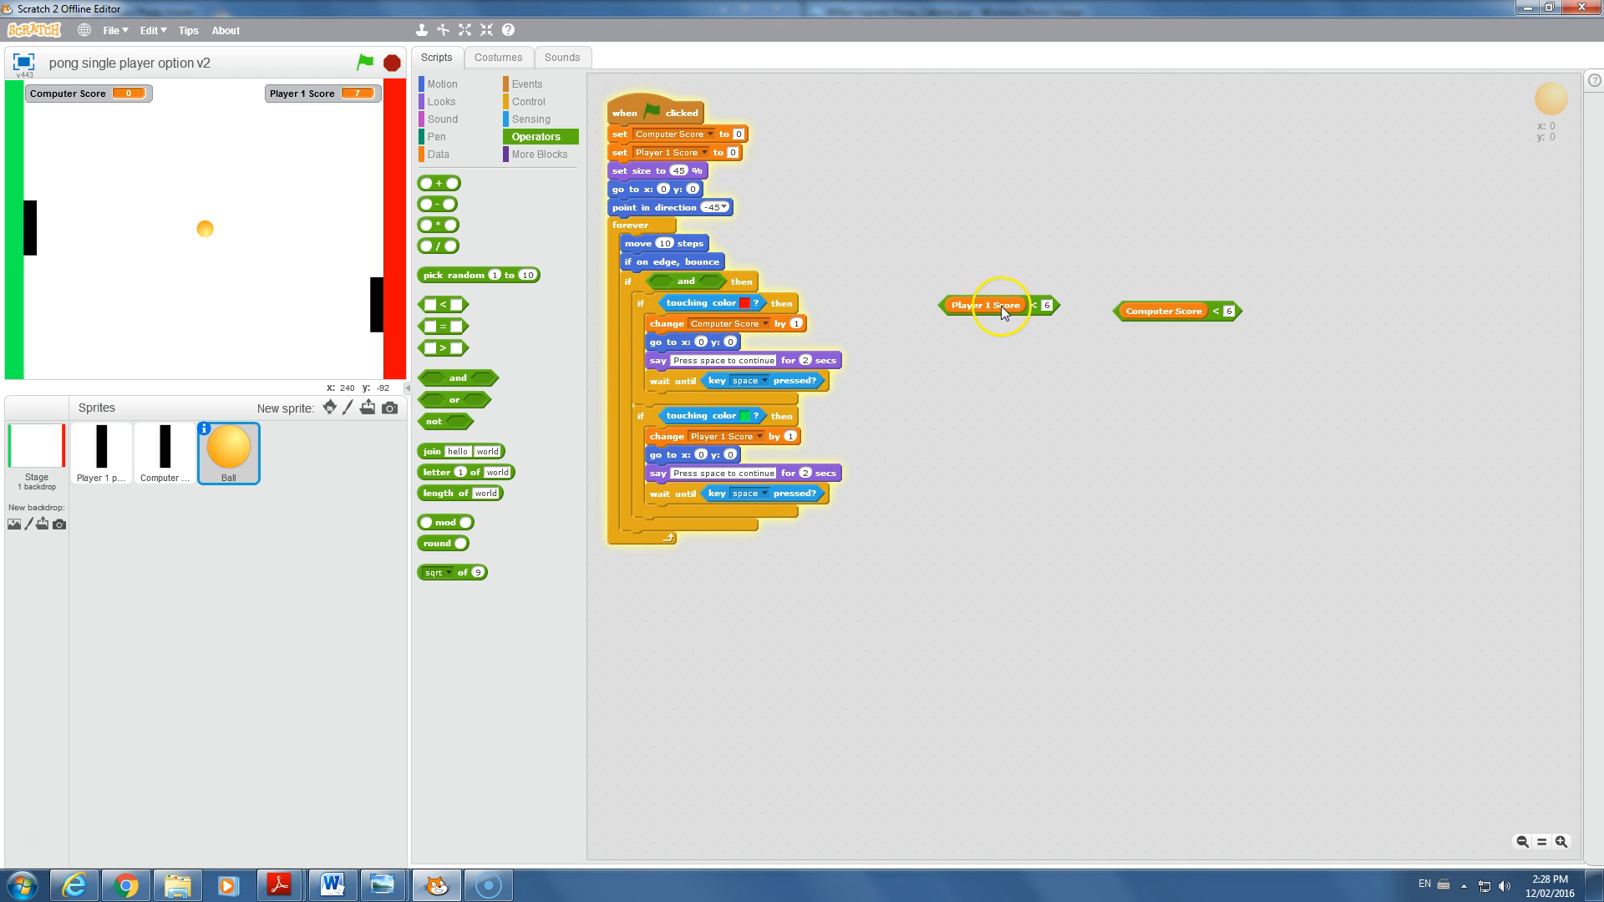
pyautogui.moveTo(997, 304); pyautogui.dragTo(700, 287)
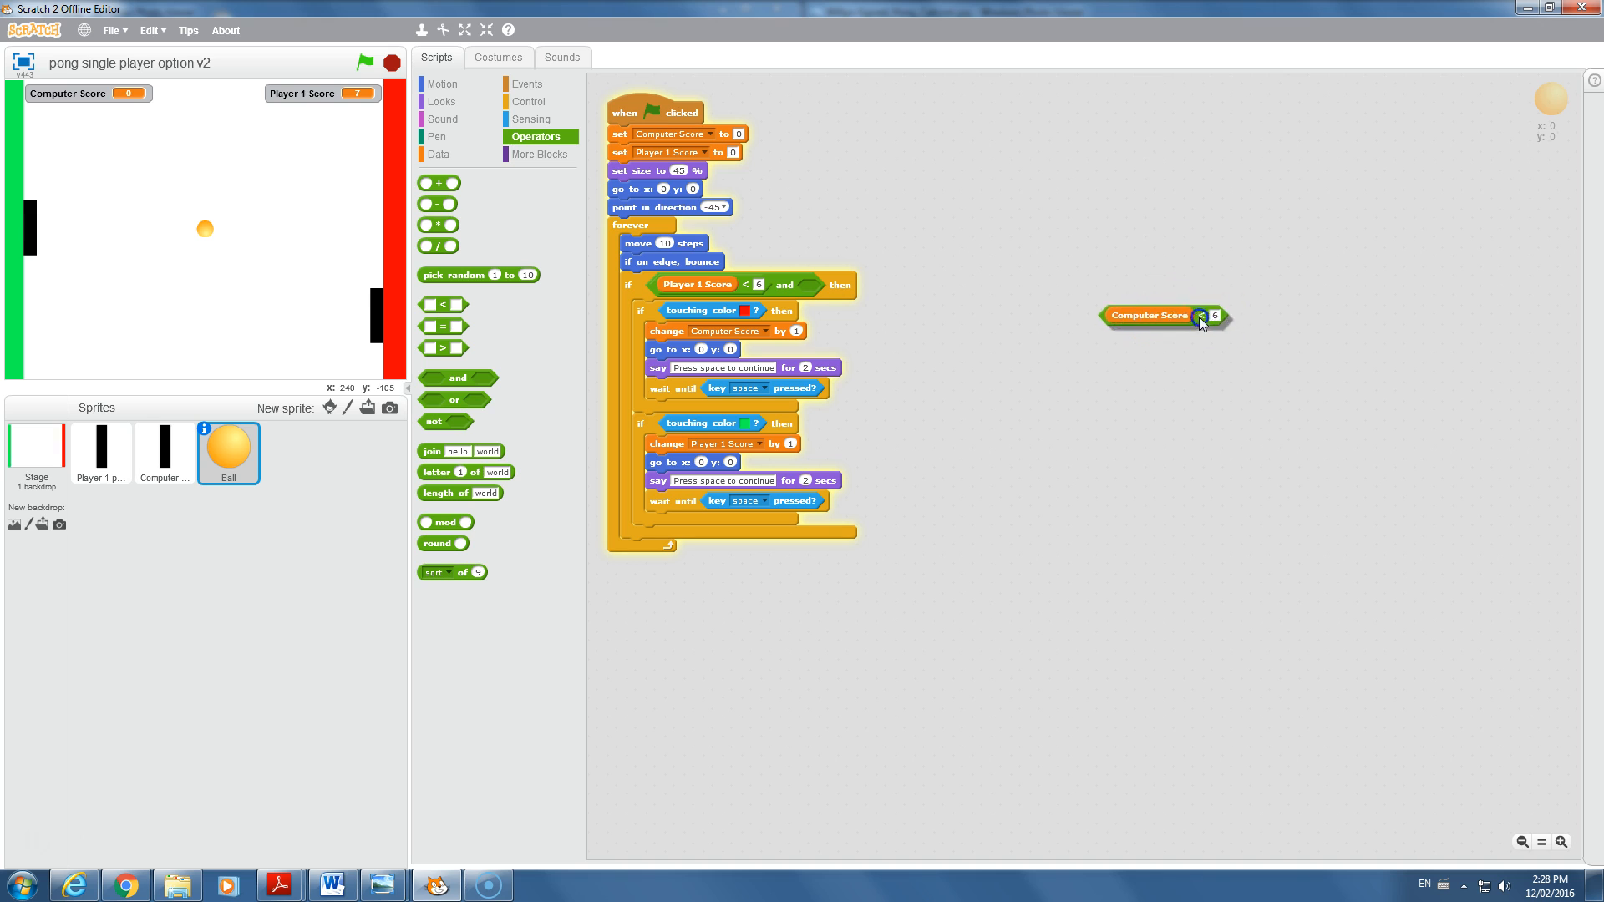
pyautogui.moveTo(1166, 316); pyautogui.dragTo(880, 284)
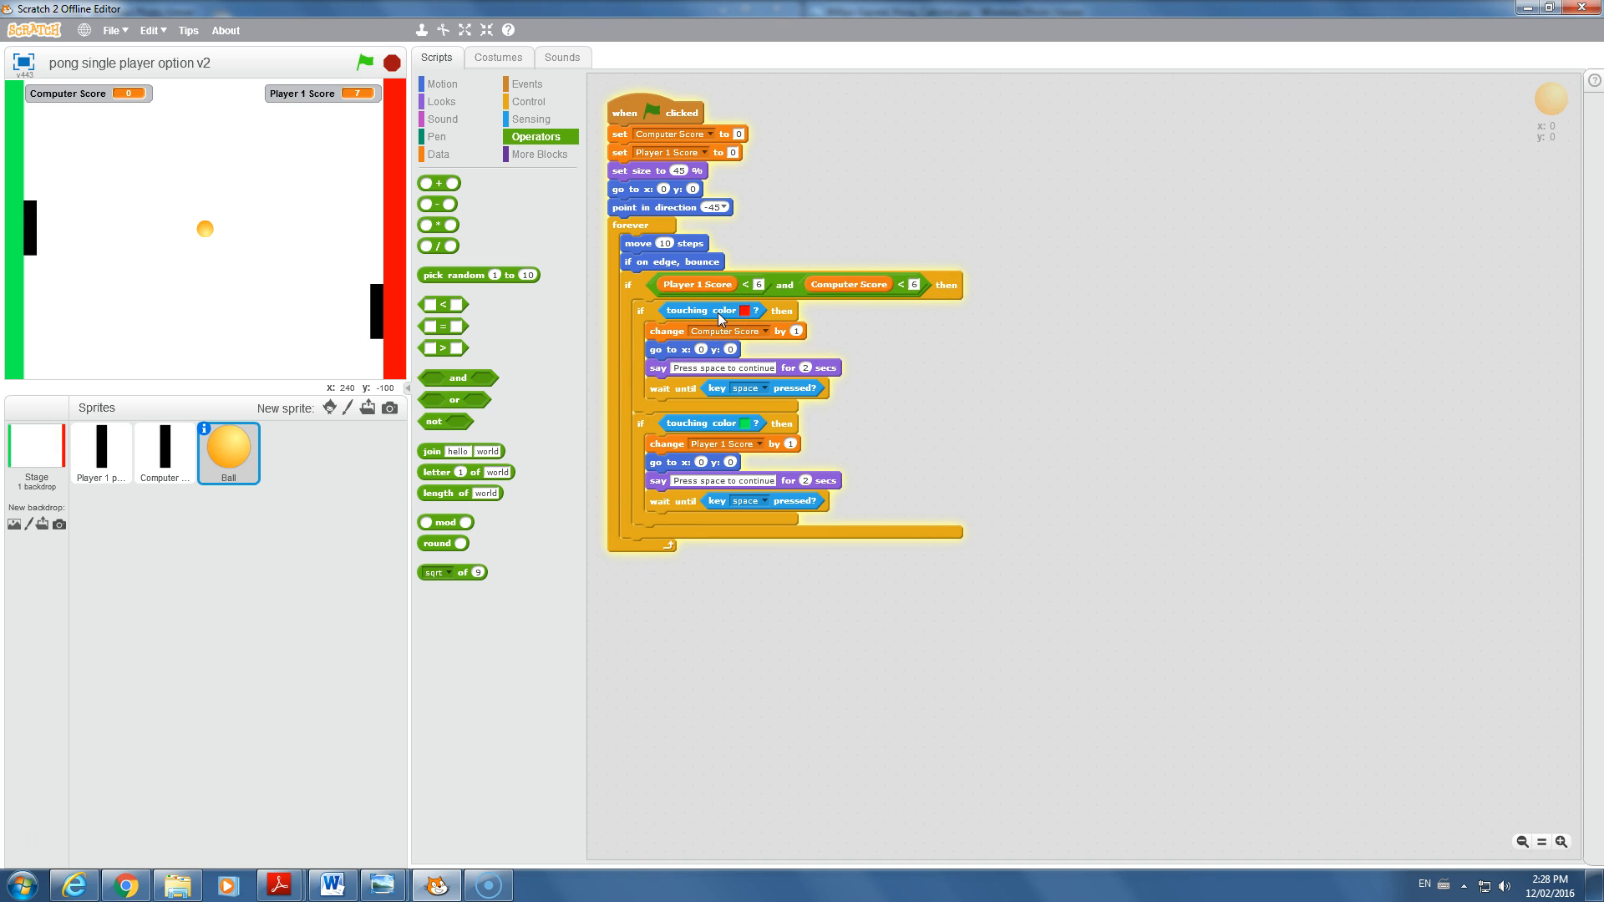
# - Run the game repeatedly, resuming with space, until the computer scores a point
pyautogui.click(364, 62)
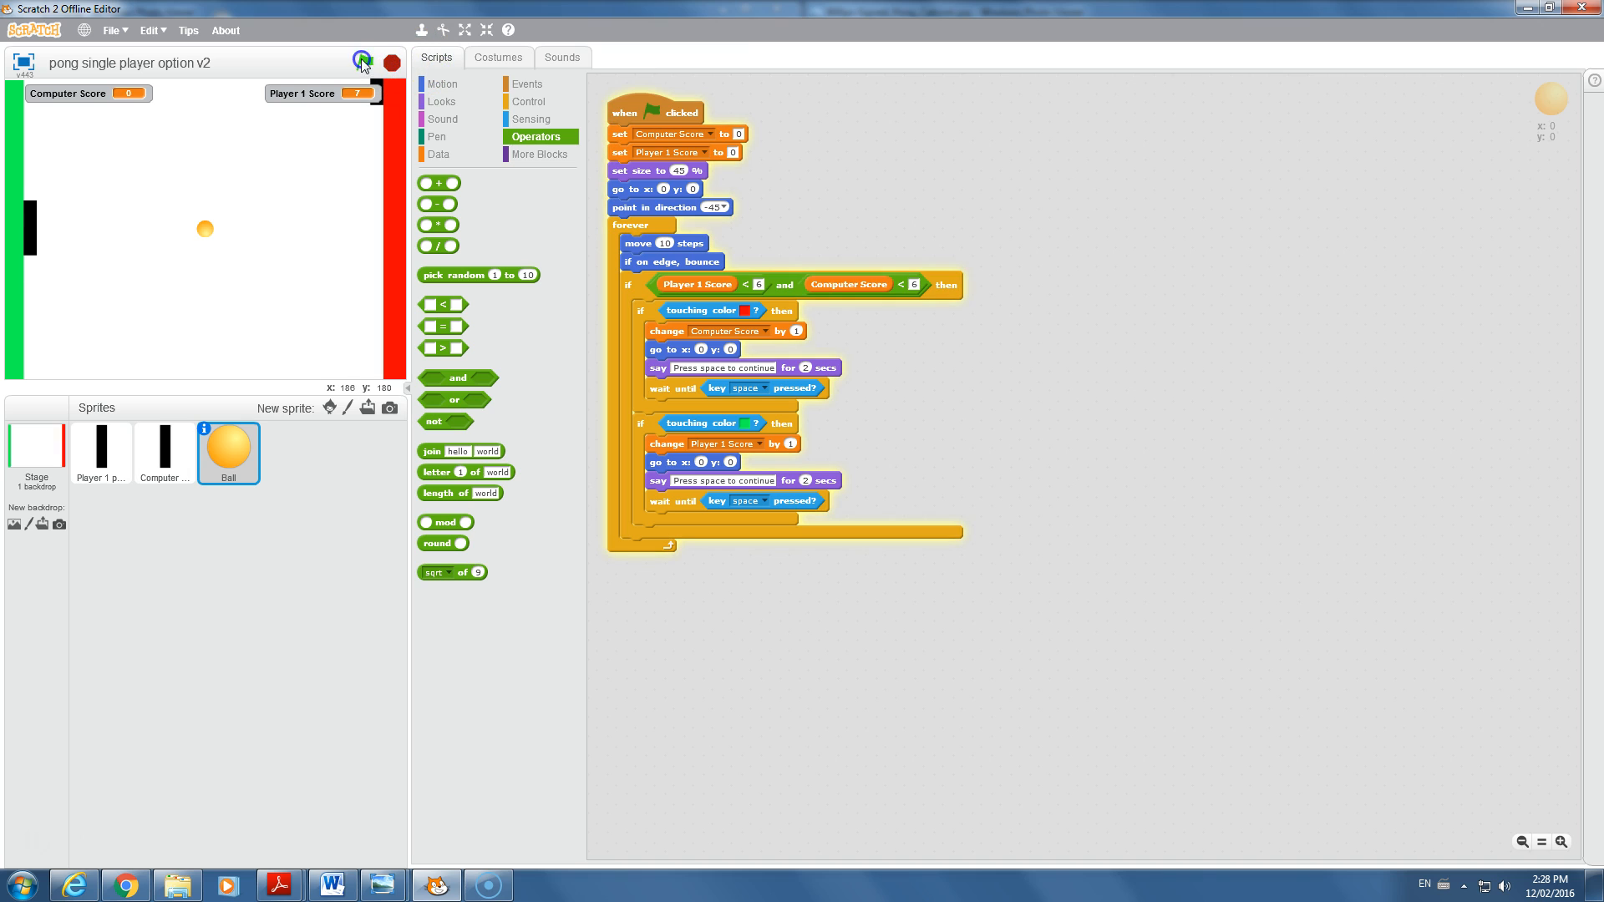
pyautogui.click(364, 62)
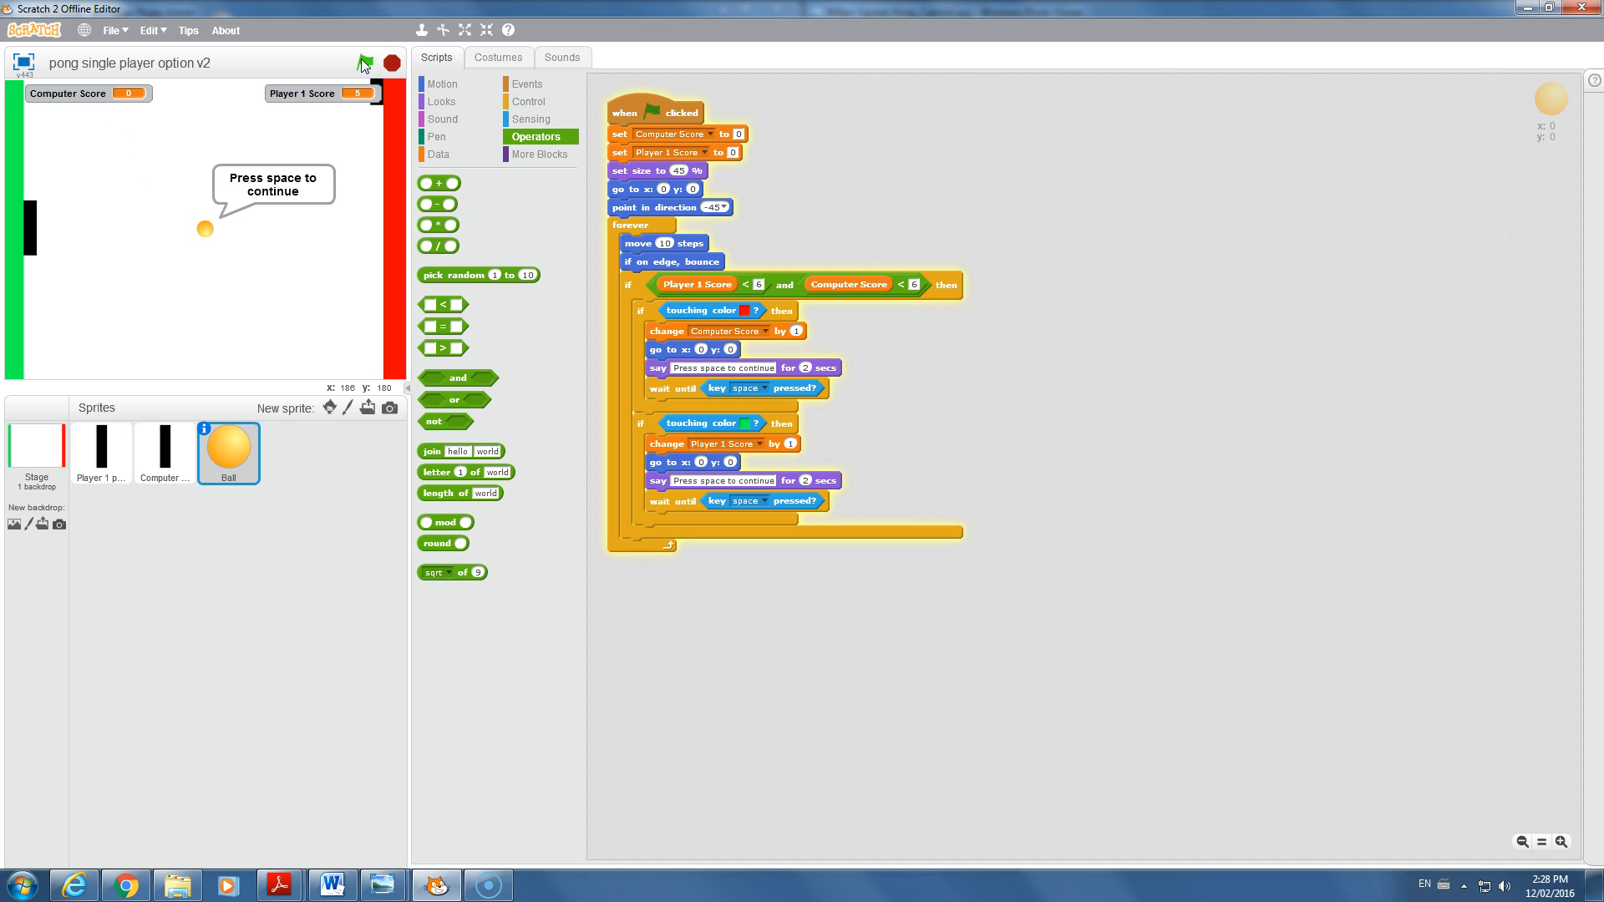
pyautogui.press('space')
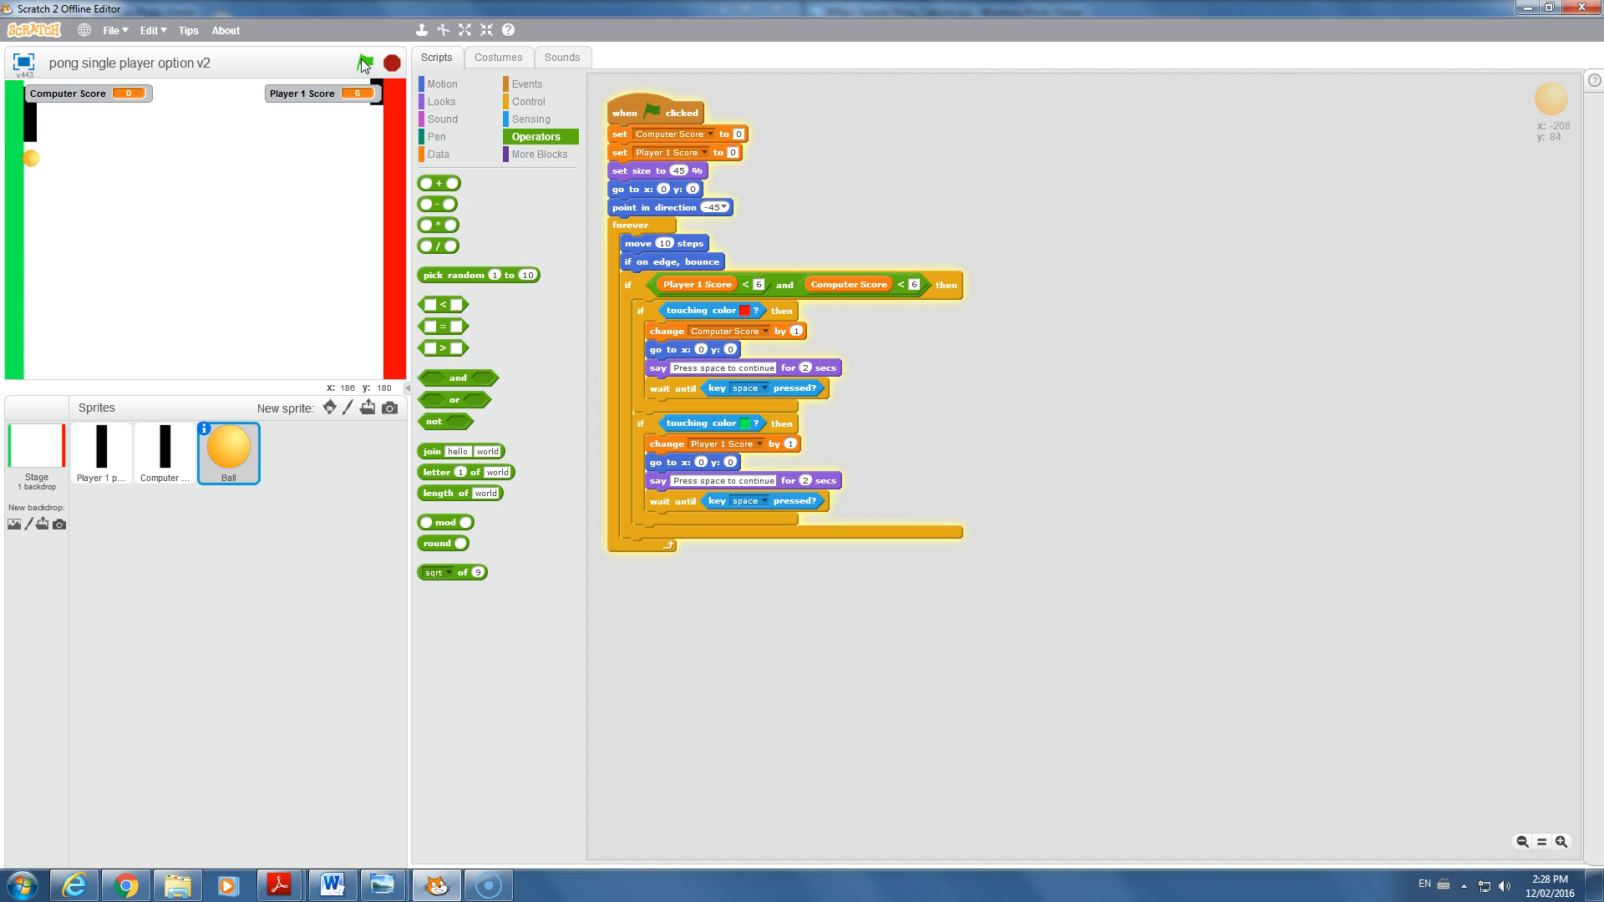
pyautogui.click(366, 62)
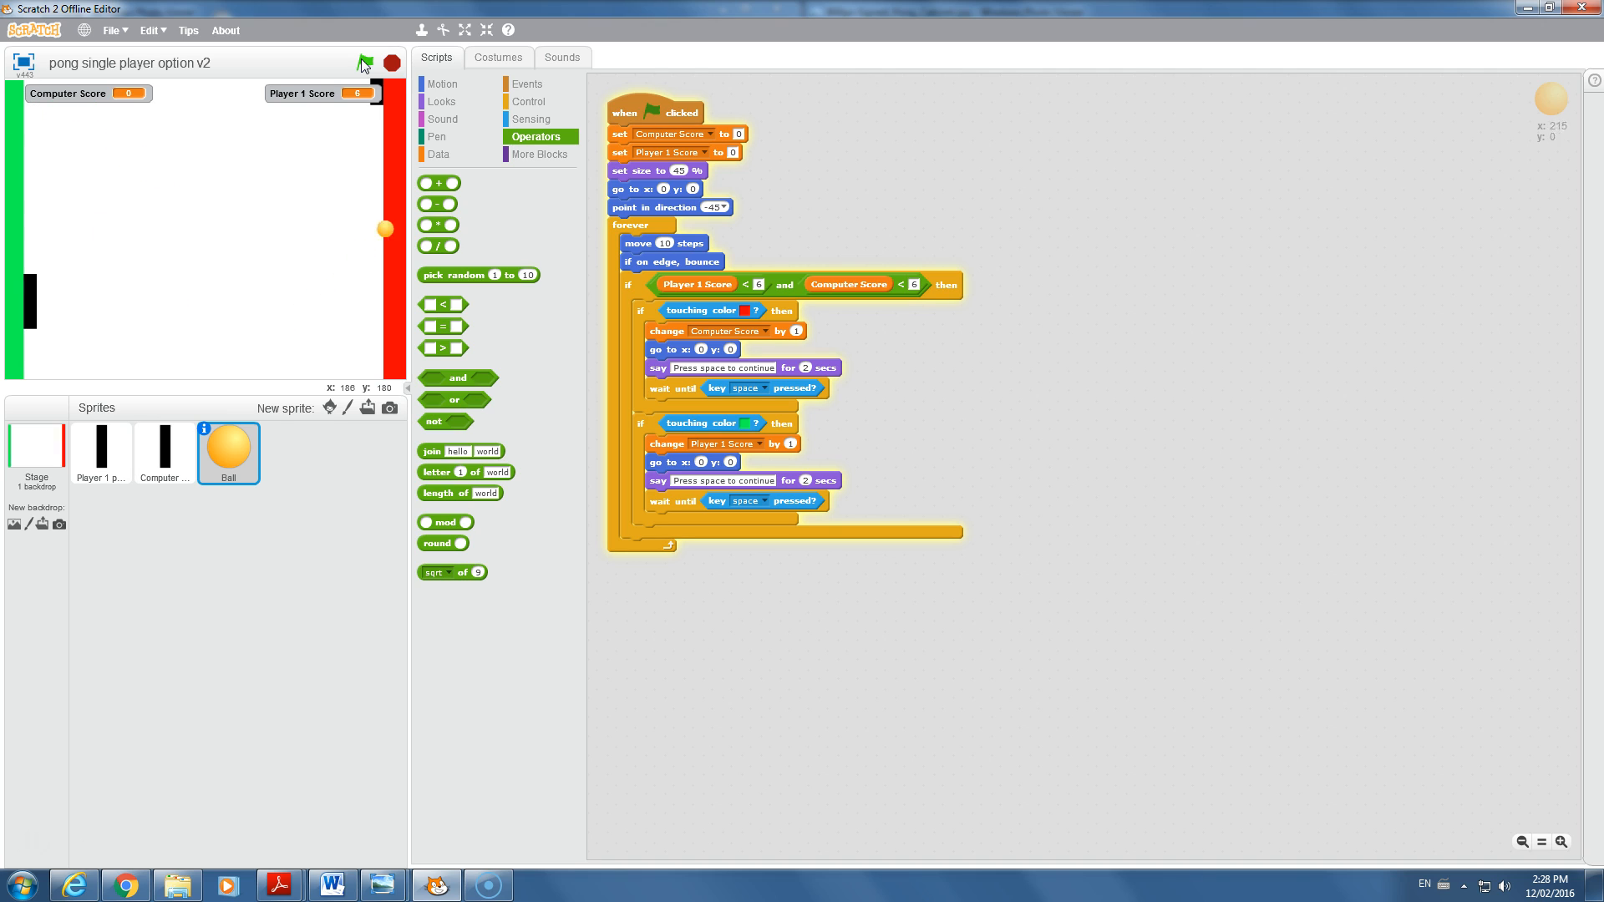
pyautogui.click(365, 62)
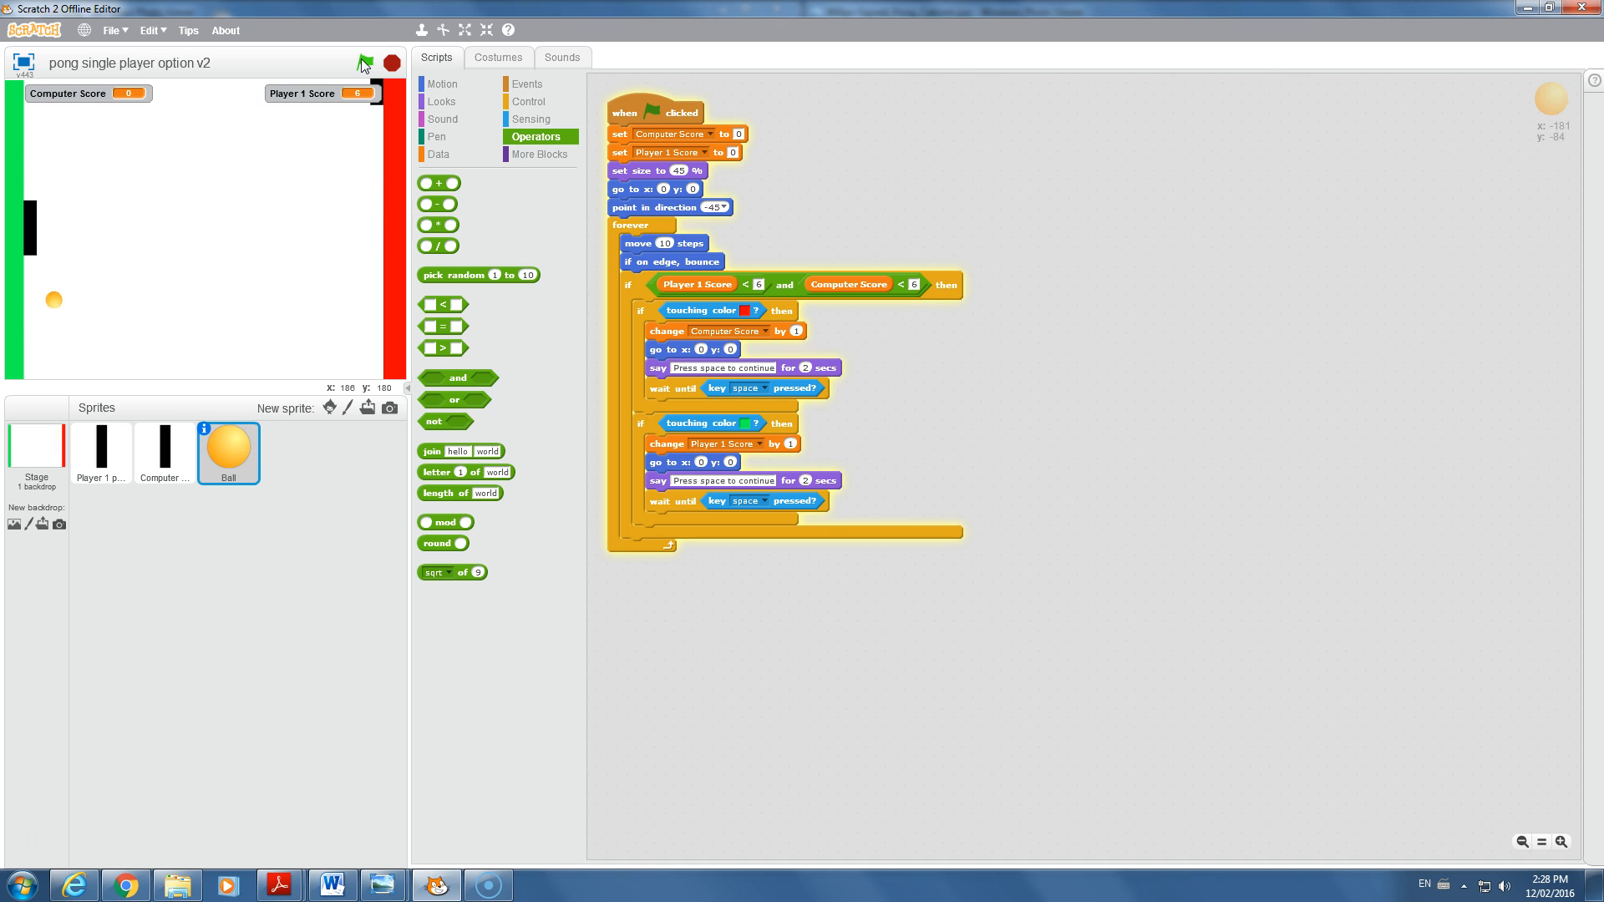
pyautogui.click(366, 61)
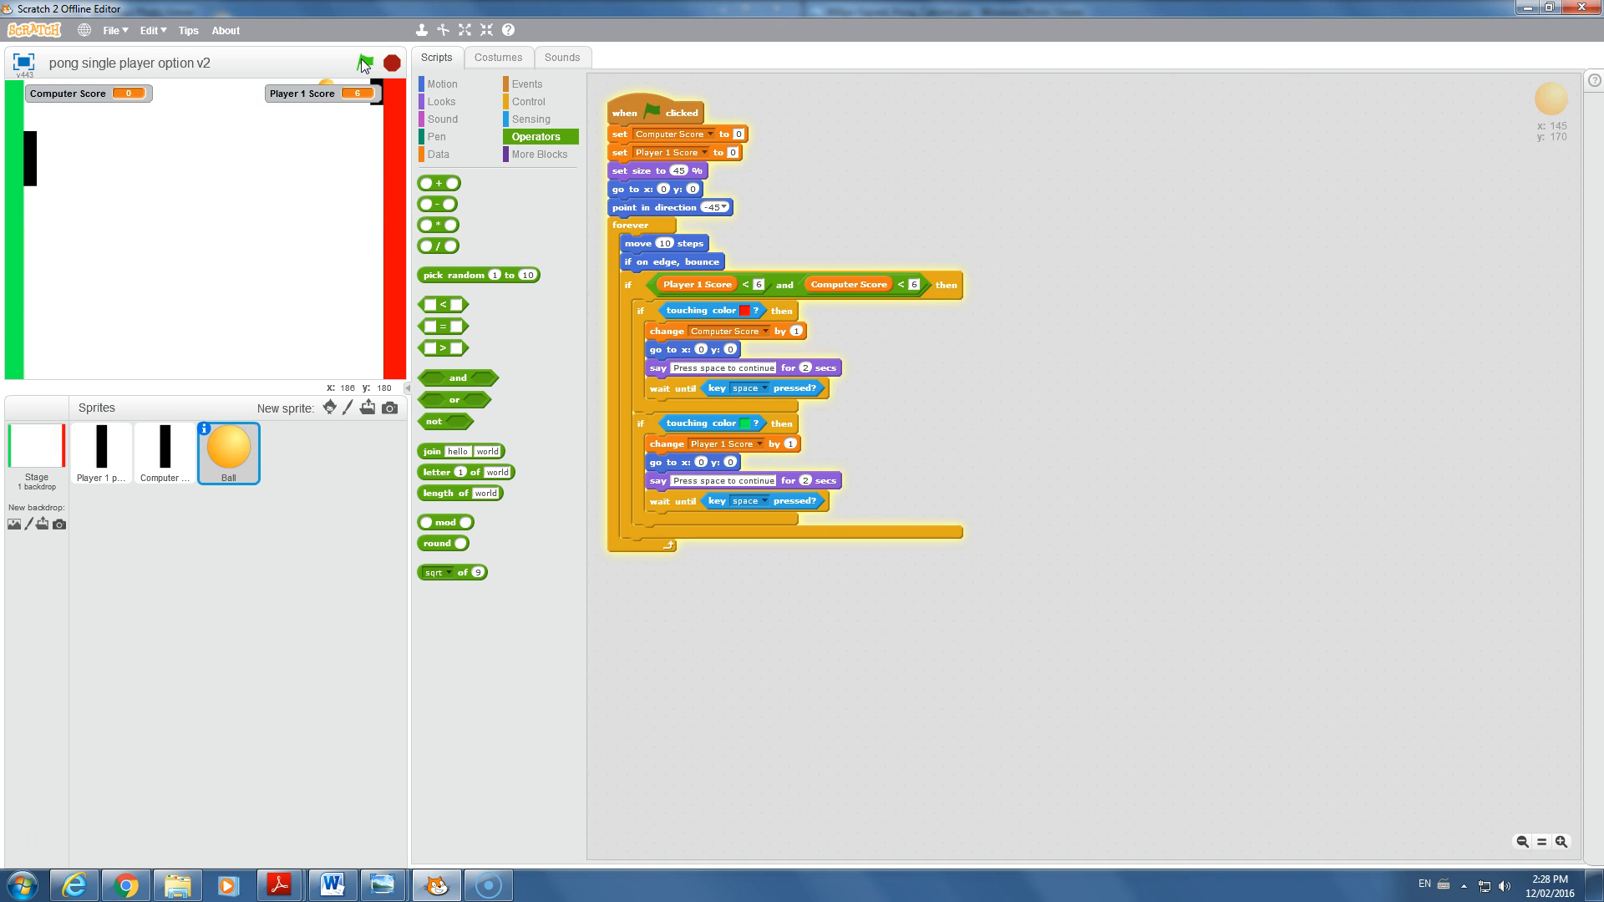
pyautogui.click(366, 62)
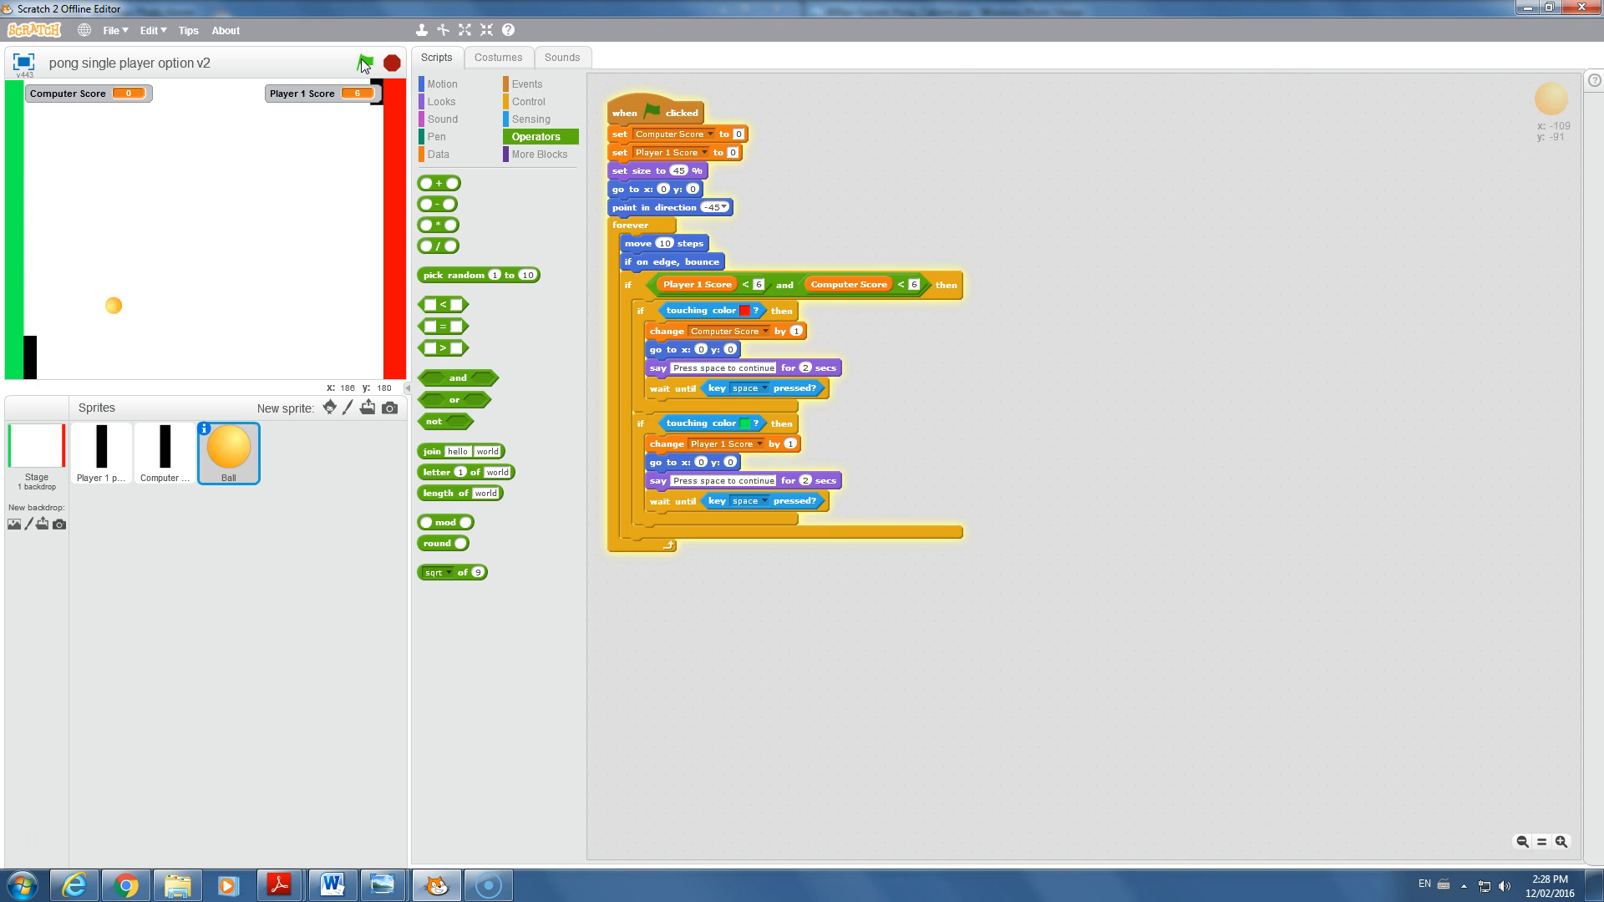
pyautogui.click(366, 61)
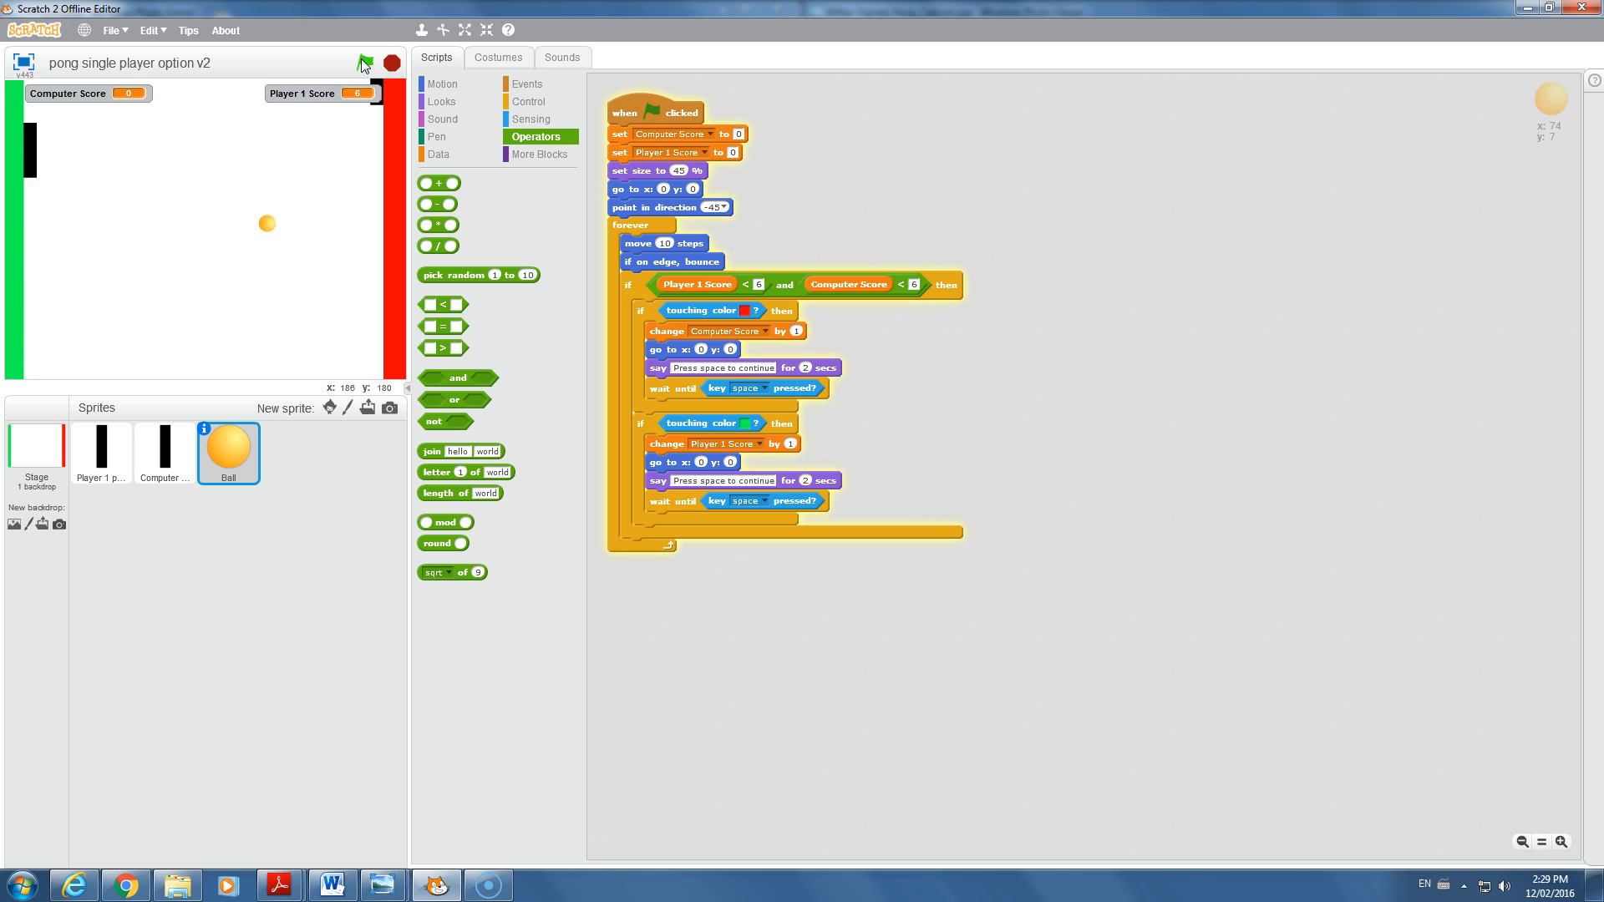
pyautogui.click(366, 62)
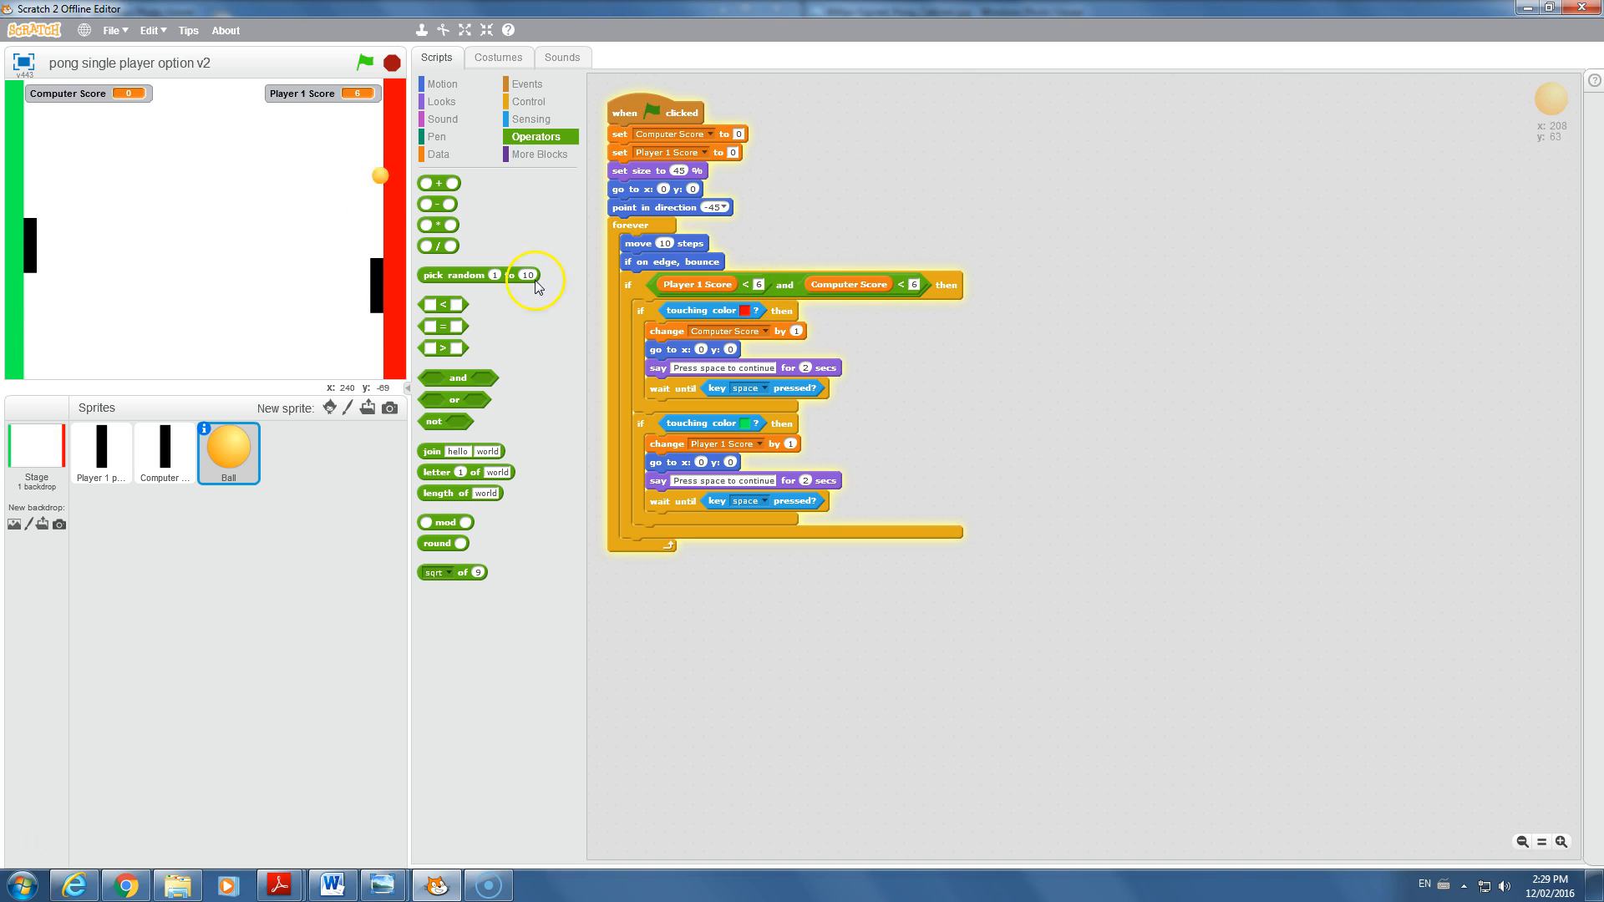
pyautogui.click(441, 84)
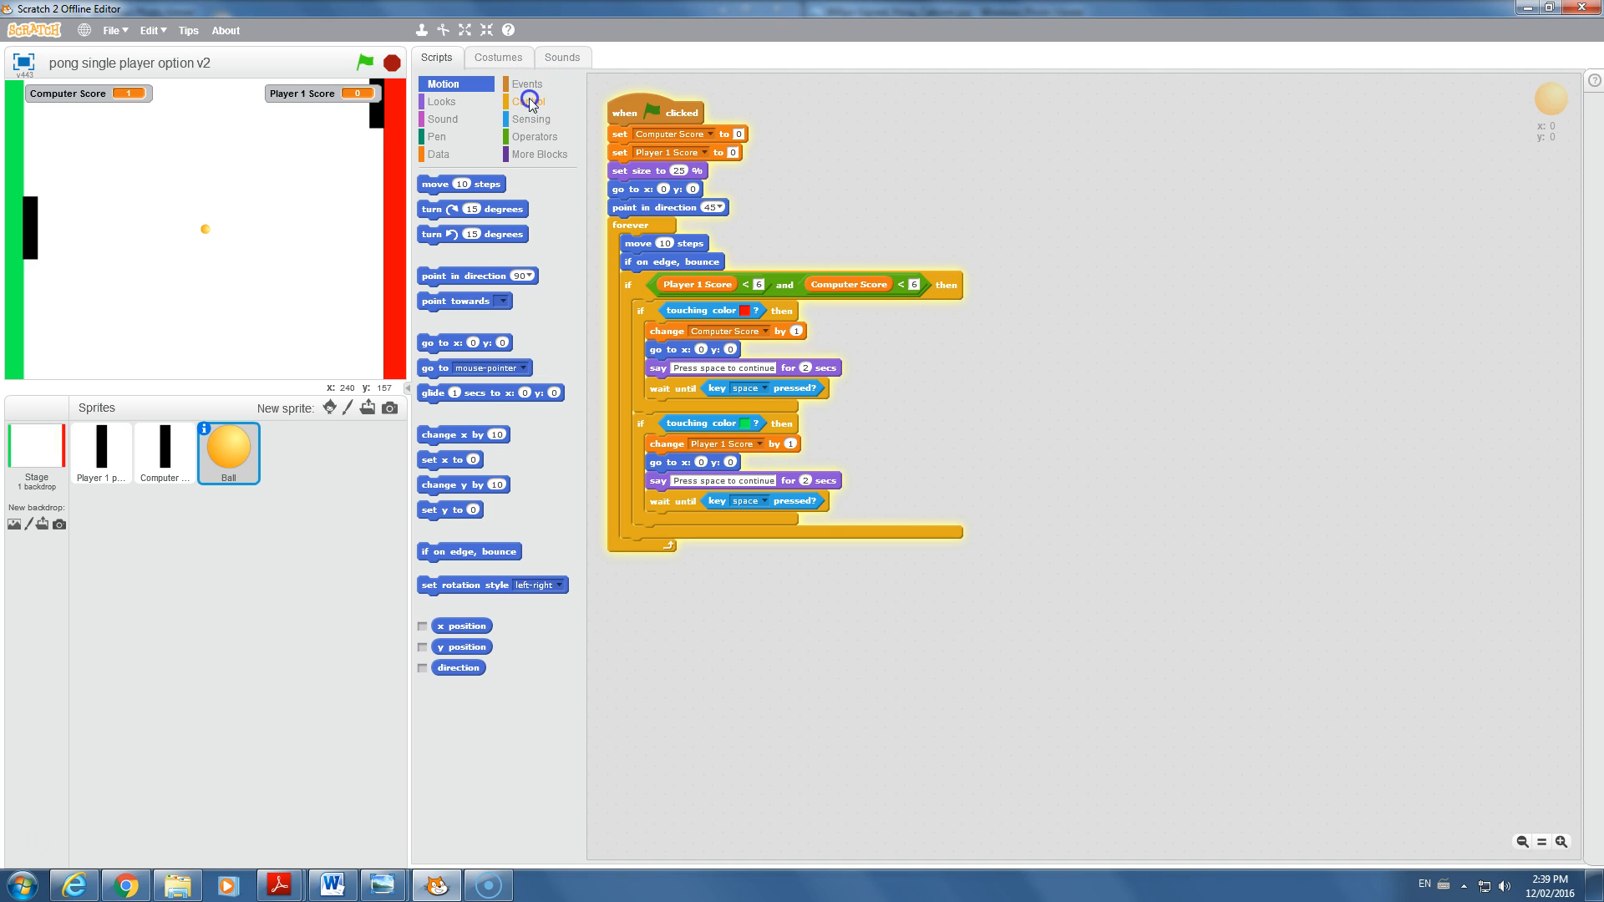
# - Add a third, empty if block at the bottom of the forever loop
pyautogui.click(527, 102)
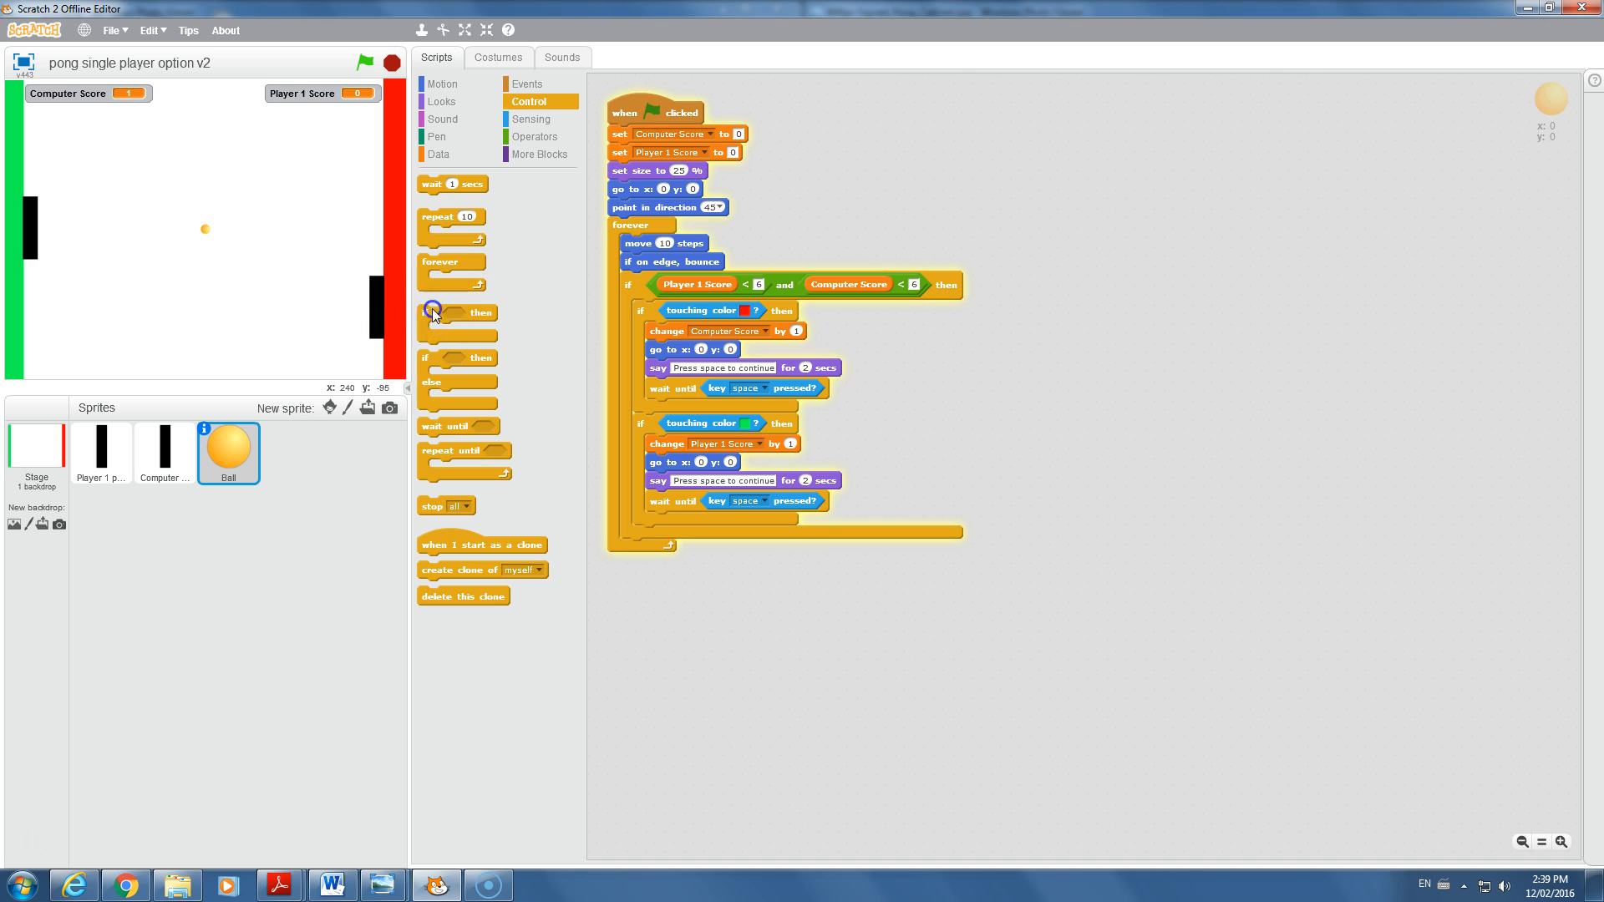
pyautogui.moveTo(434, 312); pyautogui.dragTo(665, 535)
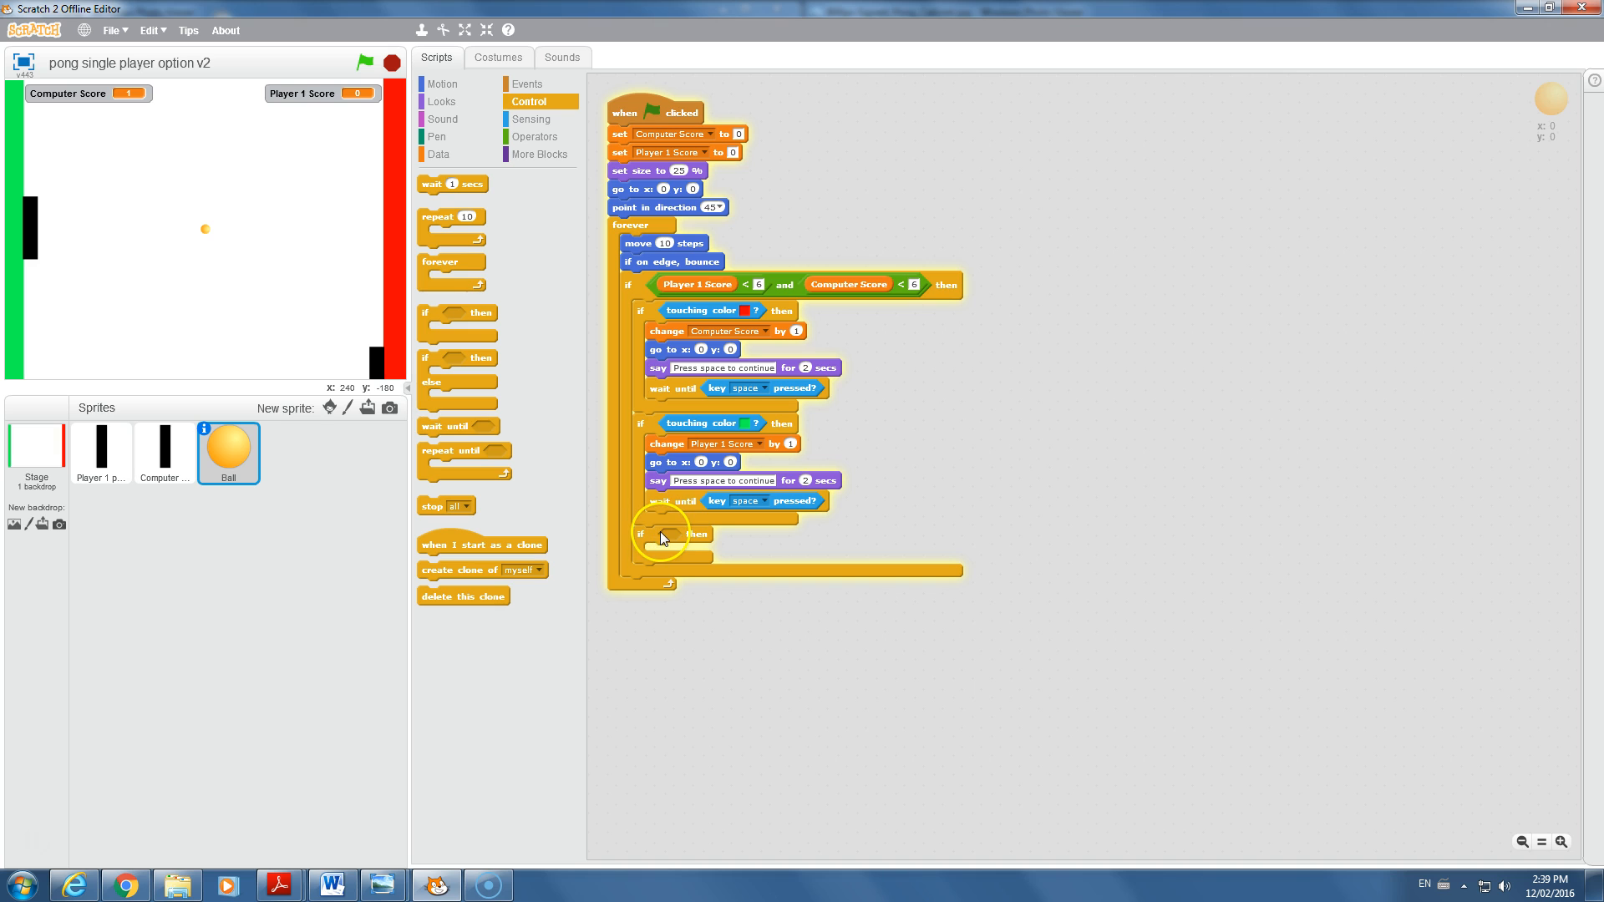
pyautogui.moveTo(773, 424)
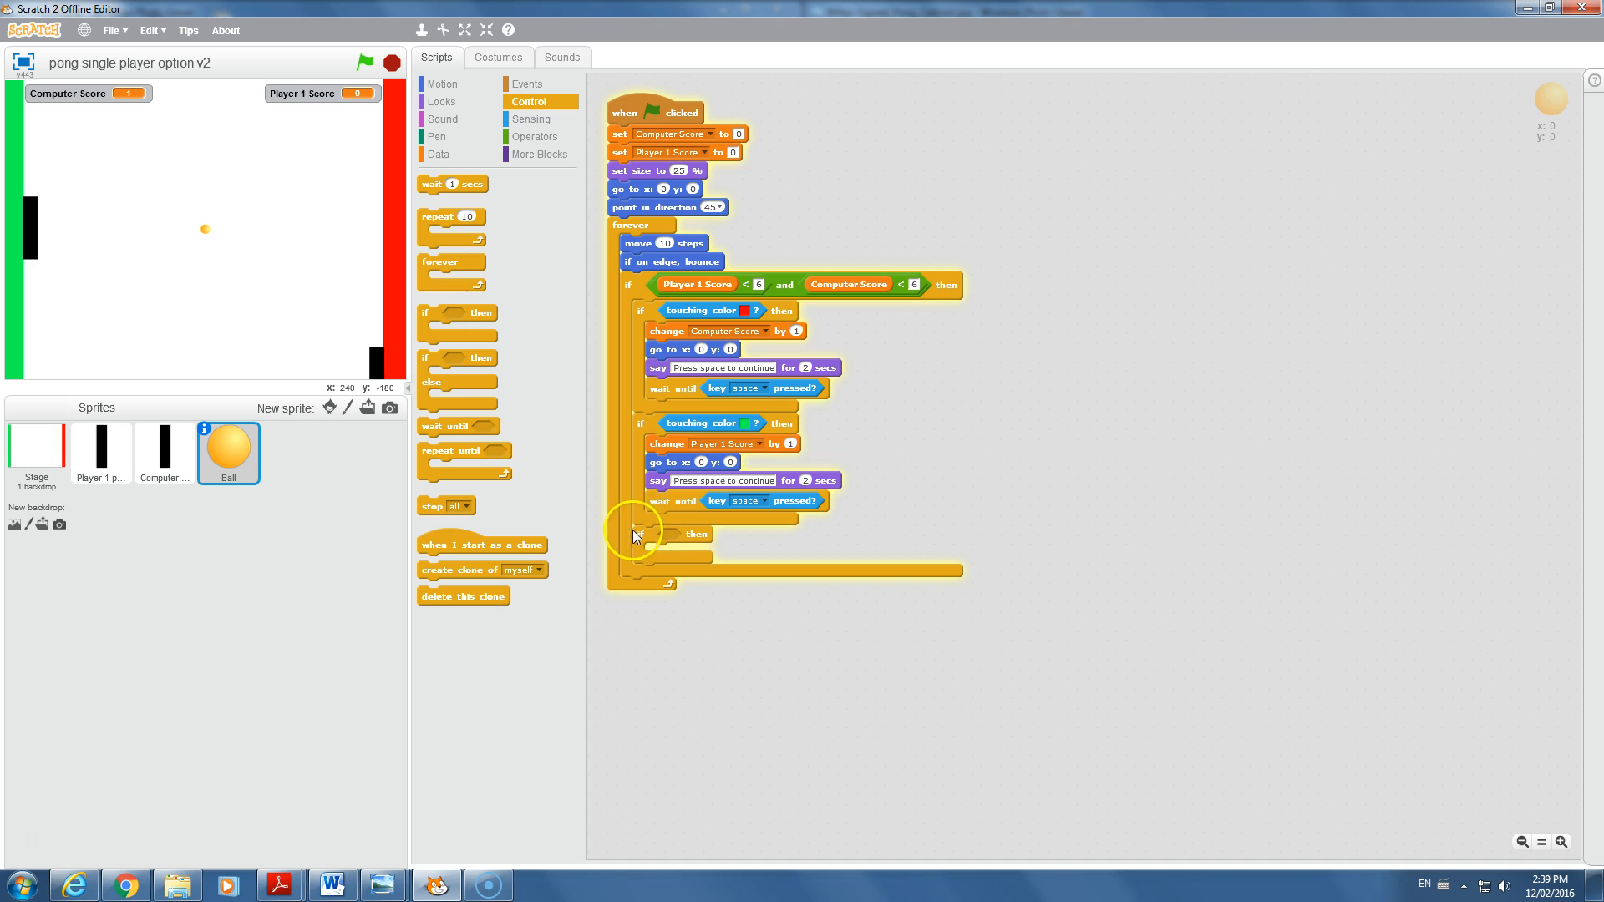
pyautogui.moveTo(891, 284)
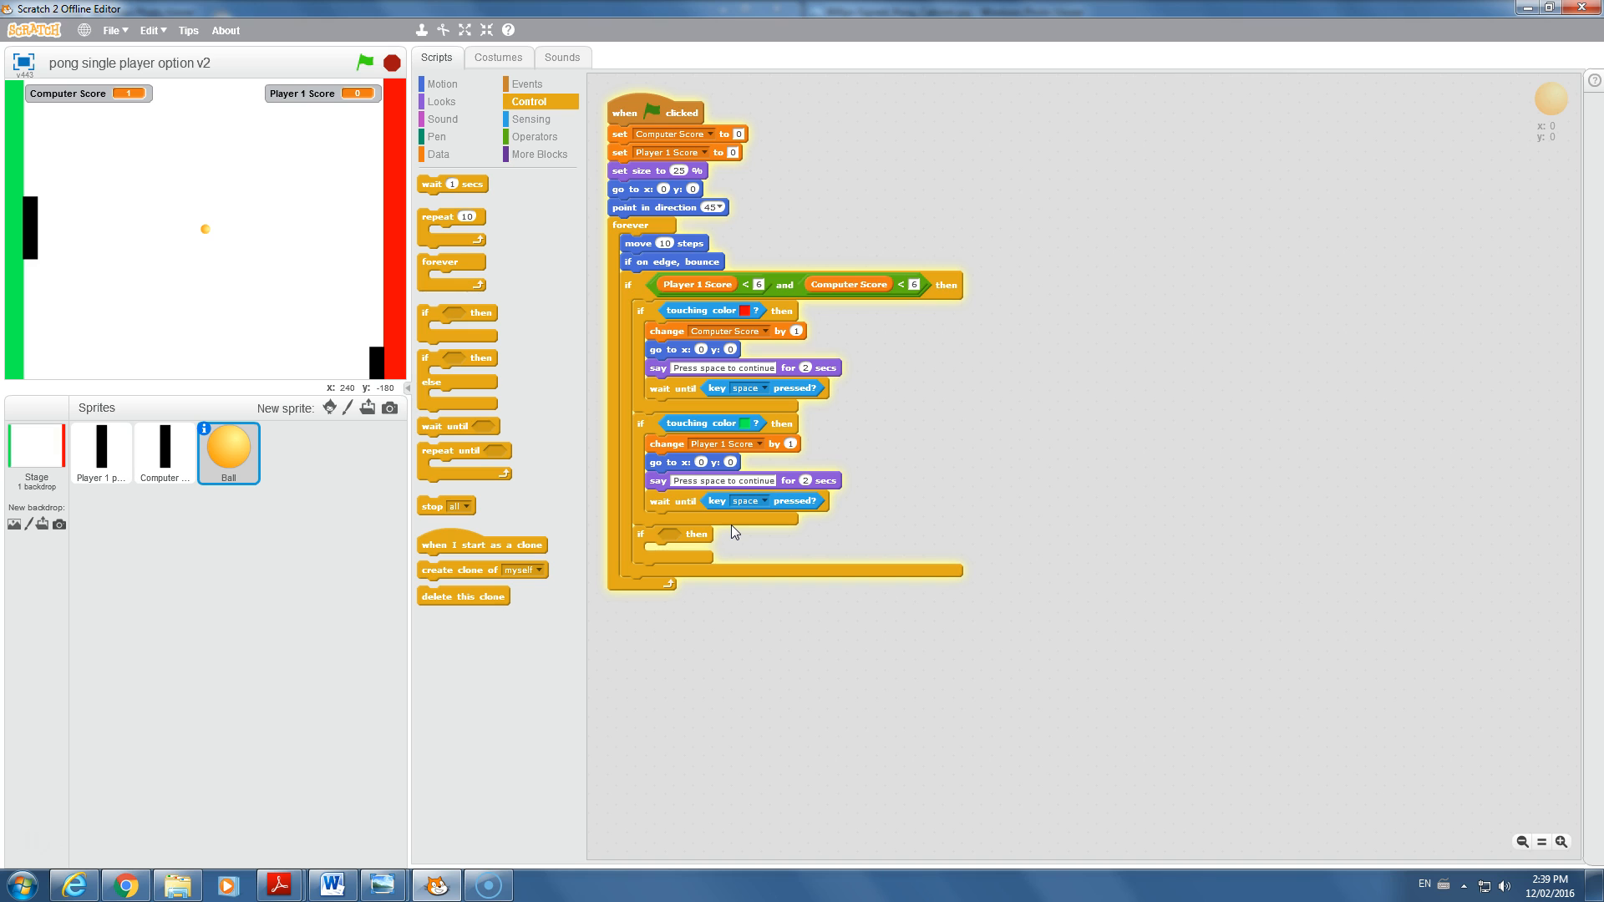
pyautogui.click(533, 135)
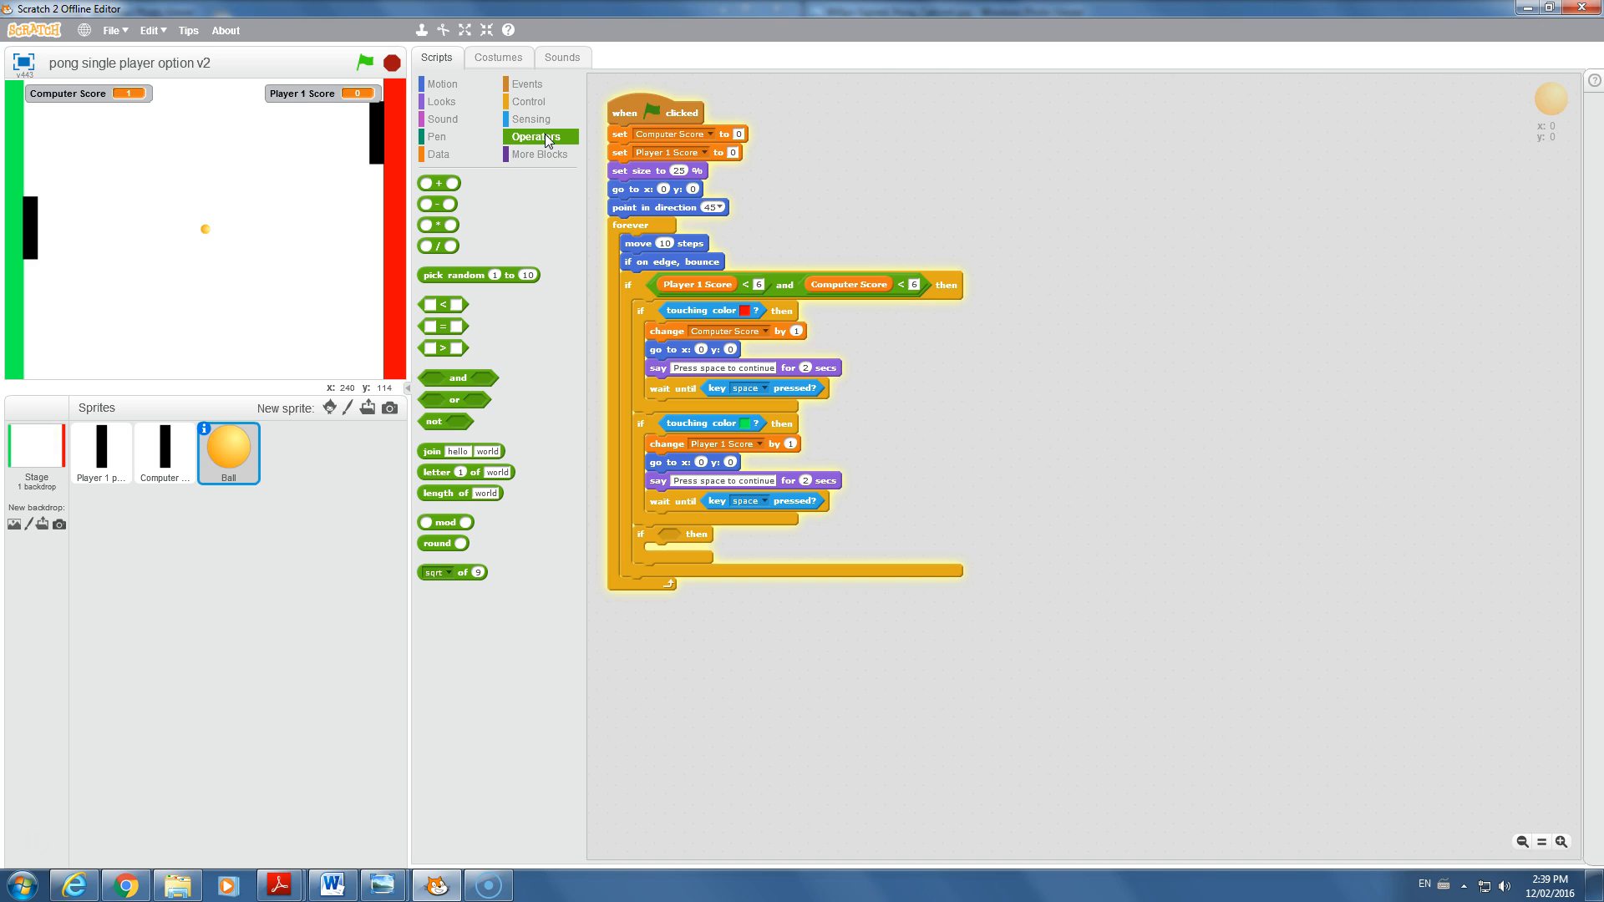
pyautogui.moveTo(529, 118)
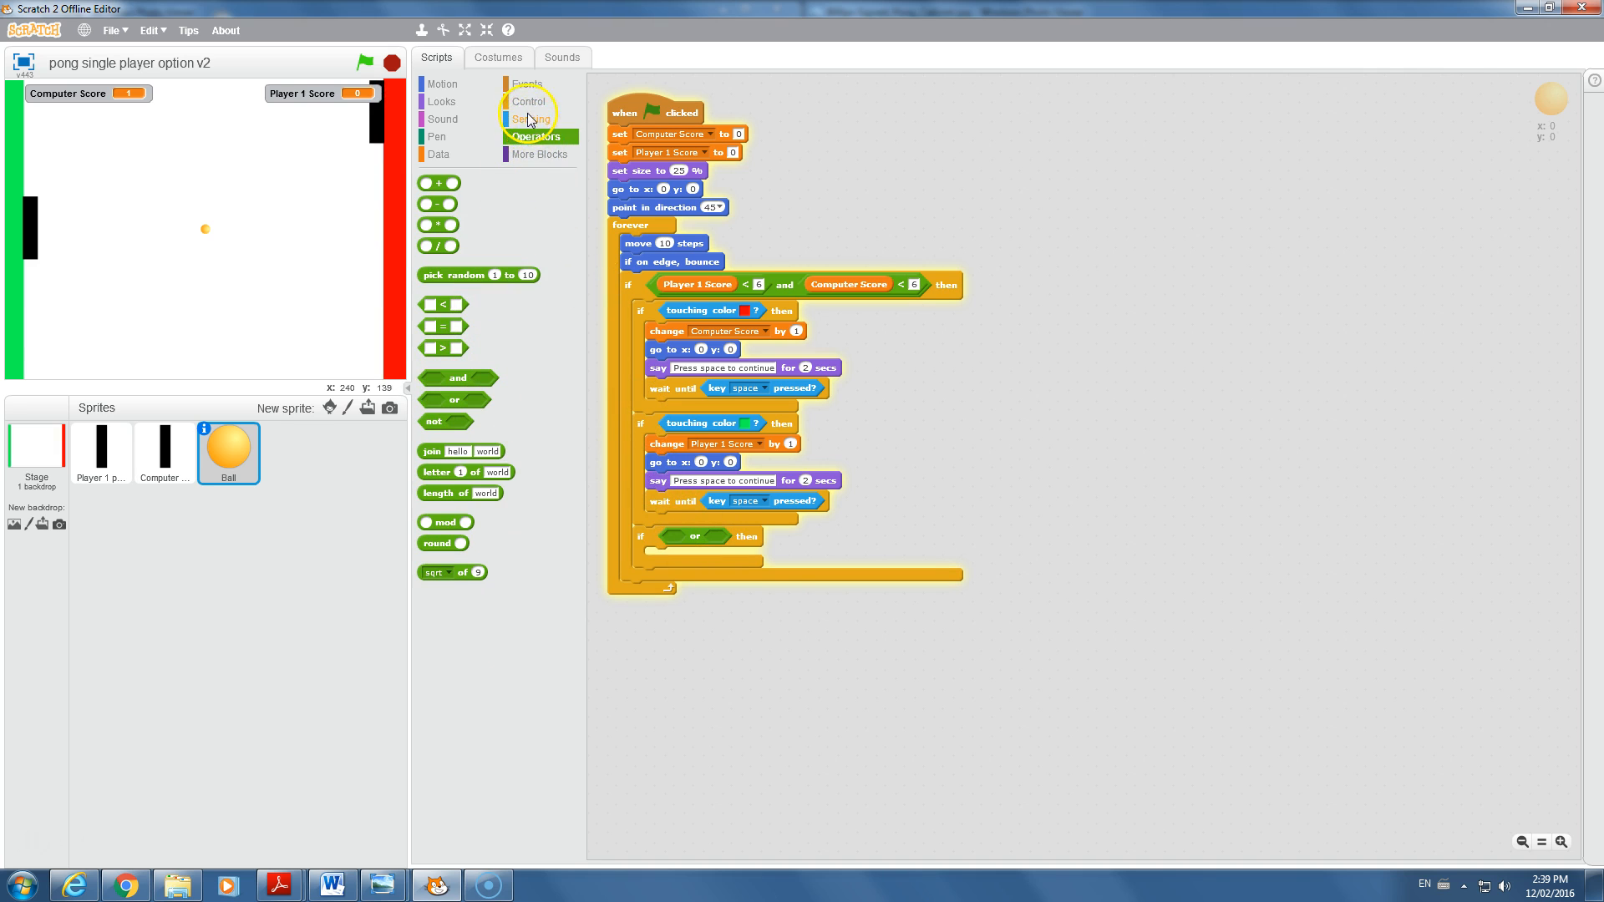
# - Fill the or's left slot with 'touching Player 1 paddle'
pyautogui.click(531, 119)
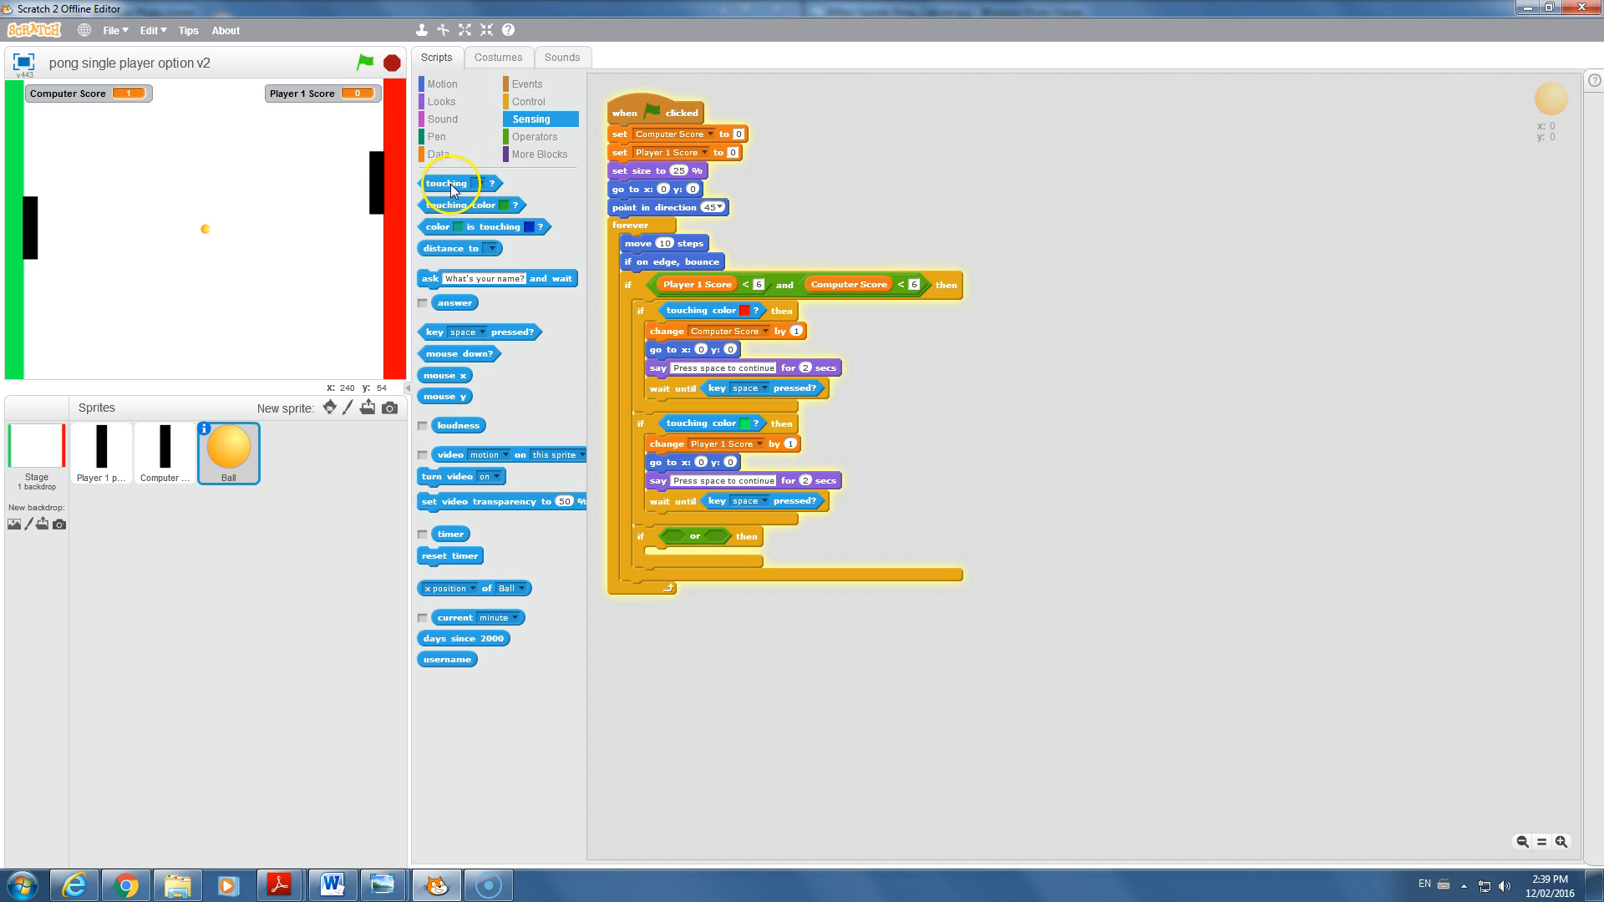
pyautogui.moveTo(447, 182); pyautogui.dragTo(700, 529)
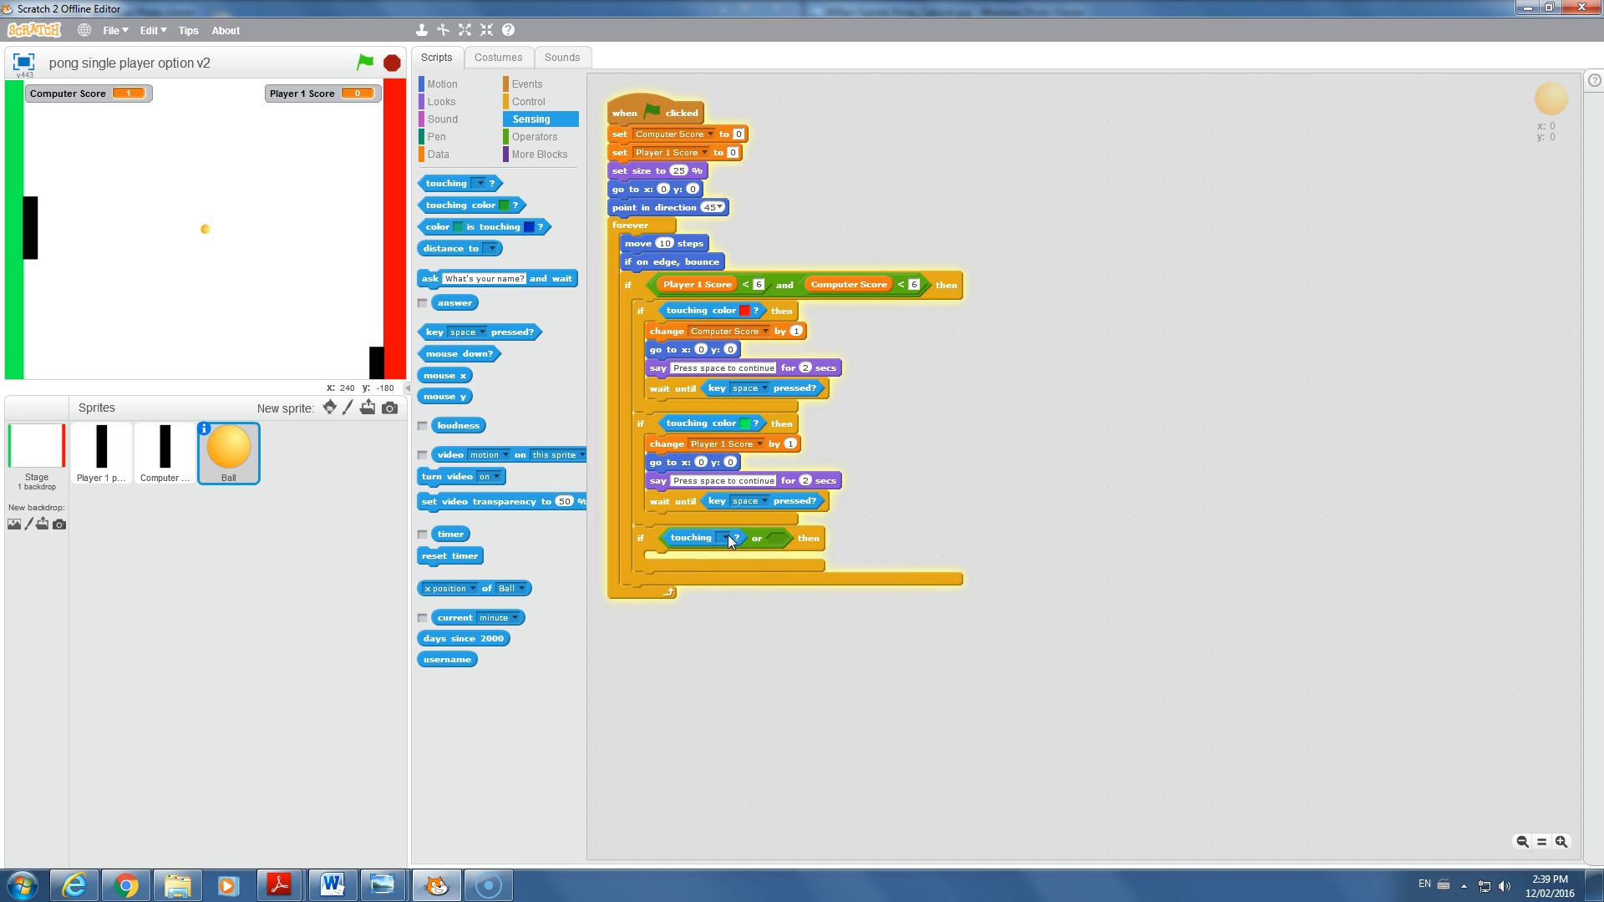
pyautogui.click(732, 538)
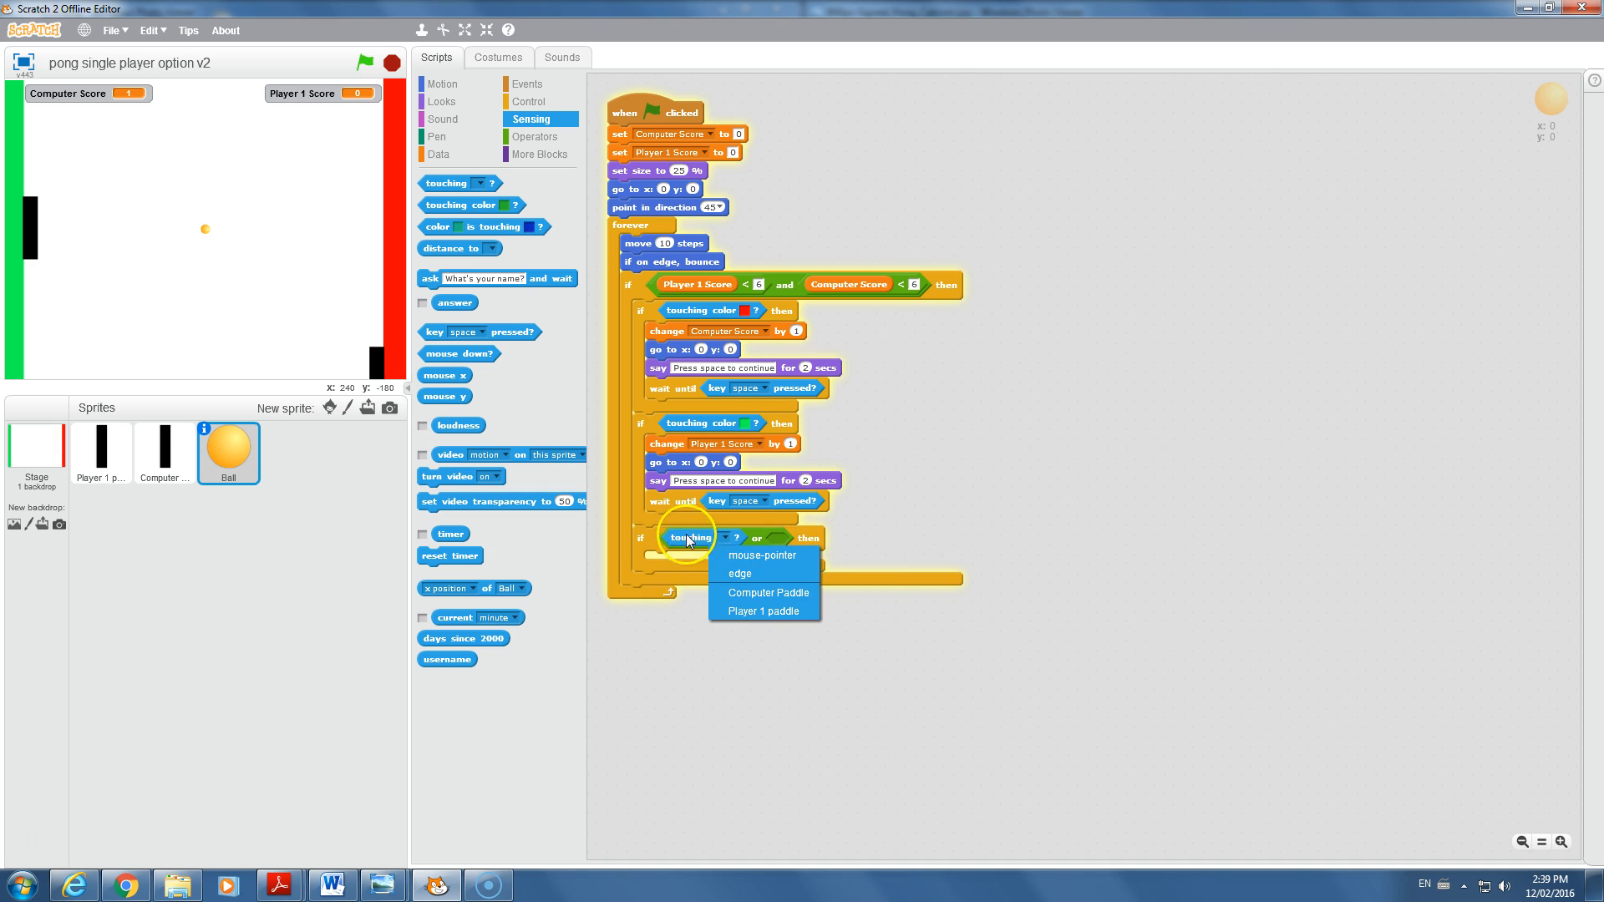
pyautogui.moveTo(693, 539)
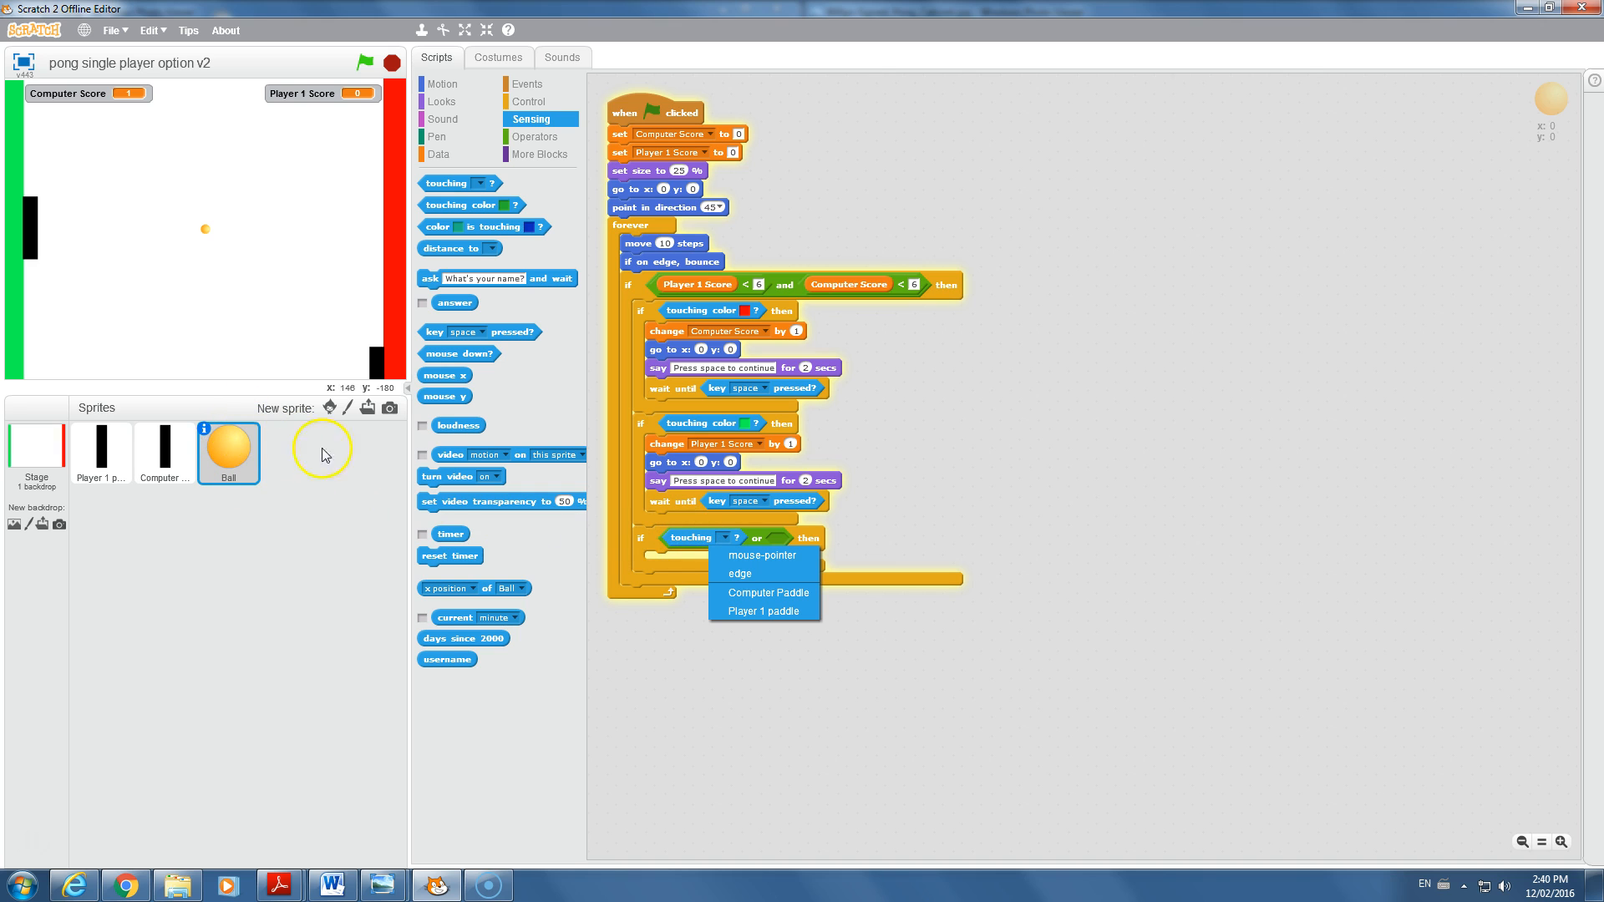
pyautogui.moveTo(713, 544)
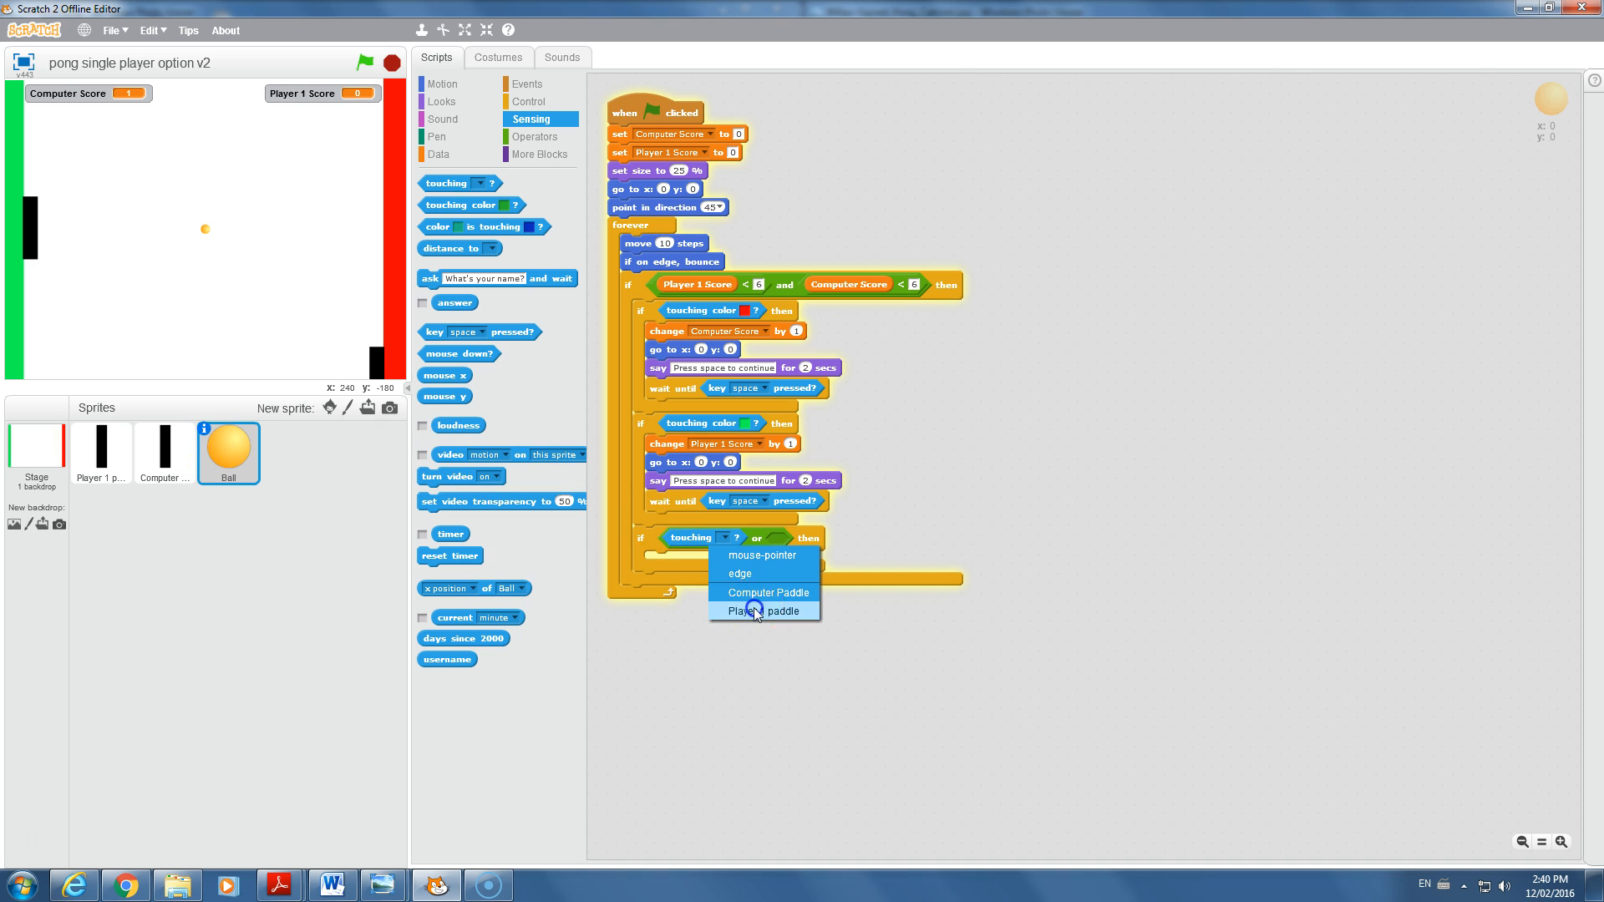
pyautogui.click(763, 612)
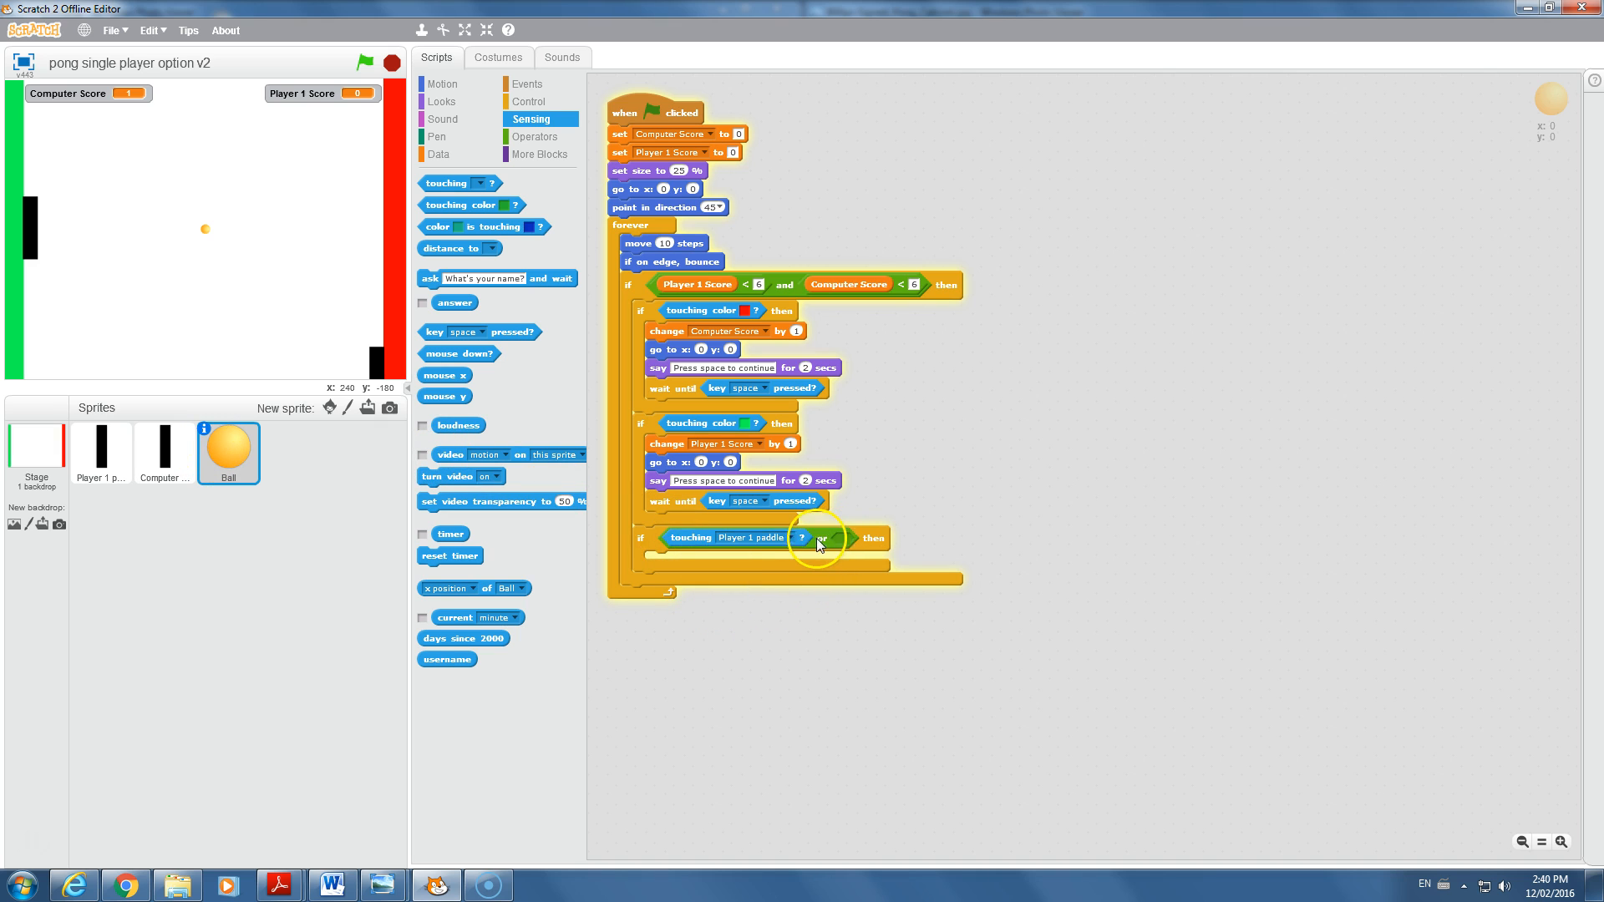
# - Fill the or's right slot with 'touching Computer Paddle'
pyautogui.moveTo(823, 538); pyautogui.dragTo(945, 444)
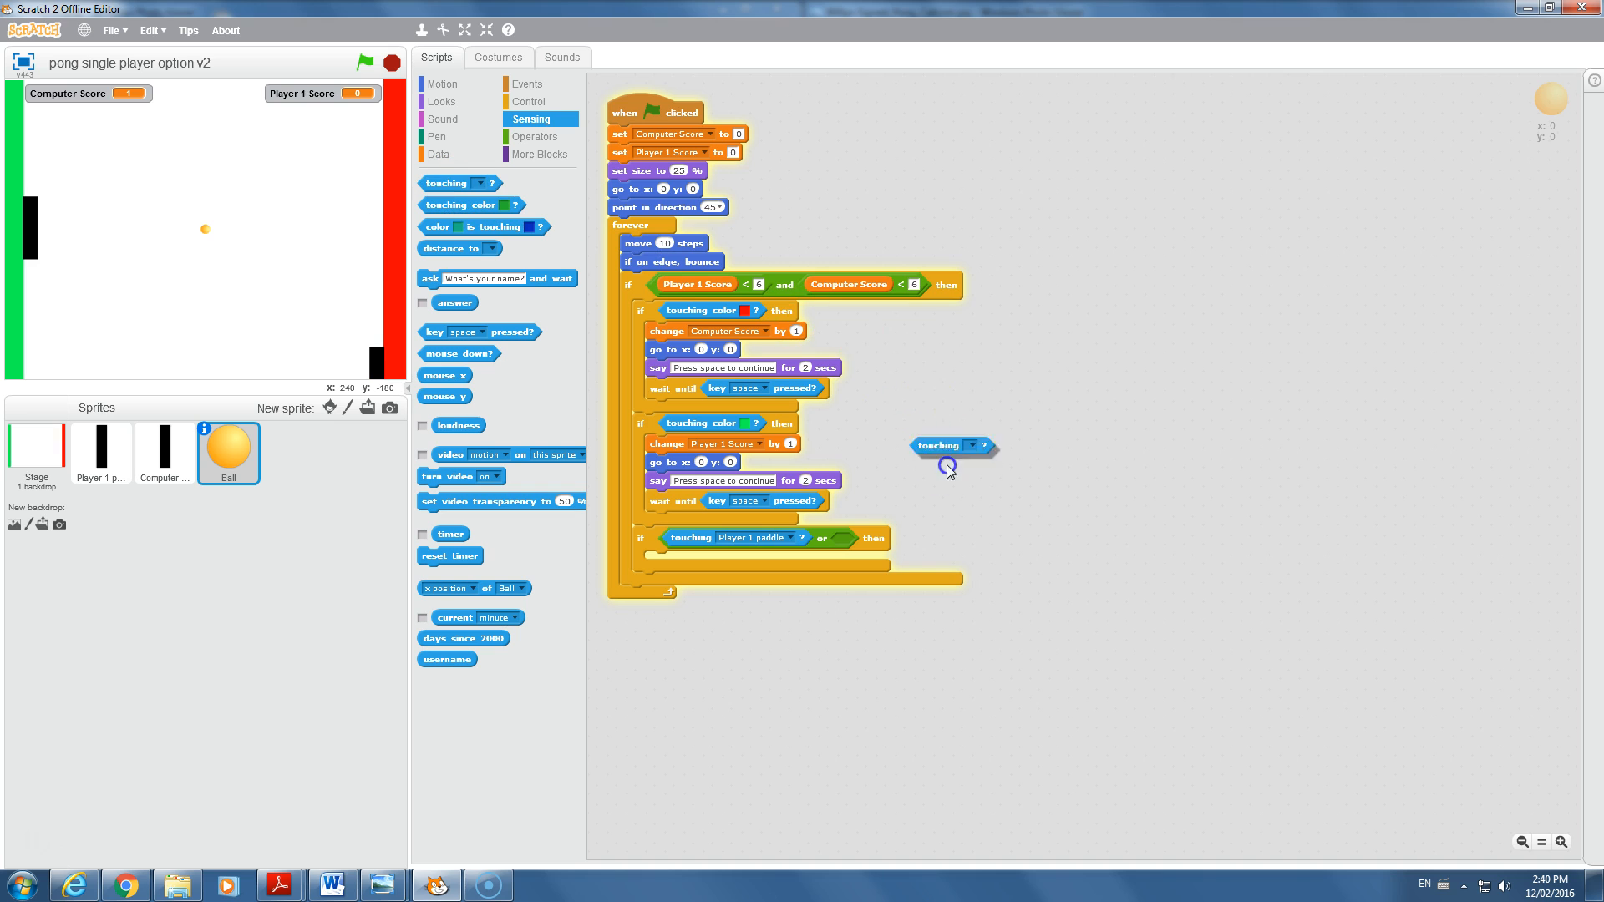
pyautogui.click(899, 536)
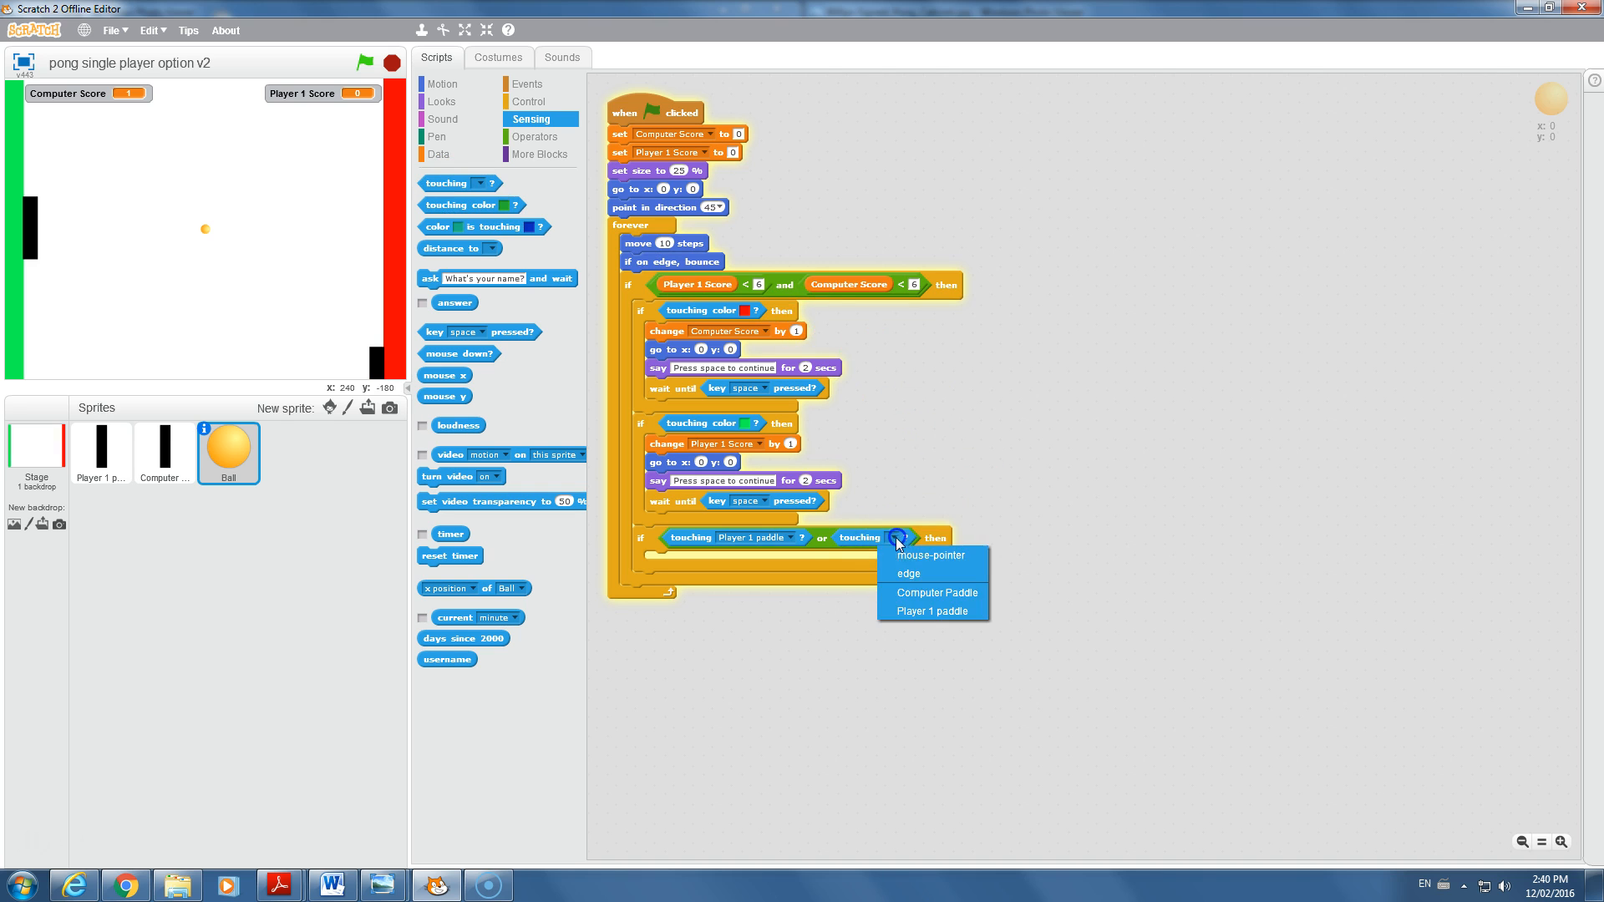
pyautogui.click(932, 592)
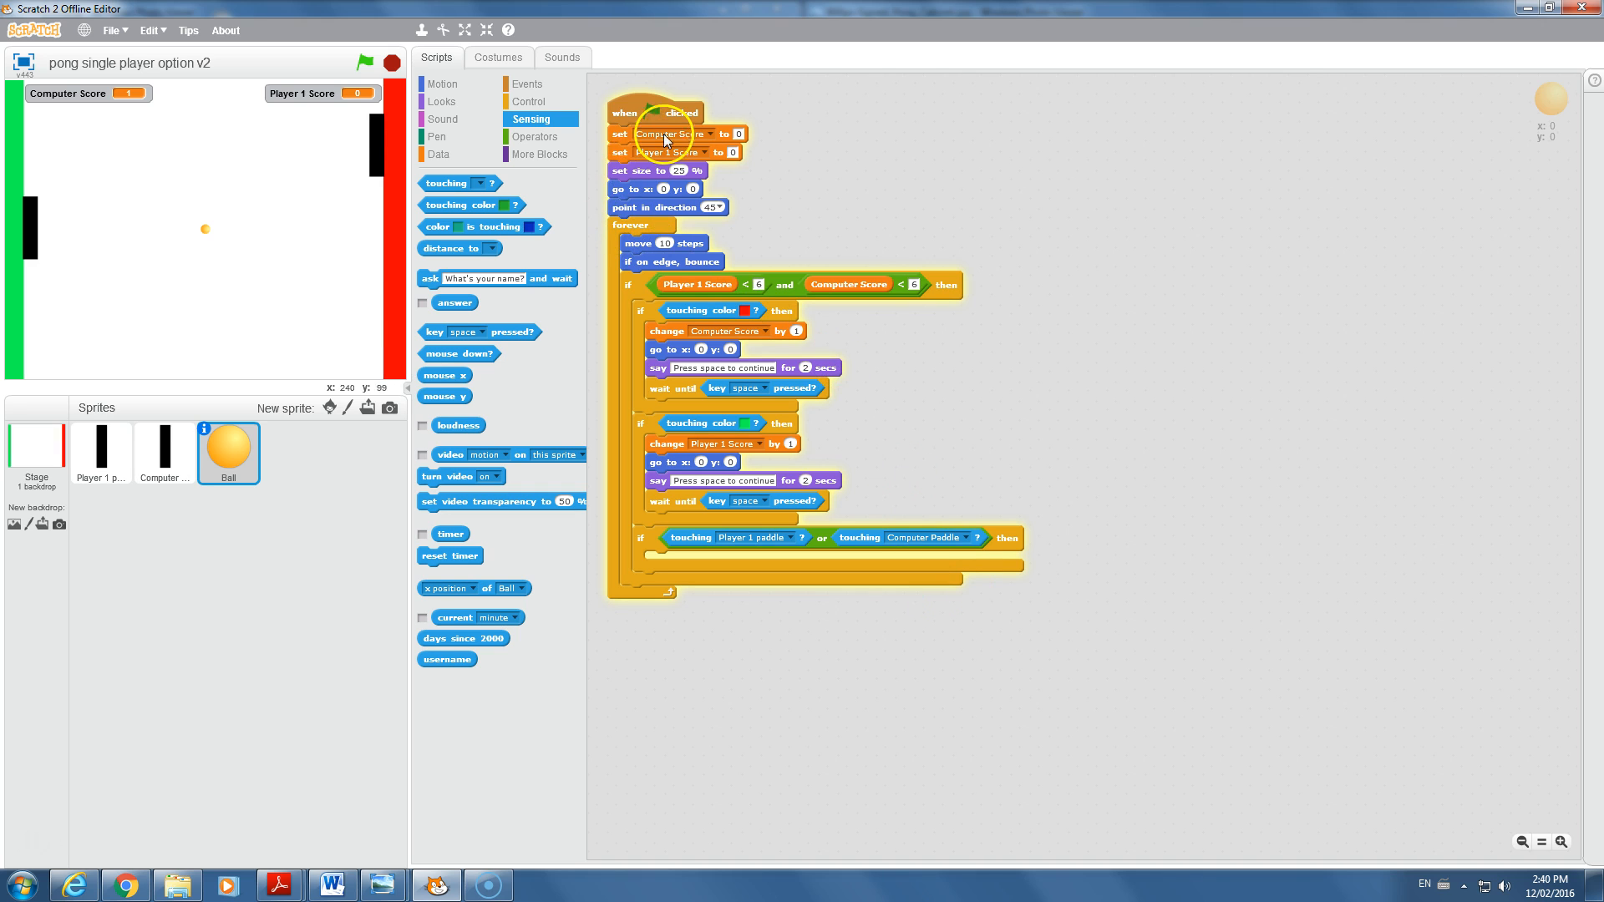
pyautogui.click(441, 84)
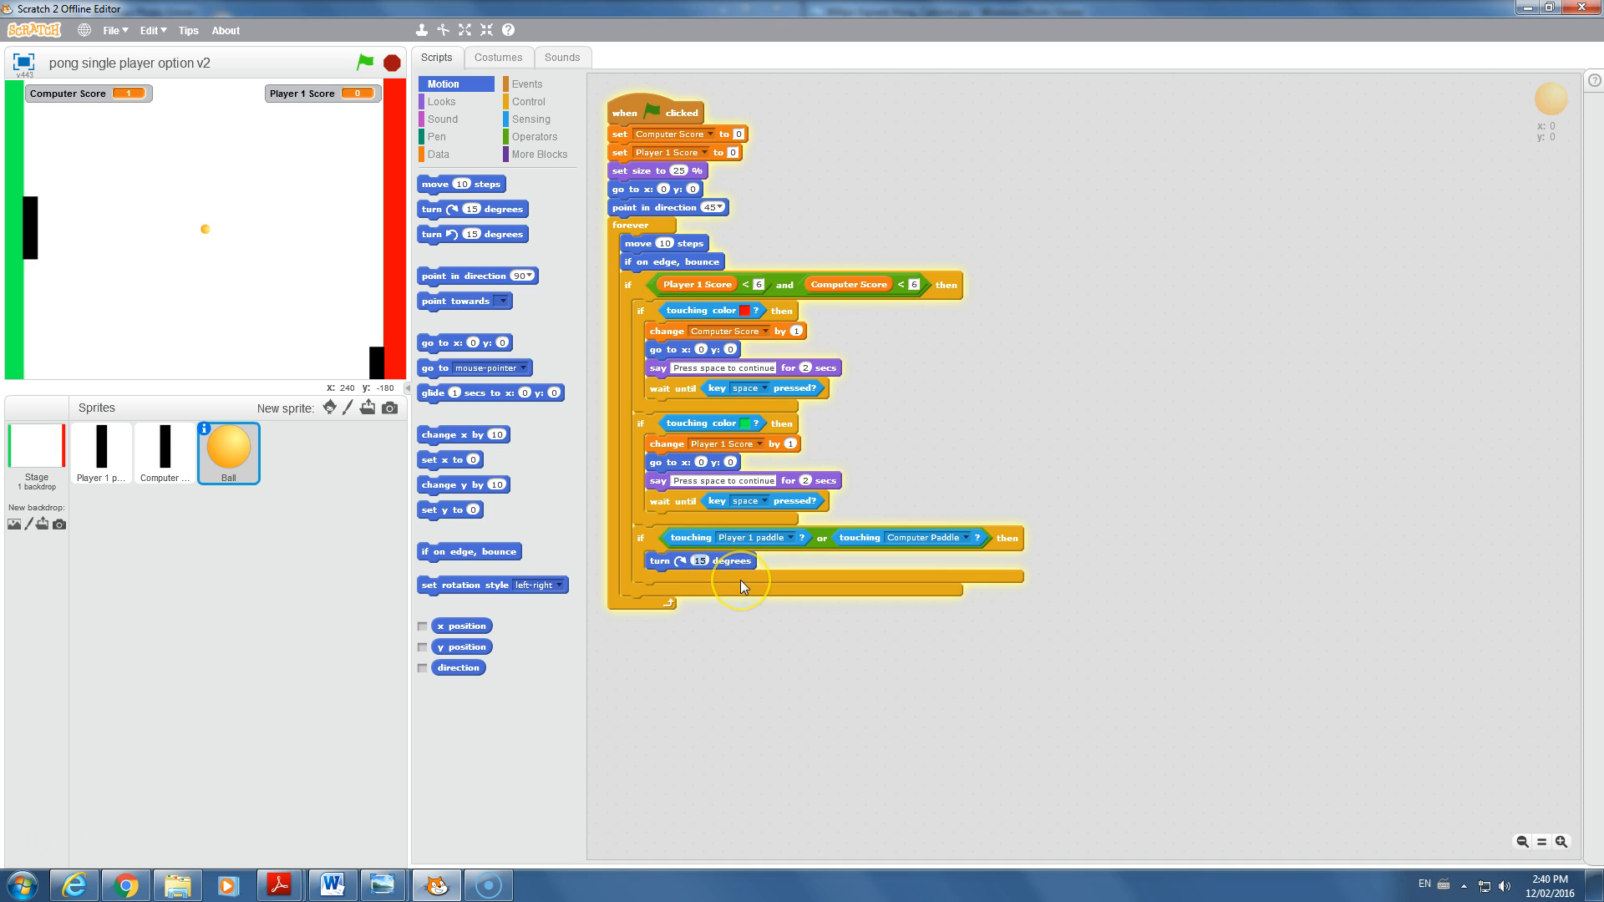
pyautogui.moveTo(743, 587)
pyautogui.write('180')
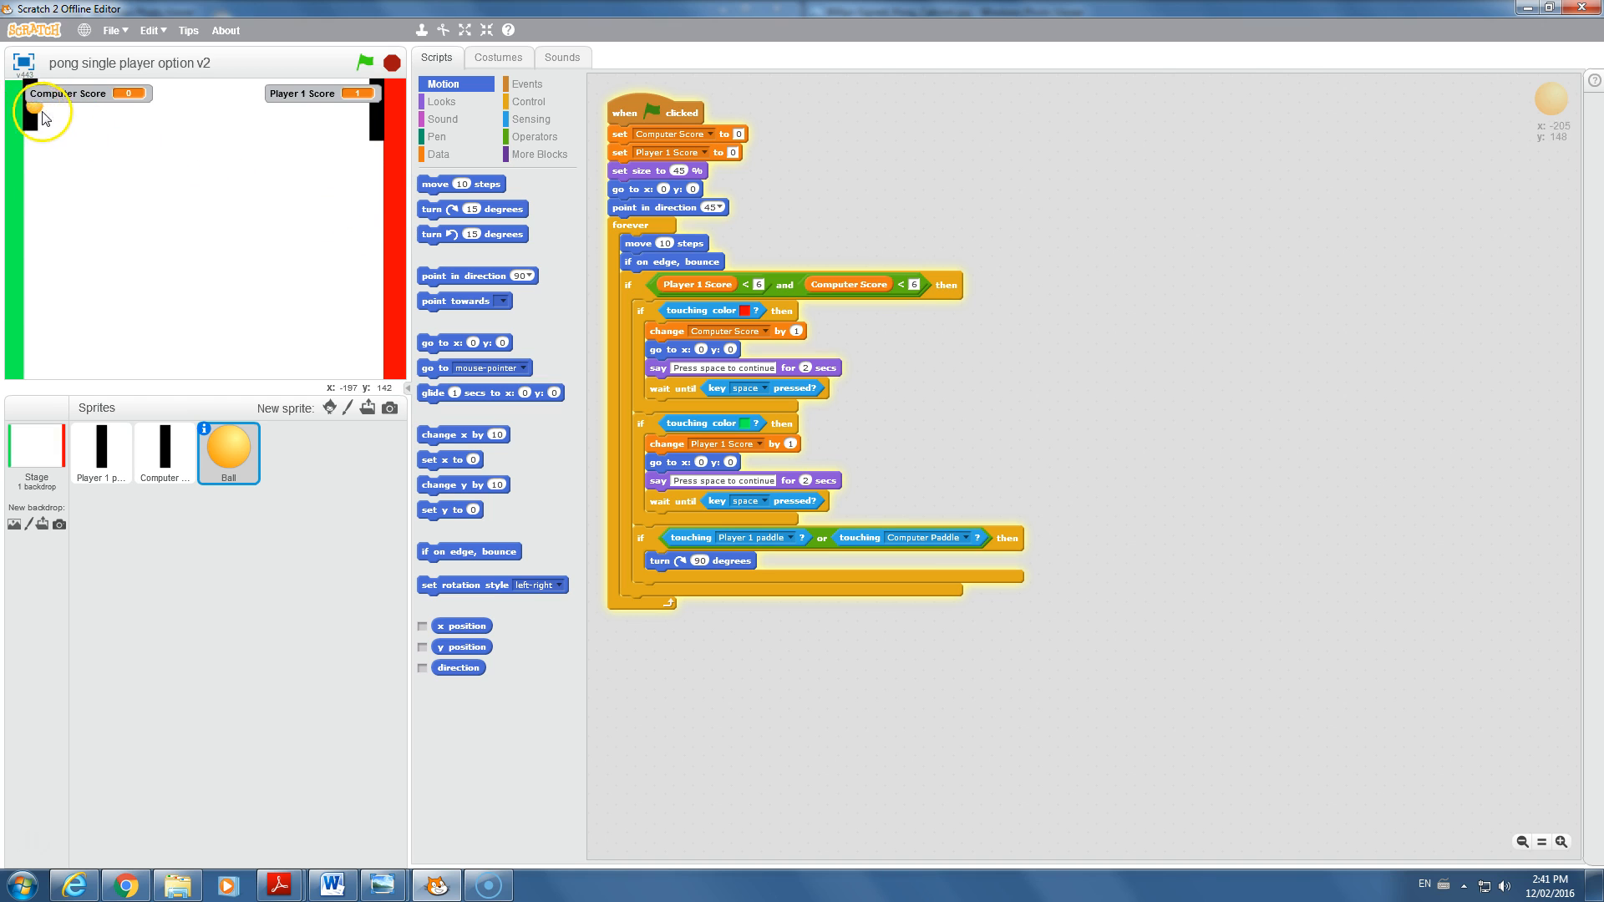
# - Stop and rerun the ball script to play until the scores read 2 and 1
pyautogui.click(389, 62)
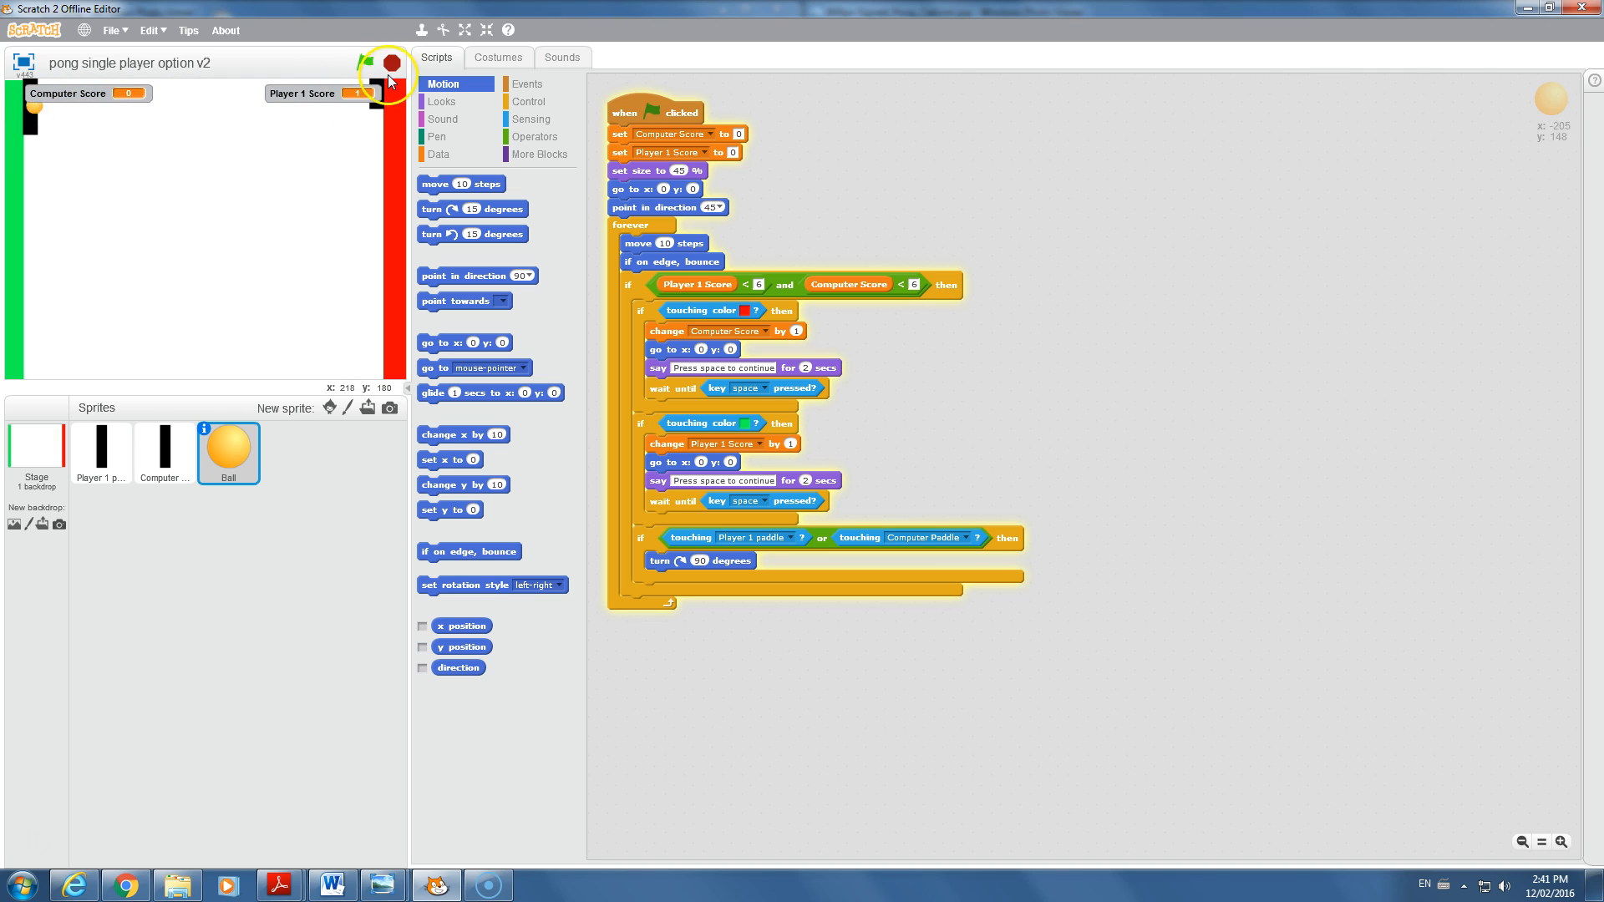
pyautogui.click(372, 62)
pyautogui.write('40')
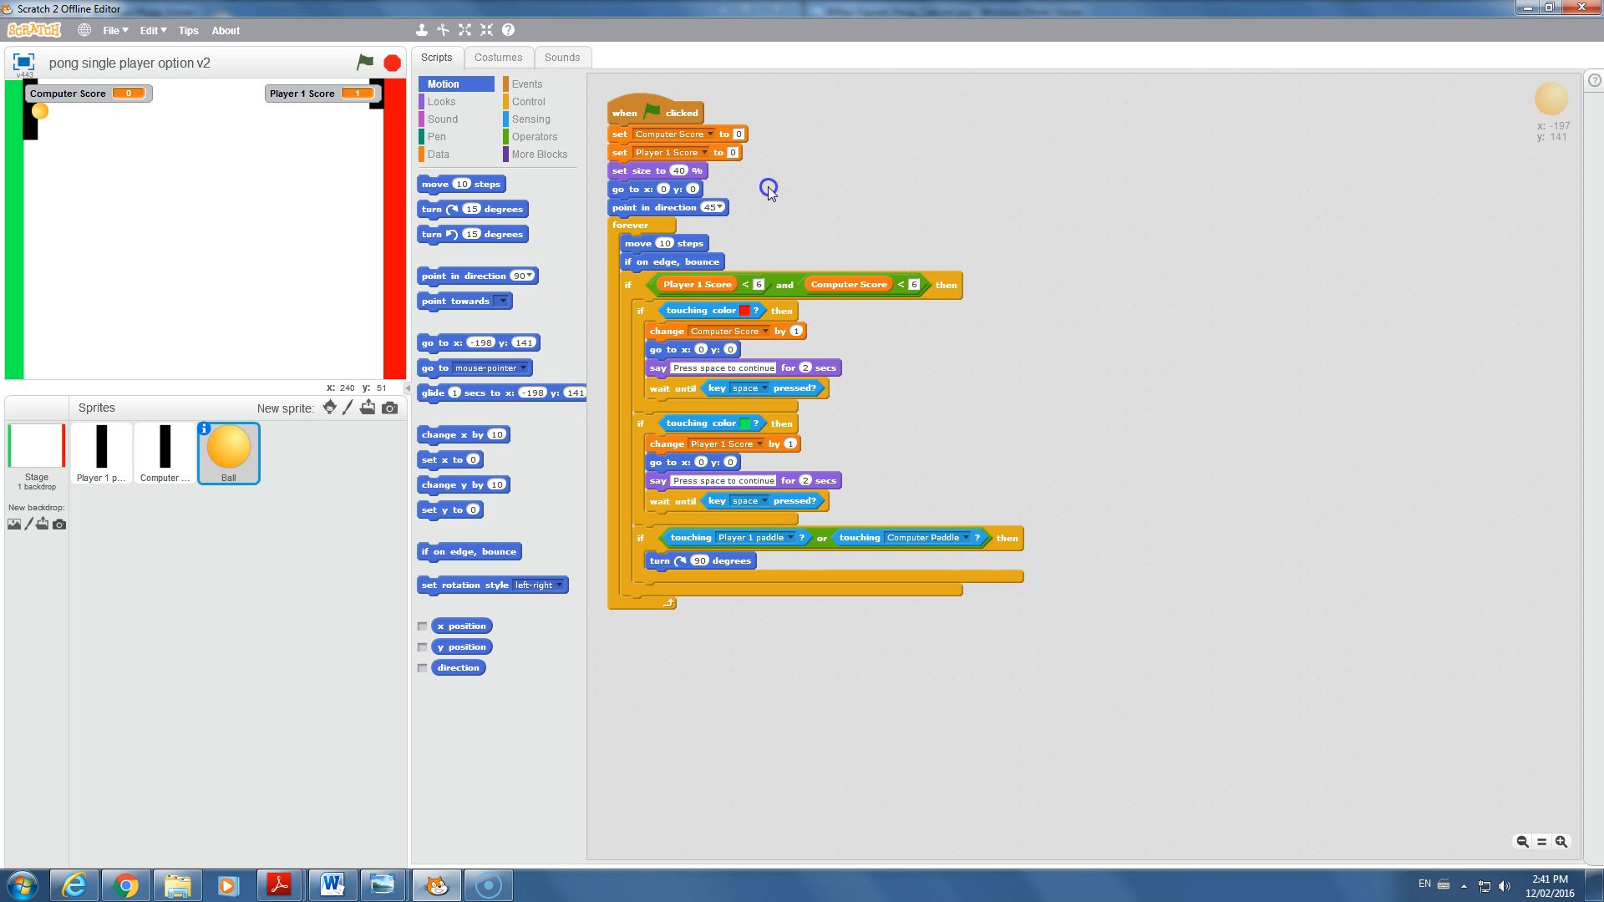
pyautogui.click(362, 62)
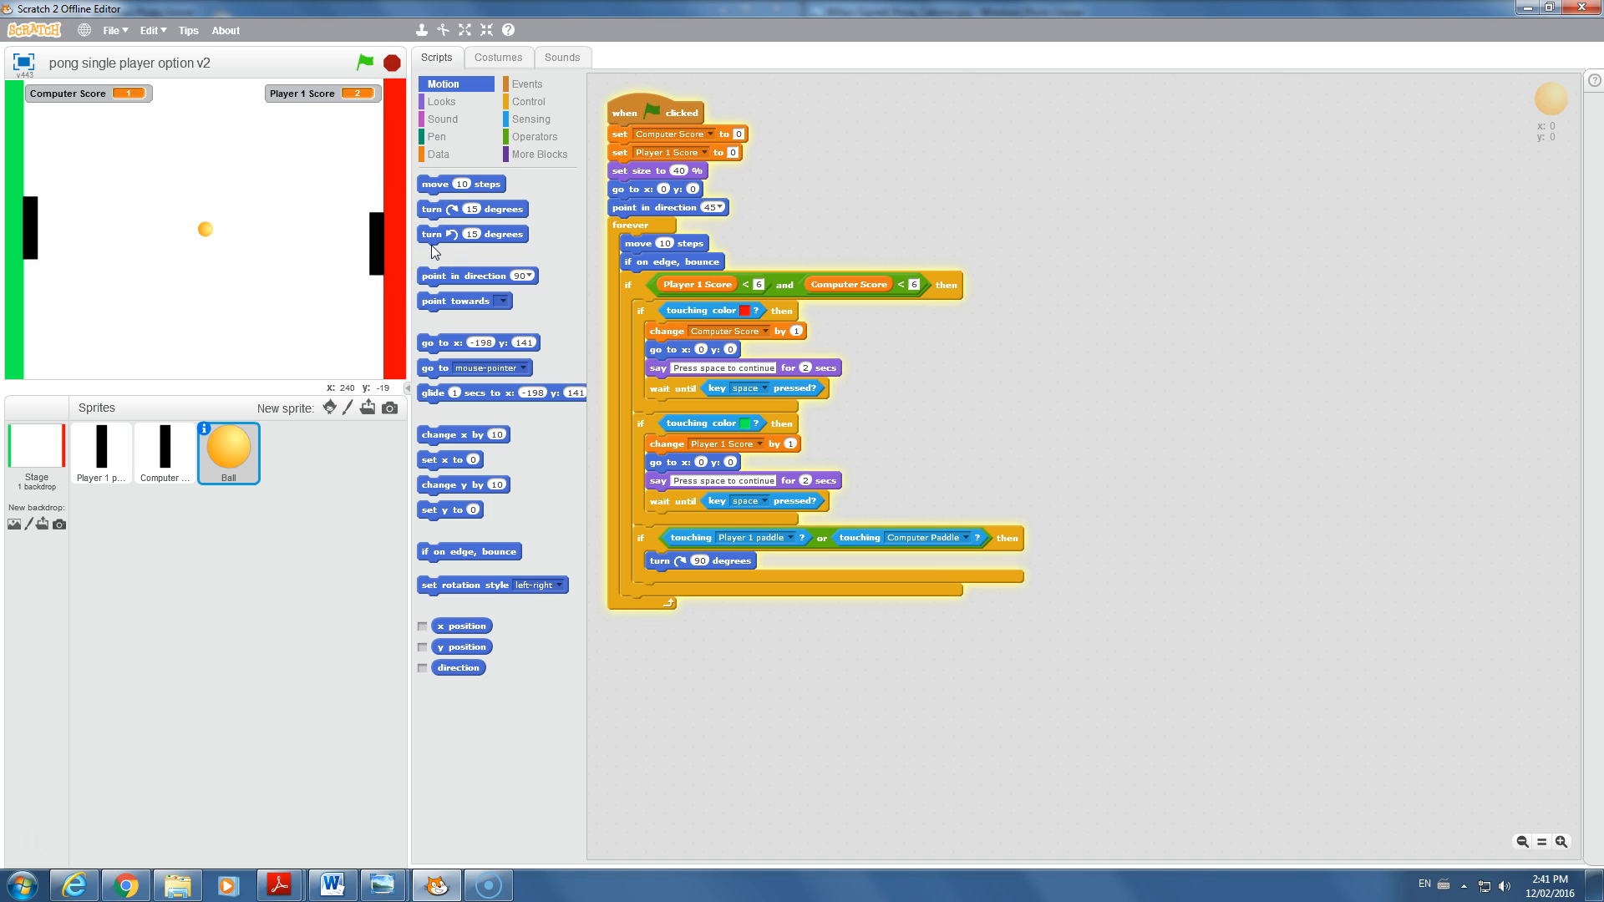
pyautogui.click(112, 30)
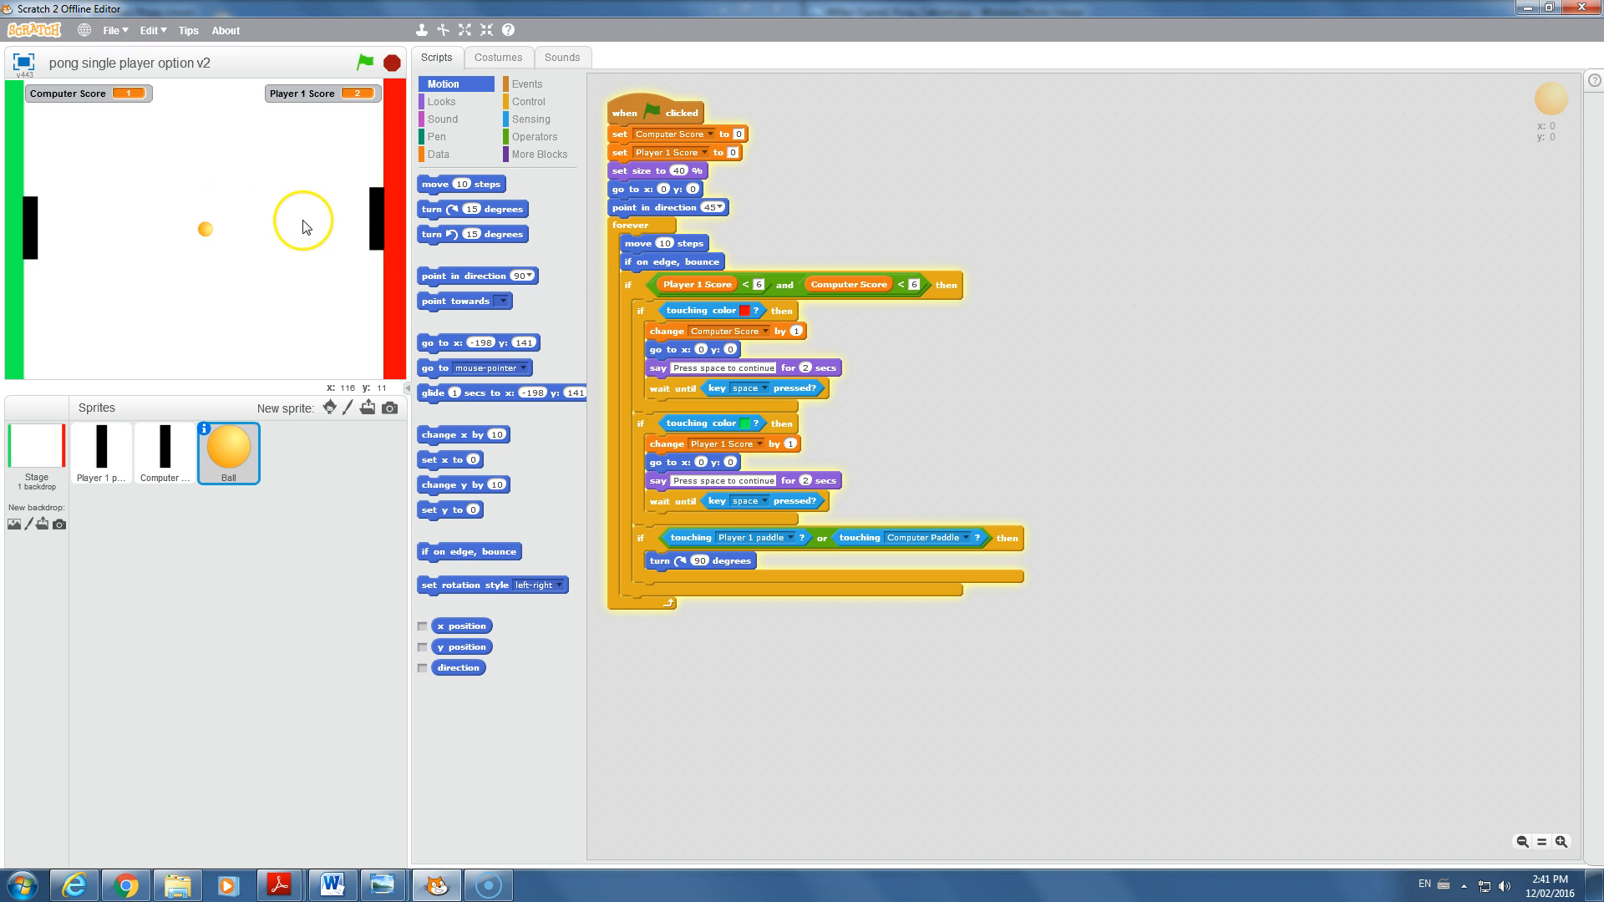
pyautogui.moveTo(352, 240)
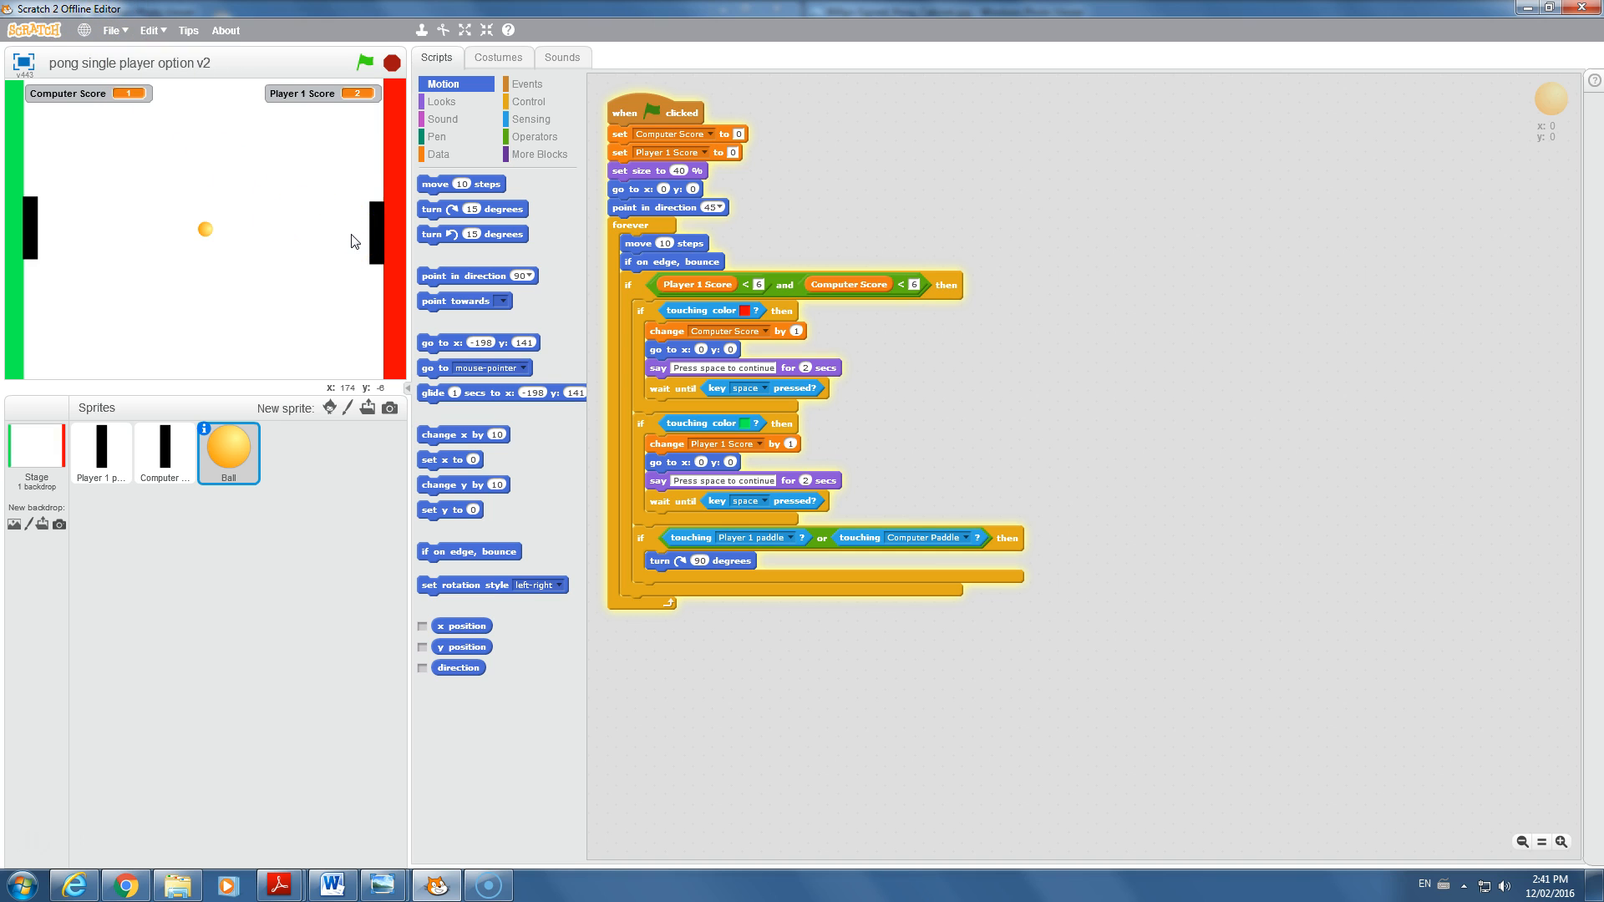
# - Save the project as 'pong single player option v3.sb2' in the grade 7 ICT folder
pyautogui.click(112, 30)
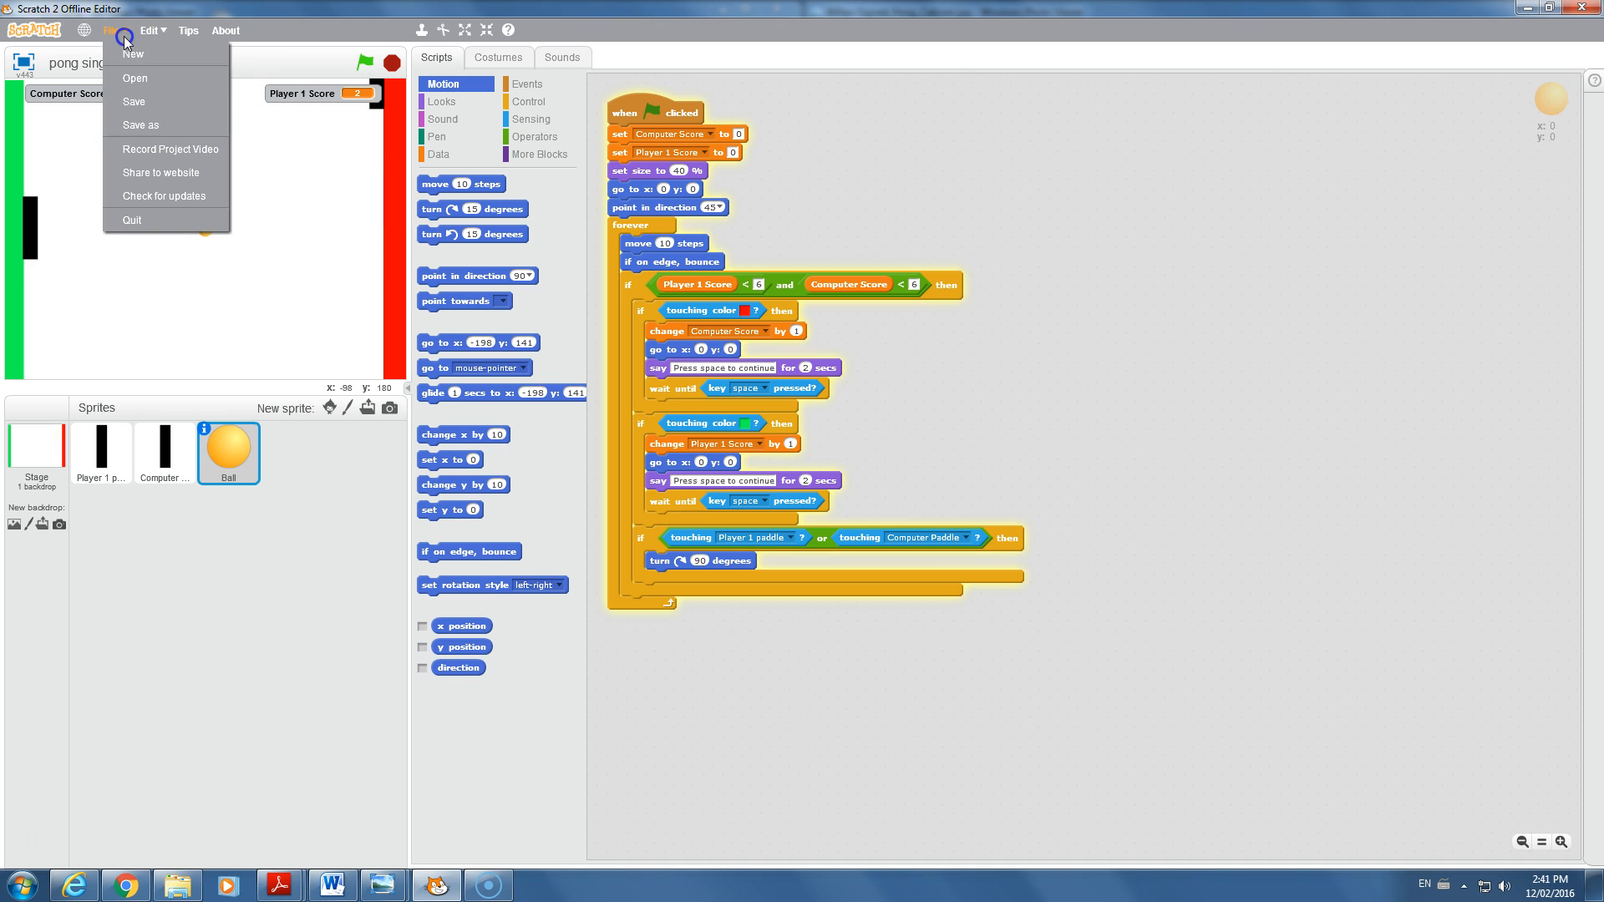
pyautogui.click(140, 125)
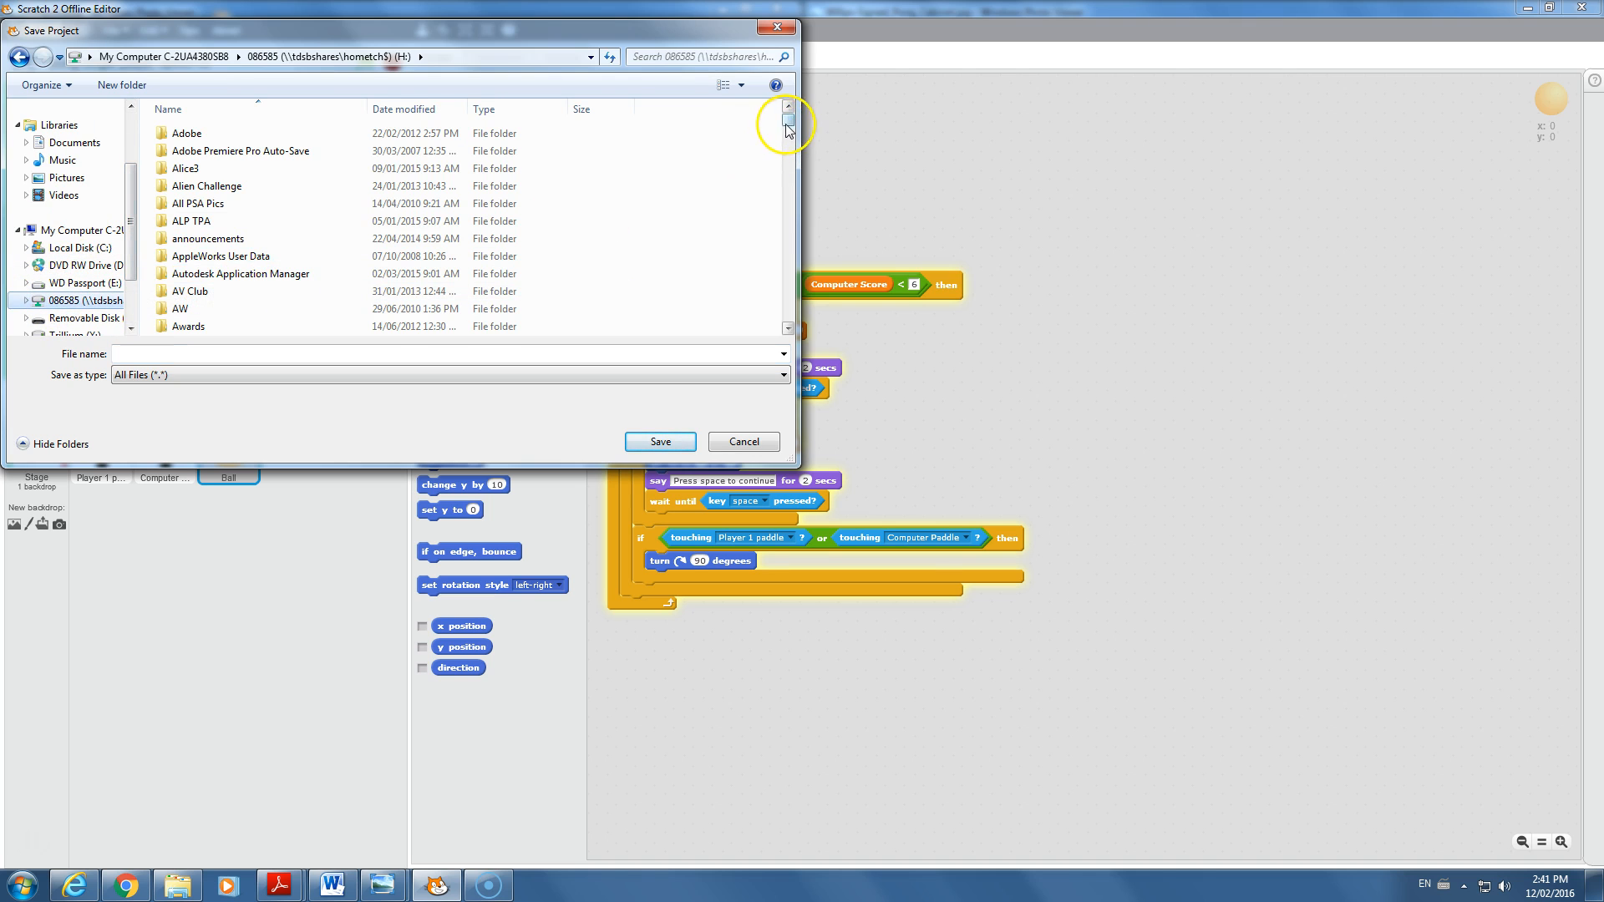
pyautogui.scroll(-3)
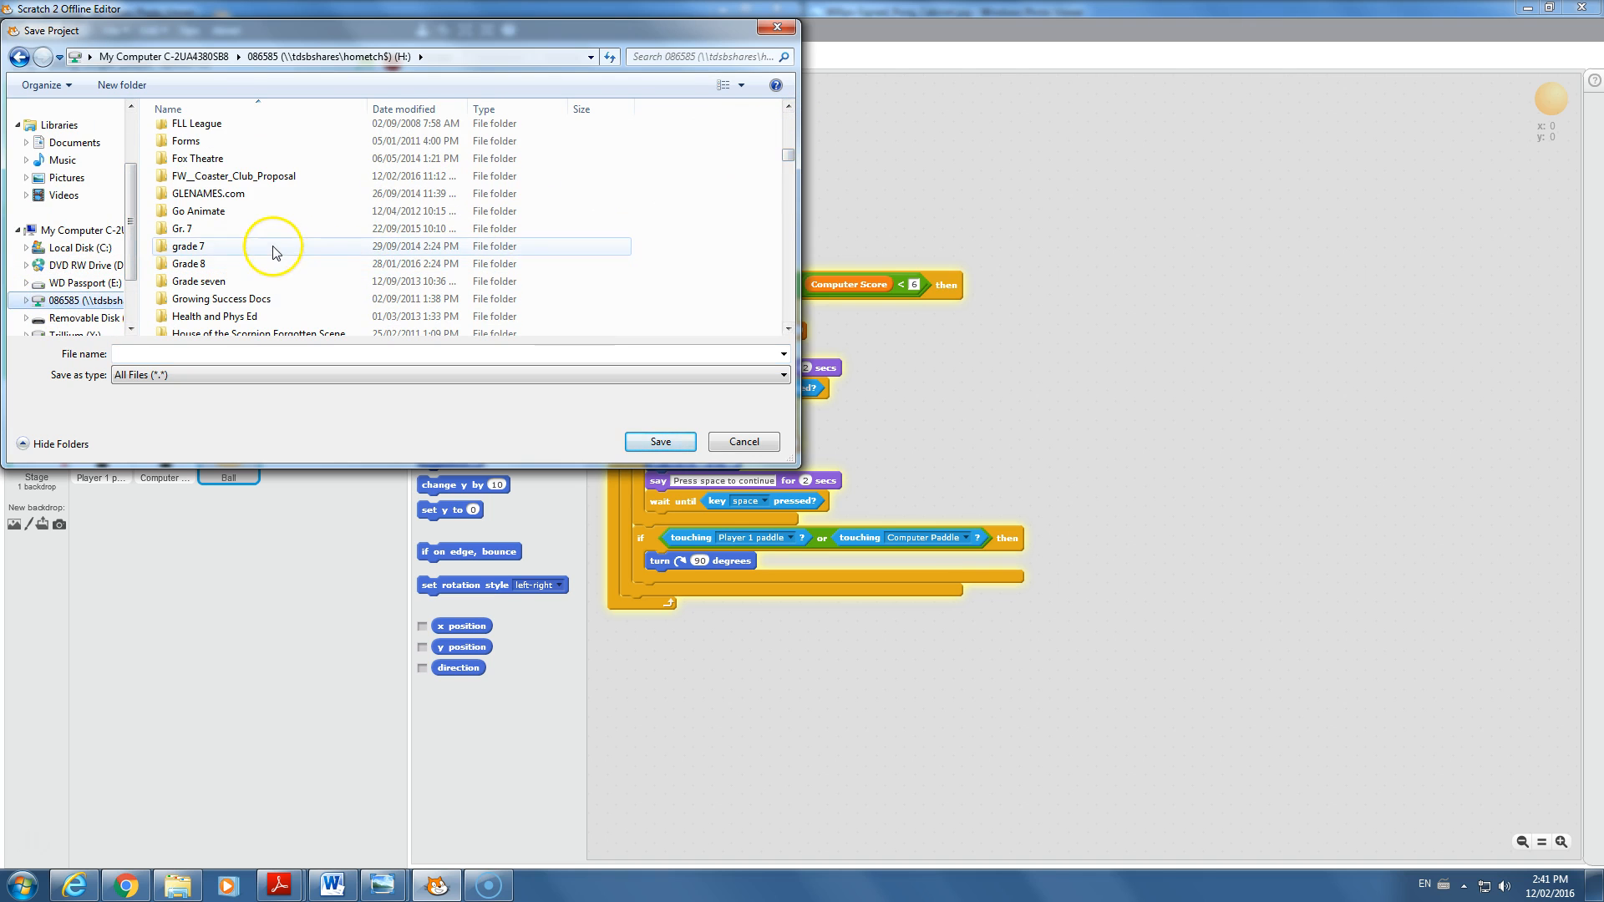
pyautogui.doubleClick(189, 246)
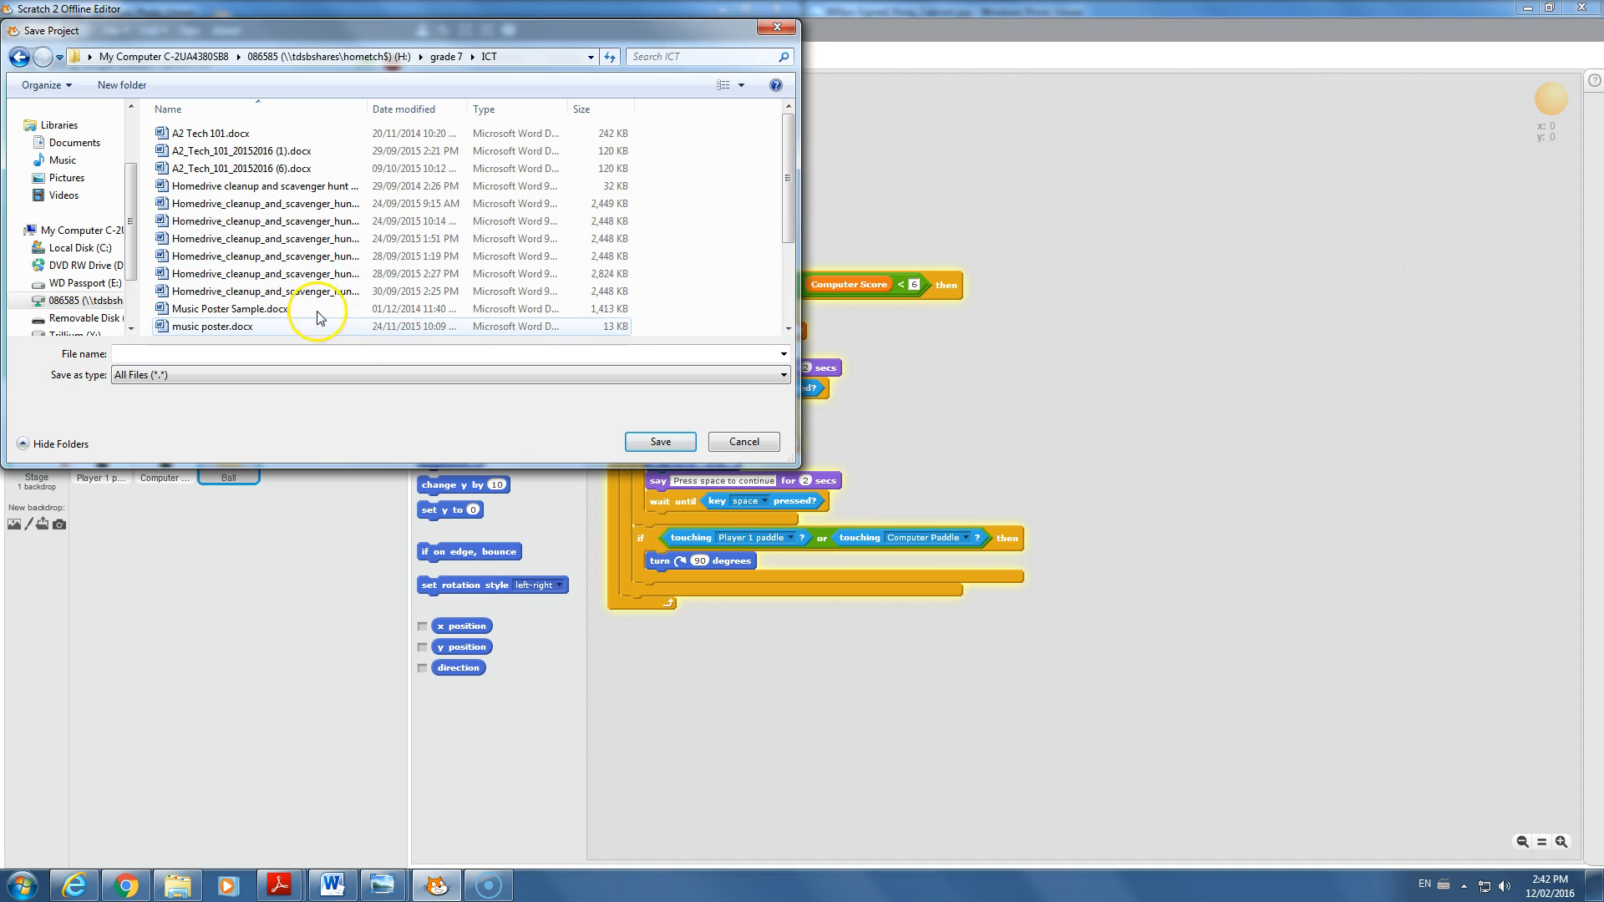
pyautogui.scroll(-3)
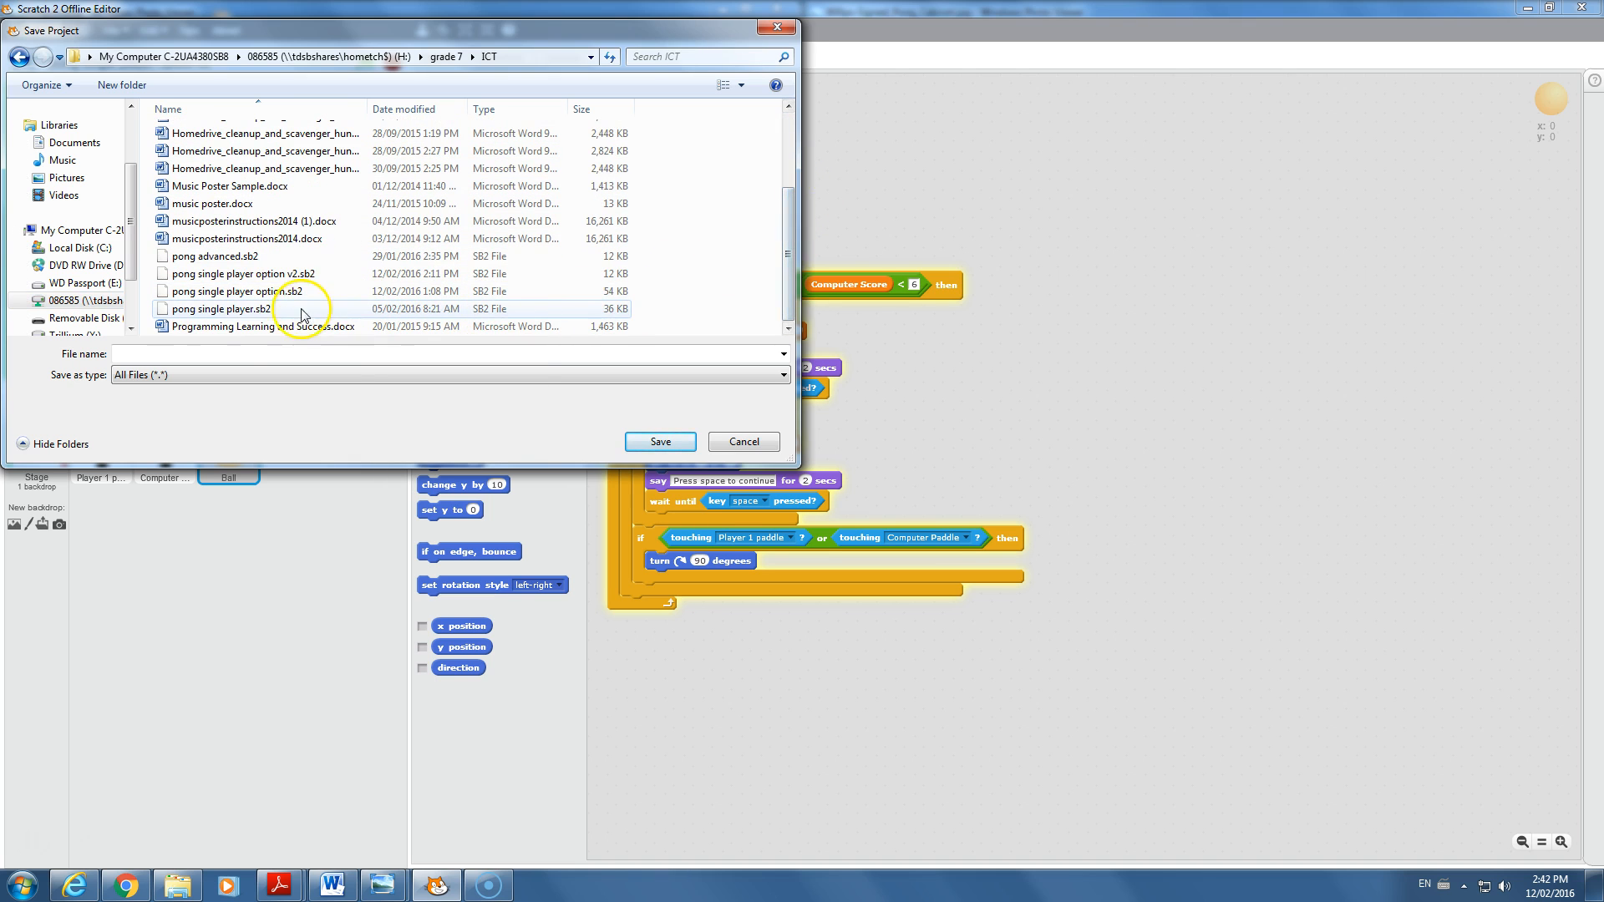
pyautogui.click(240, 272)
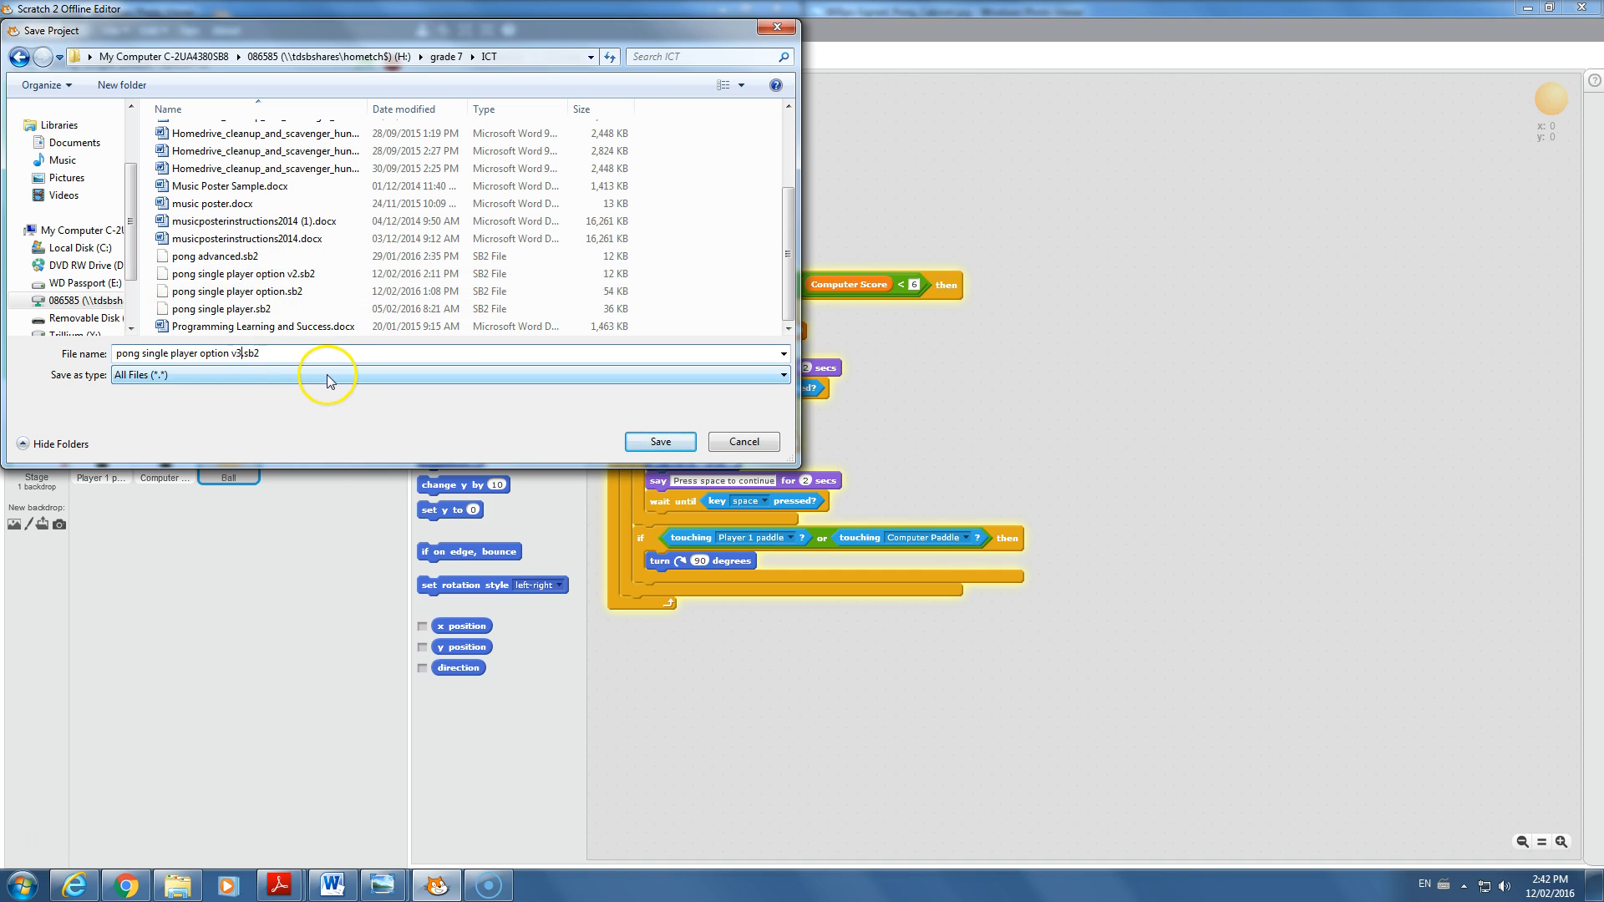
pyautogui.click(660, 441)
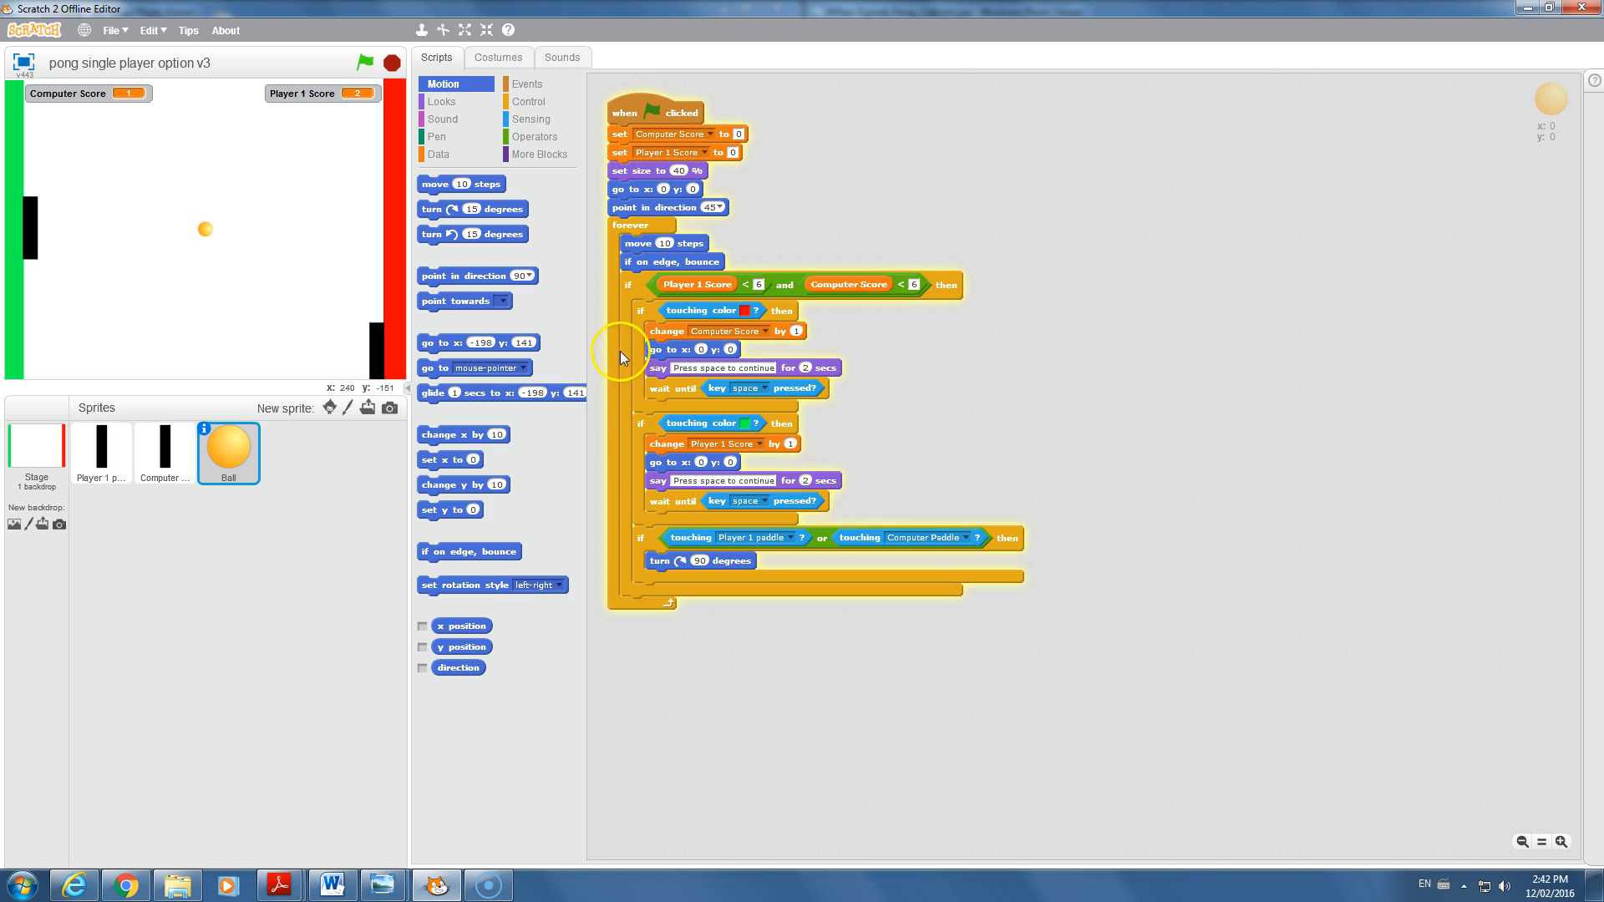
# - Complete the second if so it checks Computer Score = 5 after the ball's loop
pyautogui.click(529, 102)
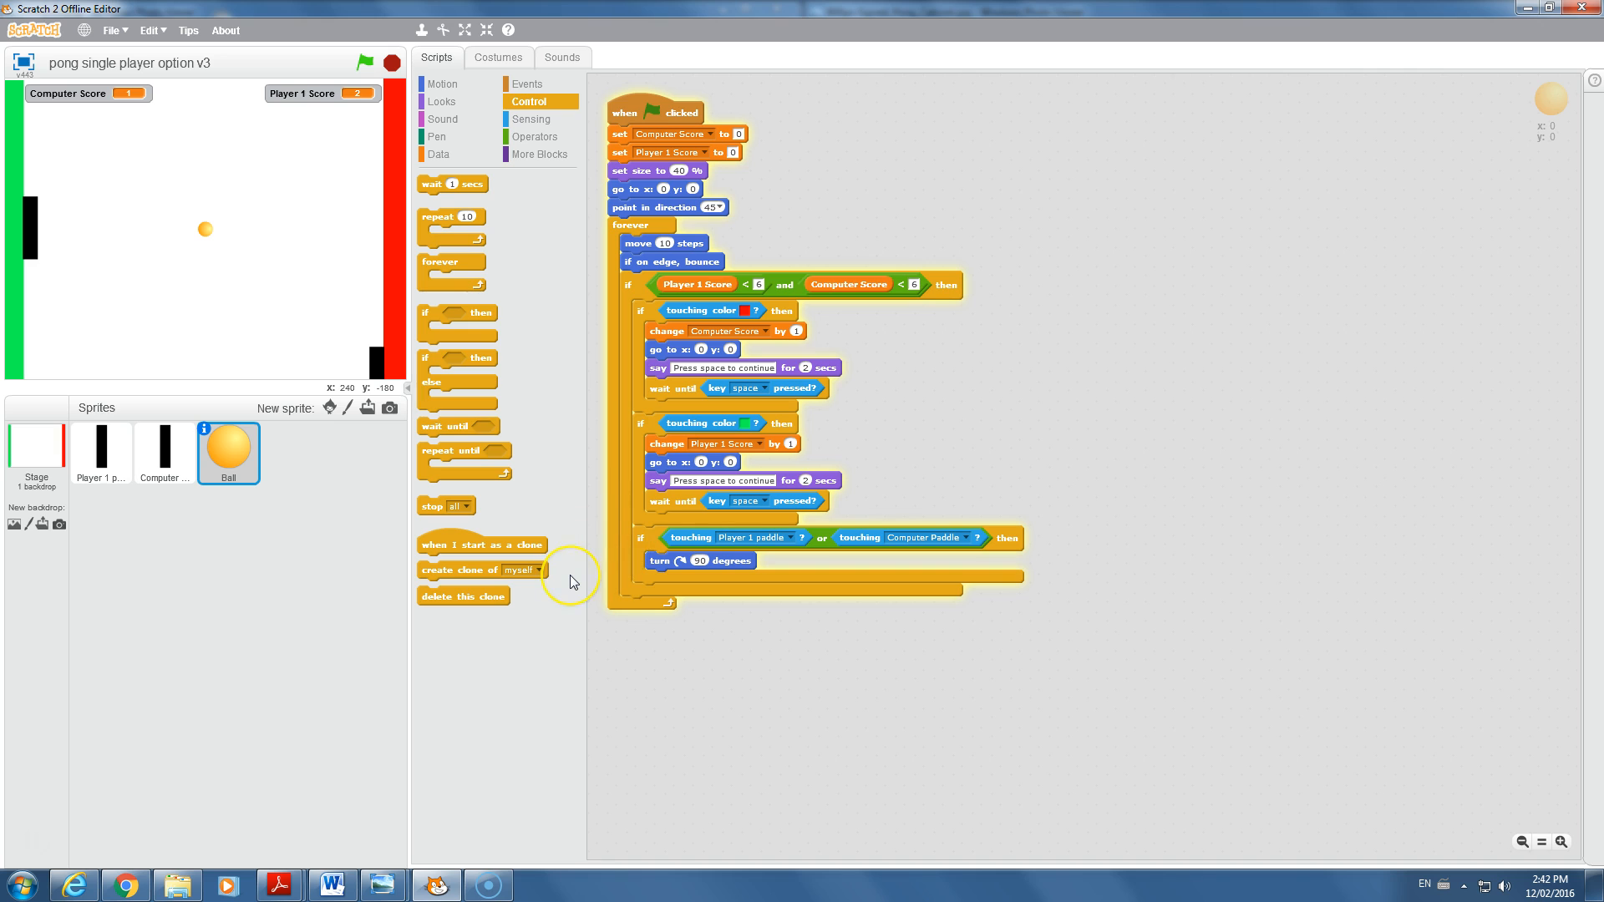
pyautogui.moveTo(573, 581)
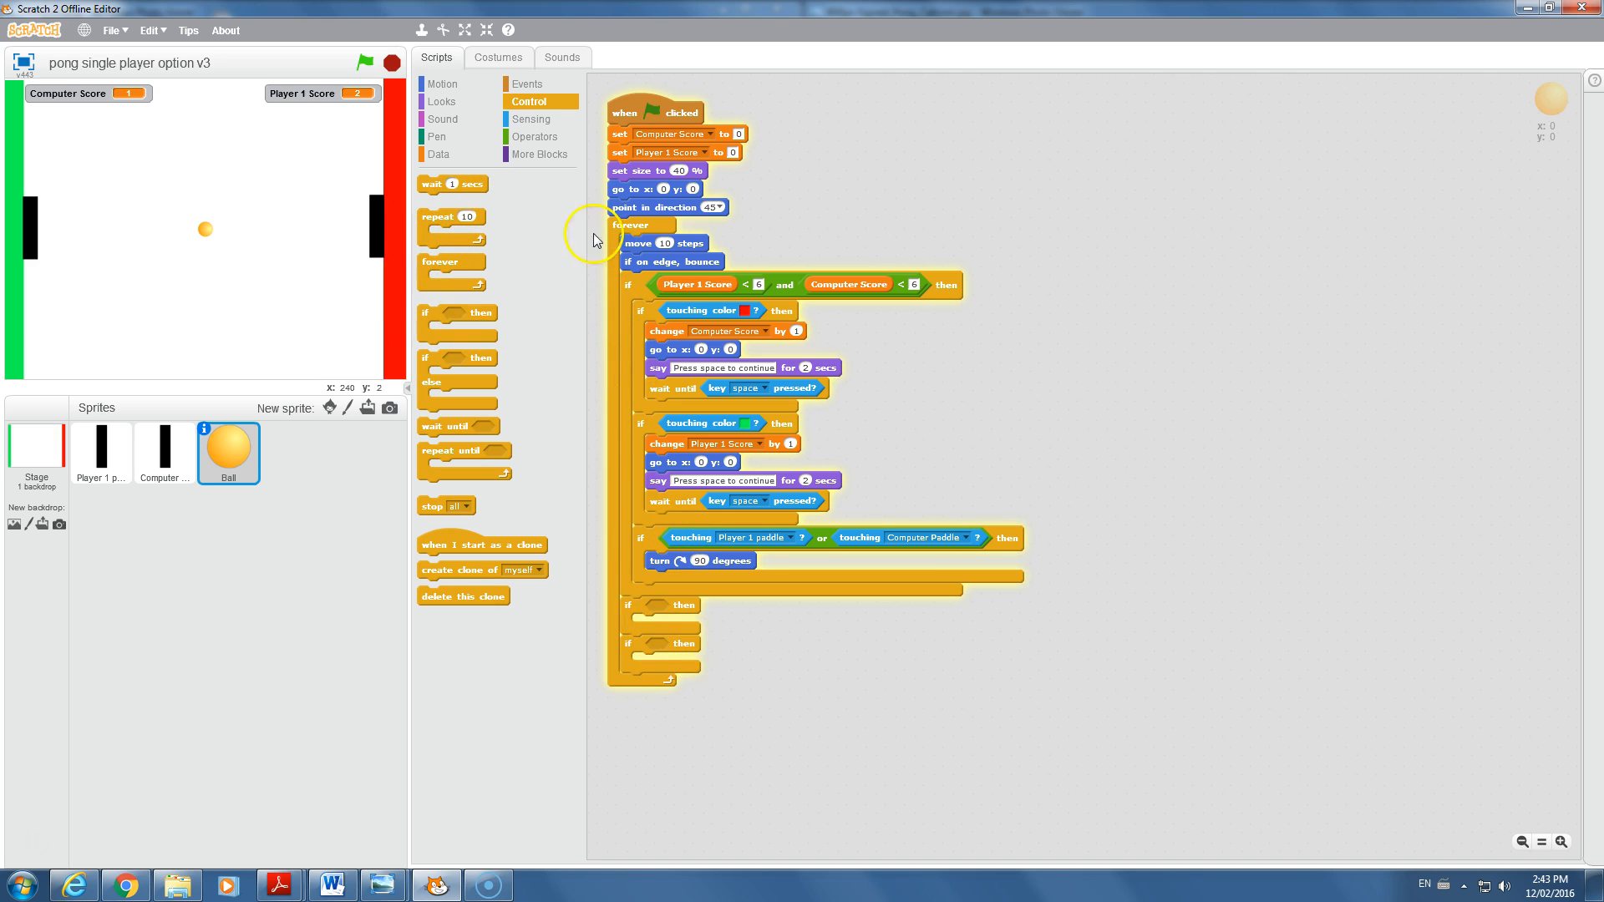
pyautogui.click(534, 135)
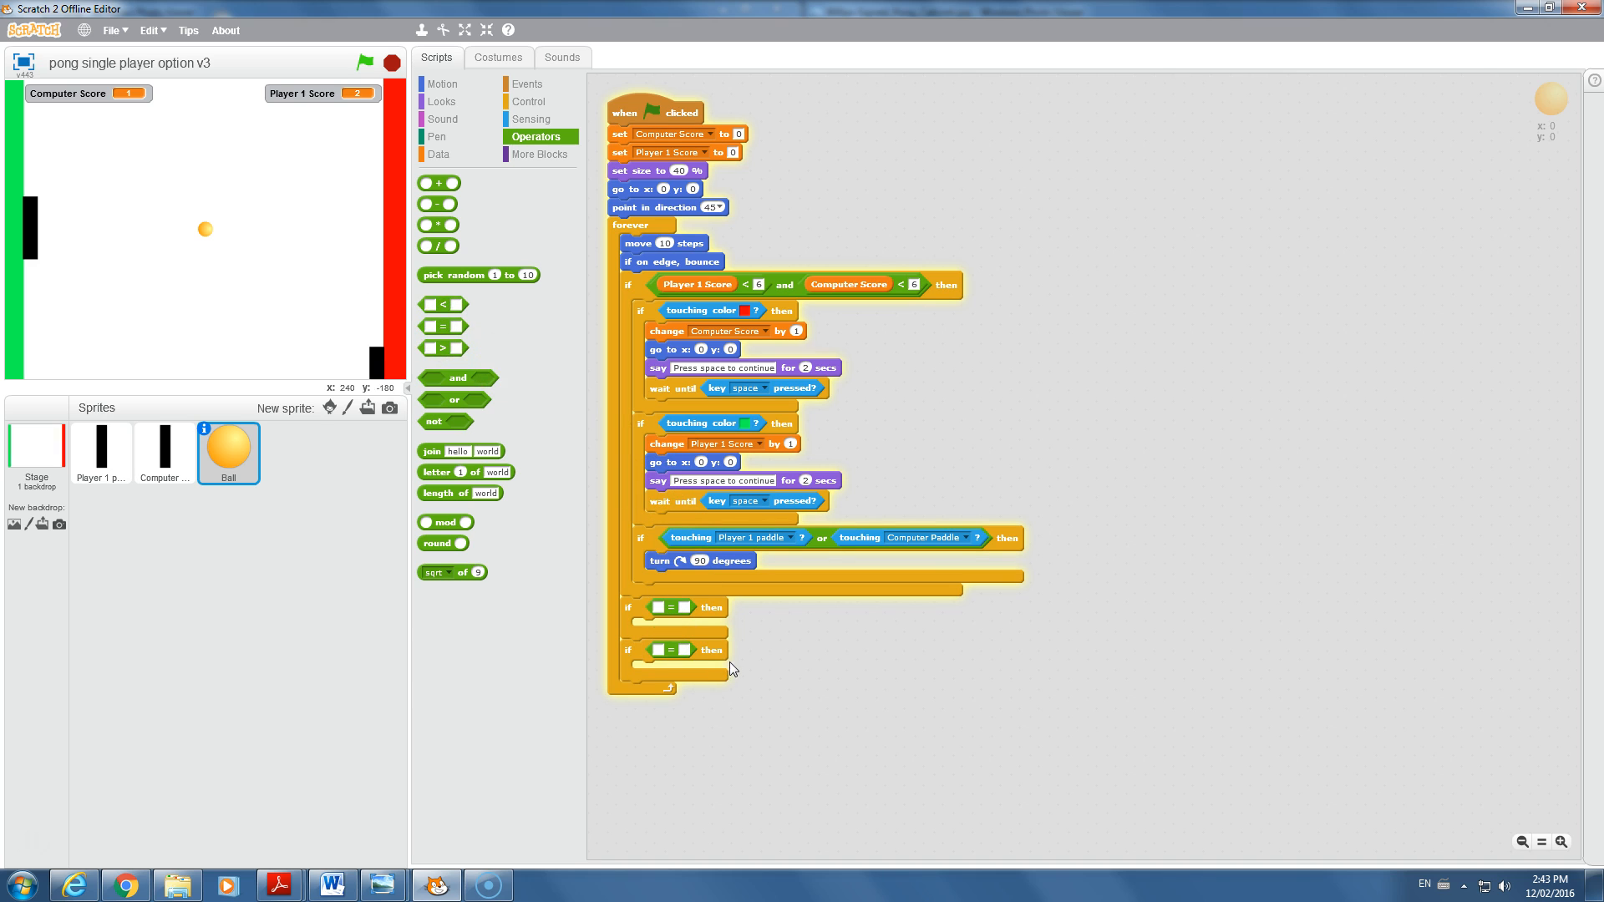
pyautogui.click(438, 154)
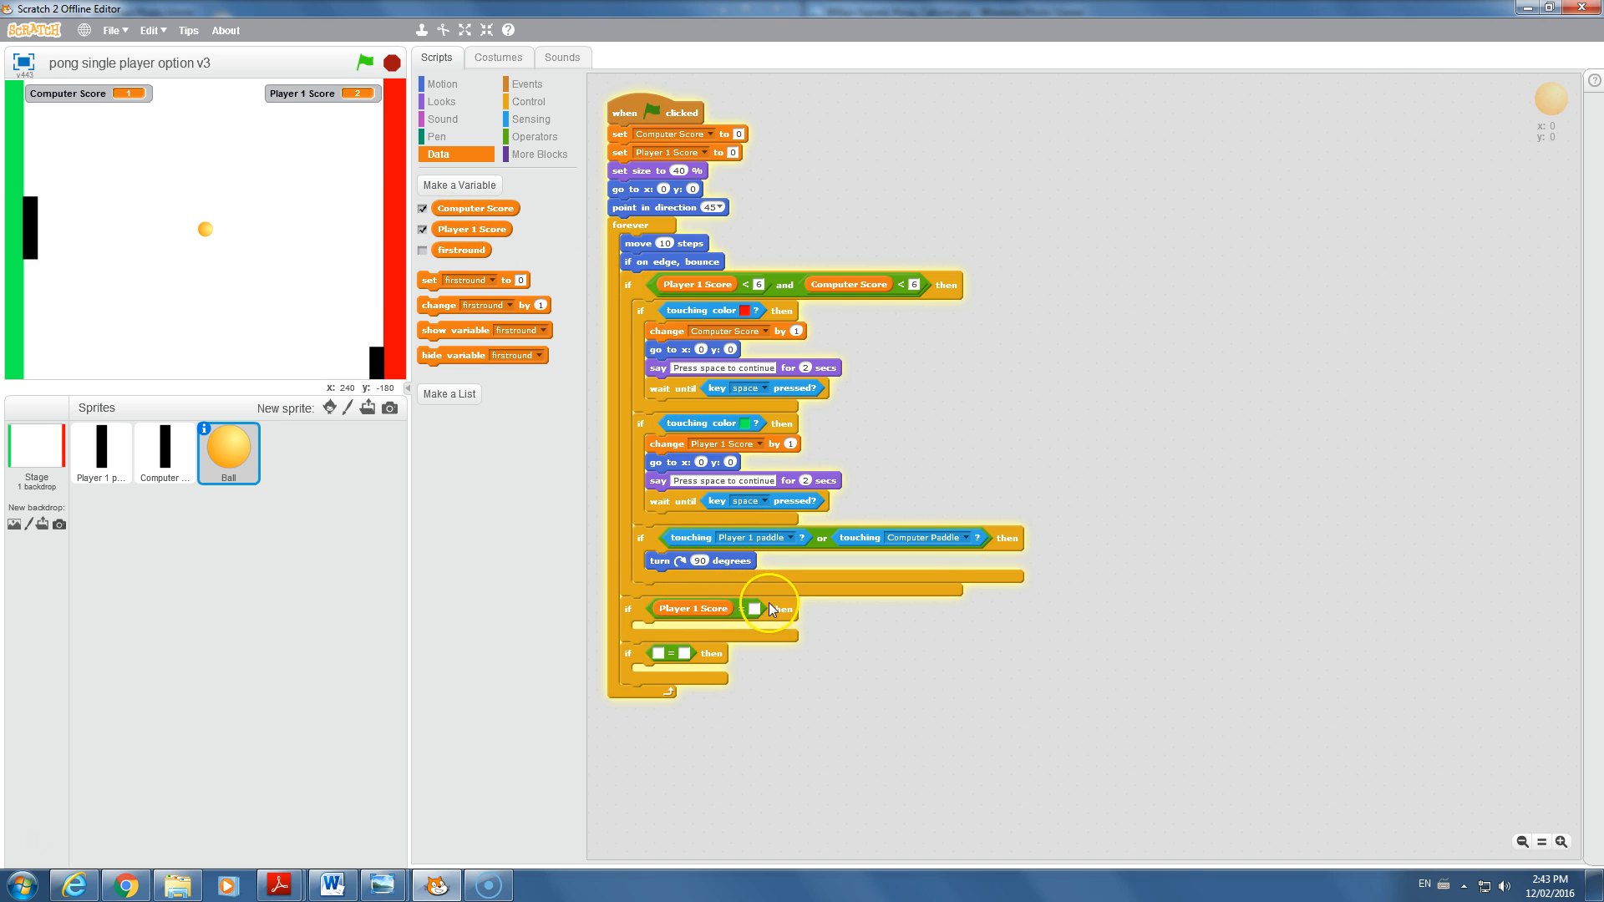
pyautogui.write('5')
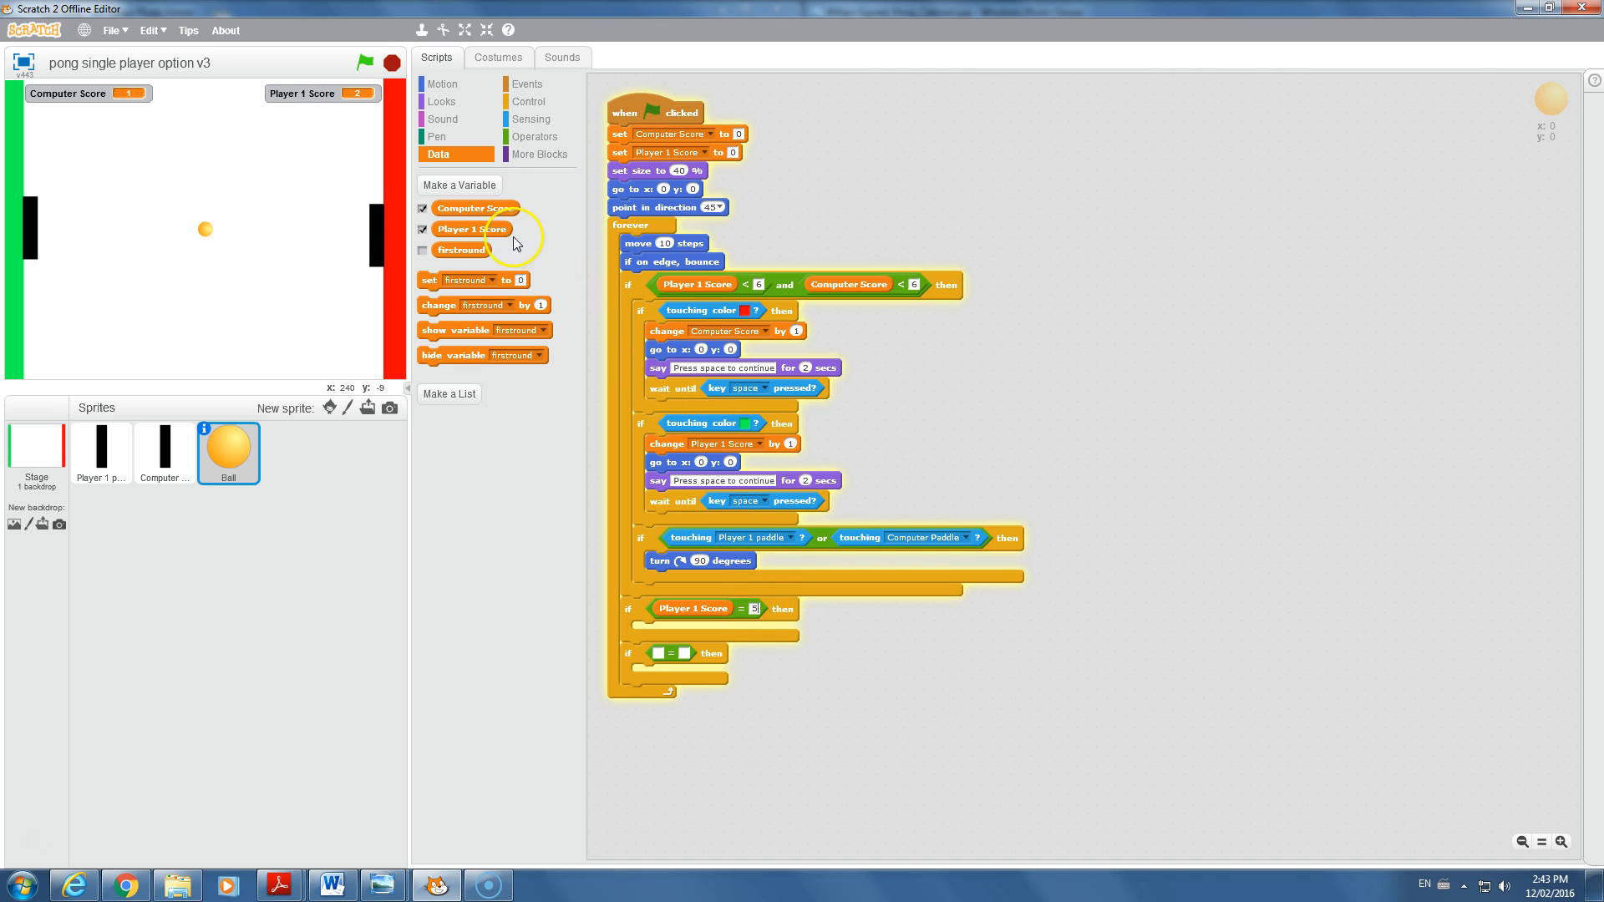
pyautogui.moveTo(476, 207); pyautogui.dragTo(670, 645)
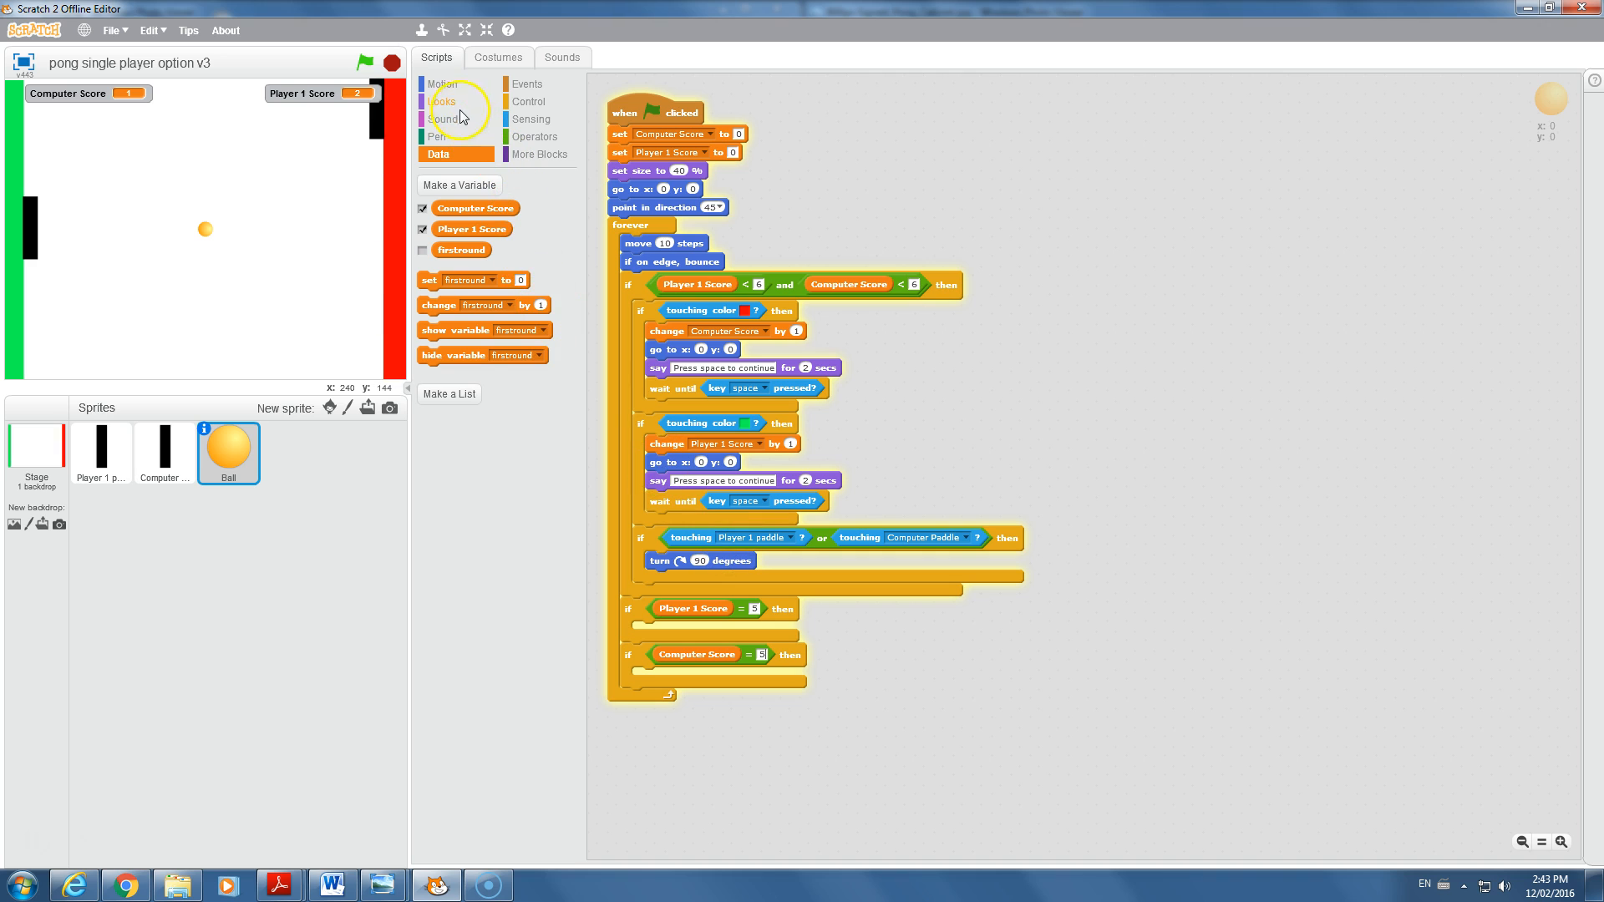
# - Add a say block reading 'Player 1 wins round 1!' for 2 secs inside the Player 1 Score = 5 branch
pyautogui.click(441, 102)
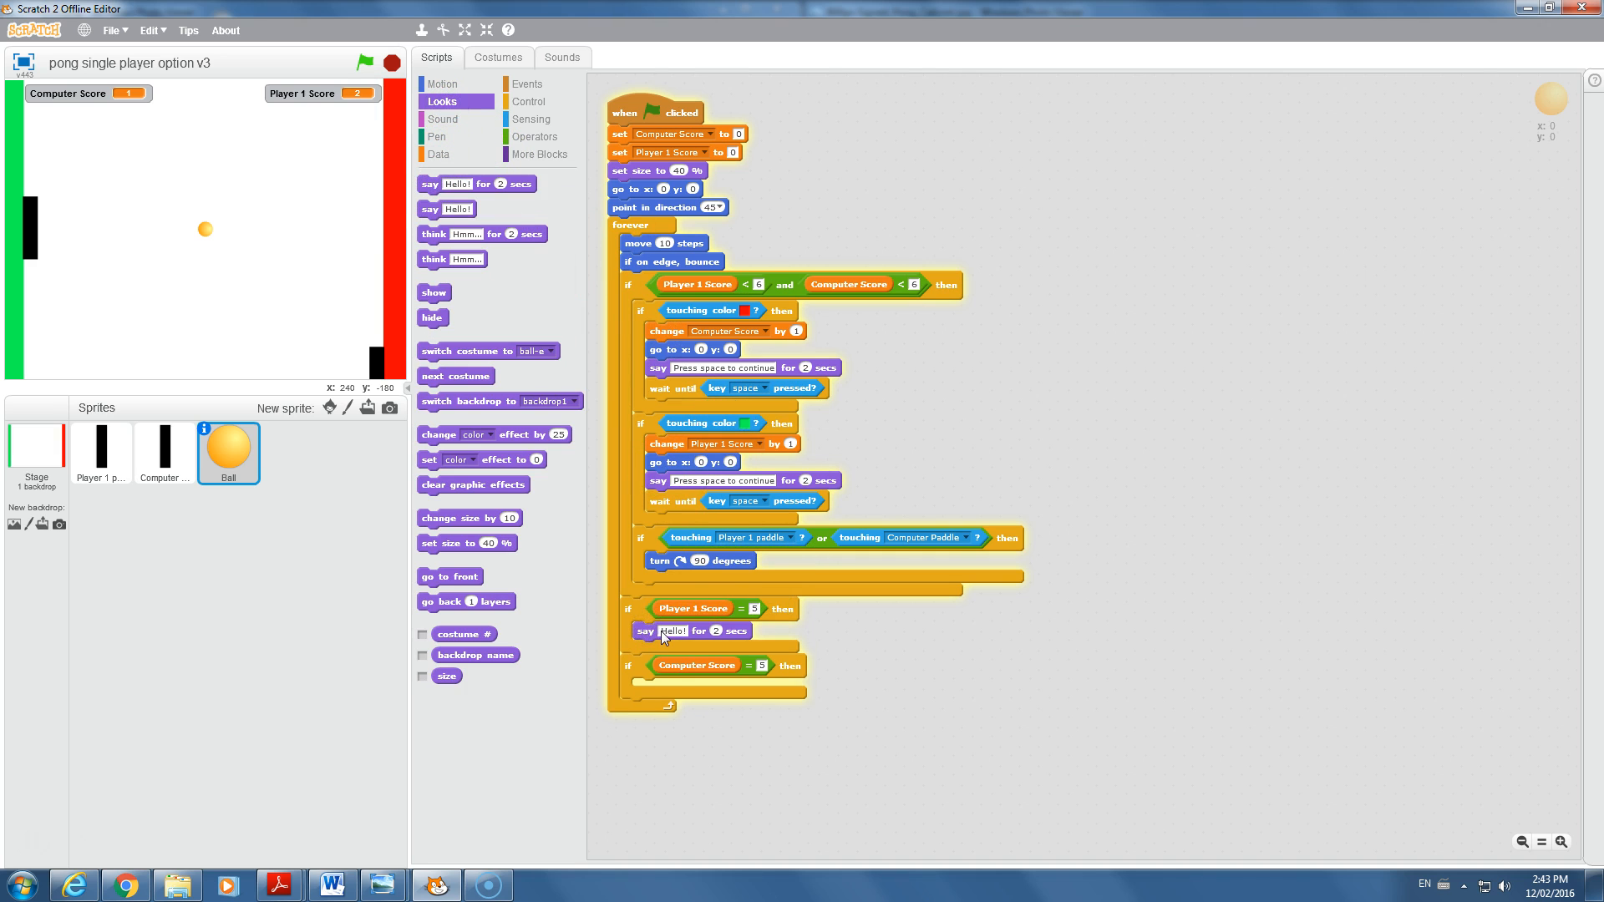
pyautogui.moveTo(676, 644)
pyautogui.write('Player 1 wins round 1')
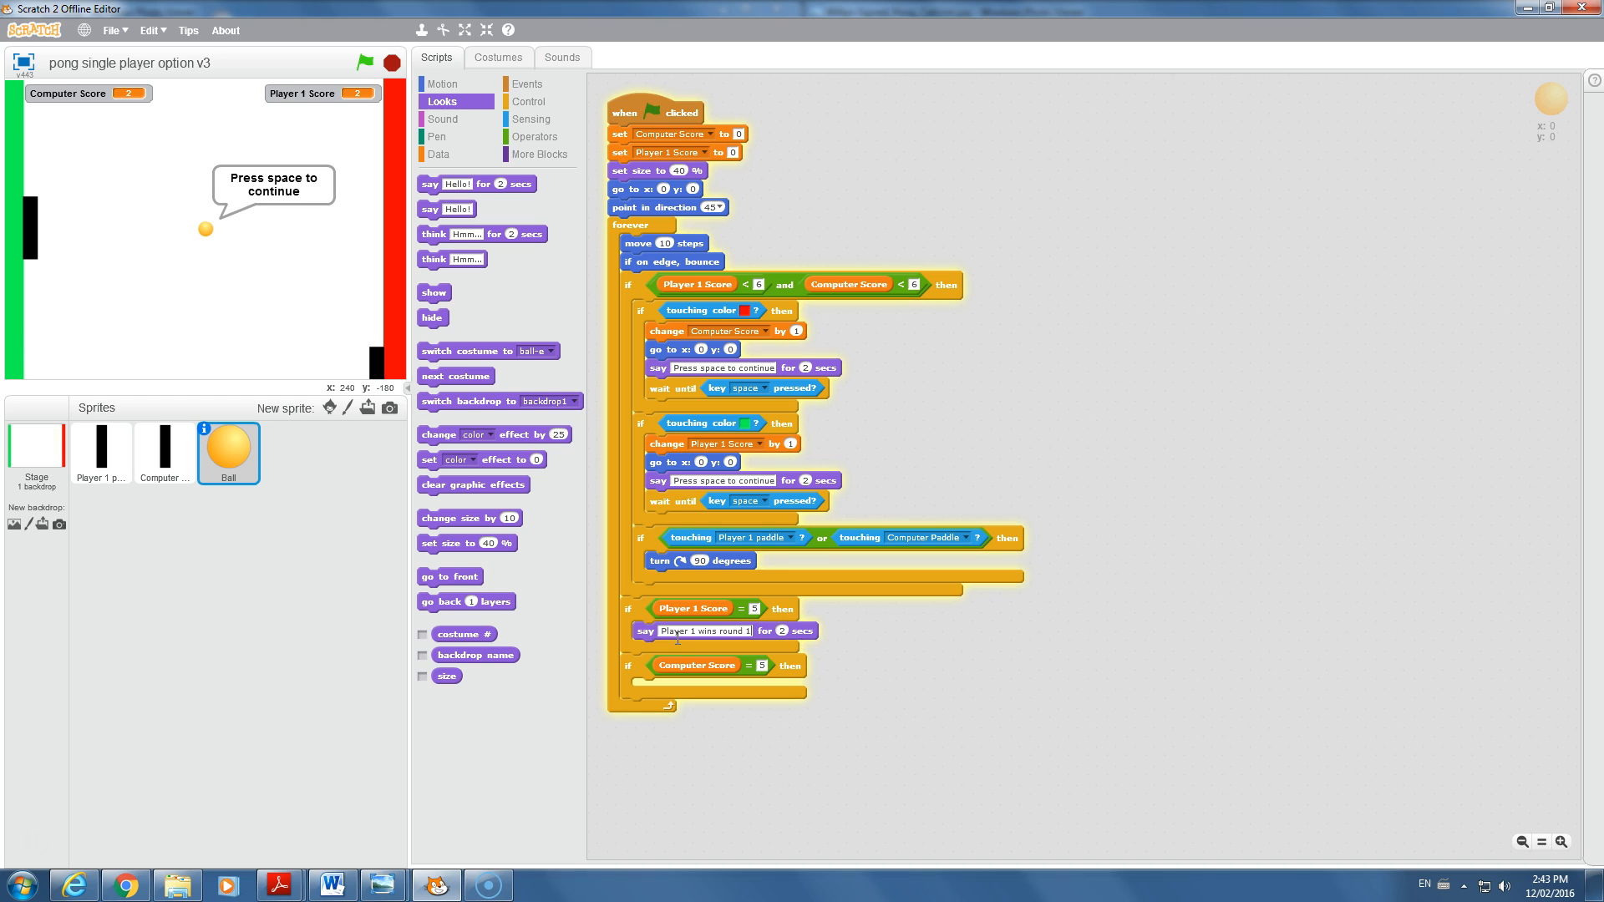
pyautogui.click(694, 631)
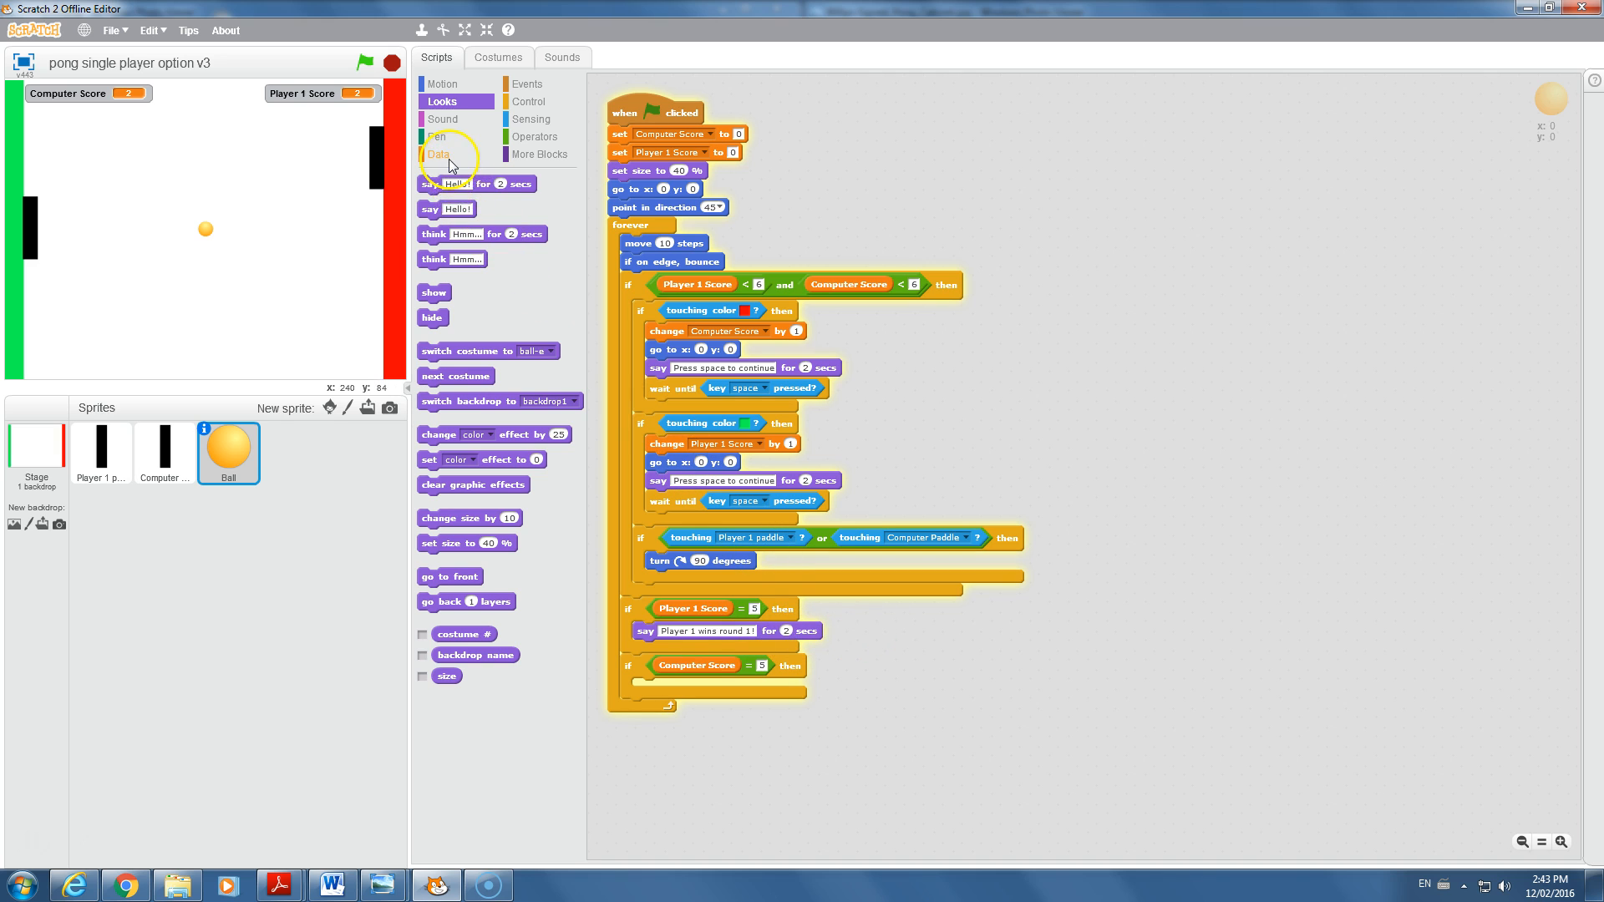
# - Add set firstround to true at game start and set firstround to false after Player 1's win message
pyautogui.click(438, 153)
pyautogui.write('true')
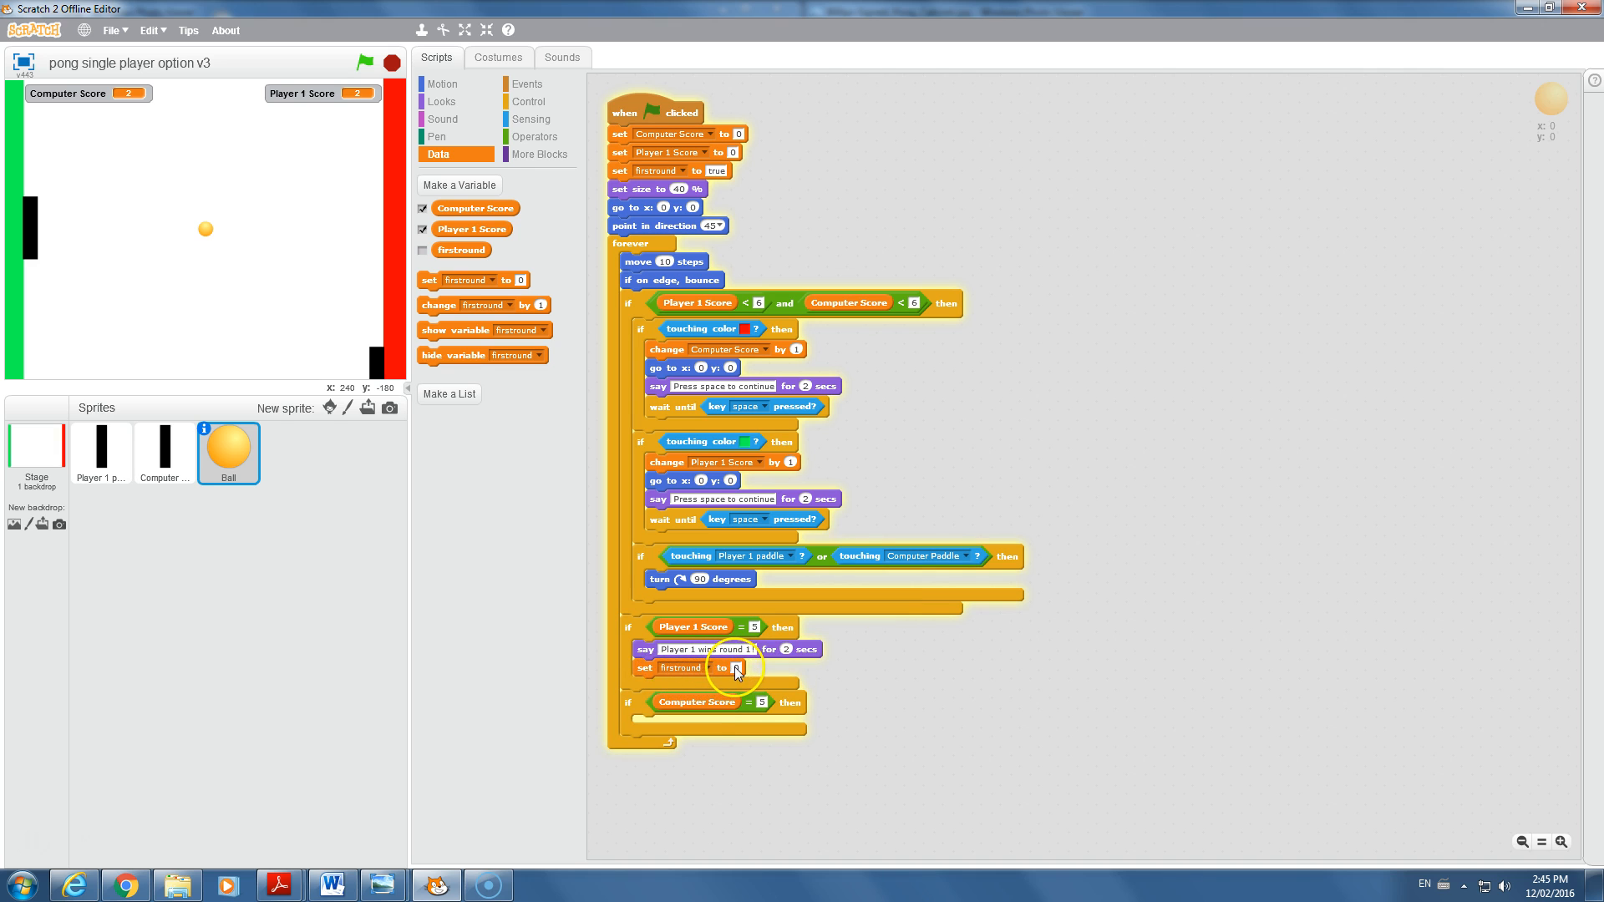
pyautogui.moveTo(831, 705)
pyautogui.write('false')
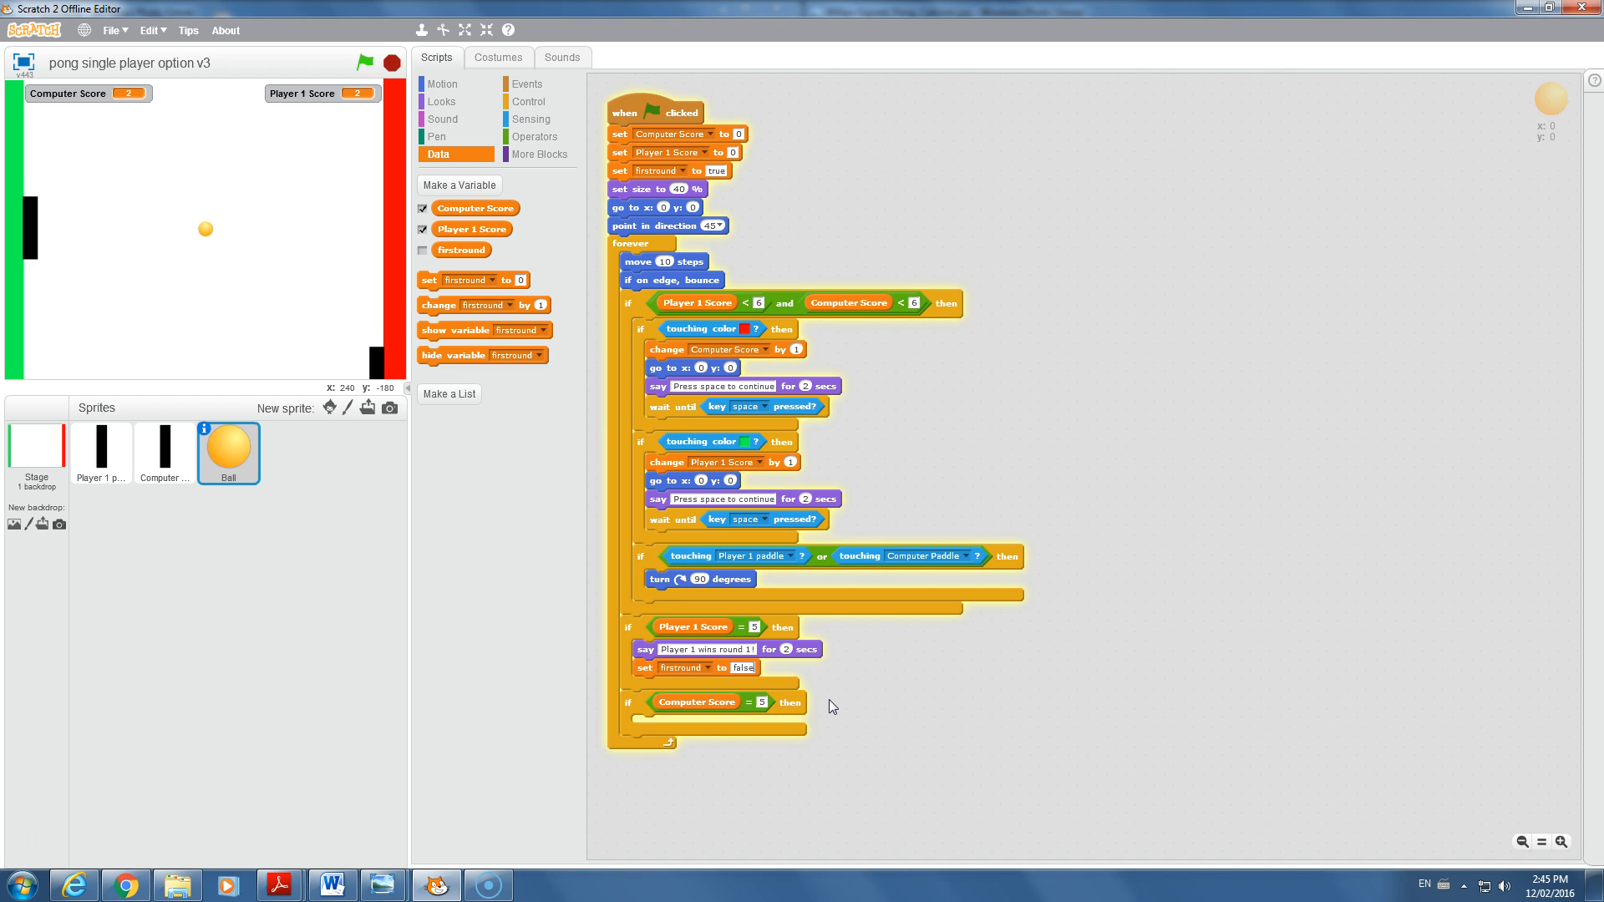
pyautogui.moveTo(626, 701)
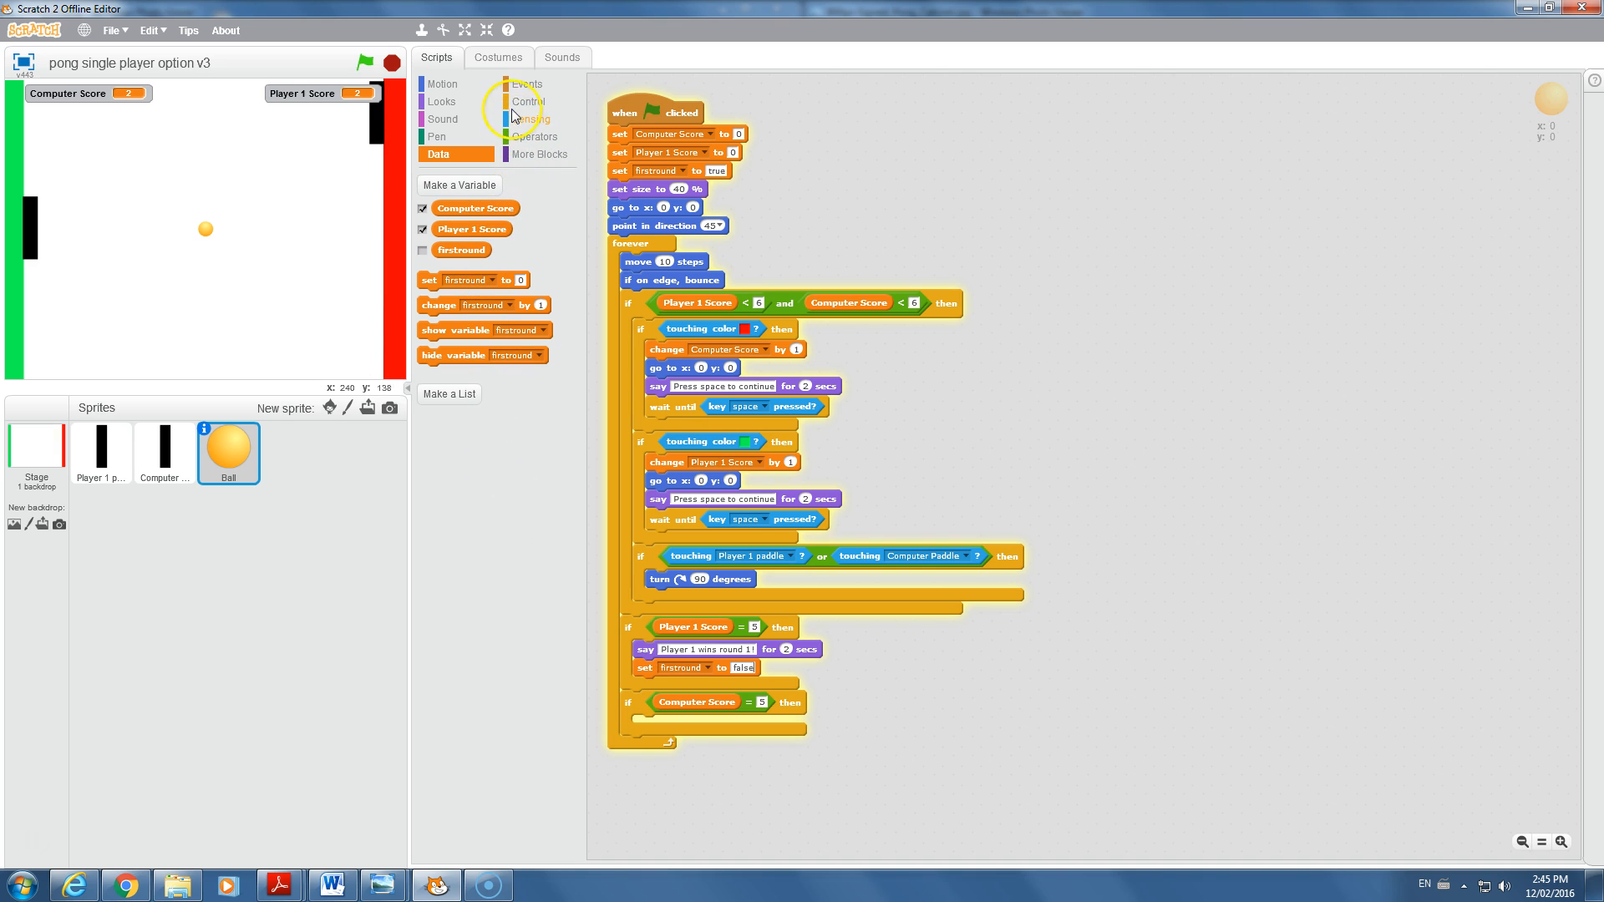
# - End the Player 1 win branch with a broadcast of the new message player1wins
pyautogui.click(528, 84)
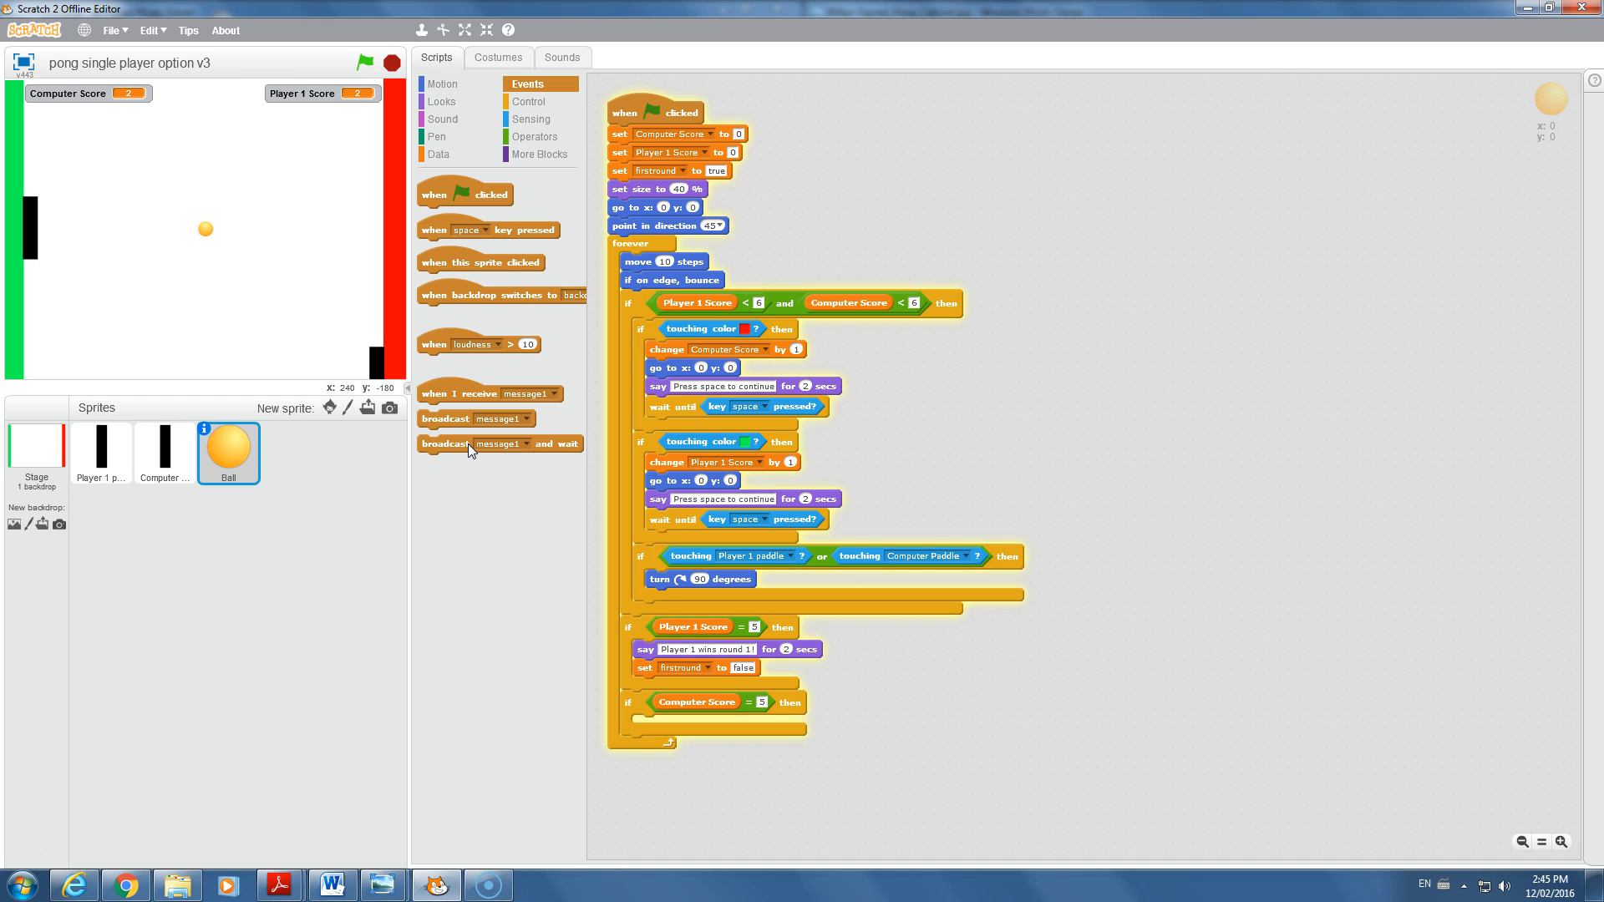
pyautogui.moveTo(458, 419)
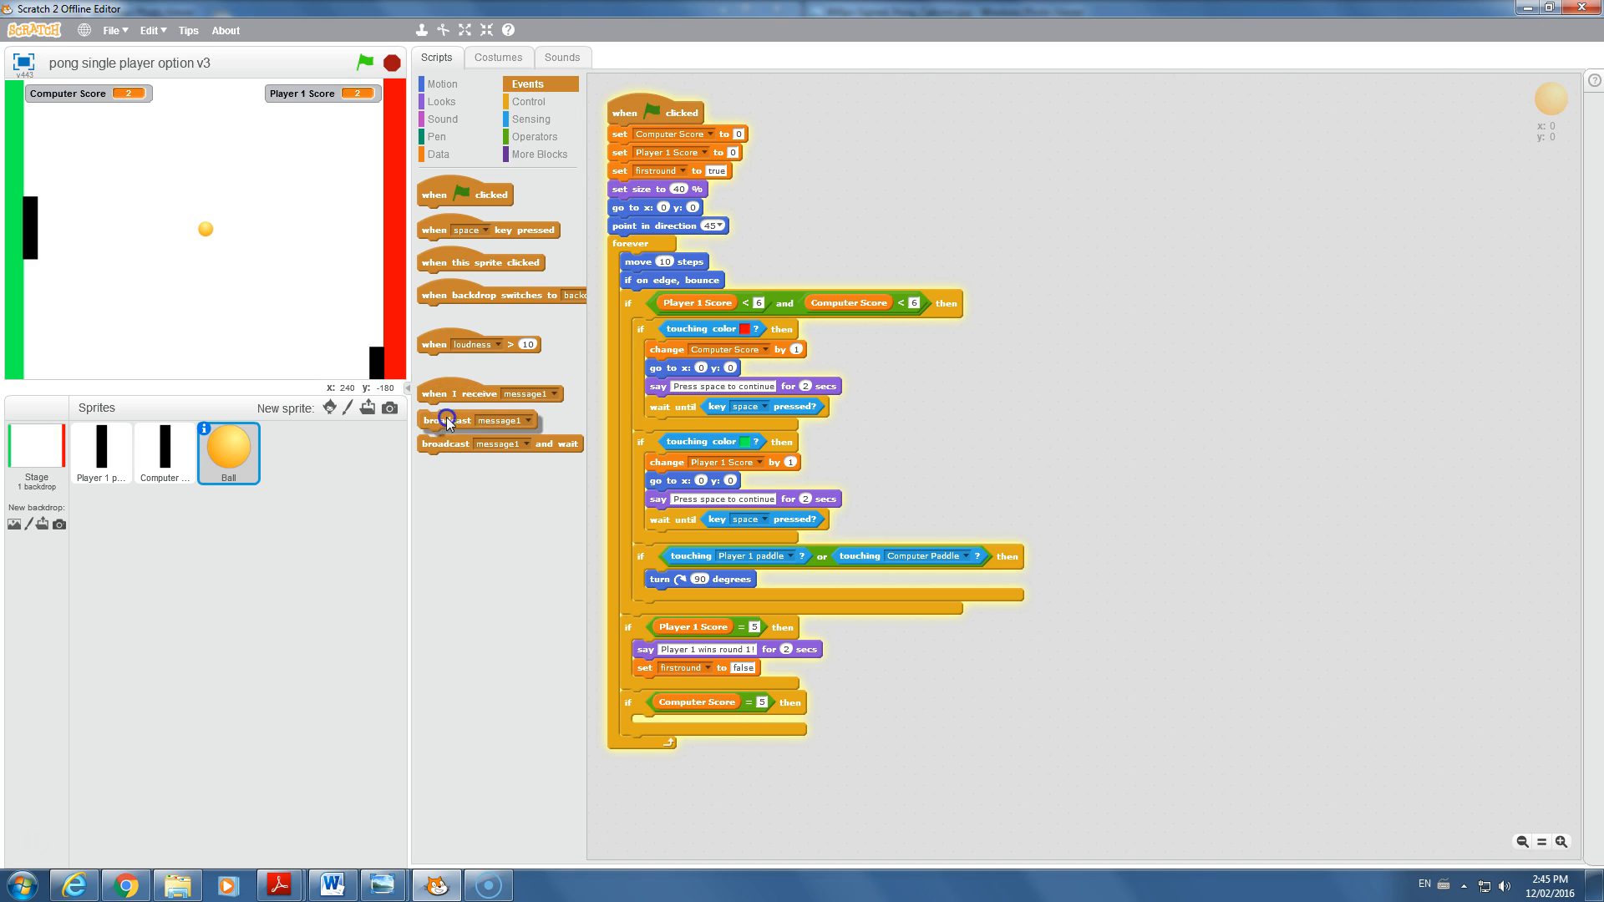
pyautogui.moveTo(447, 420); pyautogui.dragTo(665, 680)
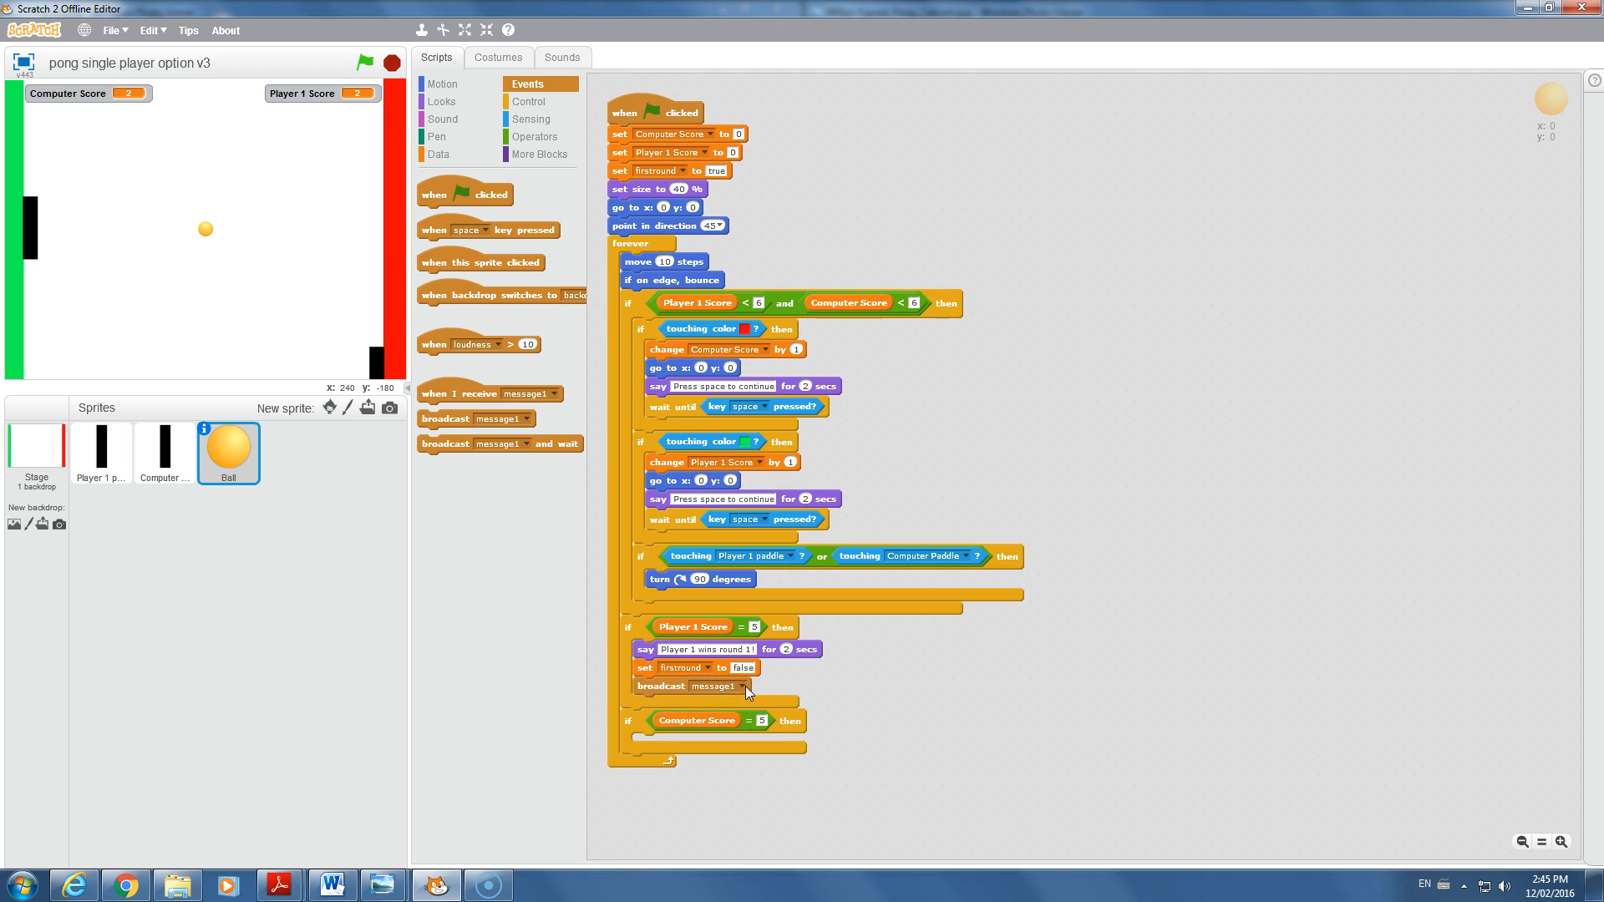
pyautogui.click(752, 722)
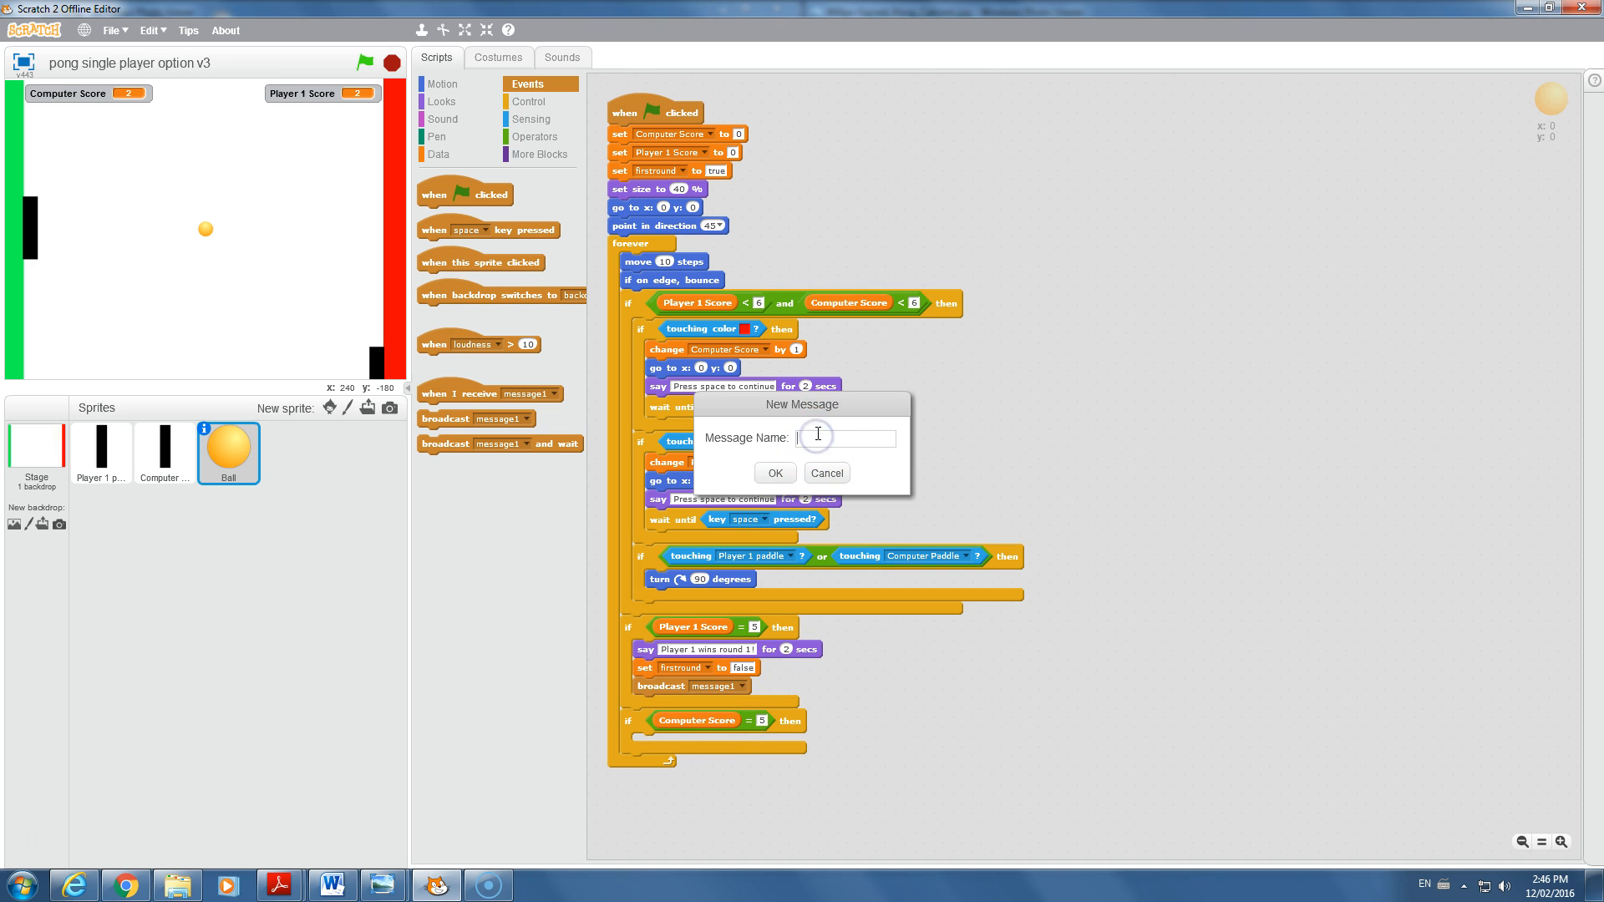
pyautogui.write('player1si')
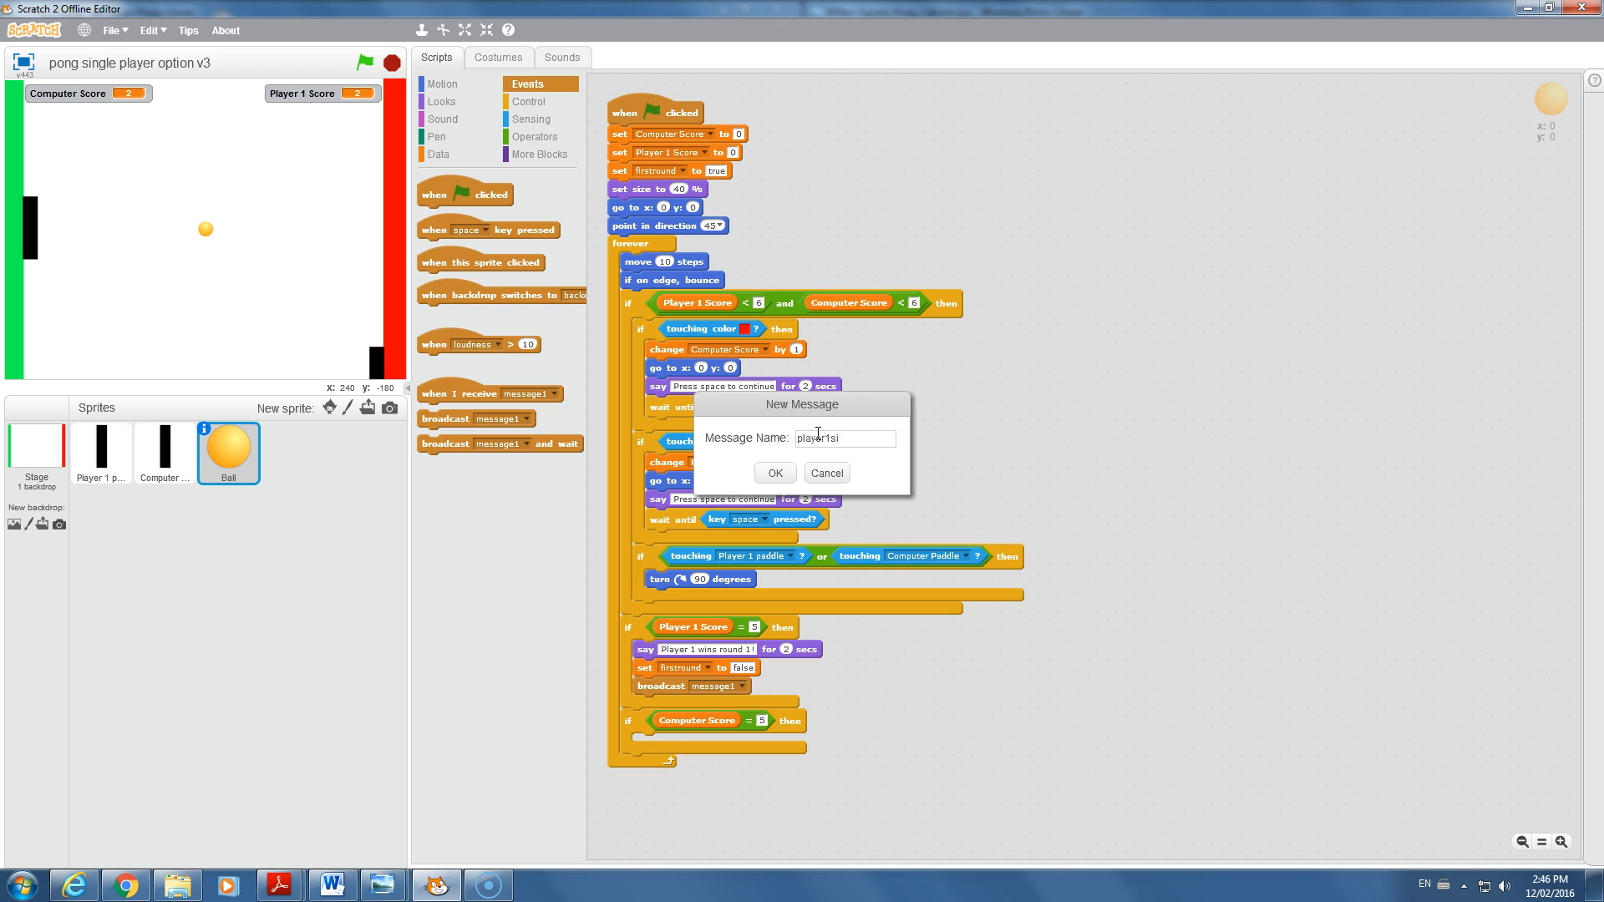
pyautogui.write('wins')
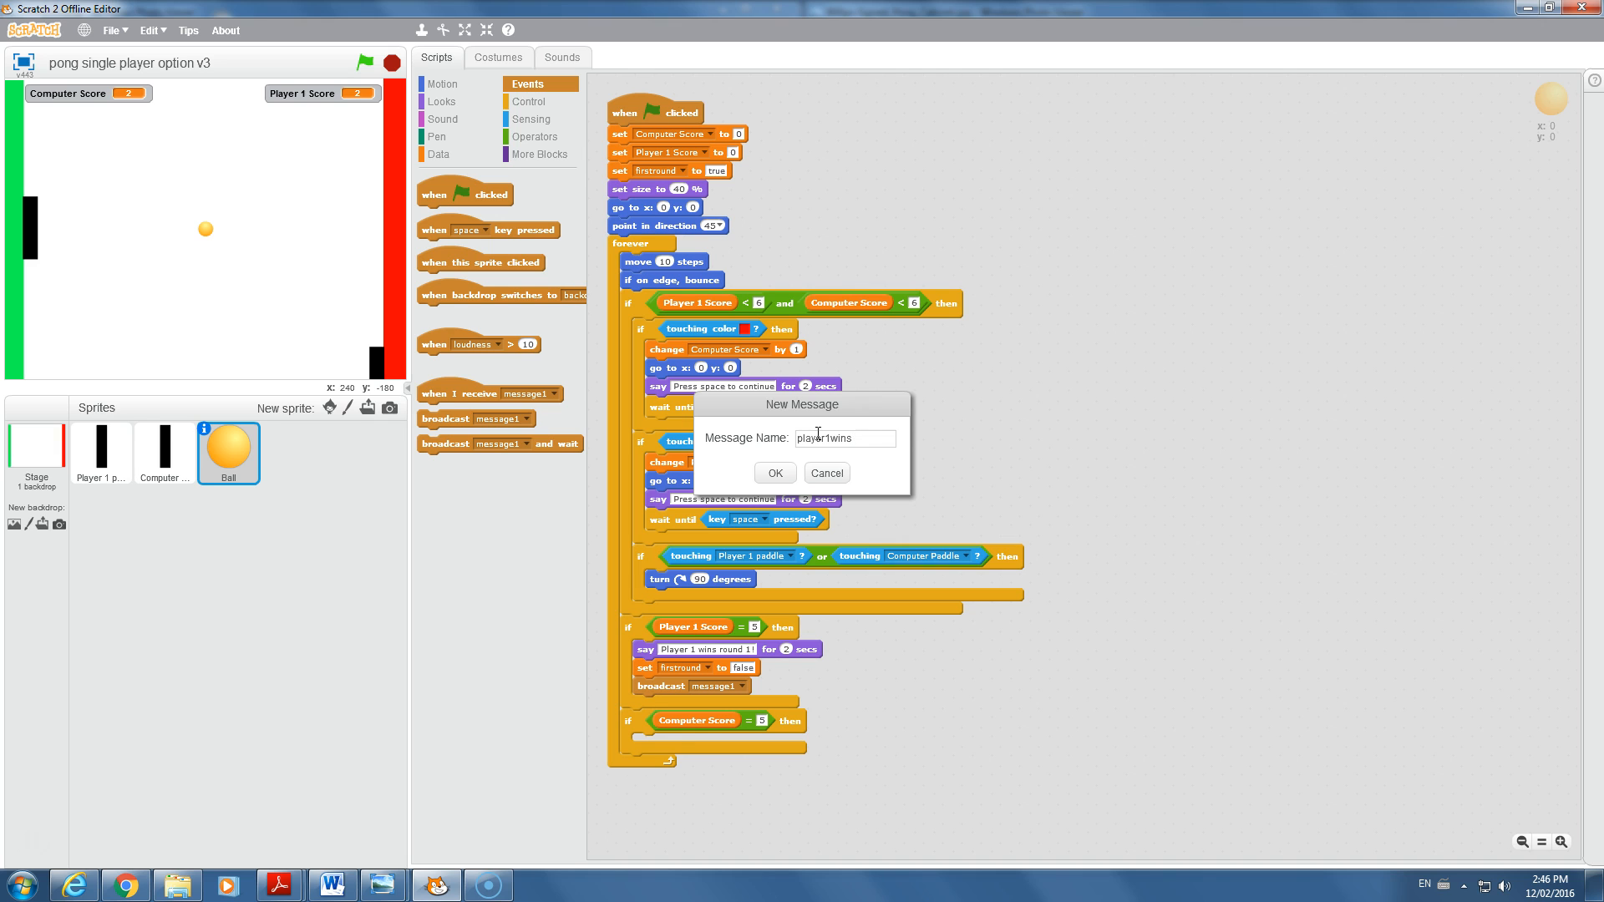
pyautogui.click(774, 473)
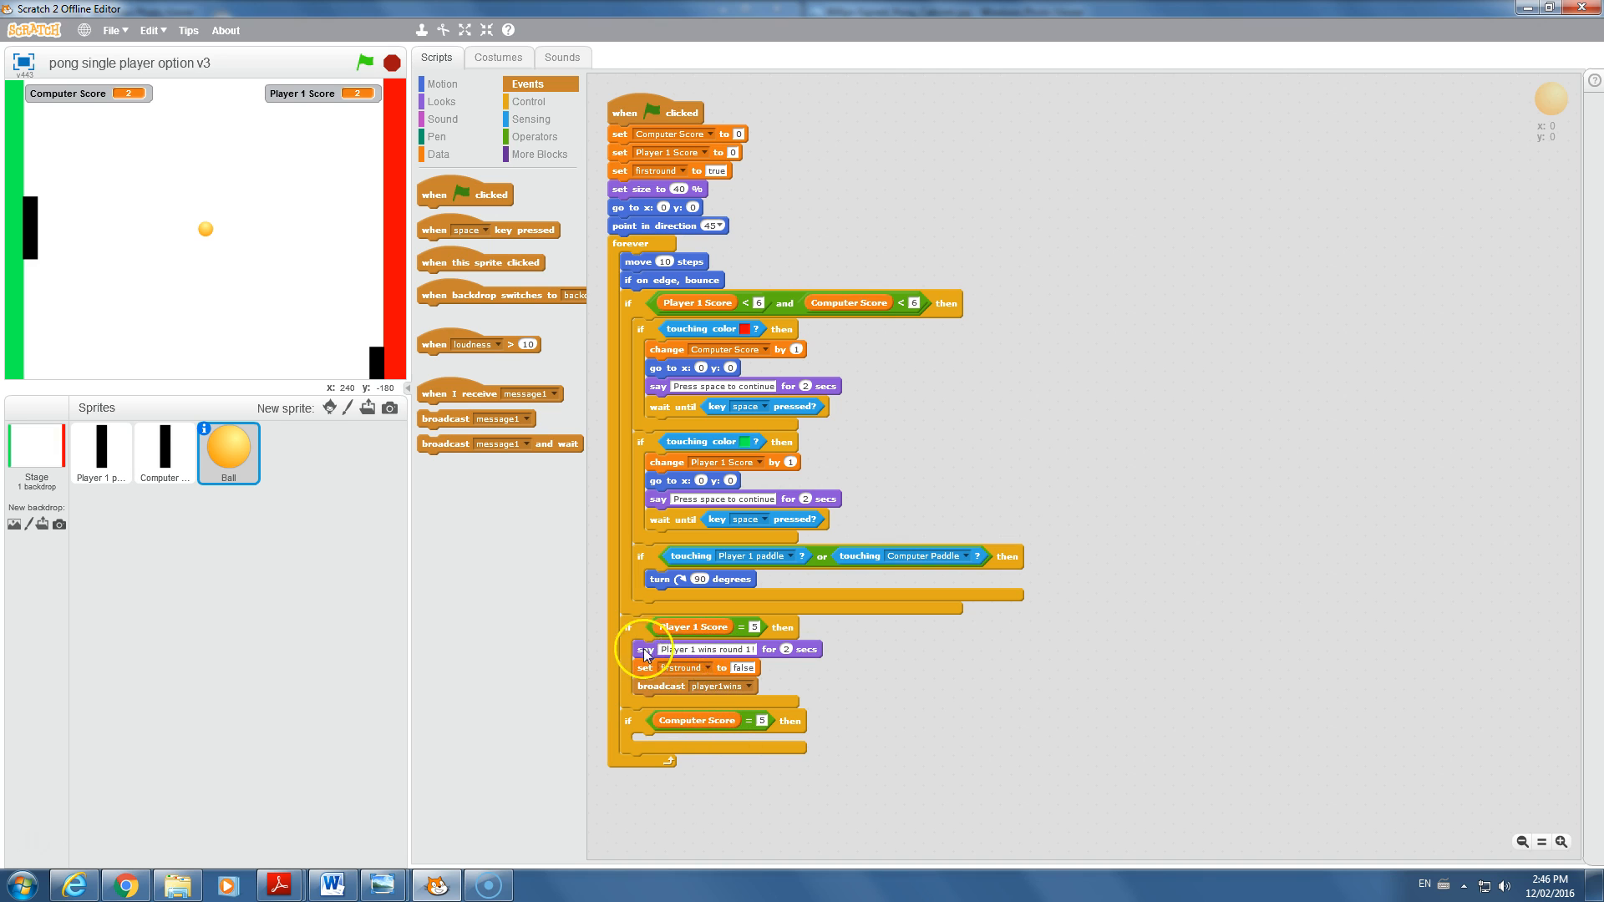
pyautogui.moveTo(723, 762)
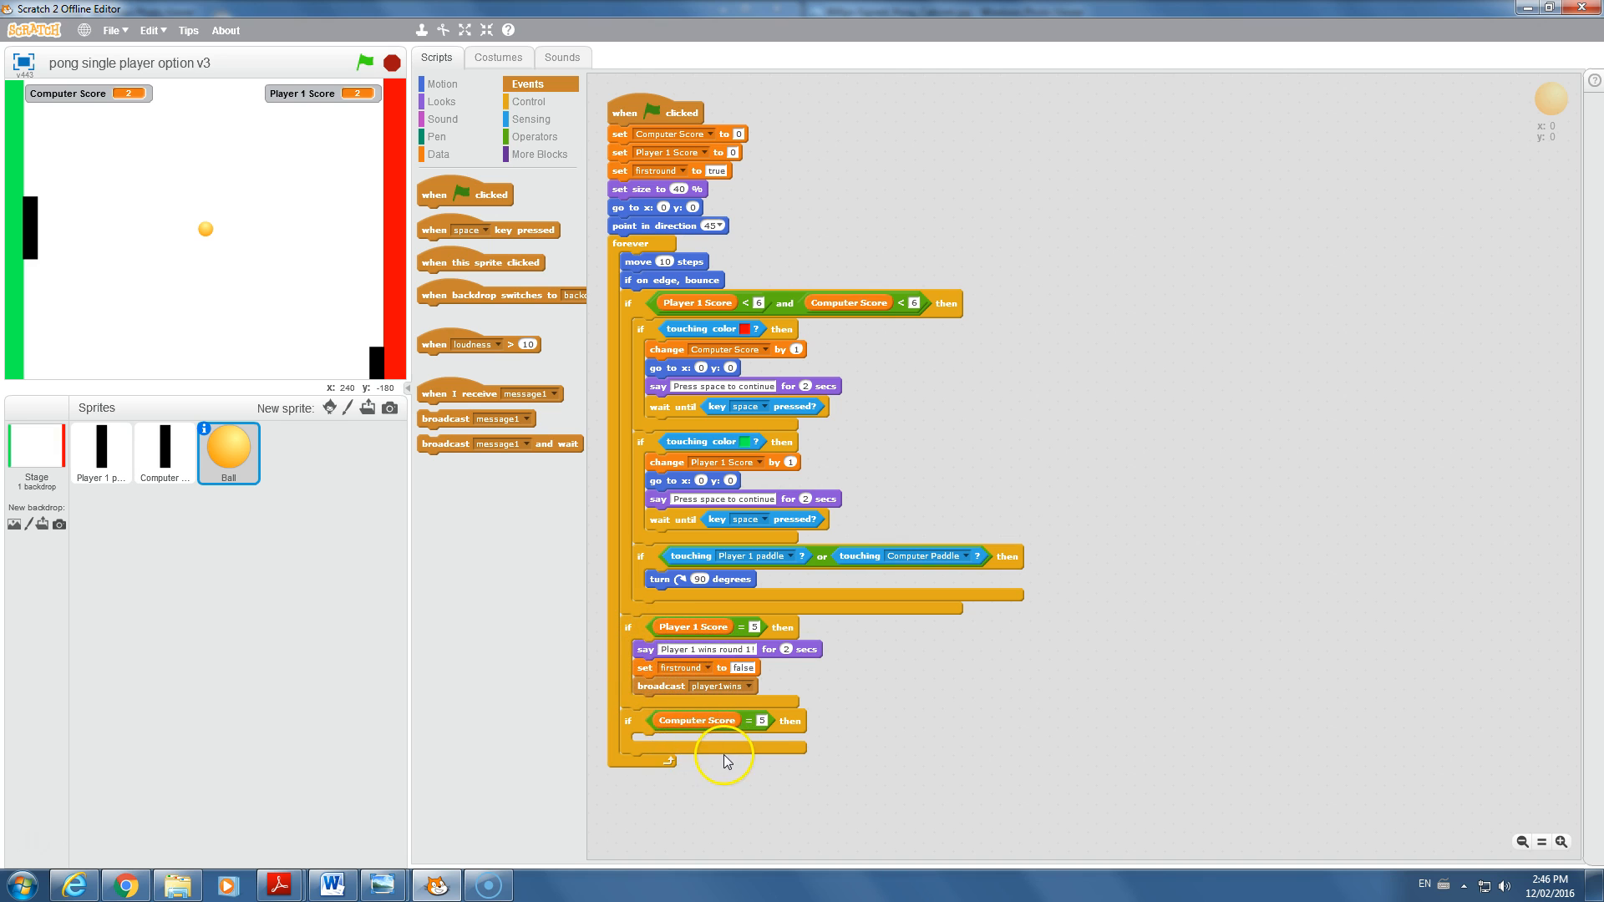
pyautogui.moveTo(703, 740)
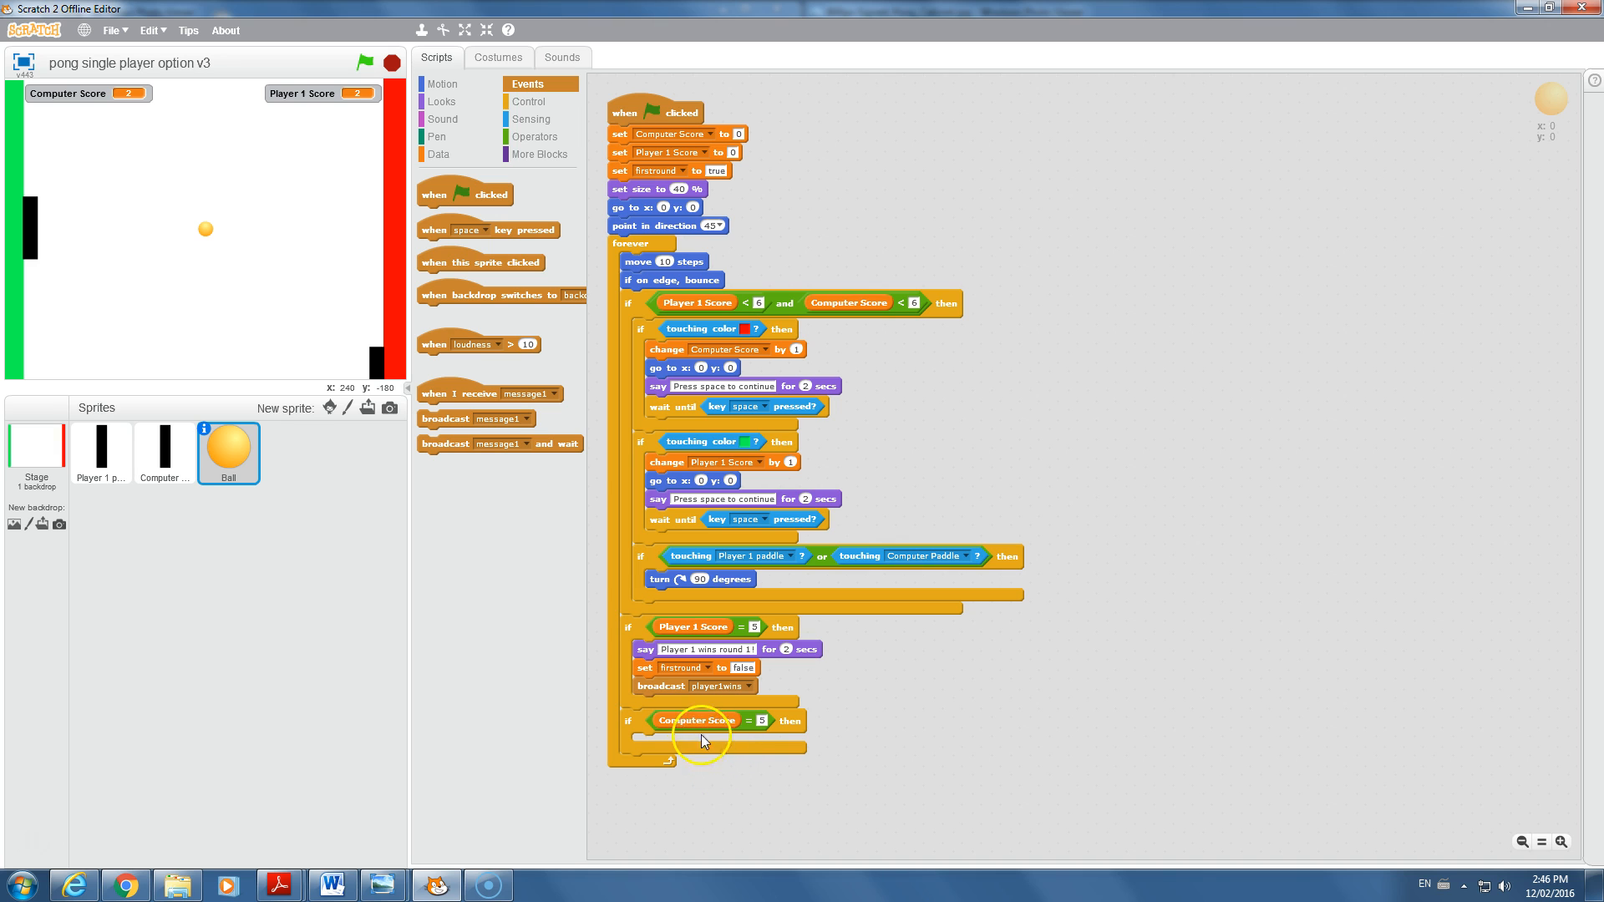
# - Make the Computer Score = 5 branch say 'Computer Wins! Better luck next time human!' for 5 secs and set firstround false, with Player 1's say also 5 secs
pyautogui.click(441, 102)
pyautogui.write('Computer Wins!')
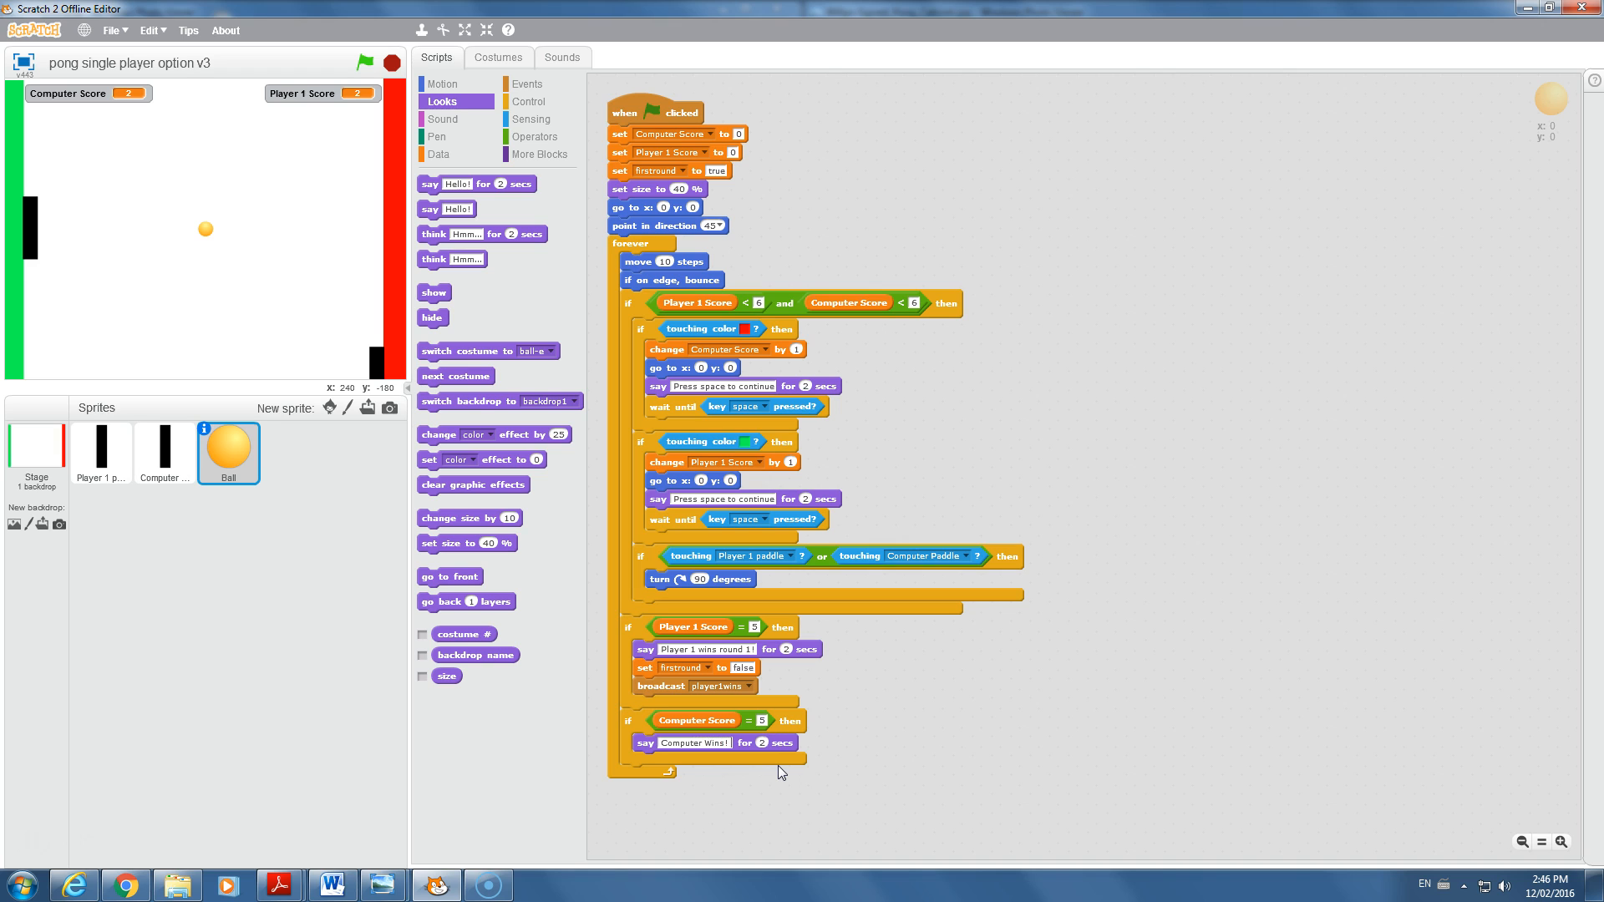
pyautogui.click(717, 741)
pyautogui.write(' Better luck next time human!')
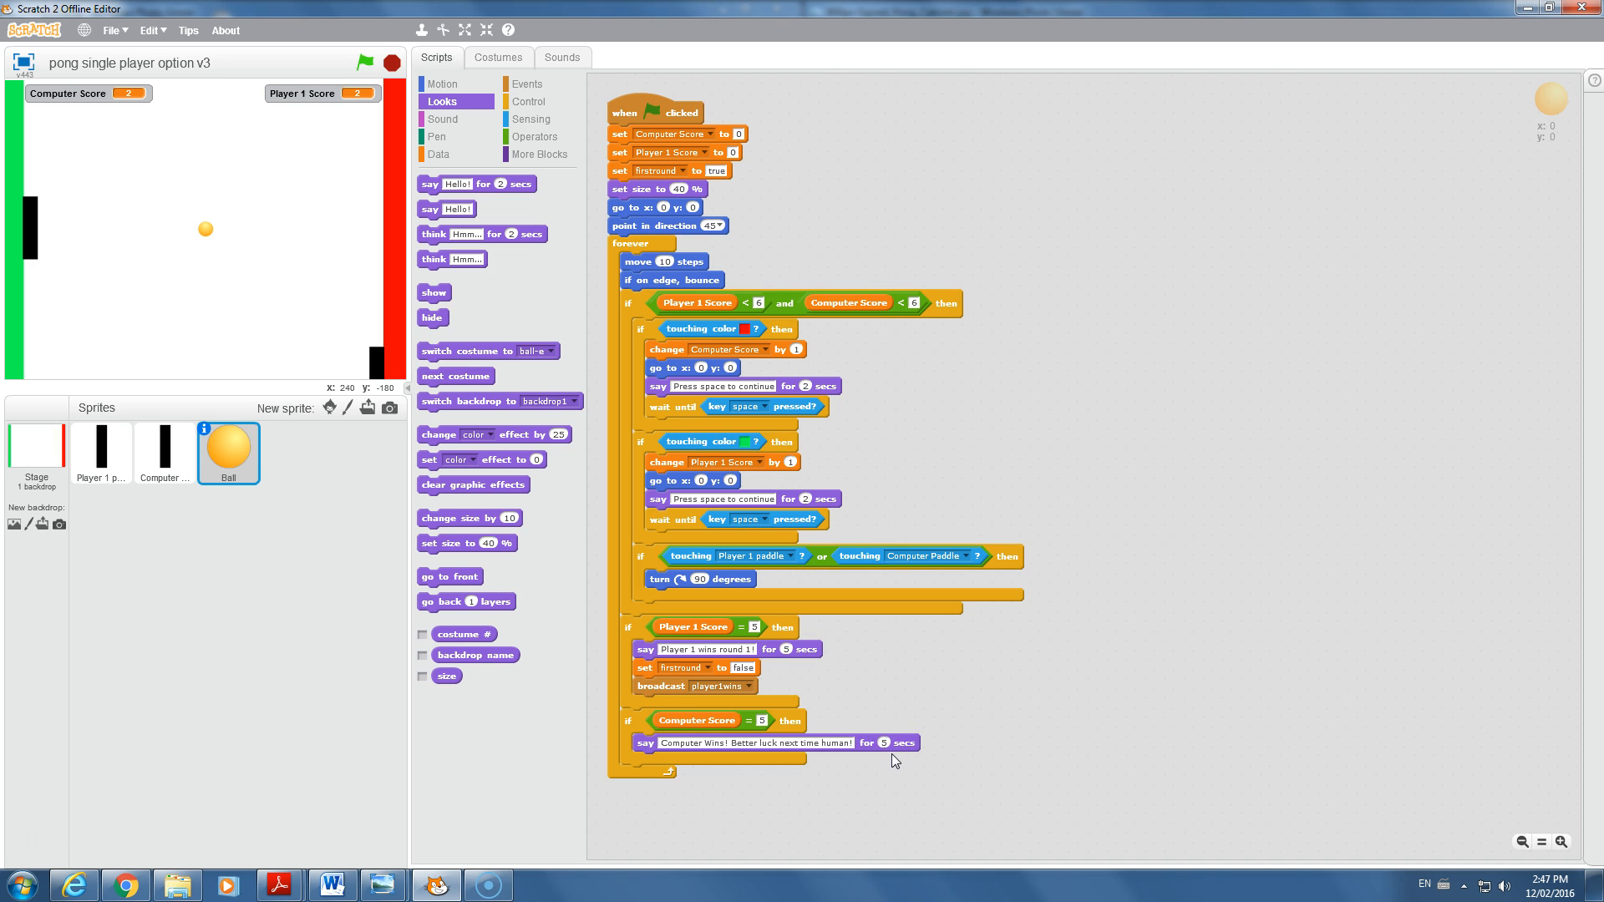
pyautogui.moveTo(887, 764)
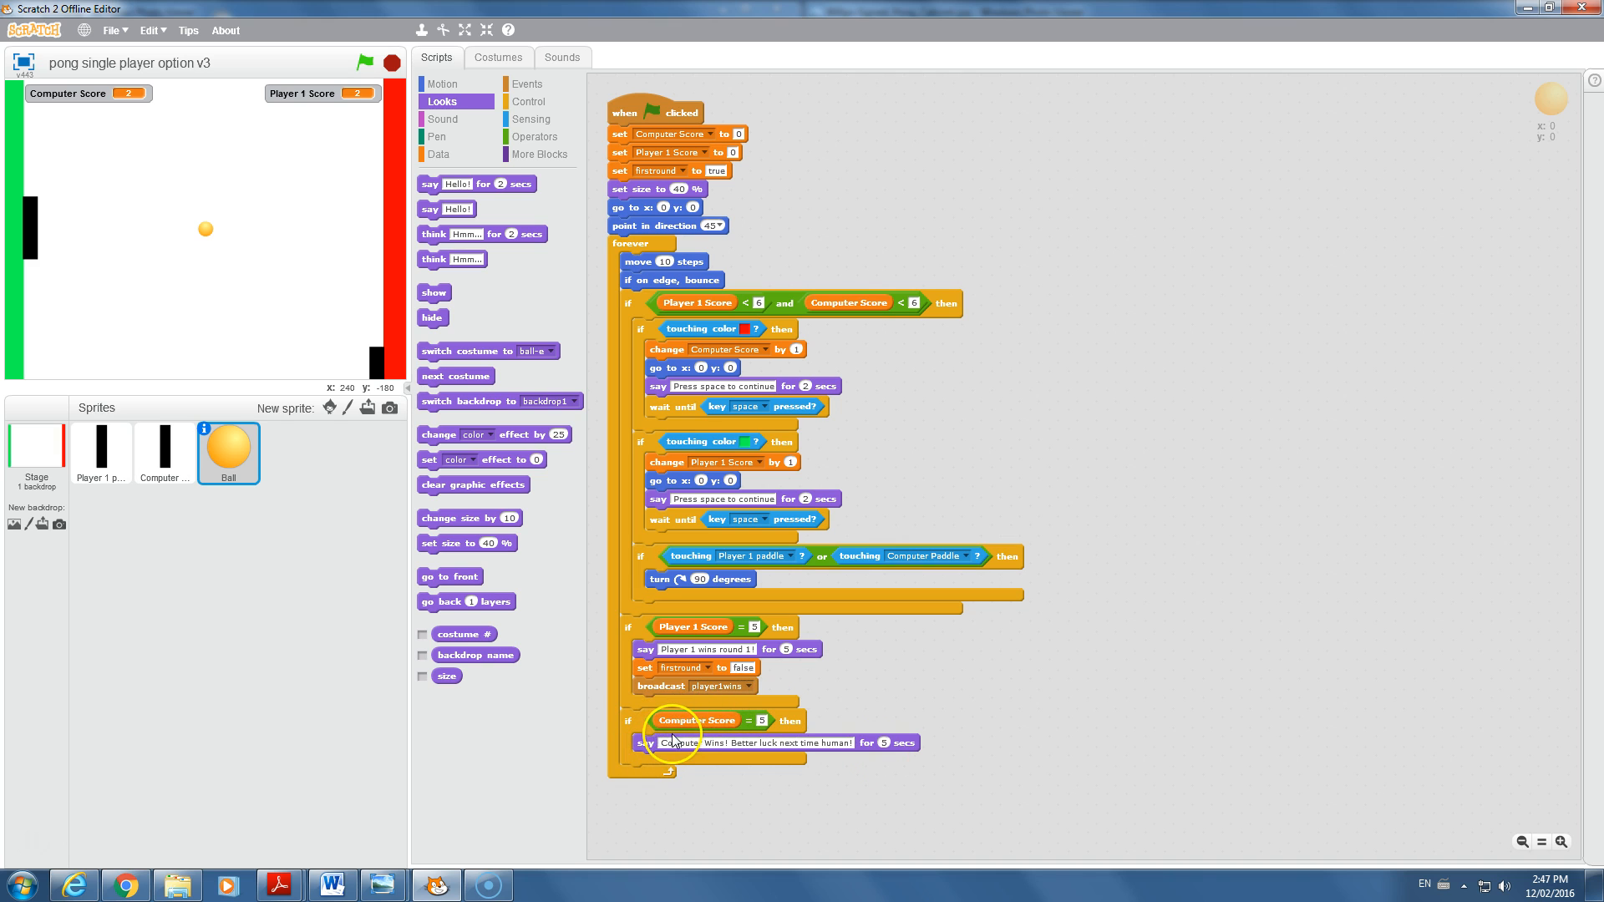
pyautogui.click(439, 154)
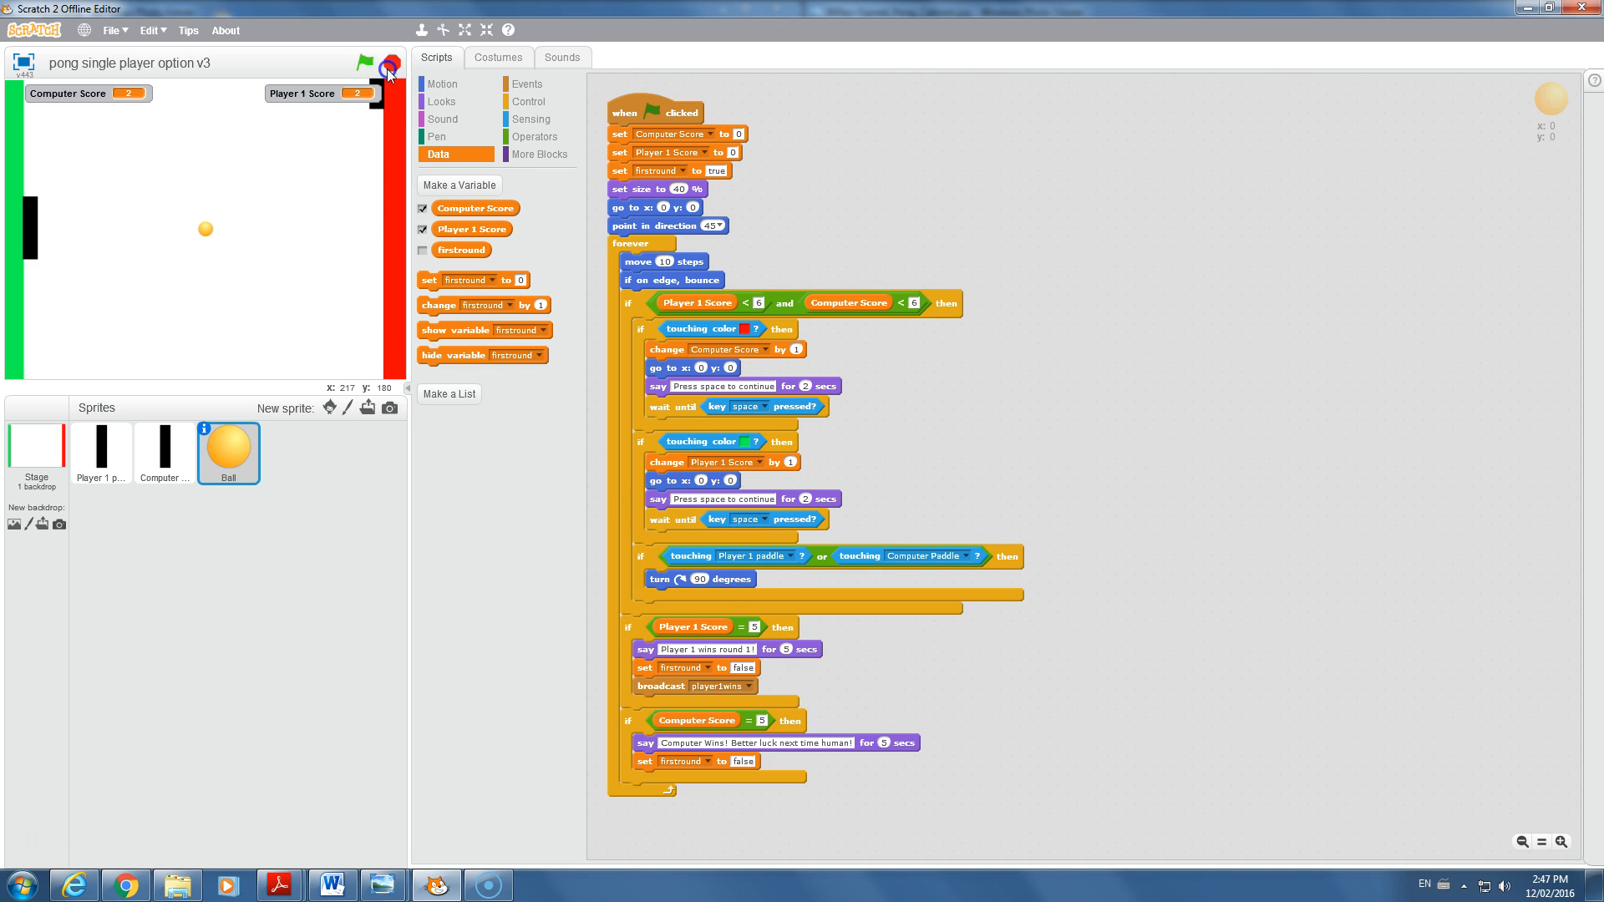
# - Run the game with the green flag, resuming with Space after each point, until Player 1 reaches 5 to Computer's 2
pyautogui.click(366, 62)
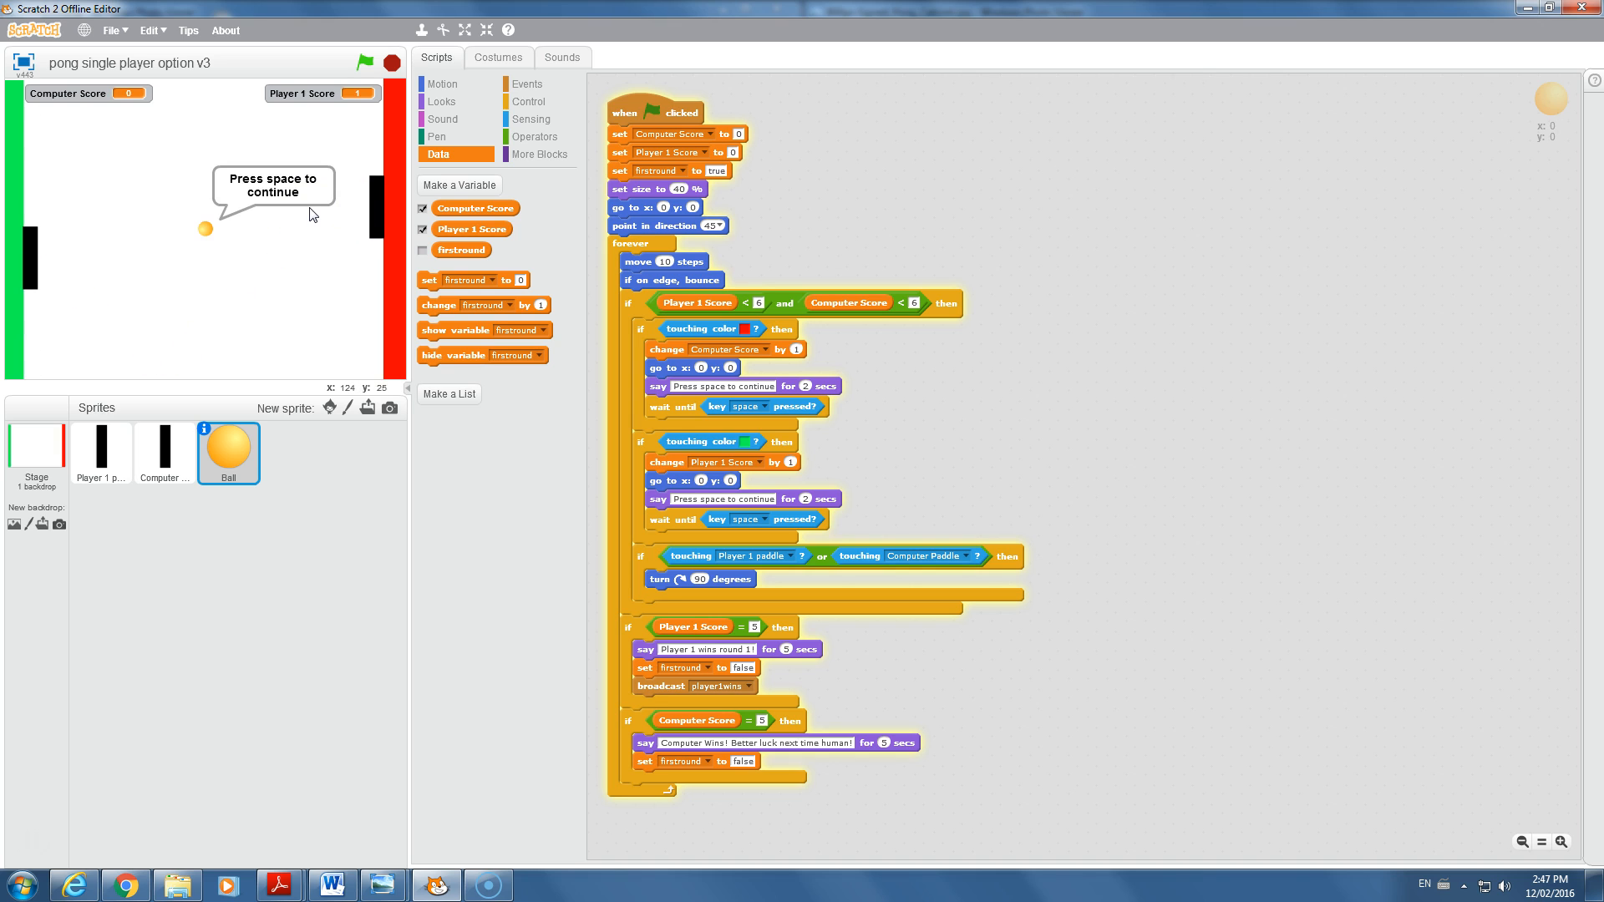
pyautogui.press('space')
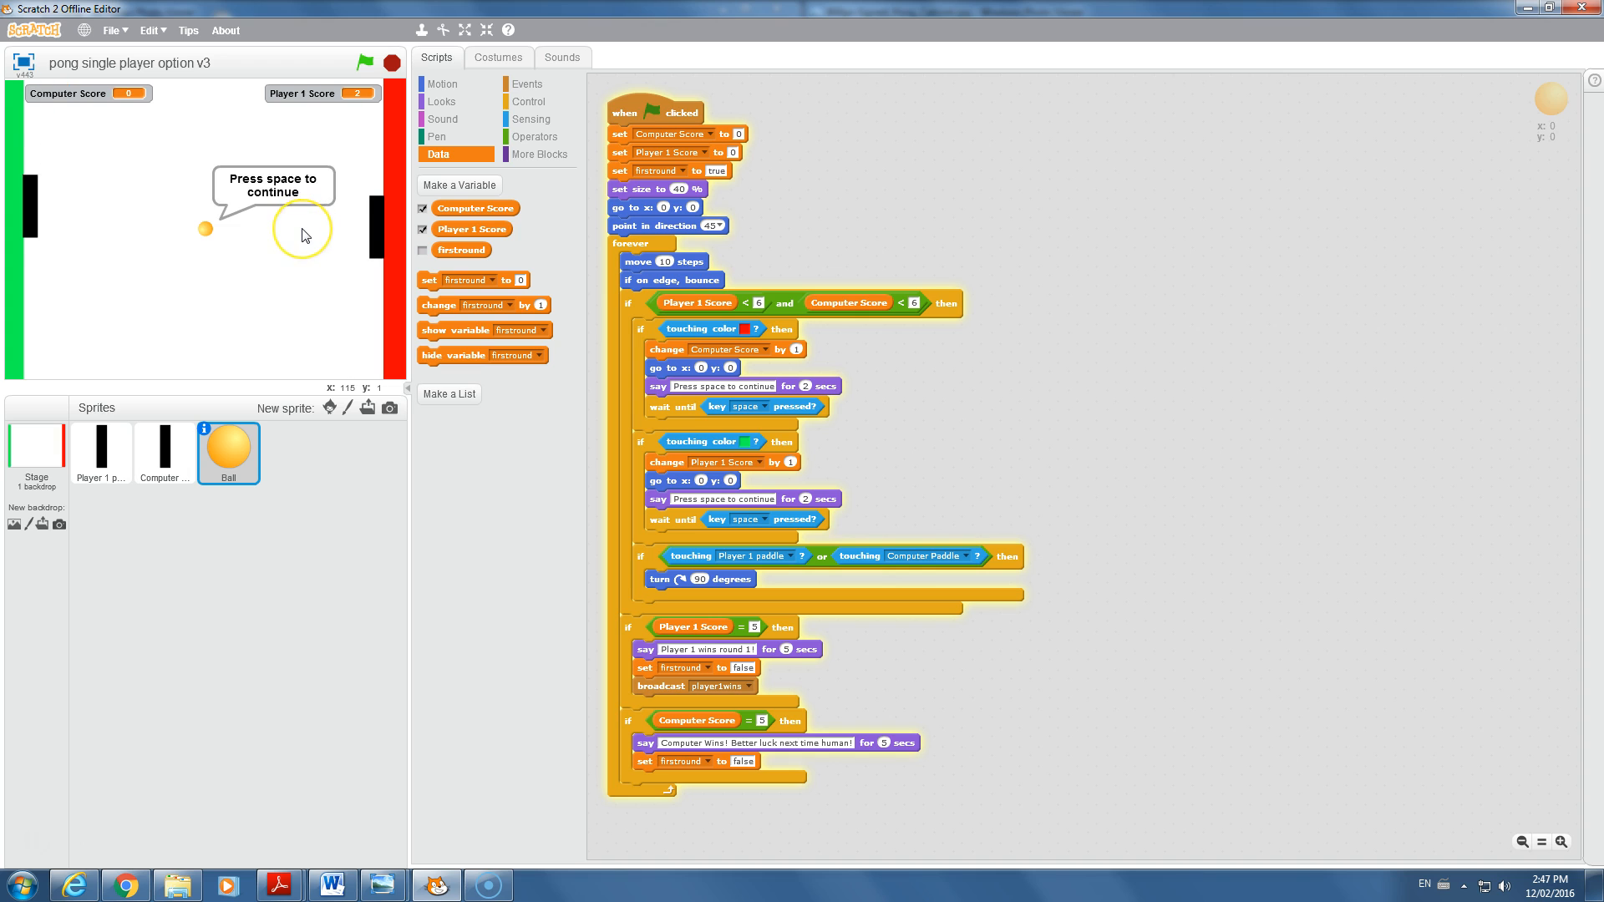
pyautogui.press('space')
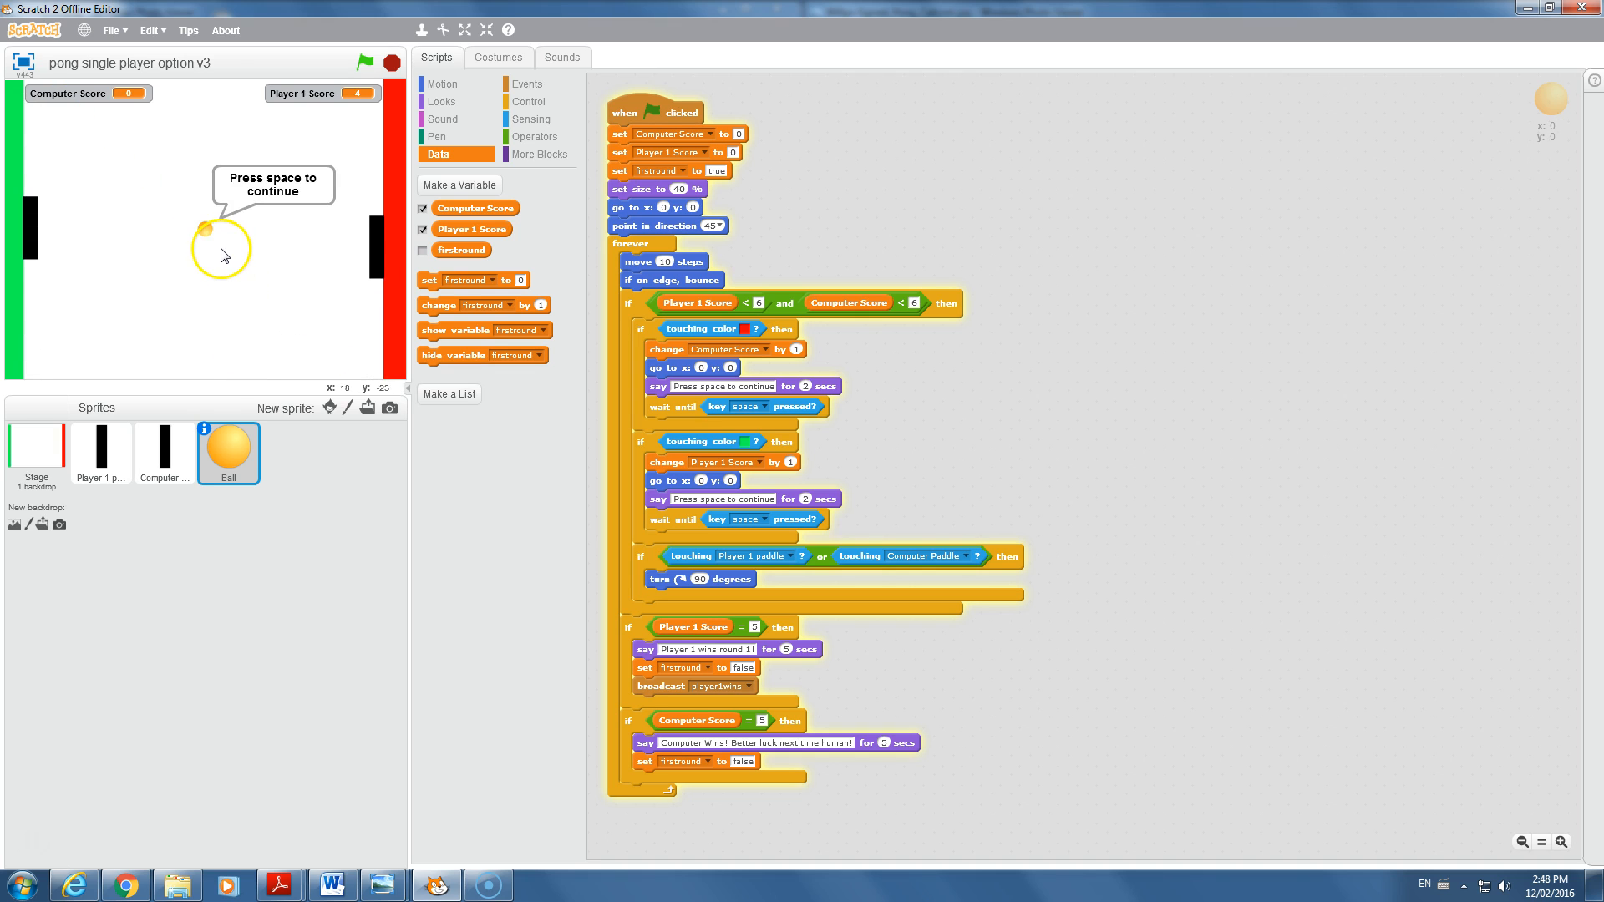
pyautogui.press('space')
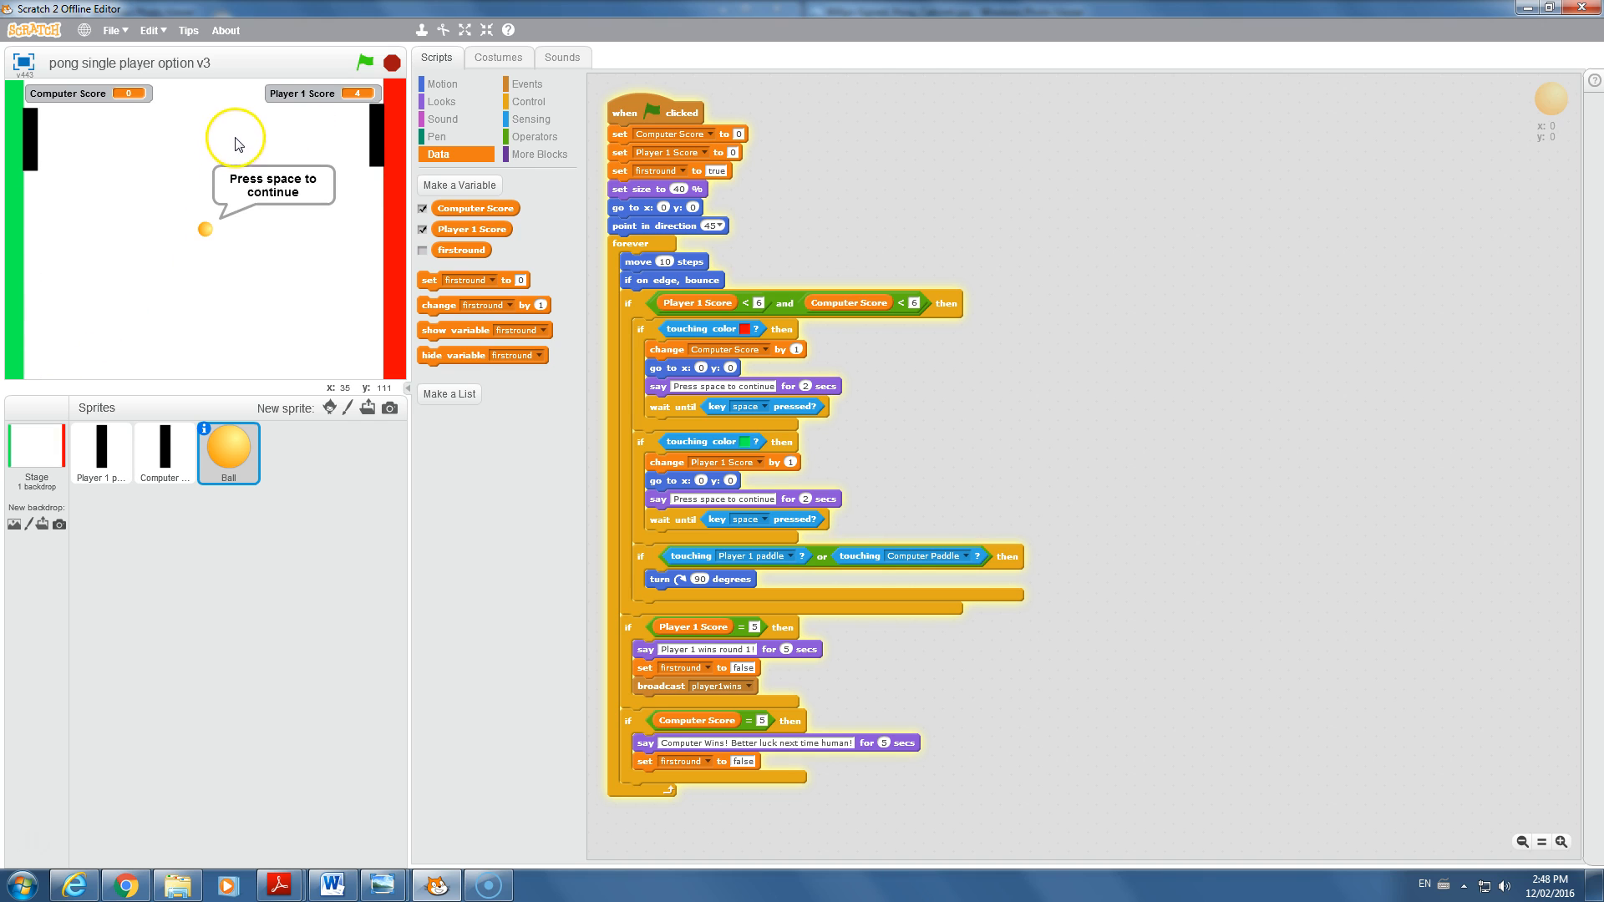
pyautogui.press('space')
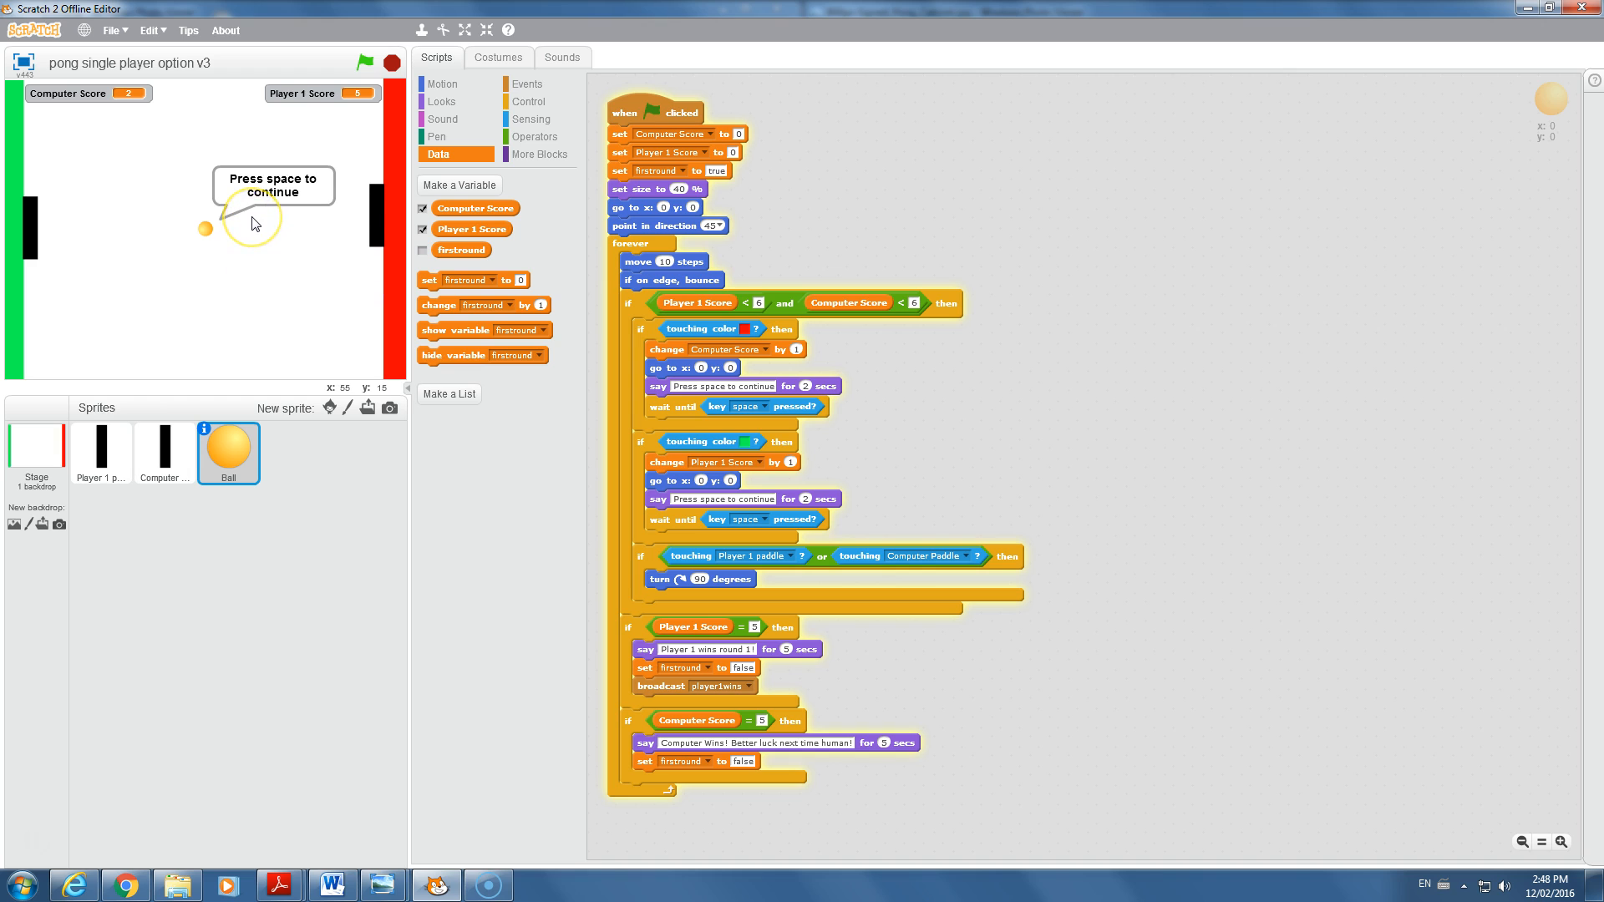
pyautogui.press('space')
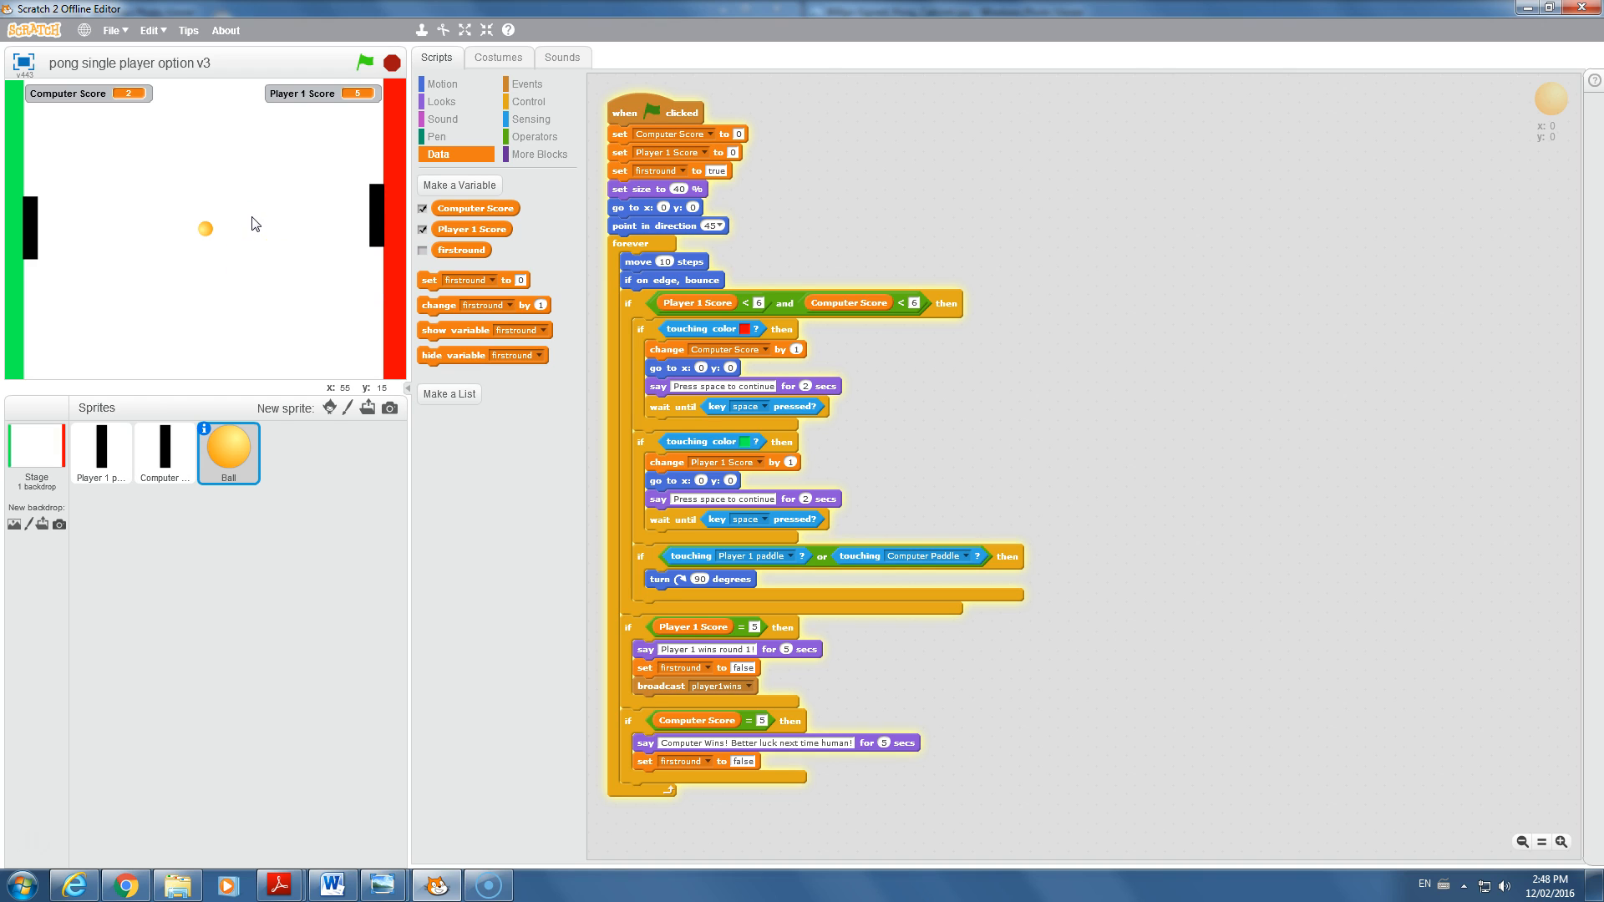